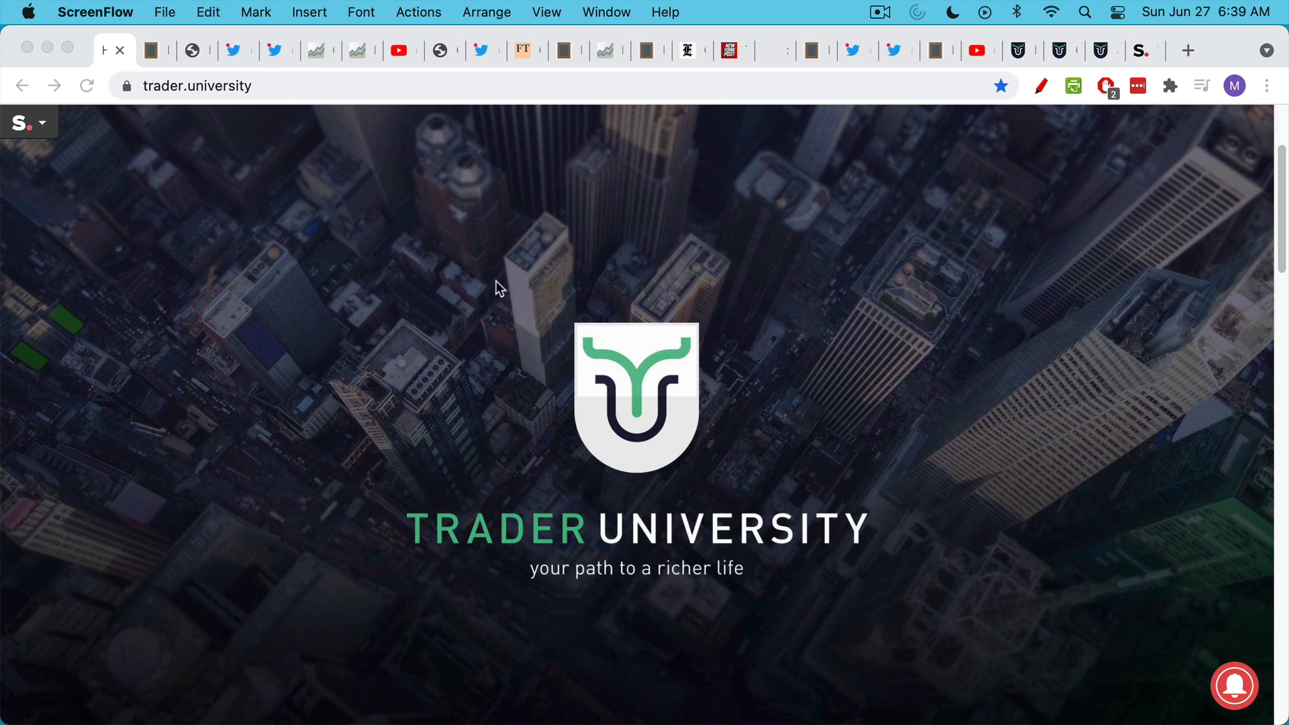
# - Move from the 'Inflation: More Lies Coming' note to ABA Banking Journal's Powell 'transitory' article
pyautogui.click(147, 51)
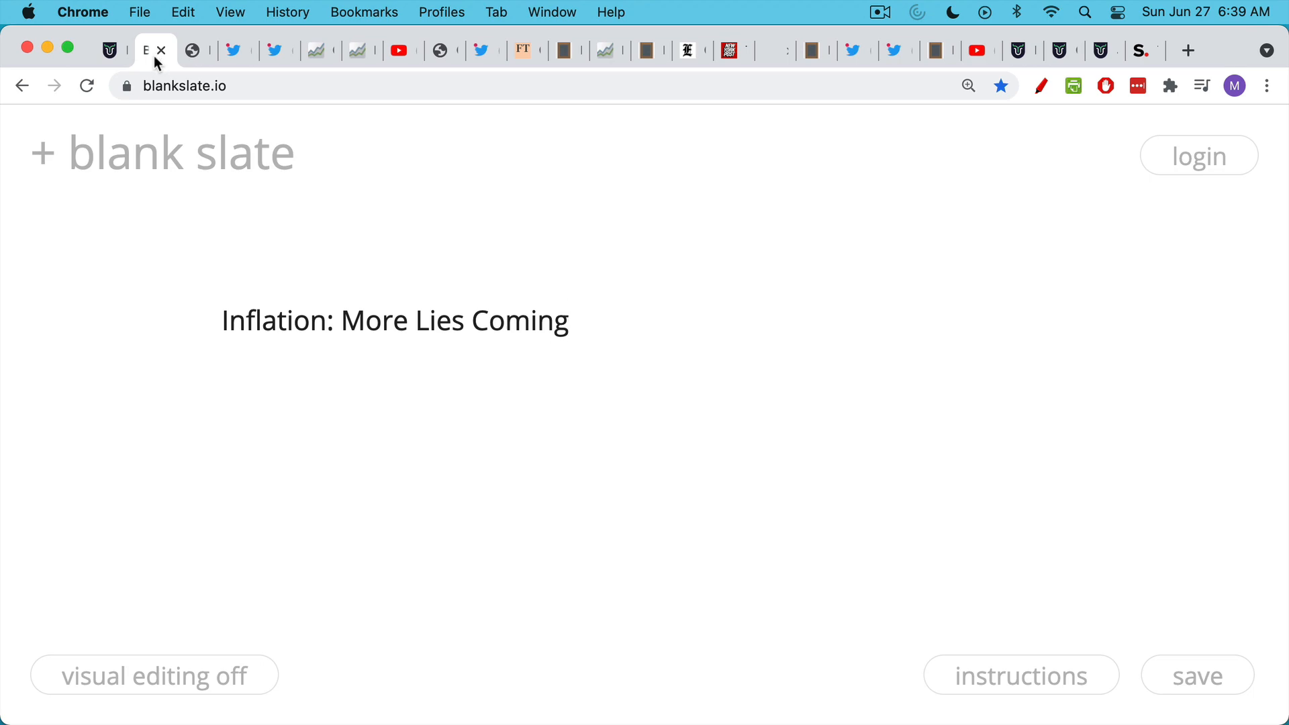
pyautogui.click(394, 321)
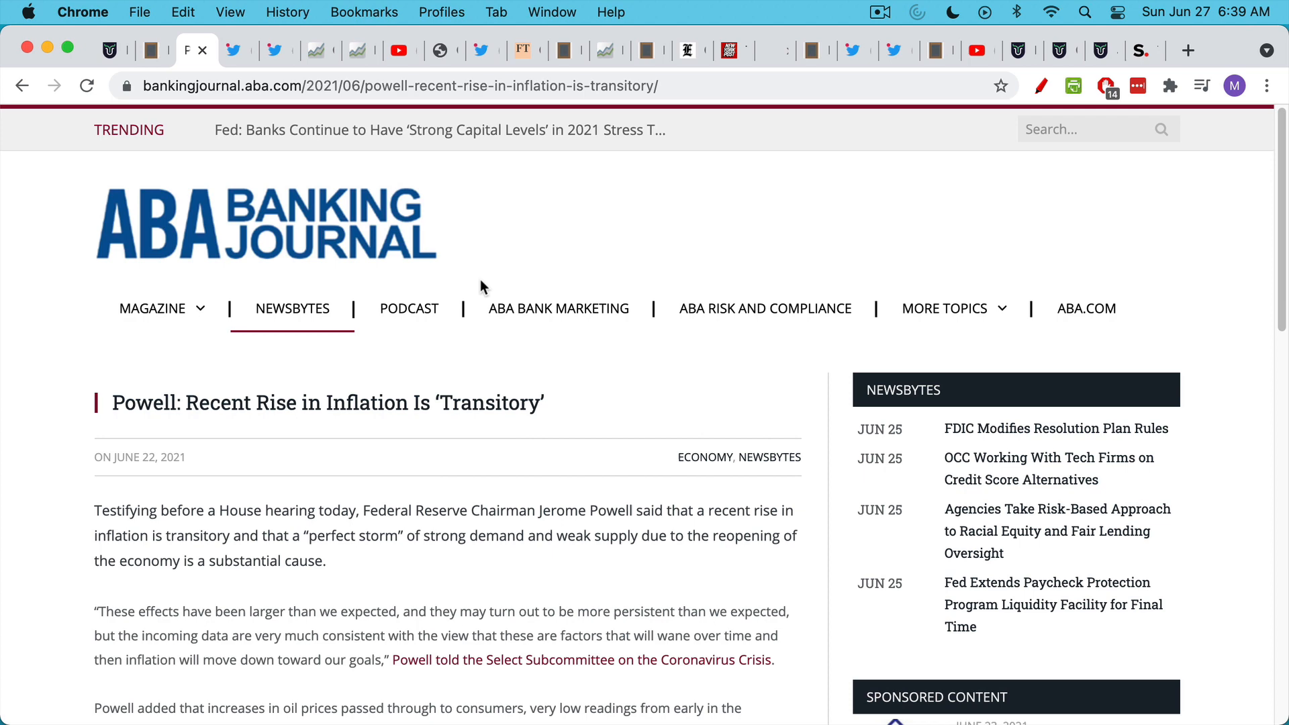
pyautogui.click(239, 50)
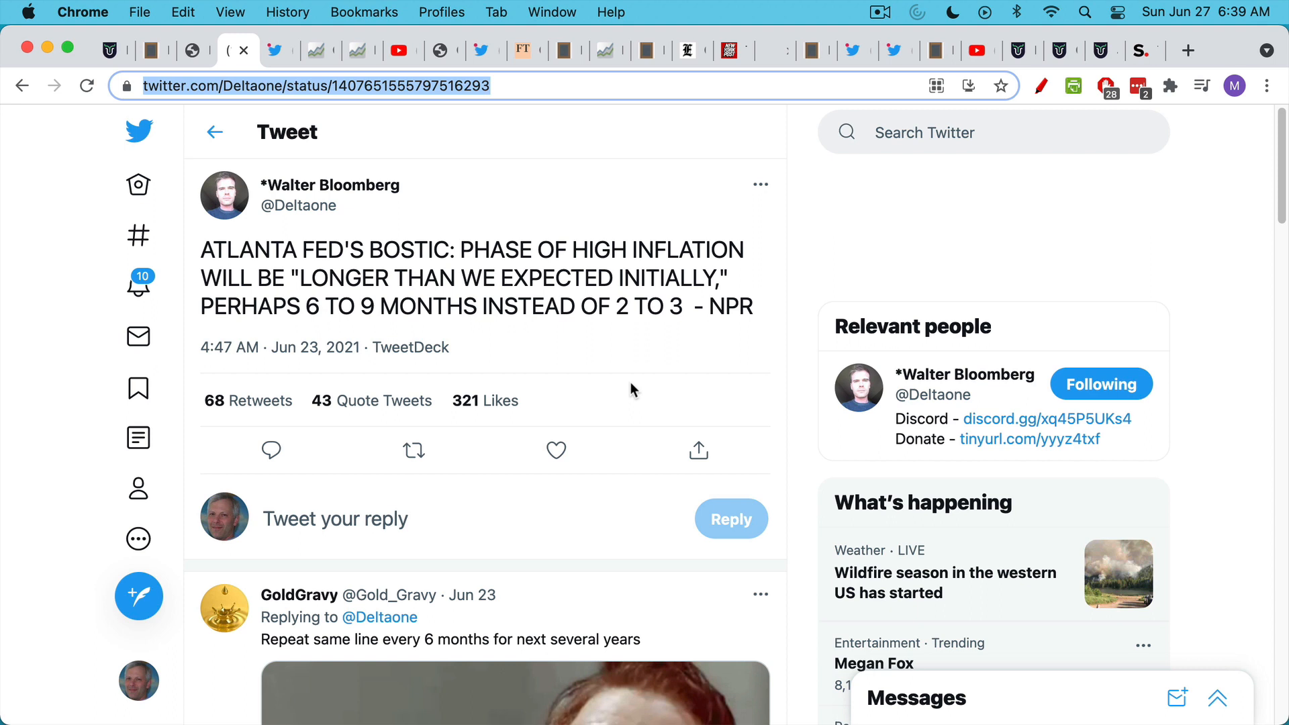
pyautogui.moveTo(644, 360)
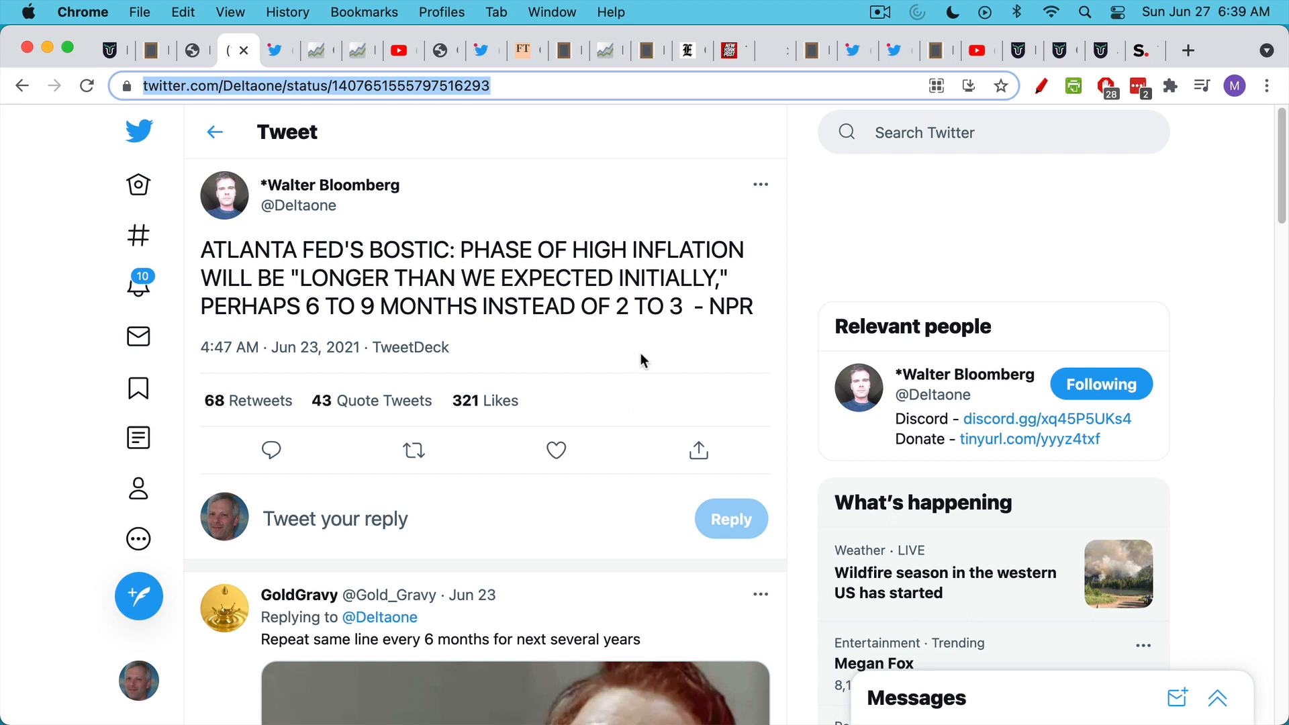
pyautogui.moveTo(306, 278)
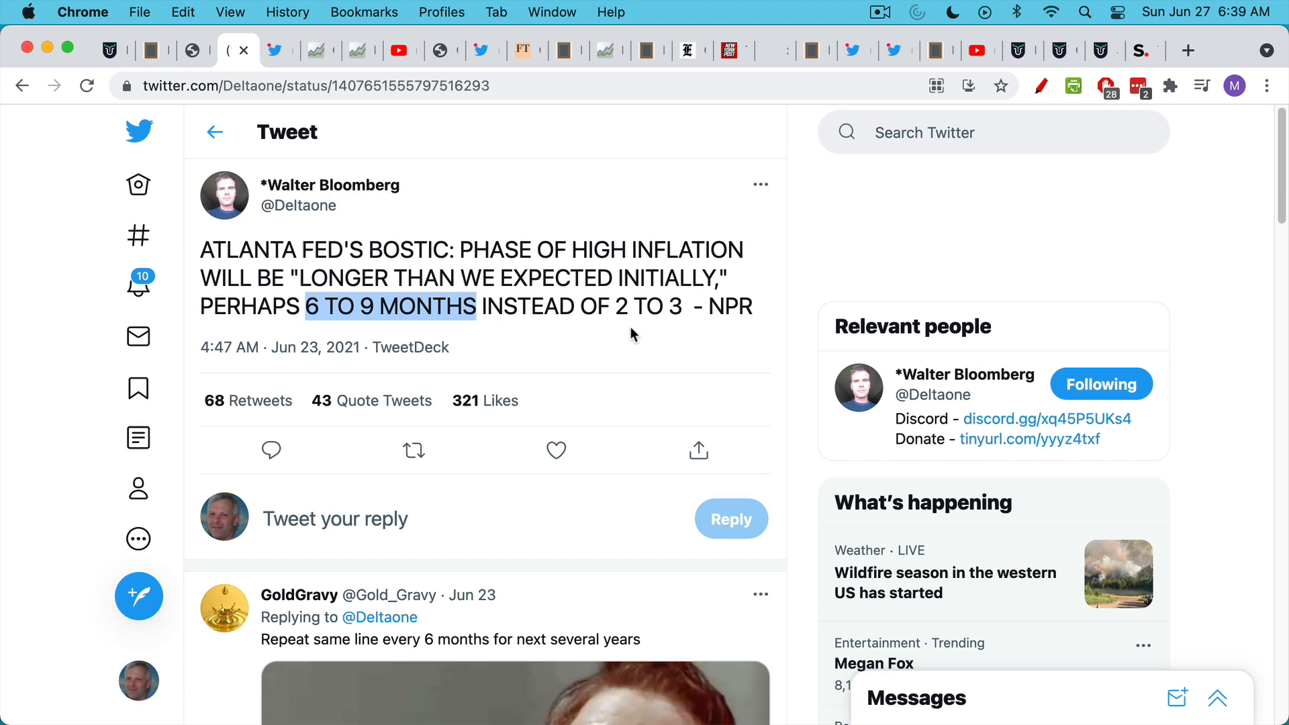
pyautogui.moveTo(391, 248)
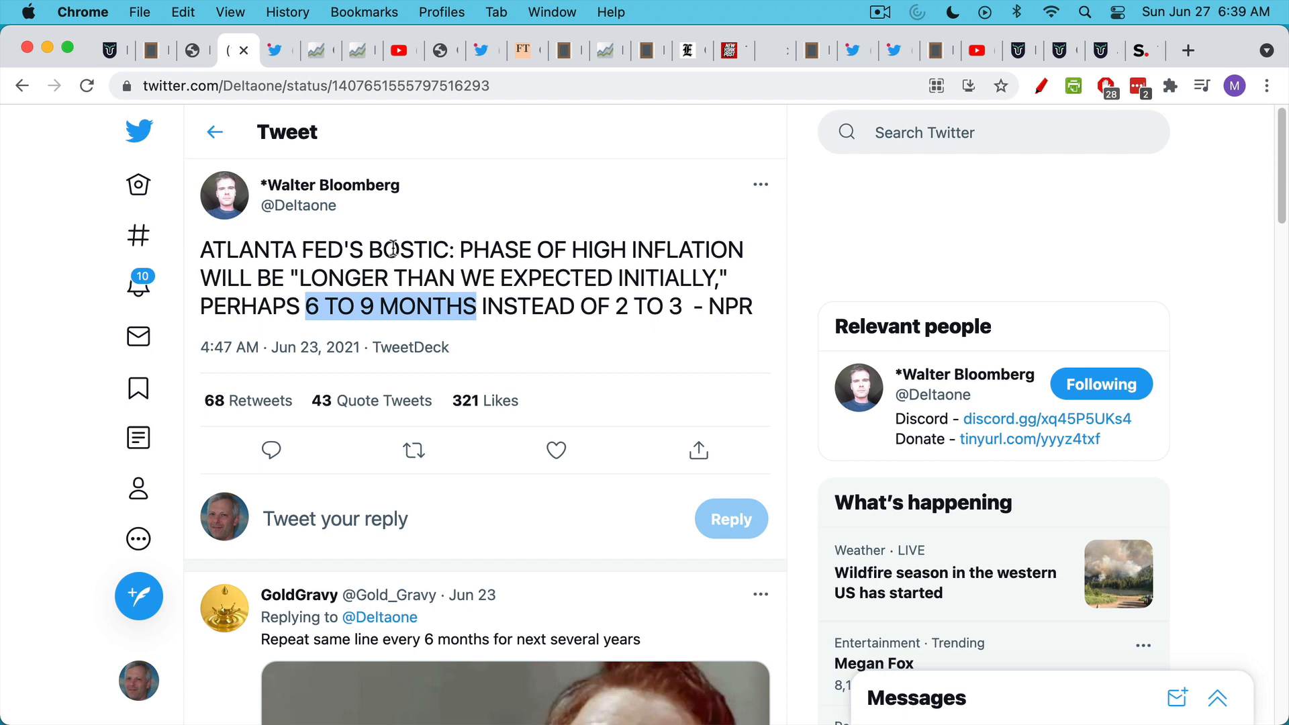
pyautogui.moveTo(275, 58)
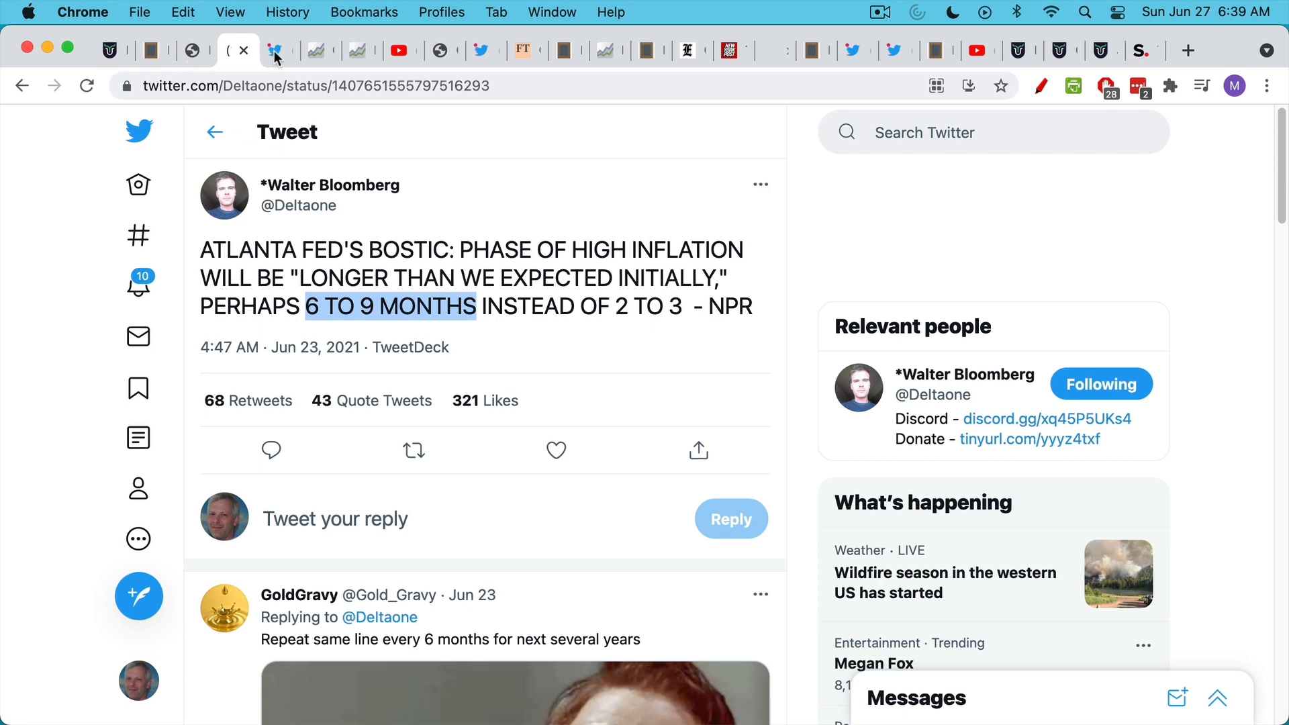
# - Open the ECB tweet quoting Lagarde that inflation rises owing to temporary factors
pyautogui.click(279, 50)
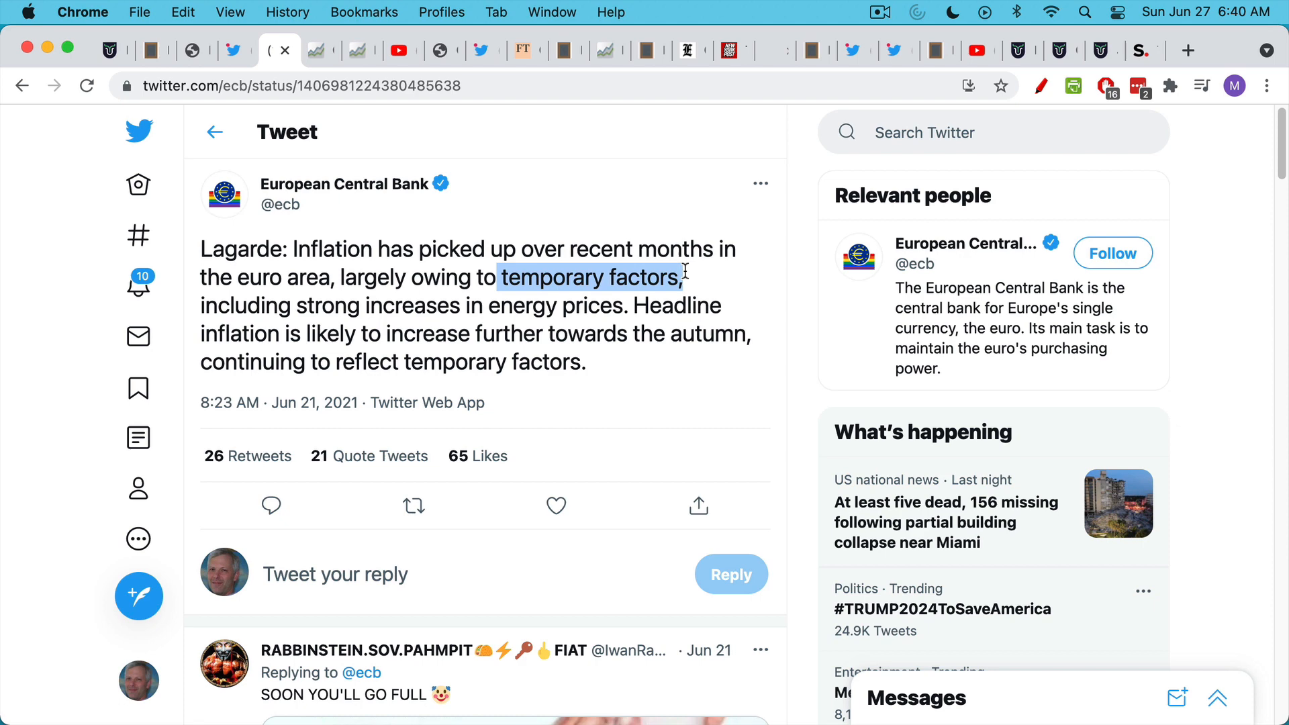
pyautogui.moveTo(695, 293)
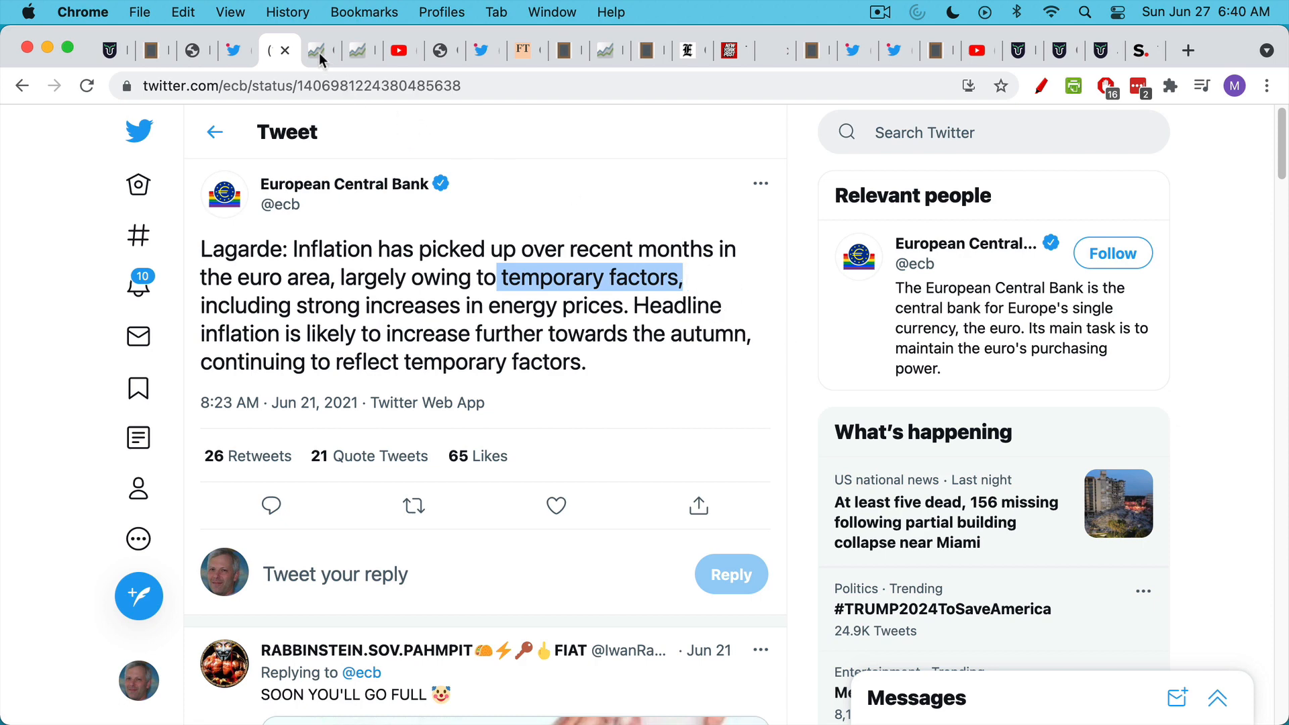
# - Open FRED's CPIAUCSL year-over-year CPI chart, showing May 2021 at 4.9 percent
pyautogui.click(308, 50)
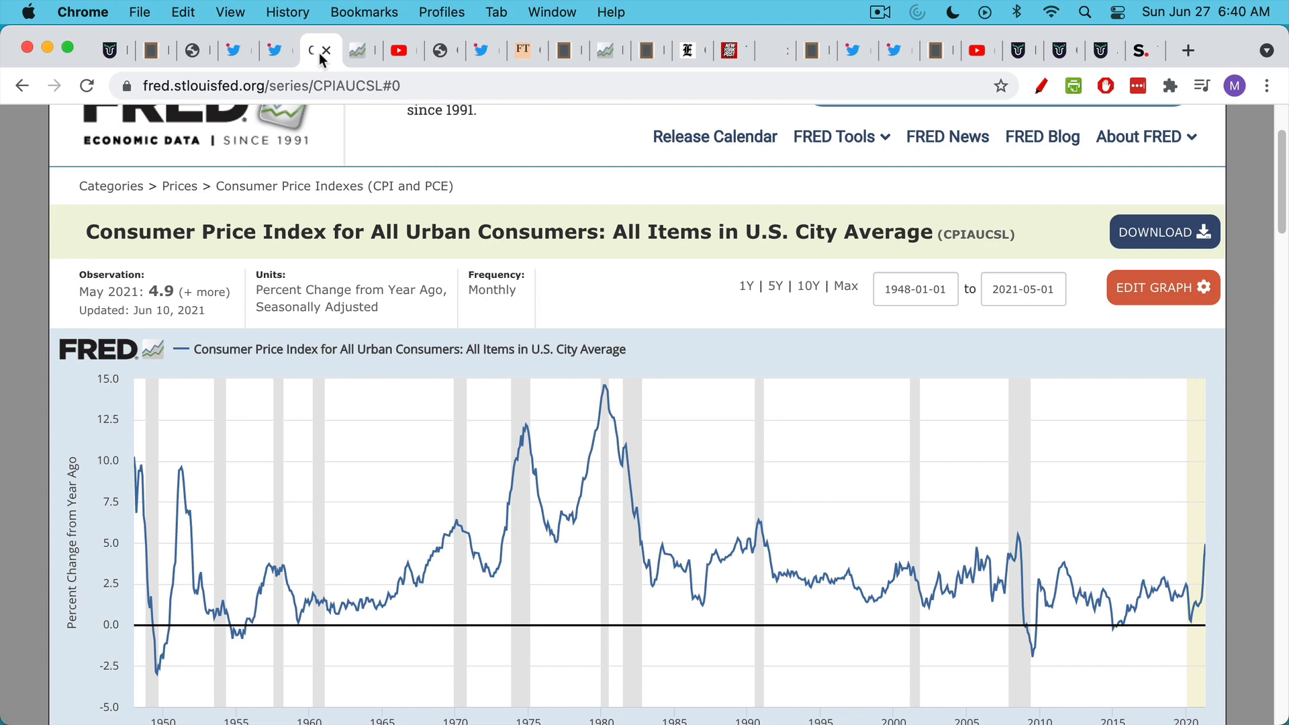
pyautogui.moveTo(684, 288)
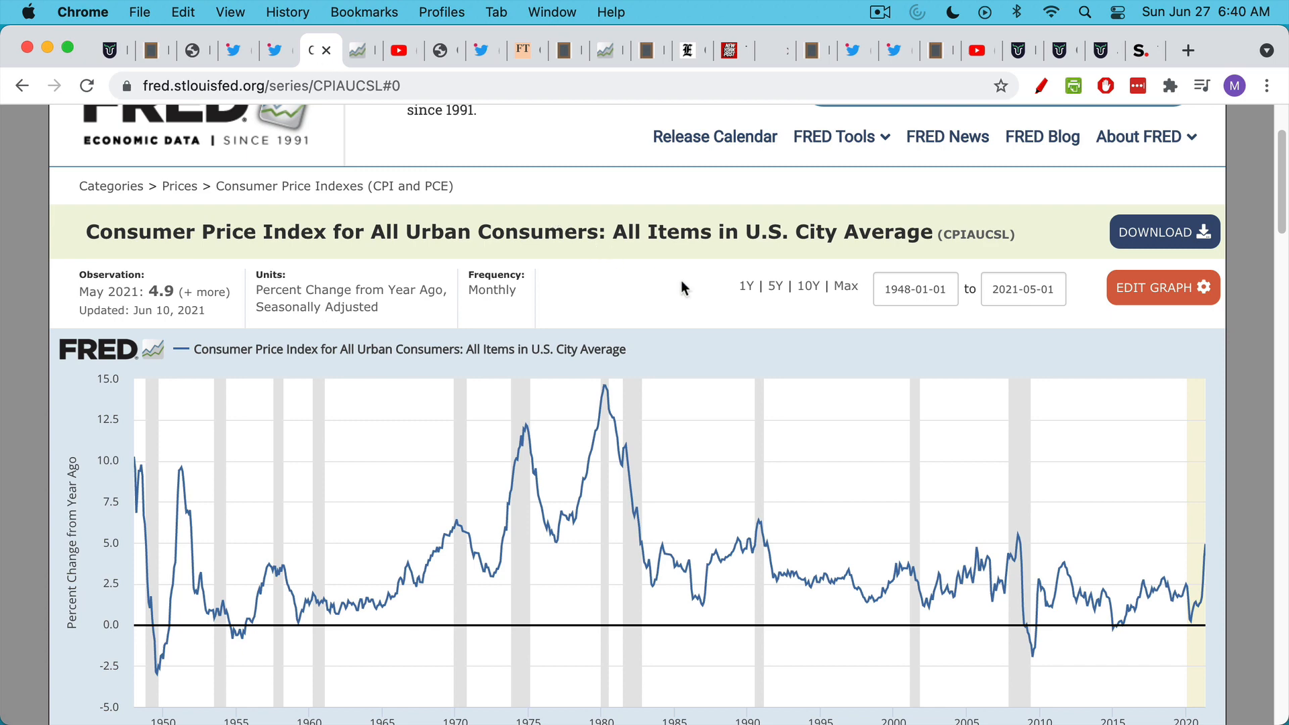
pyautogui.moveTo(1039, 579)
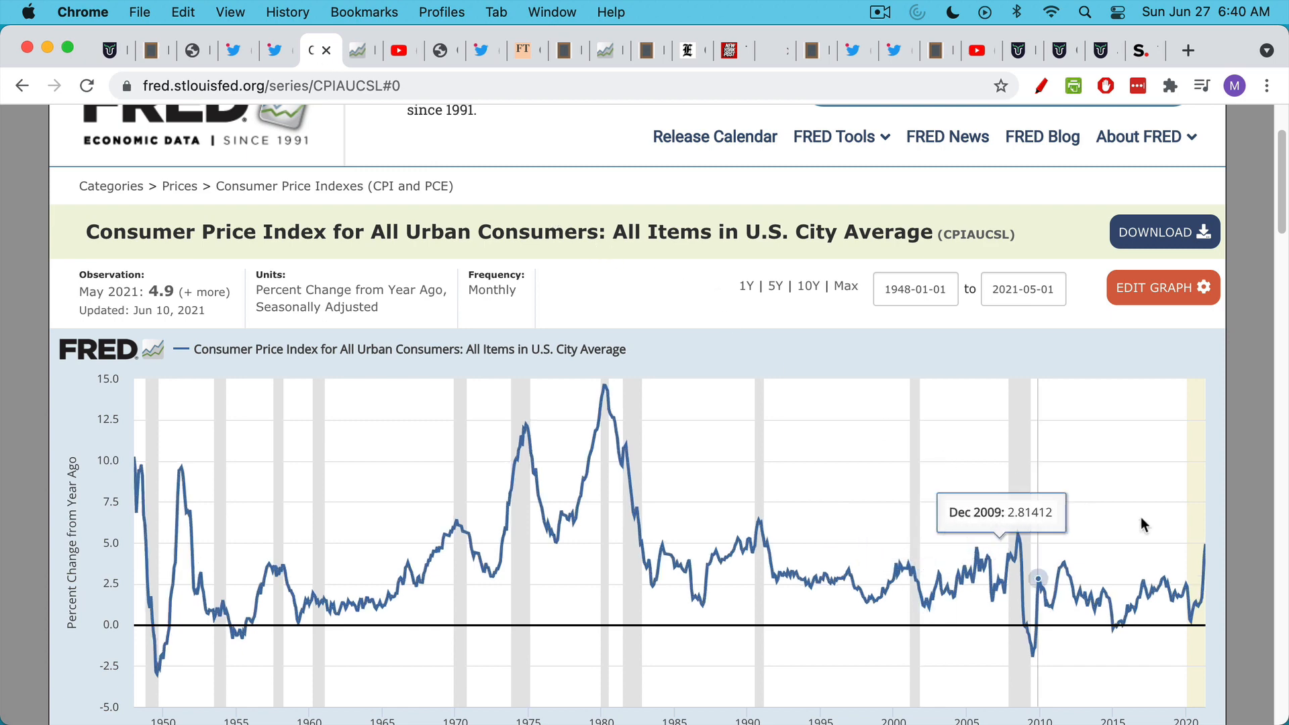
pyautogui.moveTo(1203, 549)
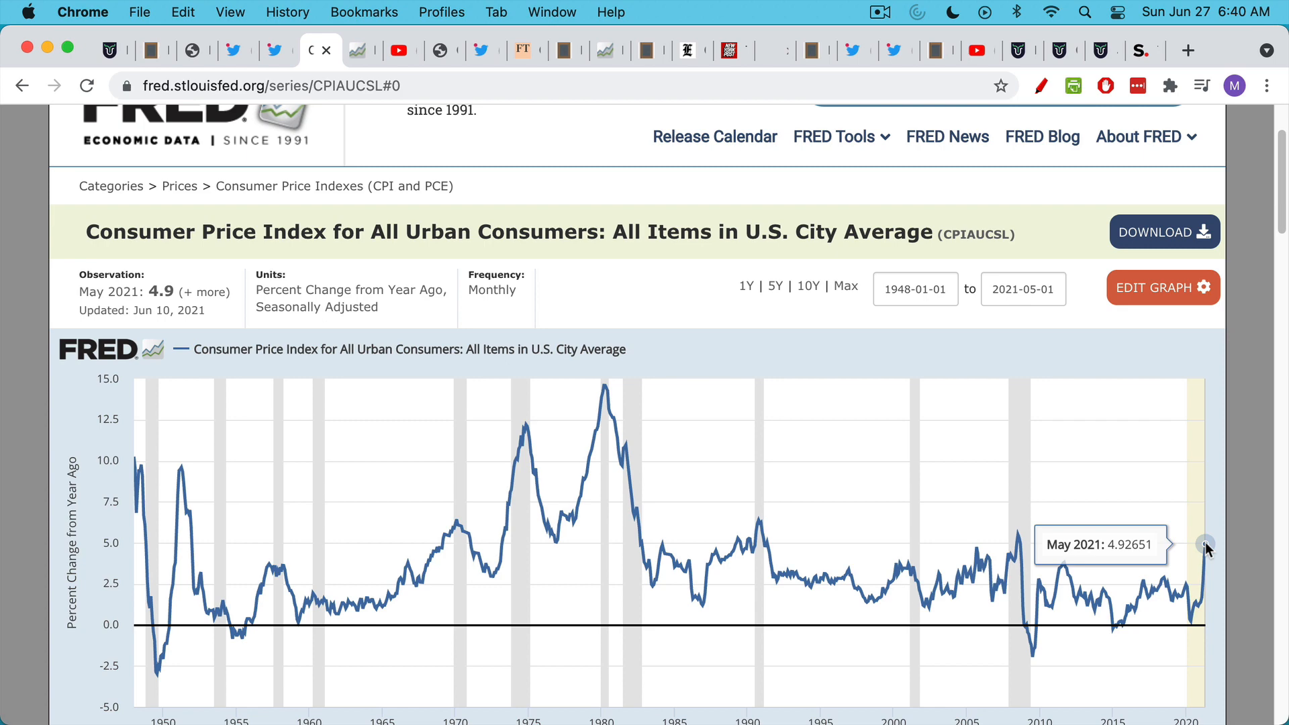
pyautogui.moveTo(909, 481)
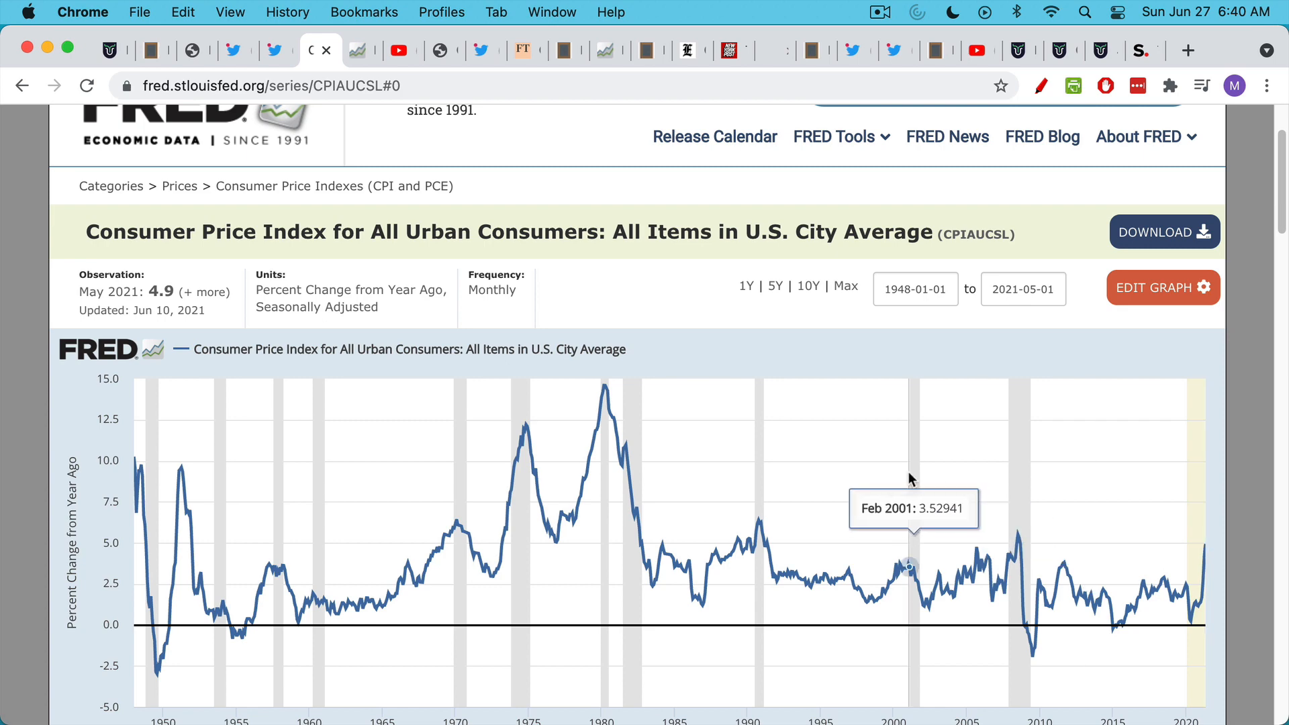
# - View FRED's PCUOMFGOMFG manufacturing producer price chart at 13.5%, then the CPI scam video
pyautogui.click(360, 50)
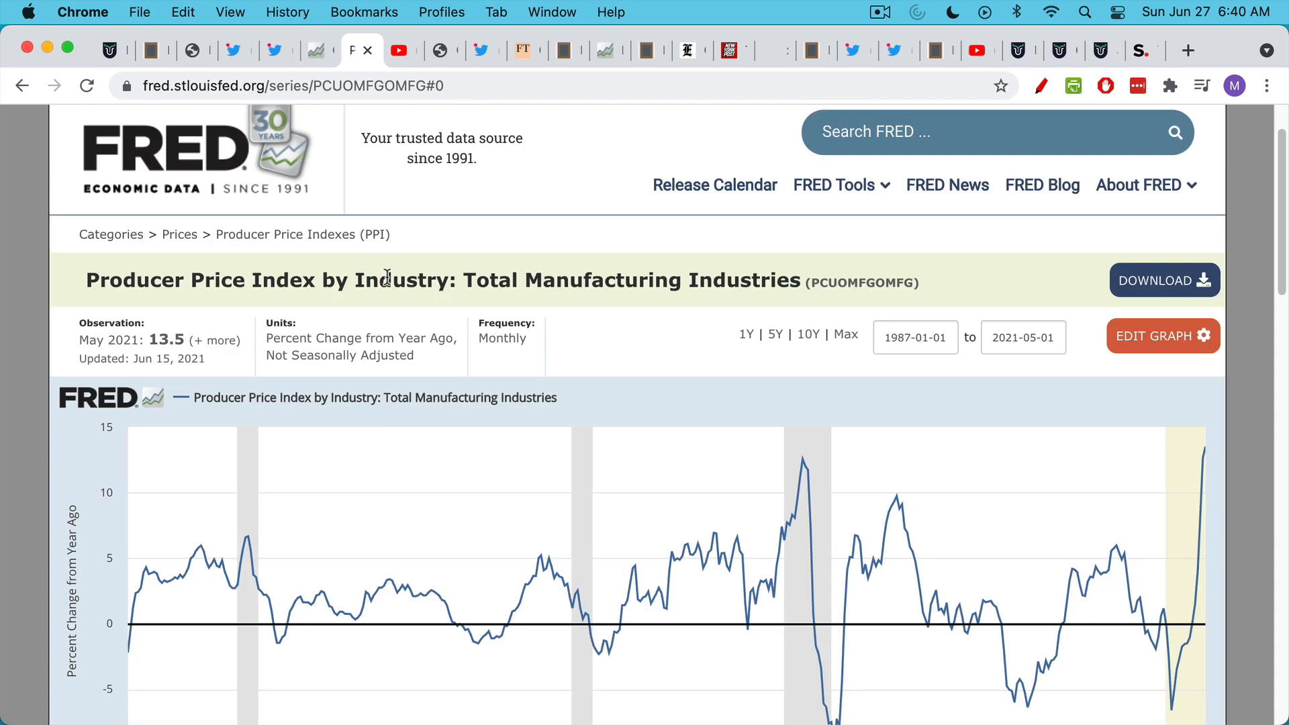
pyautogui.moveTo(437, 223)
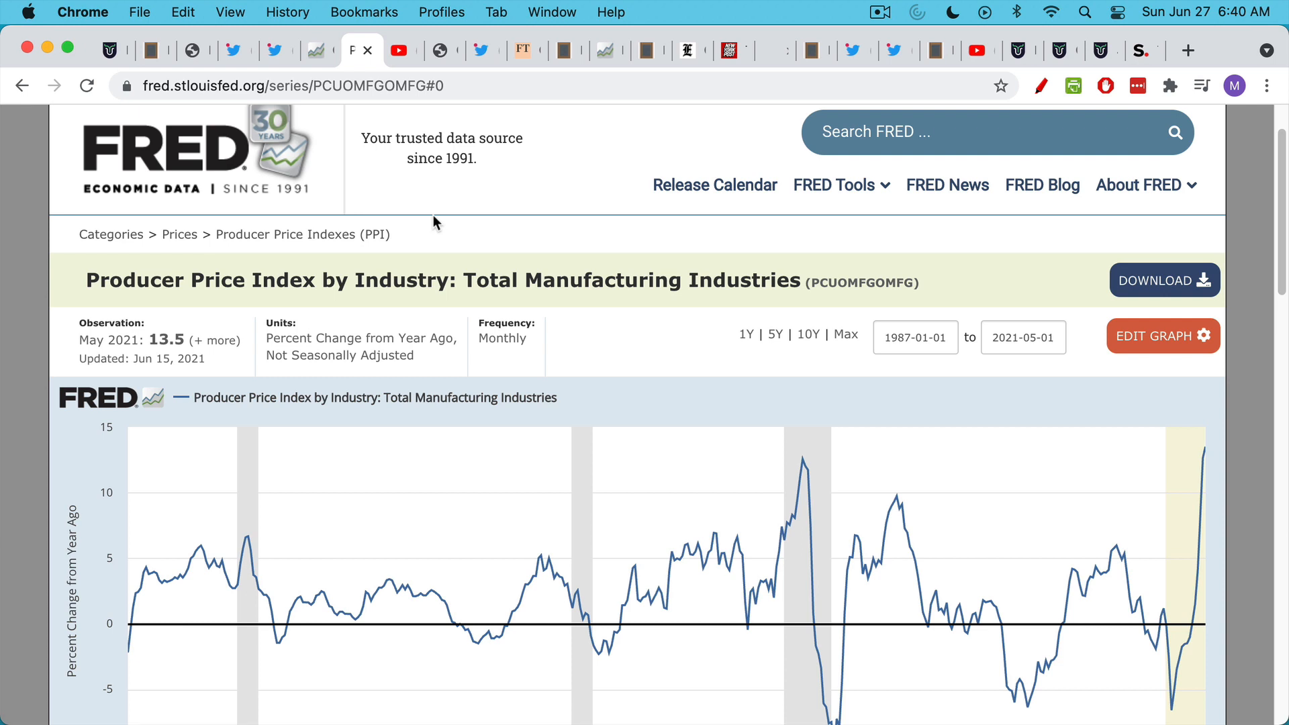
pyautogui.moveTo(1204, 450)
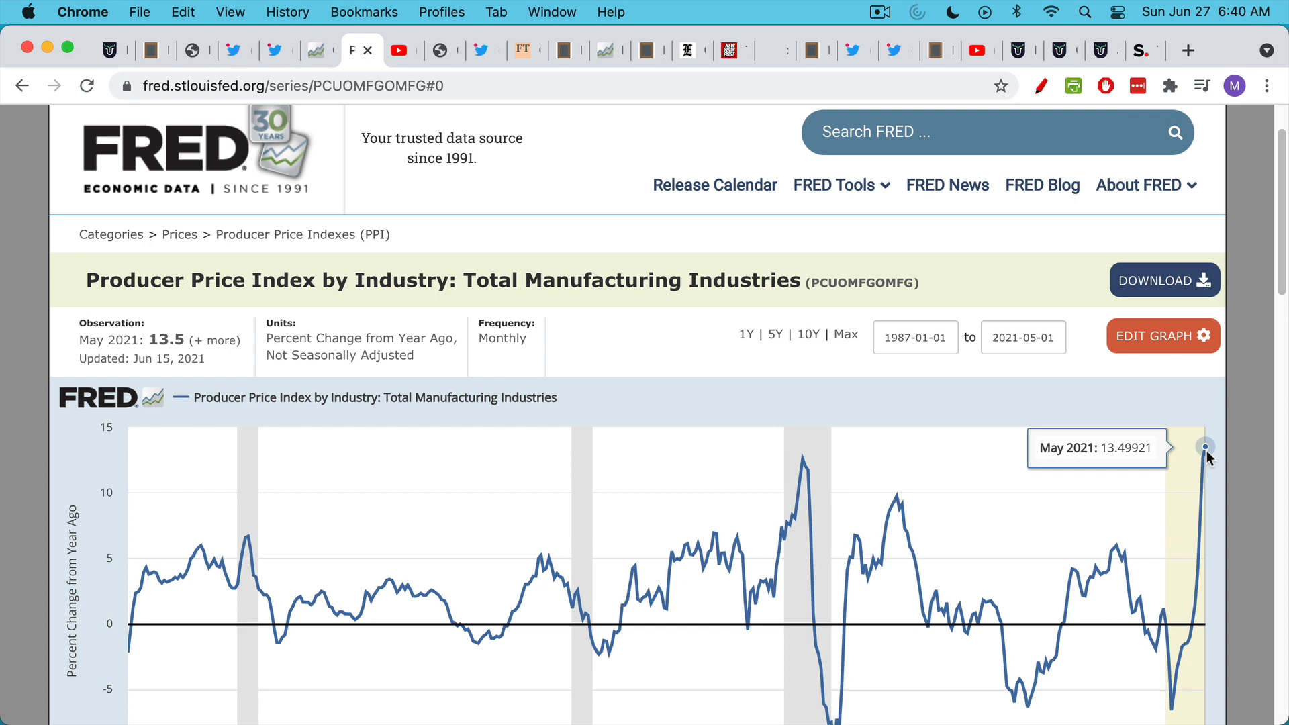
pyautogui.moveTo(977, 385)
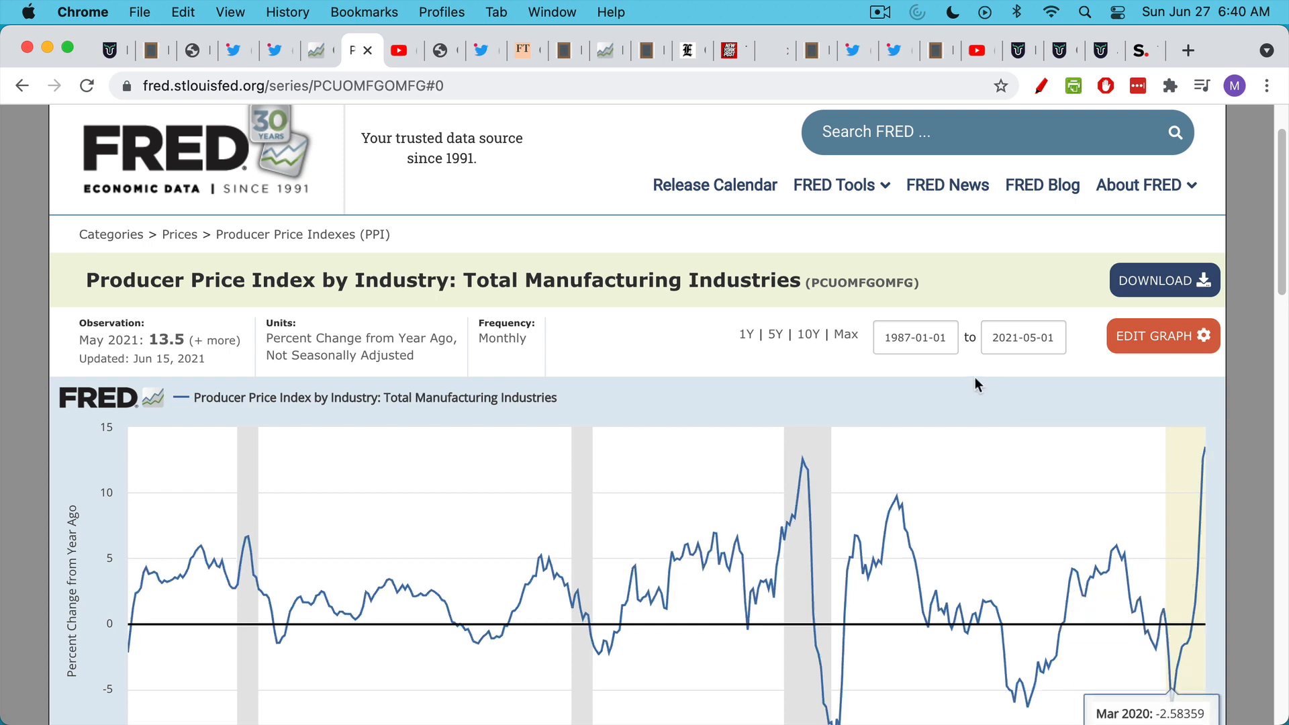
pyautogui.click(404, 50)
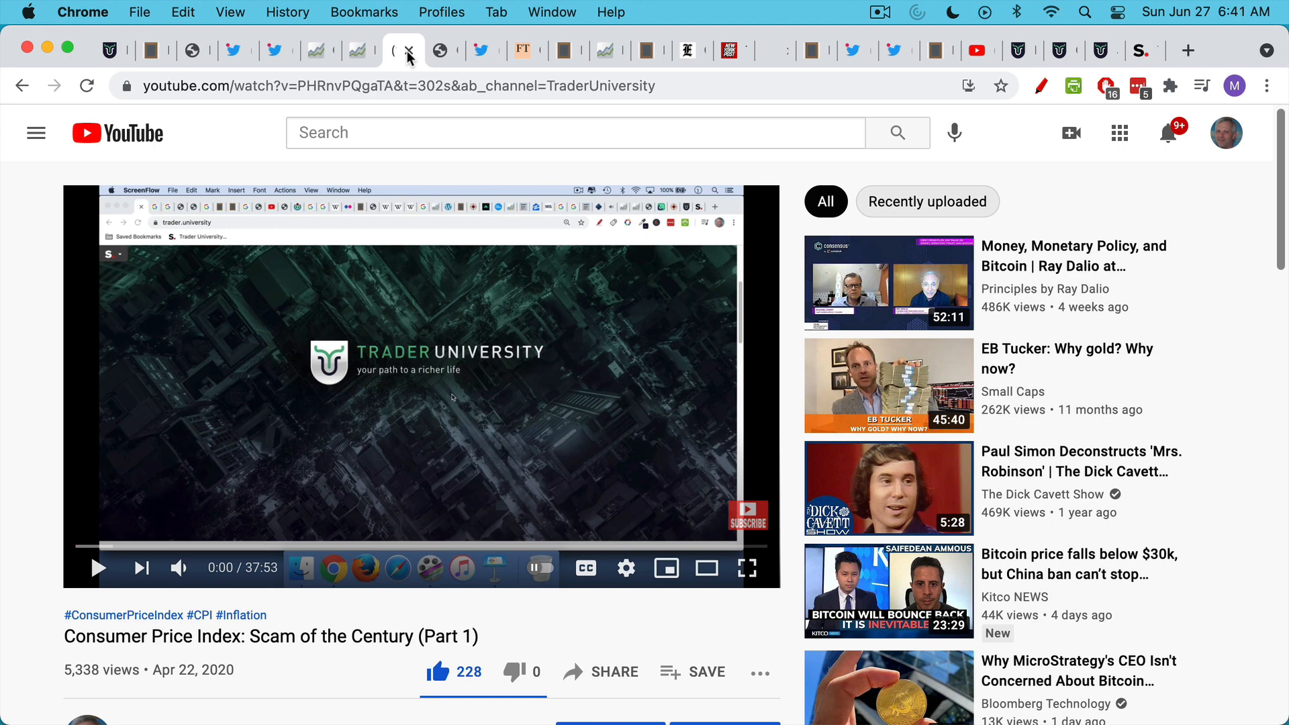
pyautogui.moveTo(453, 369)
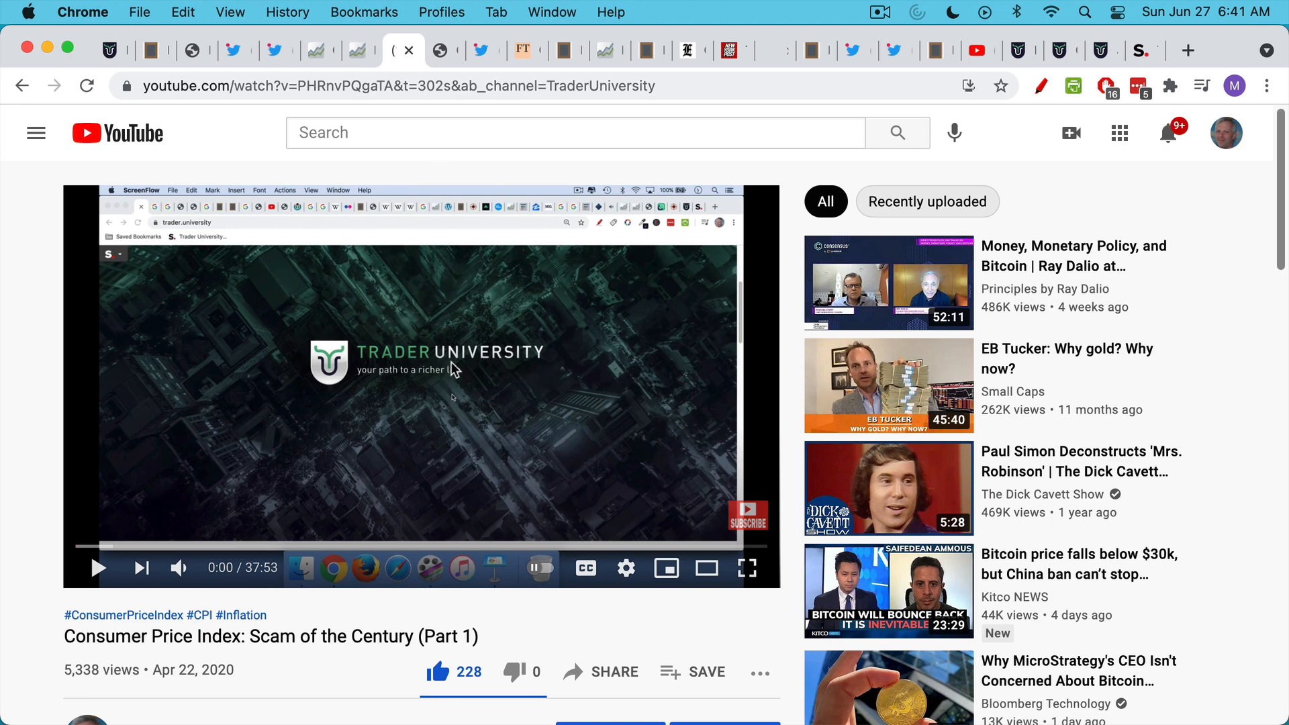
pyautogui.moveTo(590, 480)
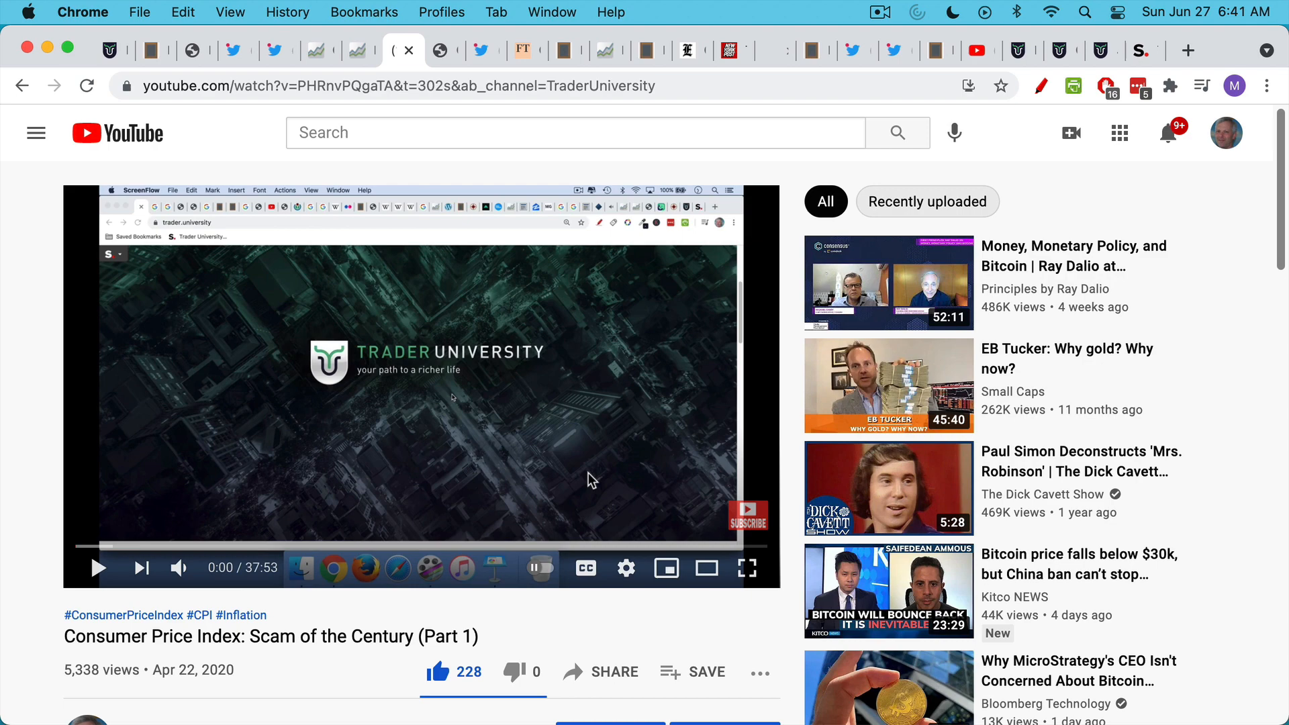
pyautogui.moveTo(442, 60)
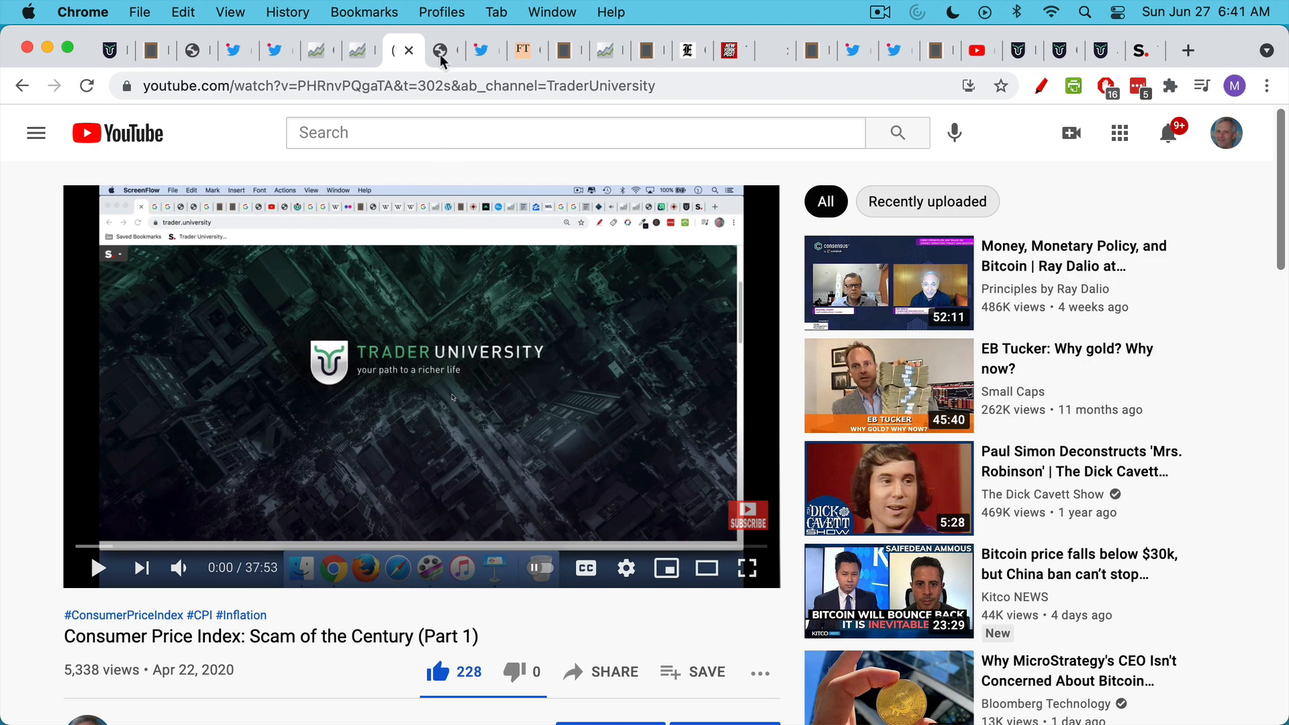
# - Mark Philadelphia in the Chapwood Index city table and scroll down toward San Francisco
pyautogui.click(442, 51)
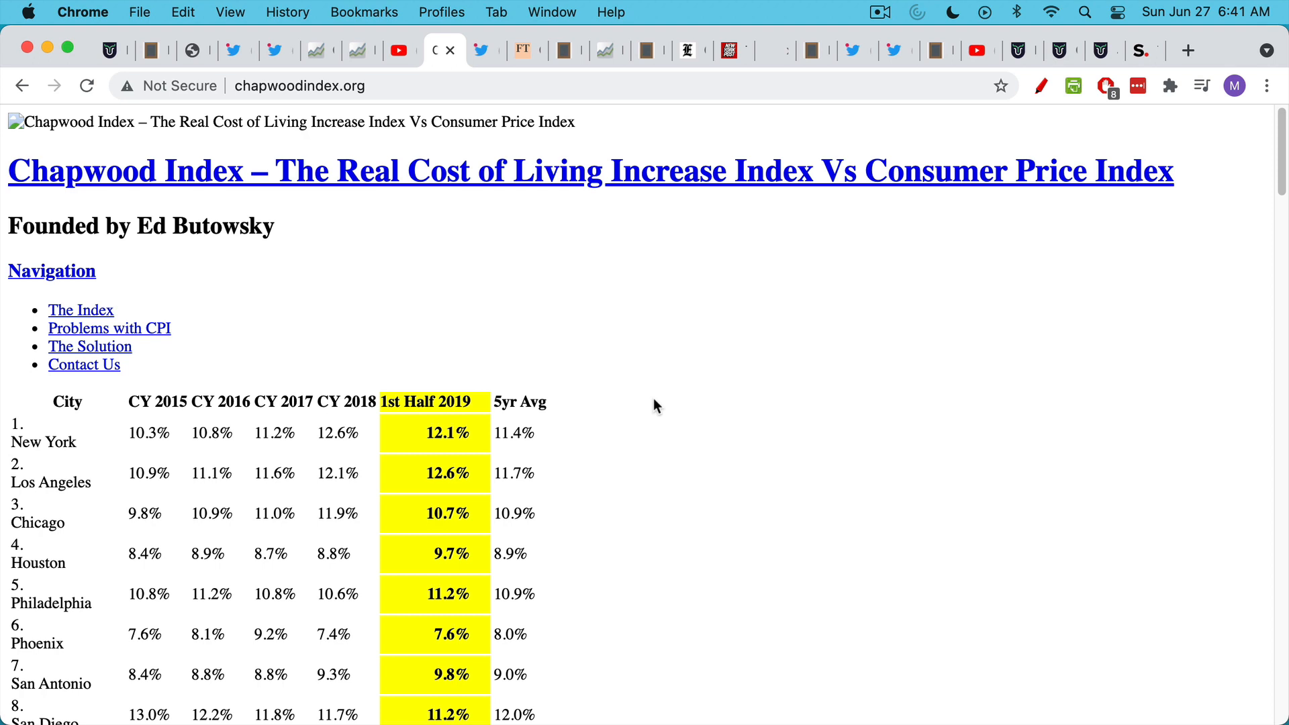
pyautogui.moveTo(648, 415)
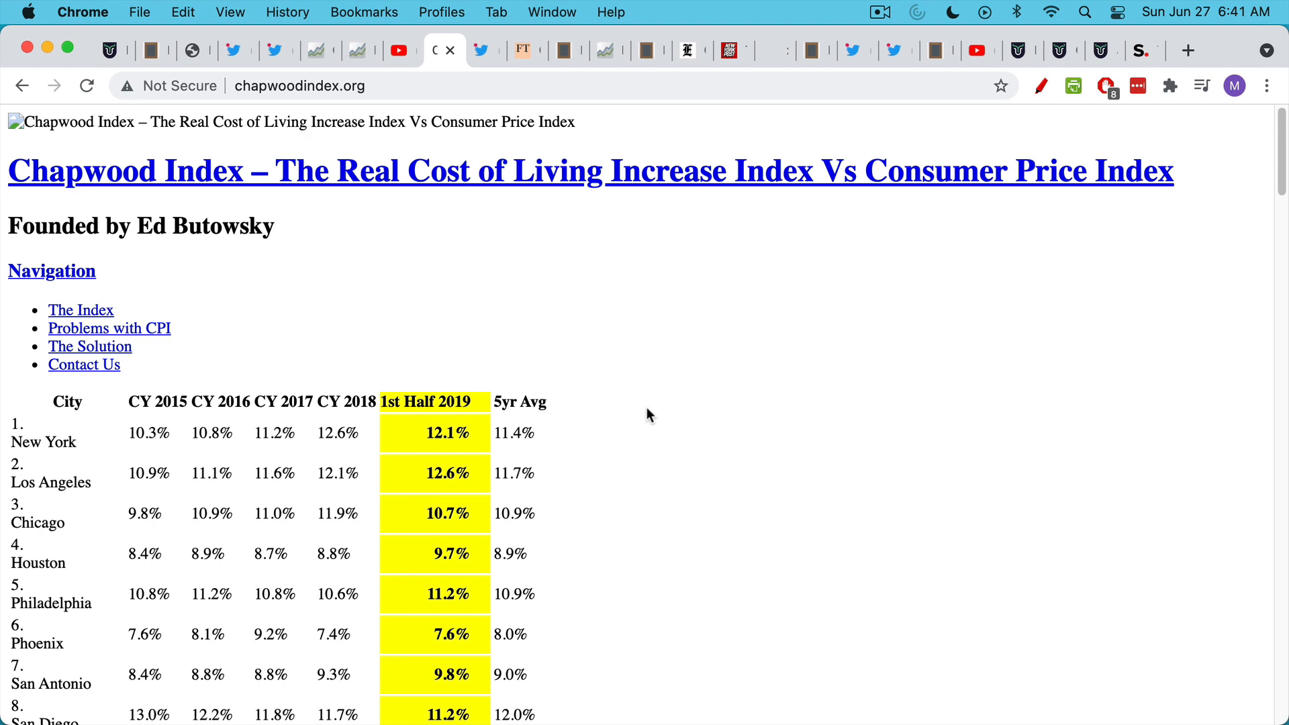
pyautogui.moveTo(634, 500)
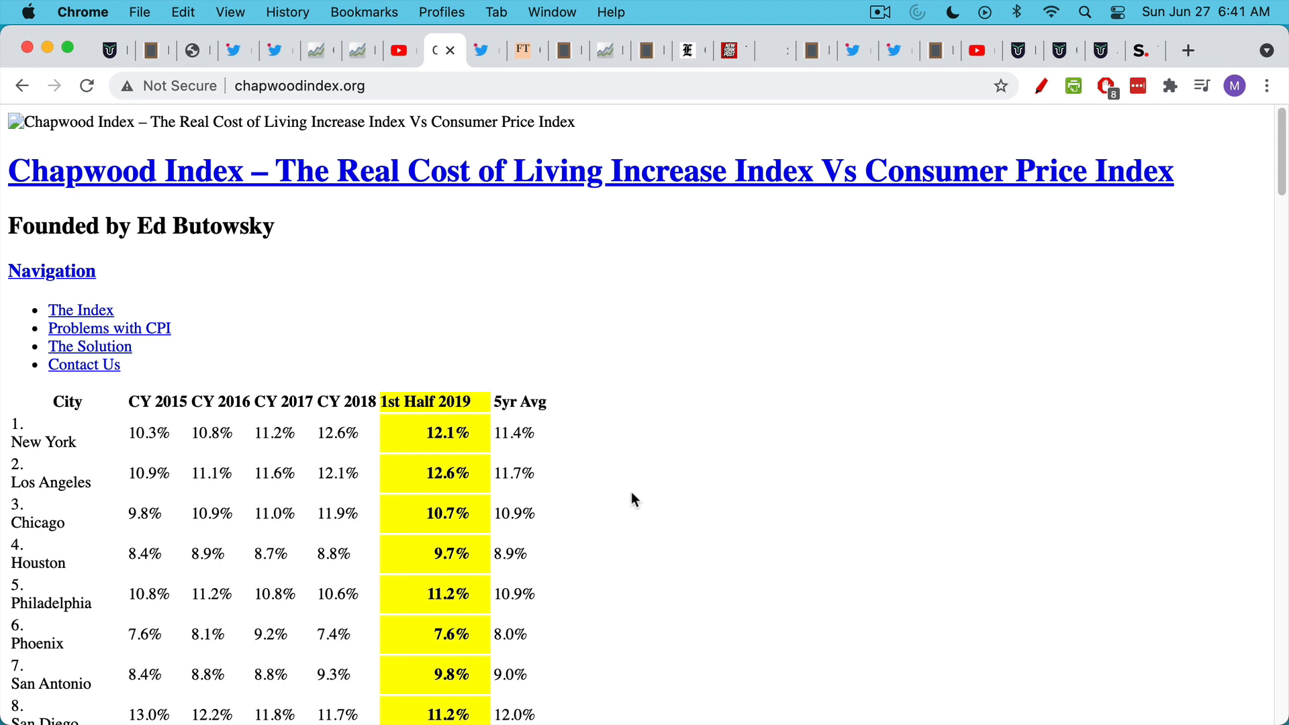
pyautogui.scroll(-3)
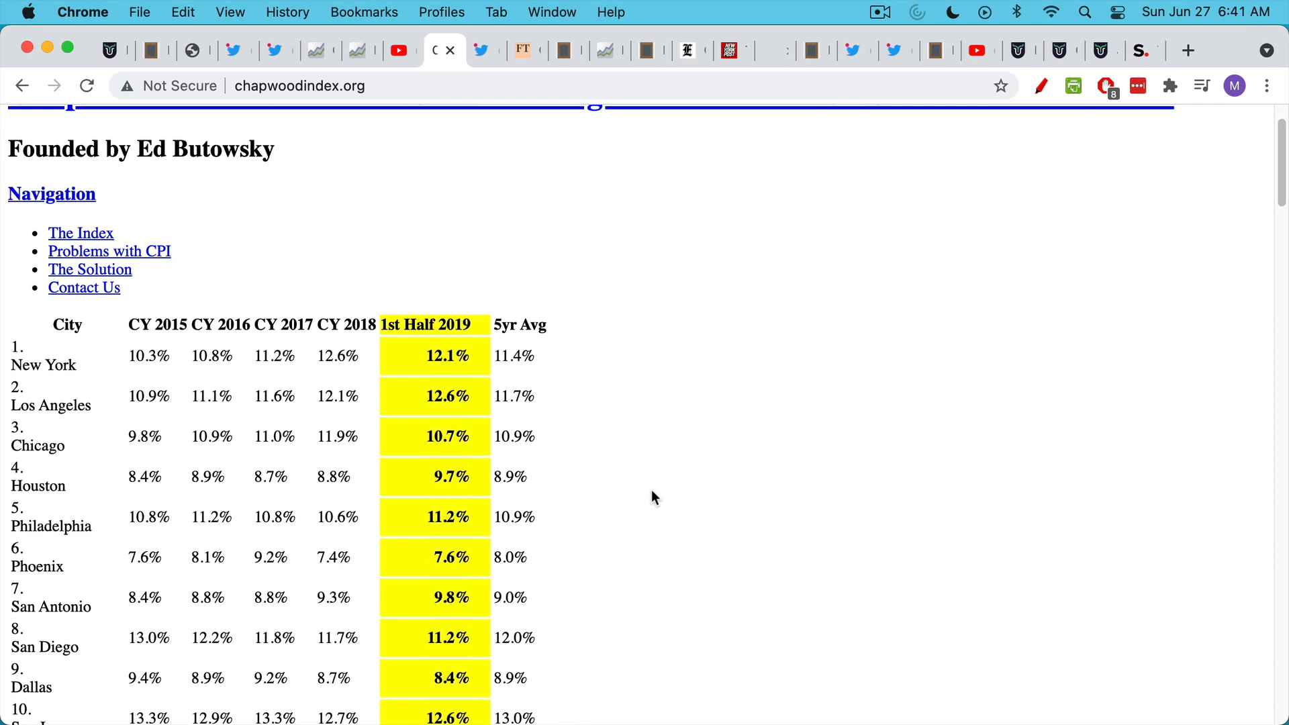
pyautogui.moveTo(460, 351)
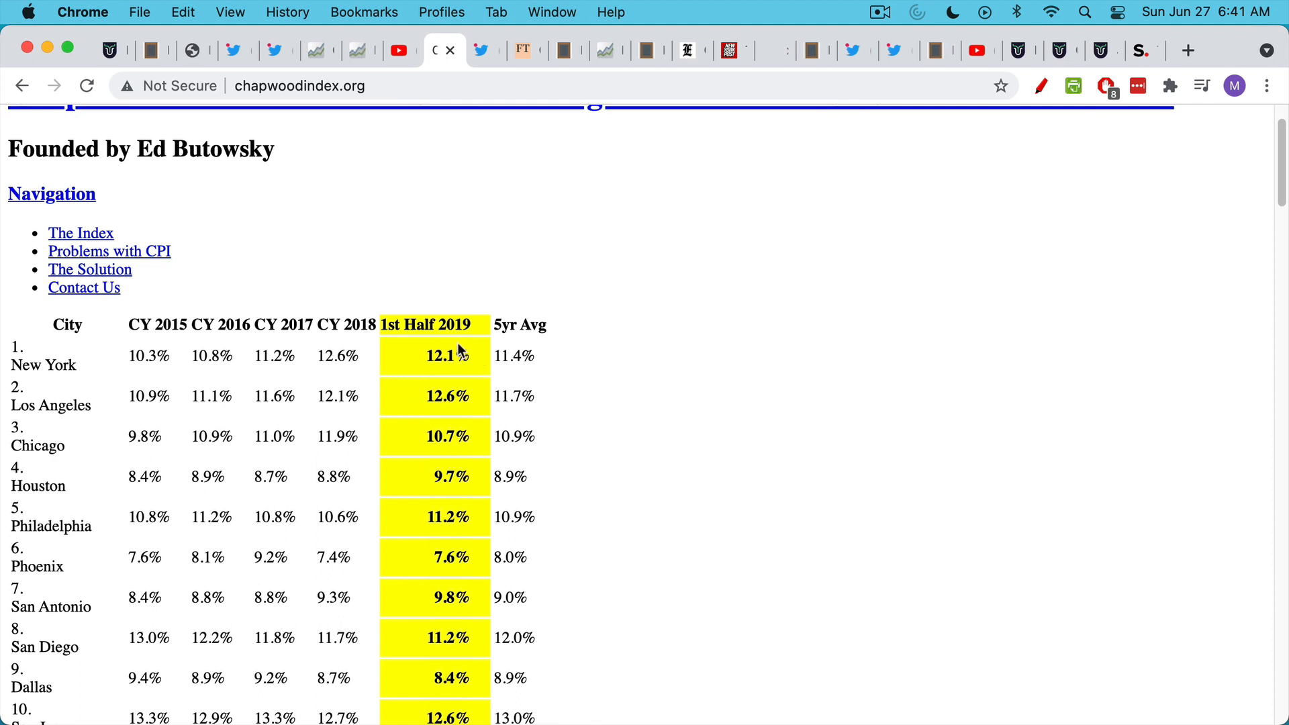
pyautogui.moveTo(474, 378)
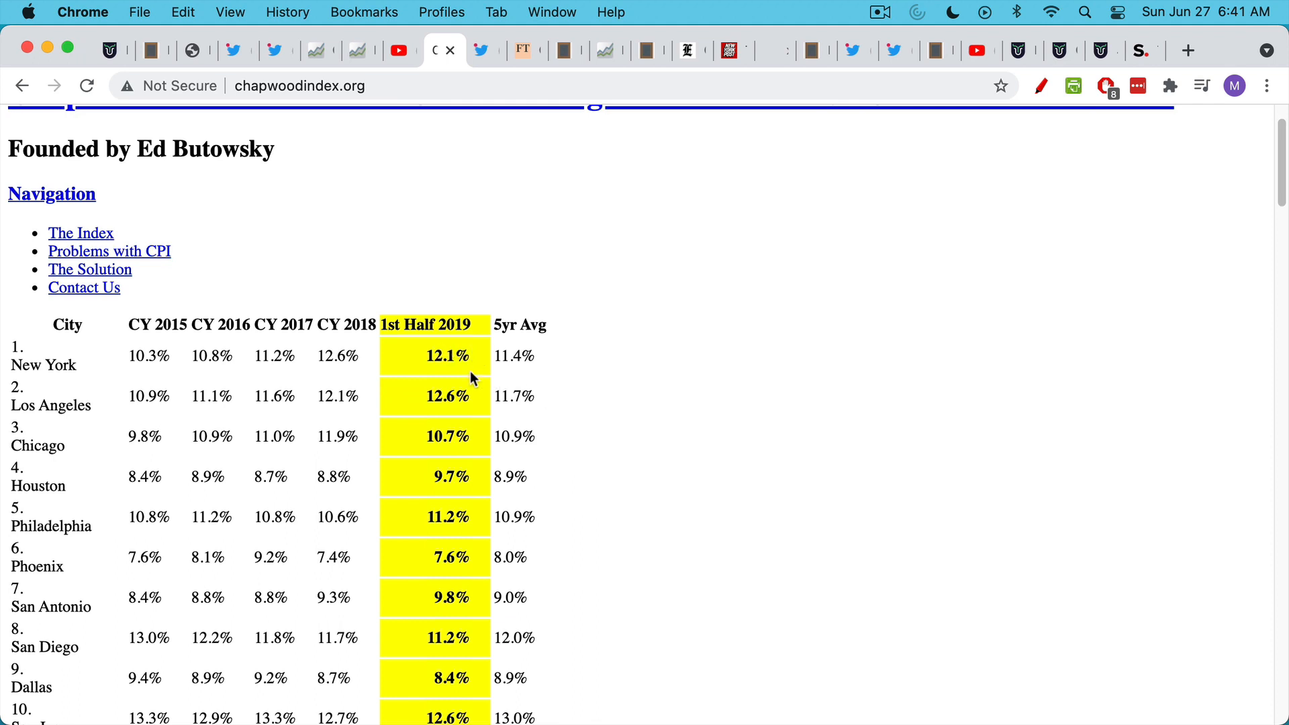
pyautogui.moveTo(481, 446)
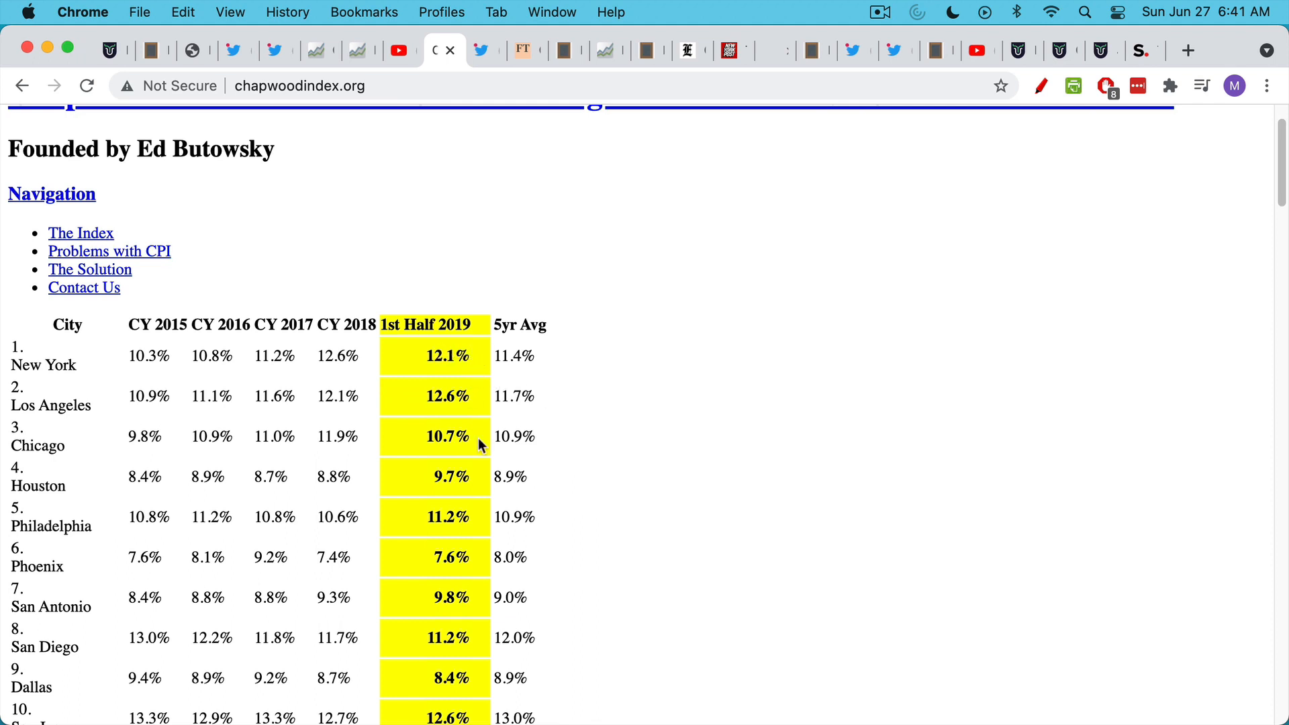
pyautogui.moveTo(419, 425)
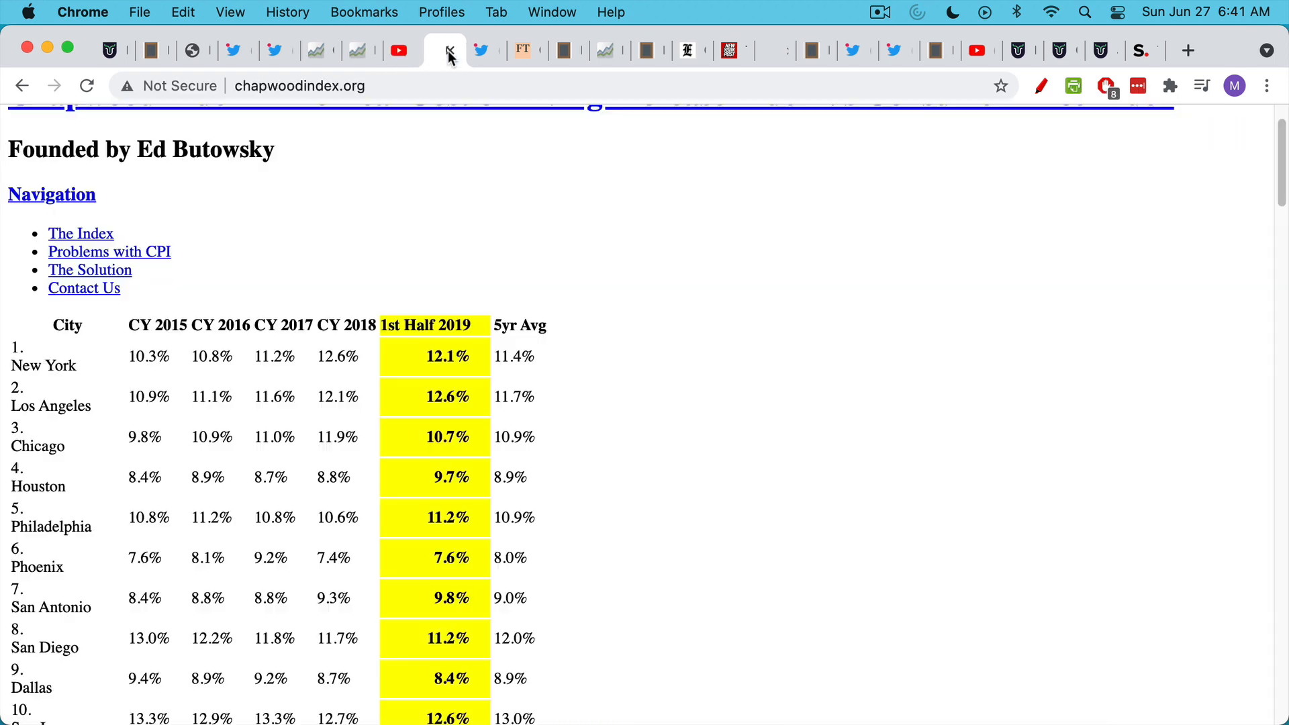
pyautogui.moveTo(575, 481)
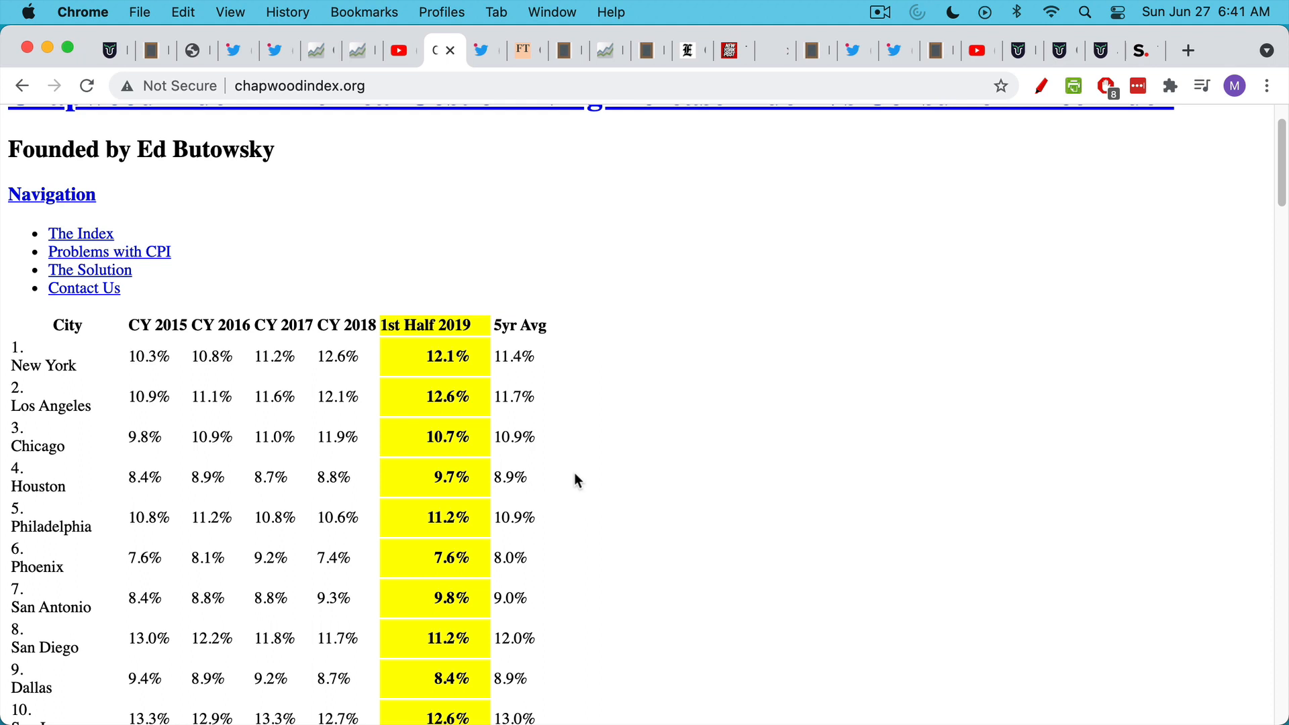
pyautogui.doubleClick(51, 527)
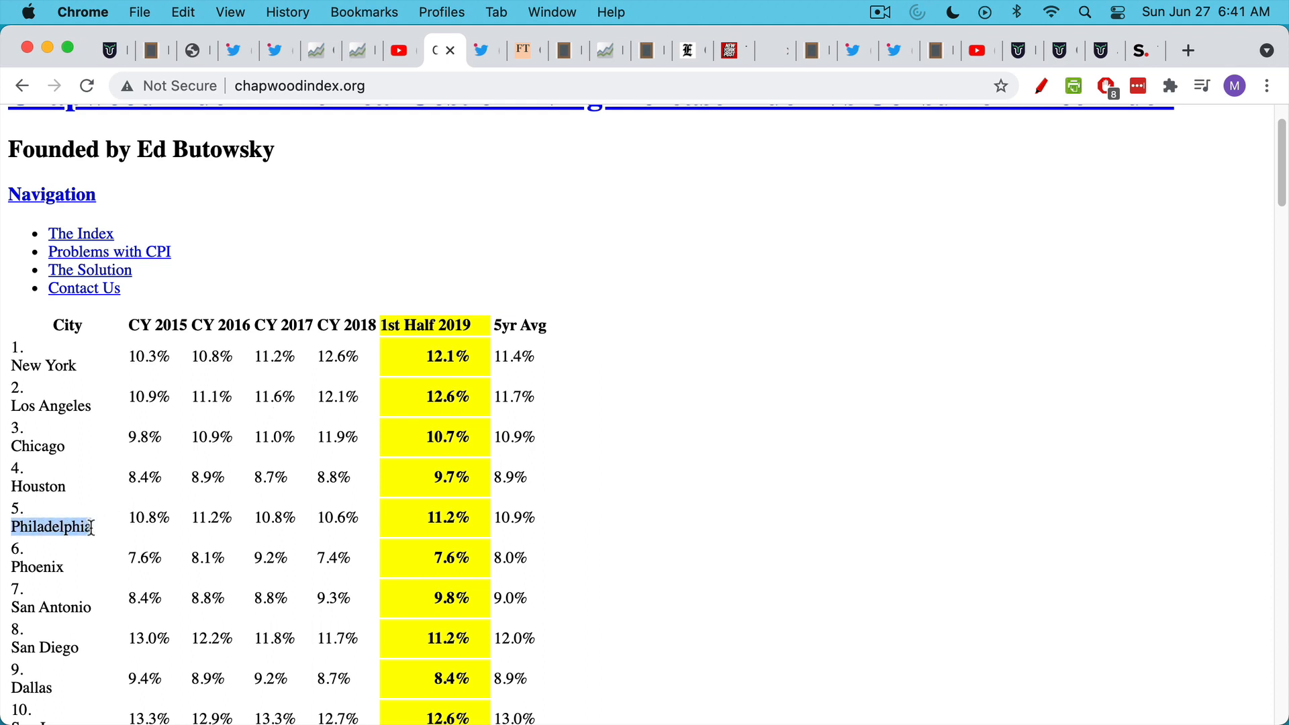
pyautogui.moveTo(649, 527)
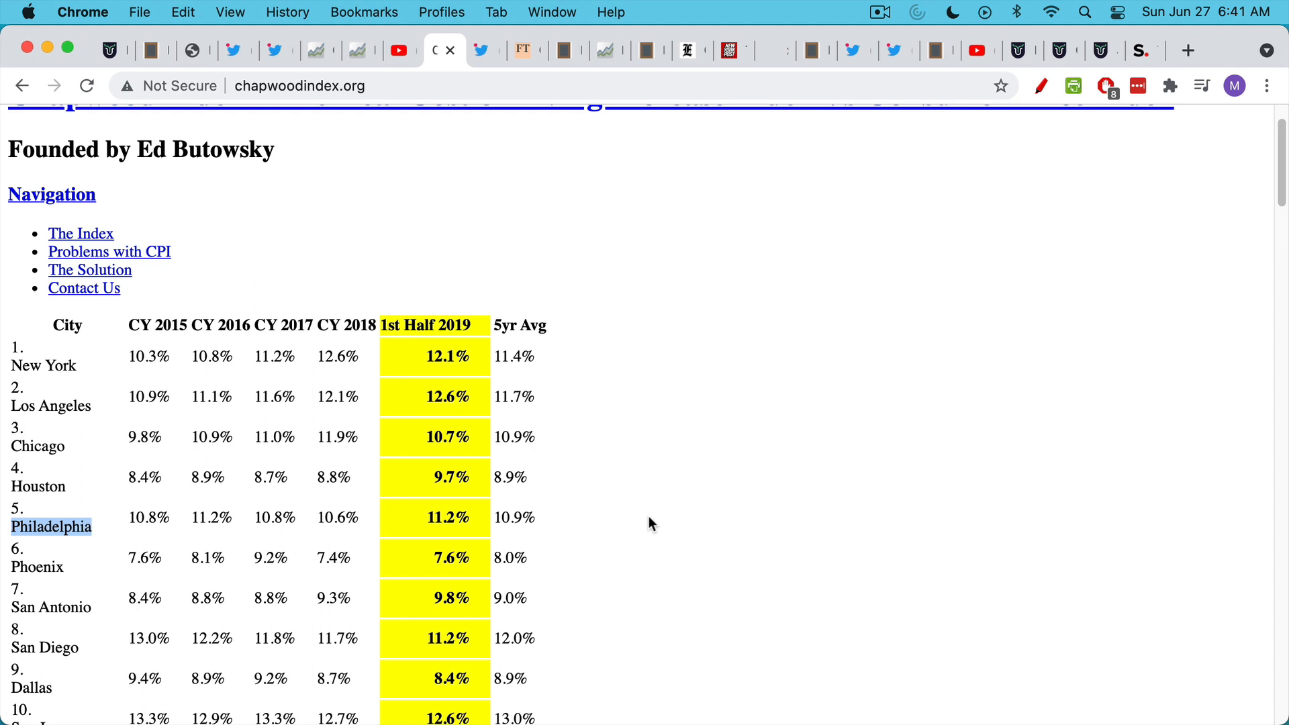
pyautogui.moveTo(427, 371)
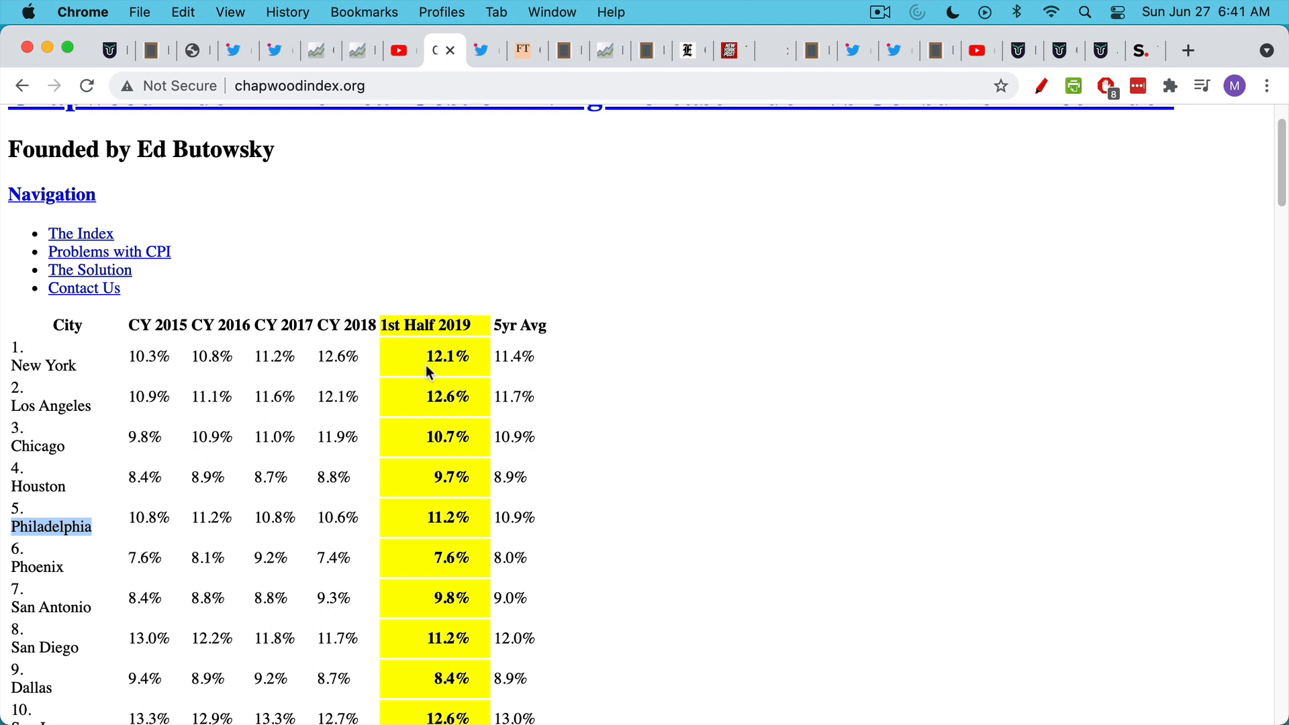
pyautogui.moveTo(456, 417)
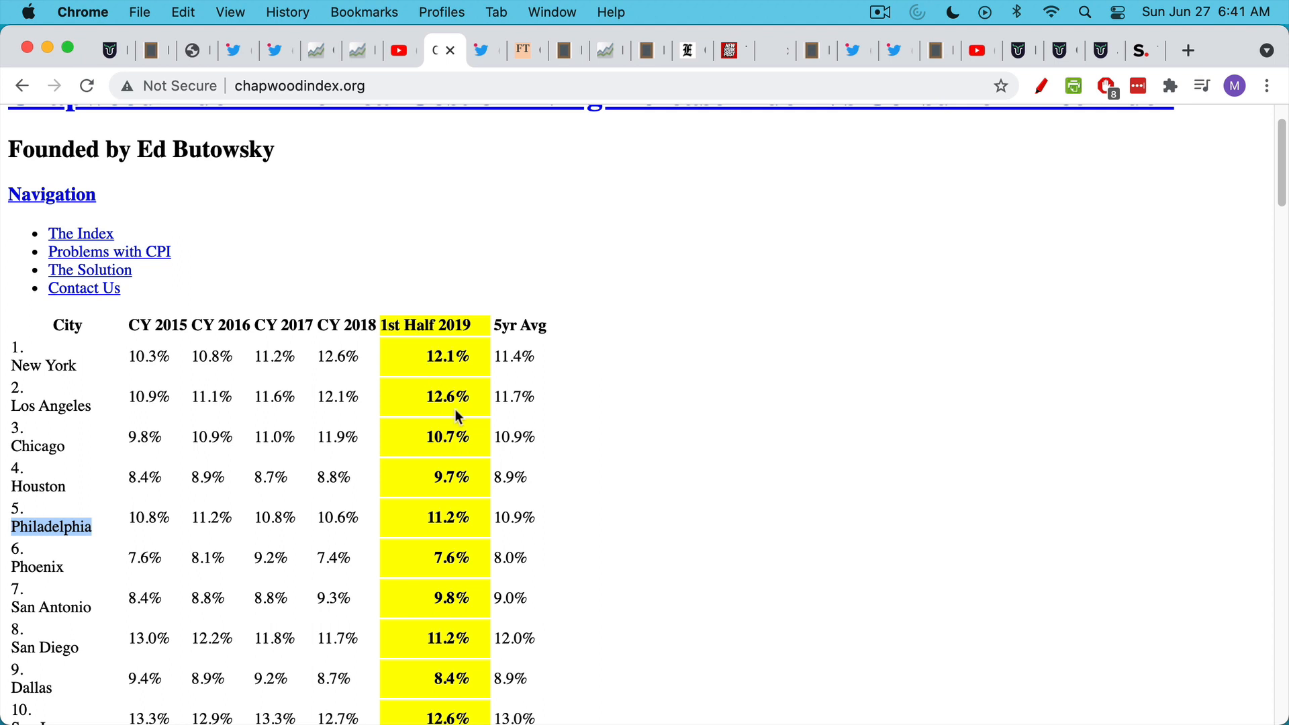
pyautogui.scroll(-3)
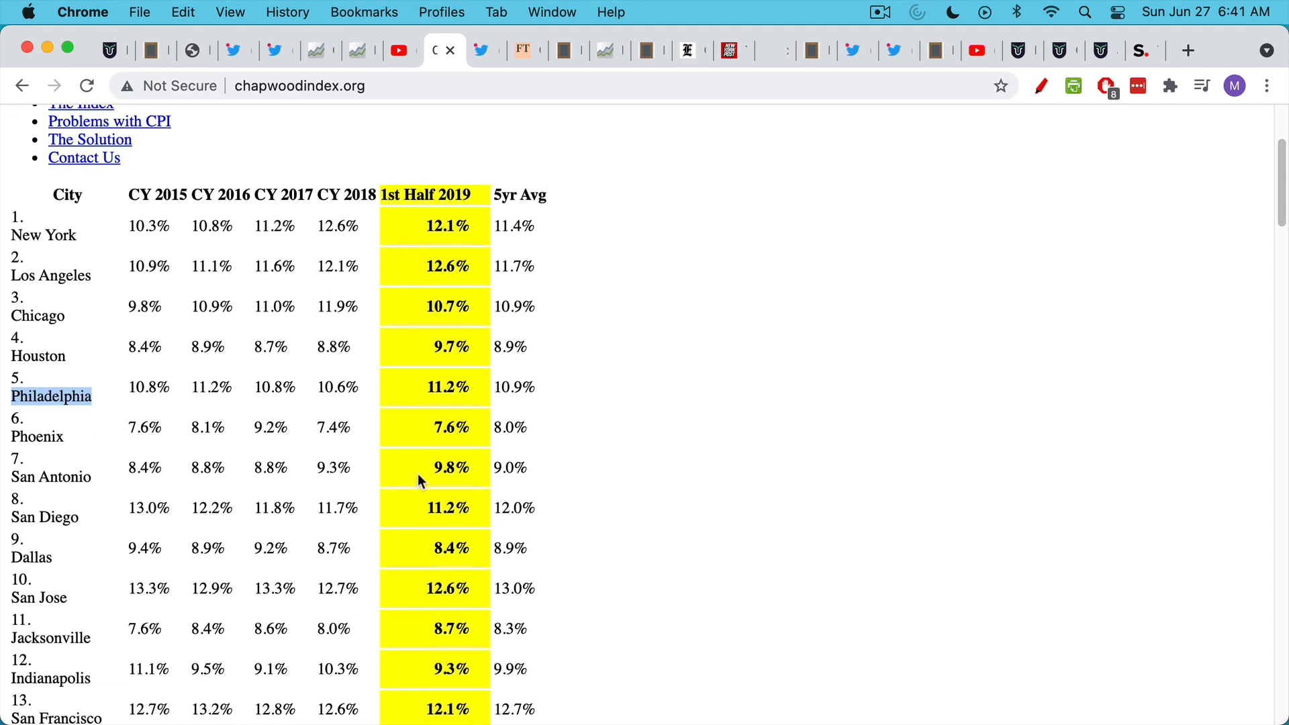
pyautogui.moveTo(548, 555)
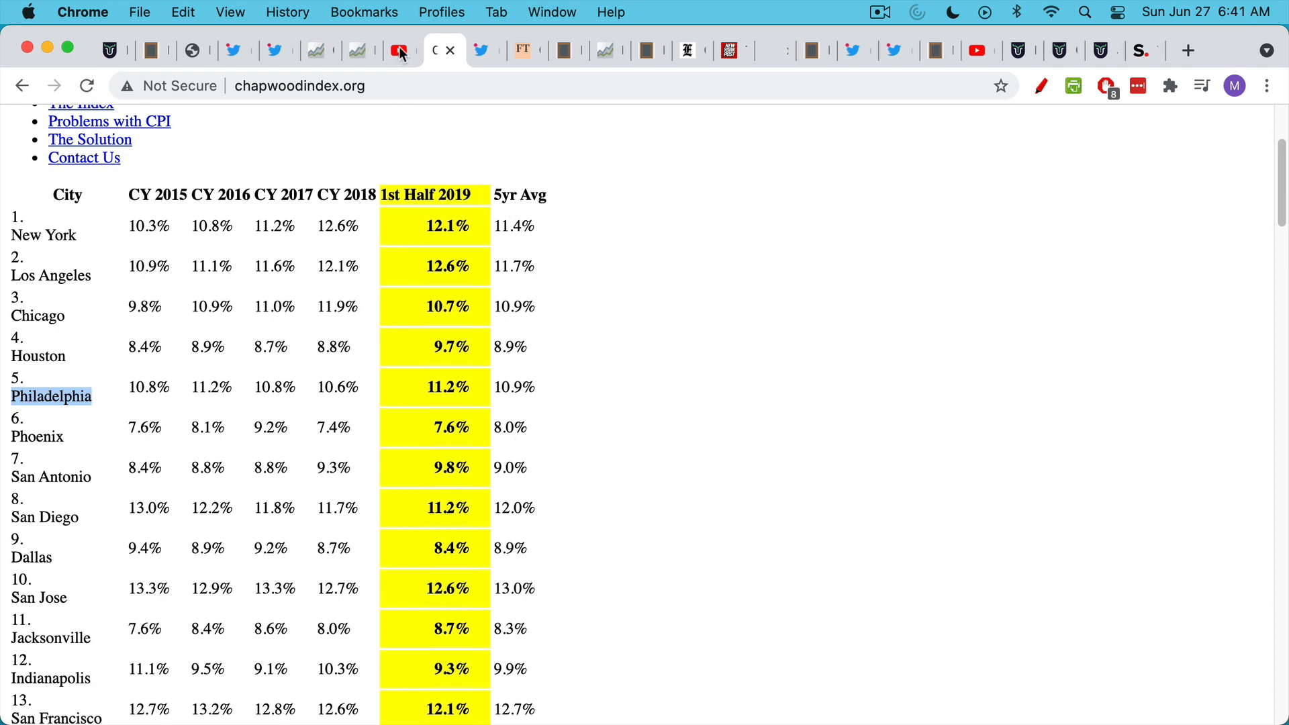
pyautogui.click(400, 51)
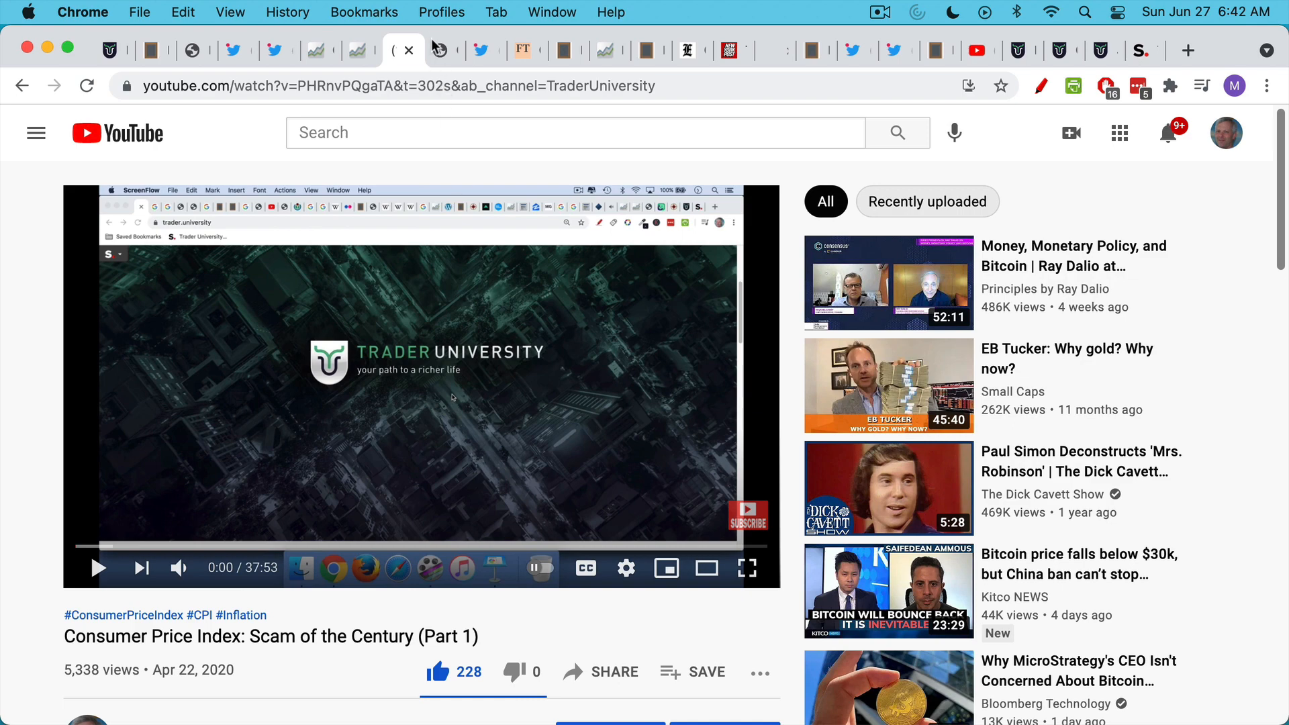
pyautogui.moveTo(441, 52)
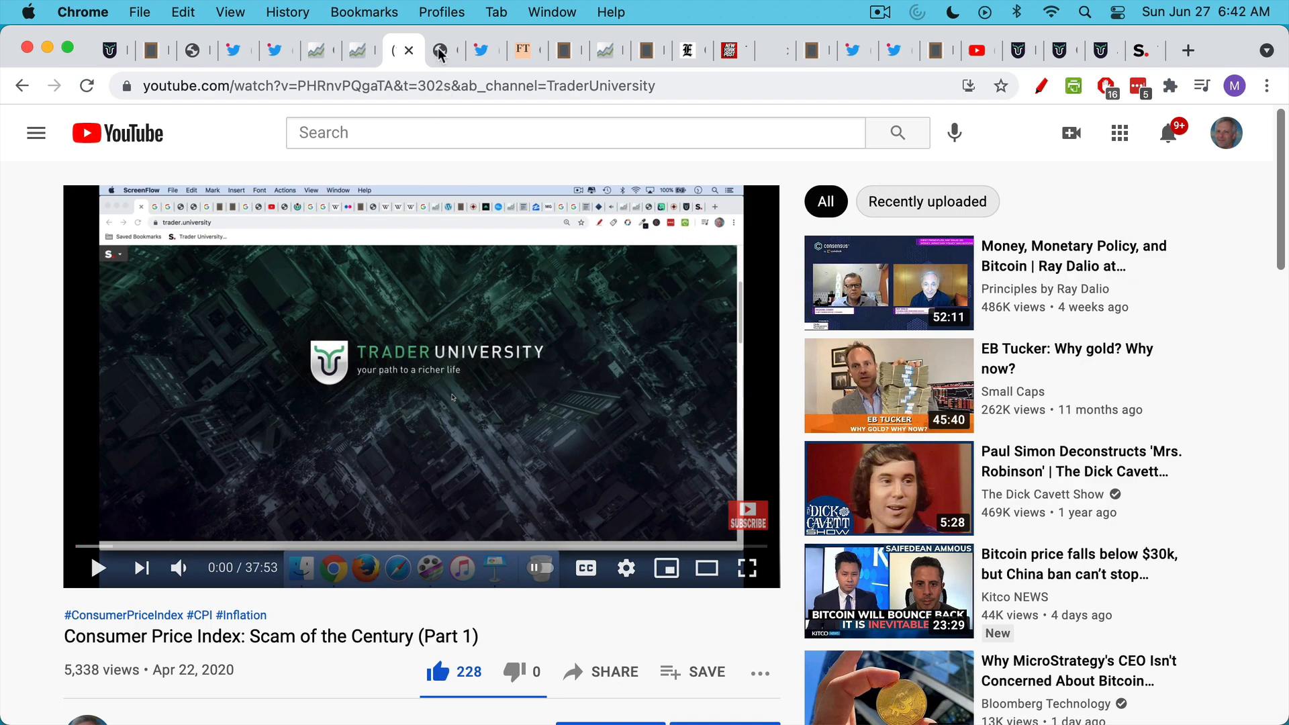
pyautogui.click(444, 51)
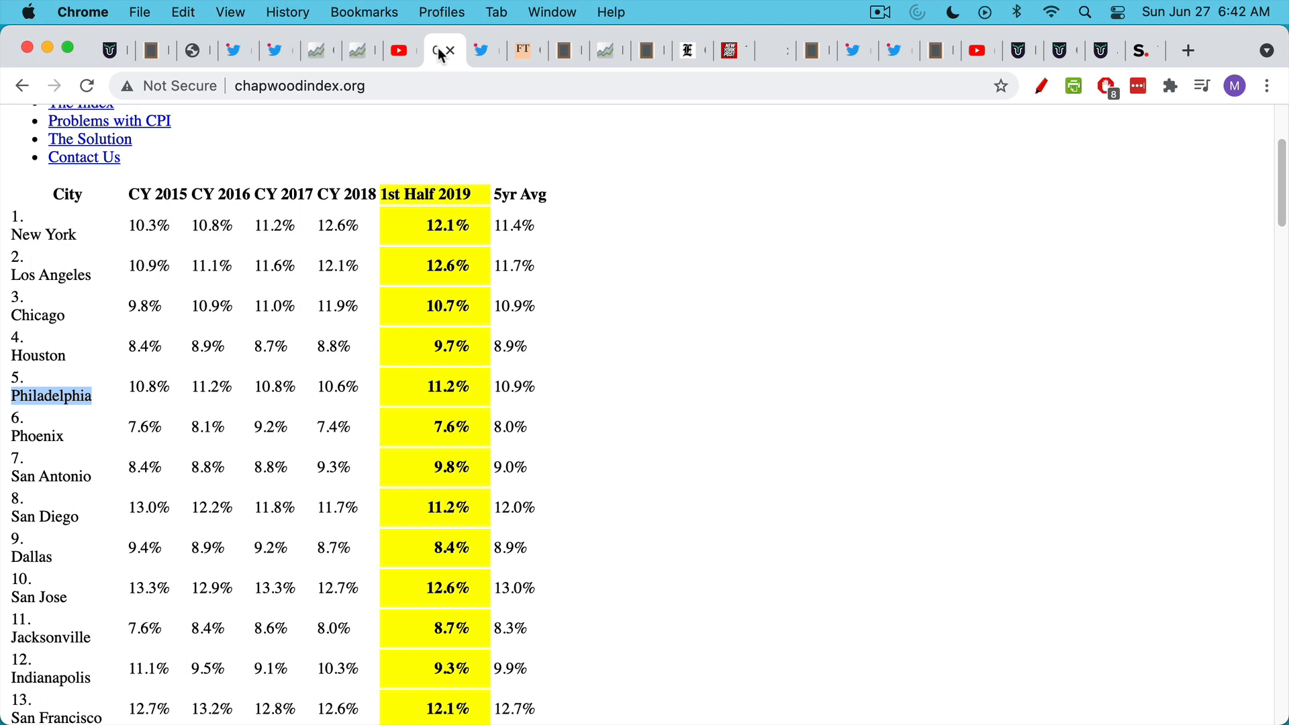
pyautogui.moveTo(419, 56)
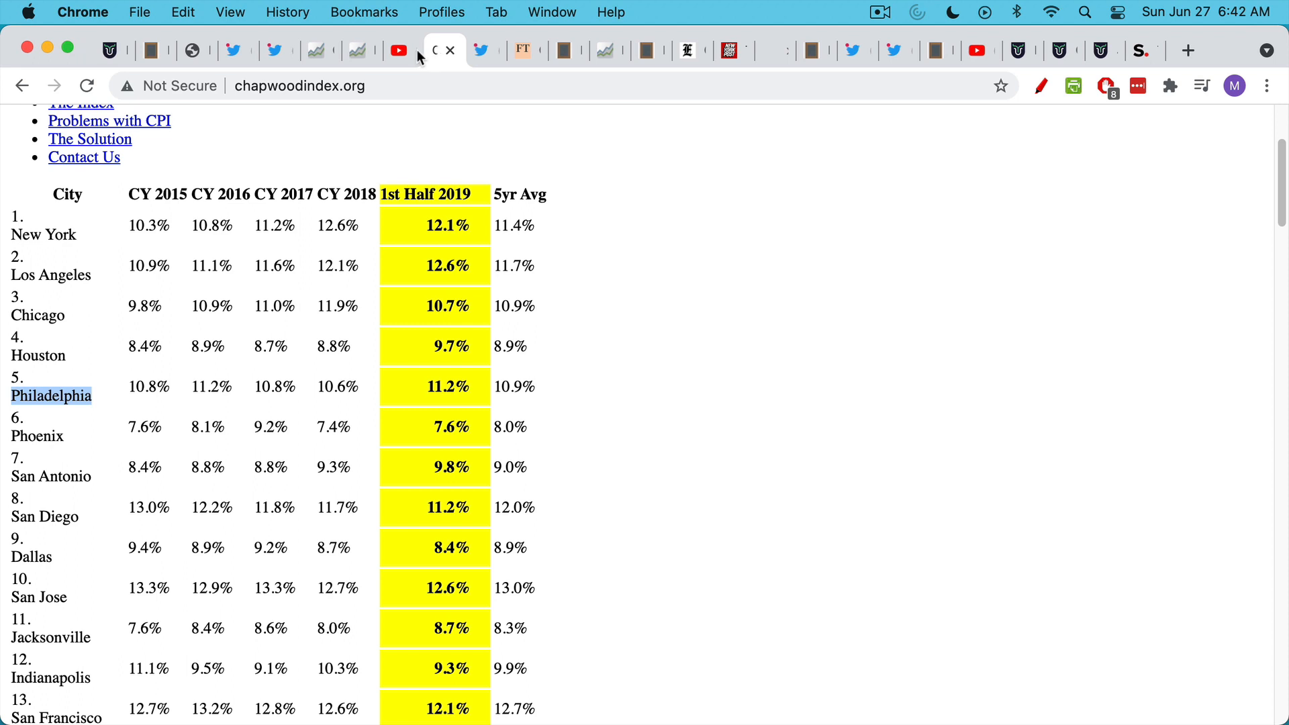
pyautogui.moveTo(438, 235)
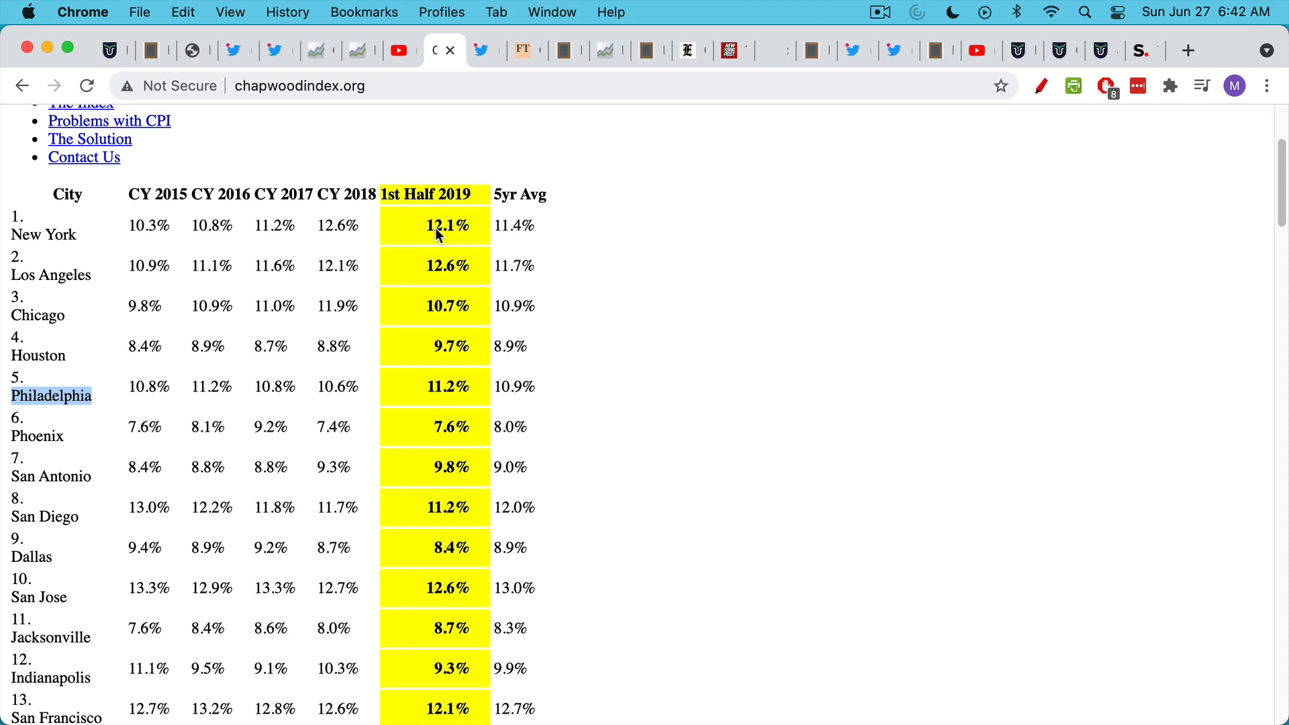
pyautogui.click(484, 51)
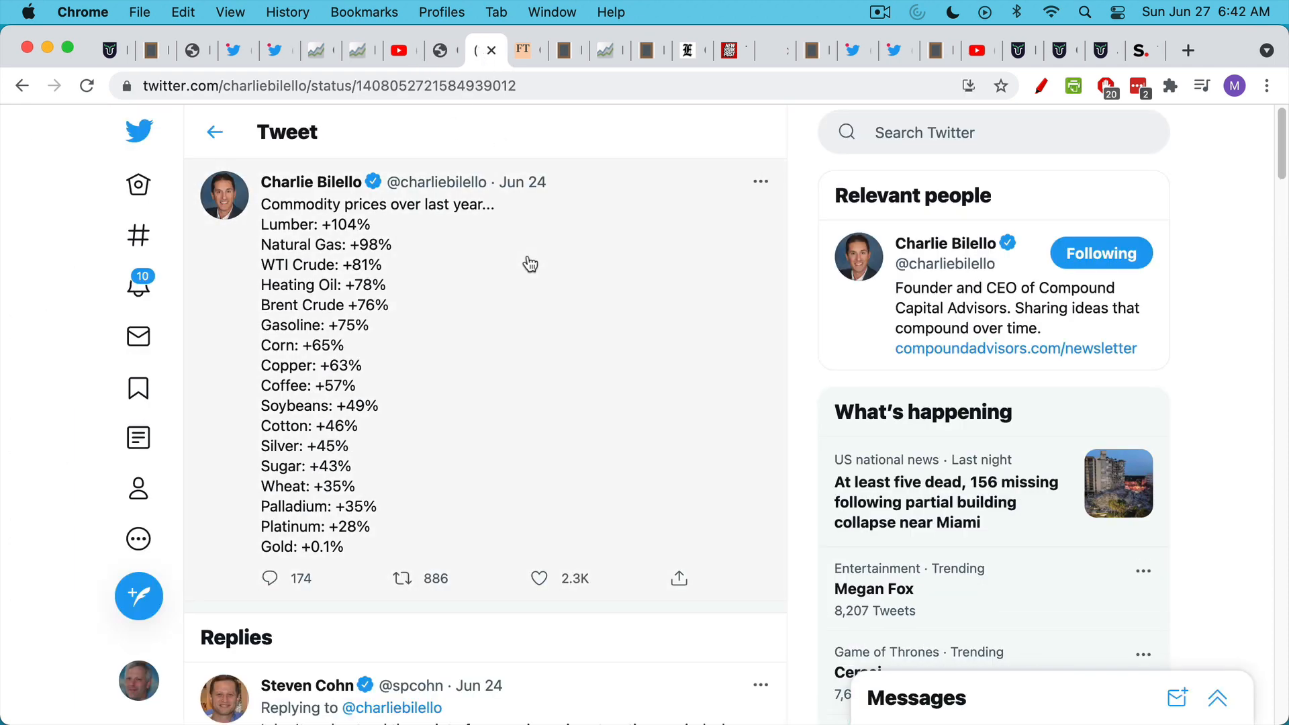
pyautogui.moveTo(259, 228)
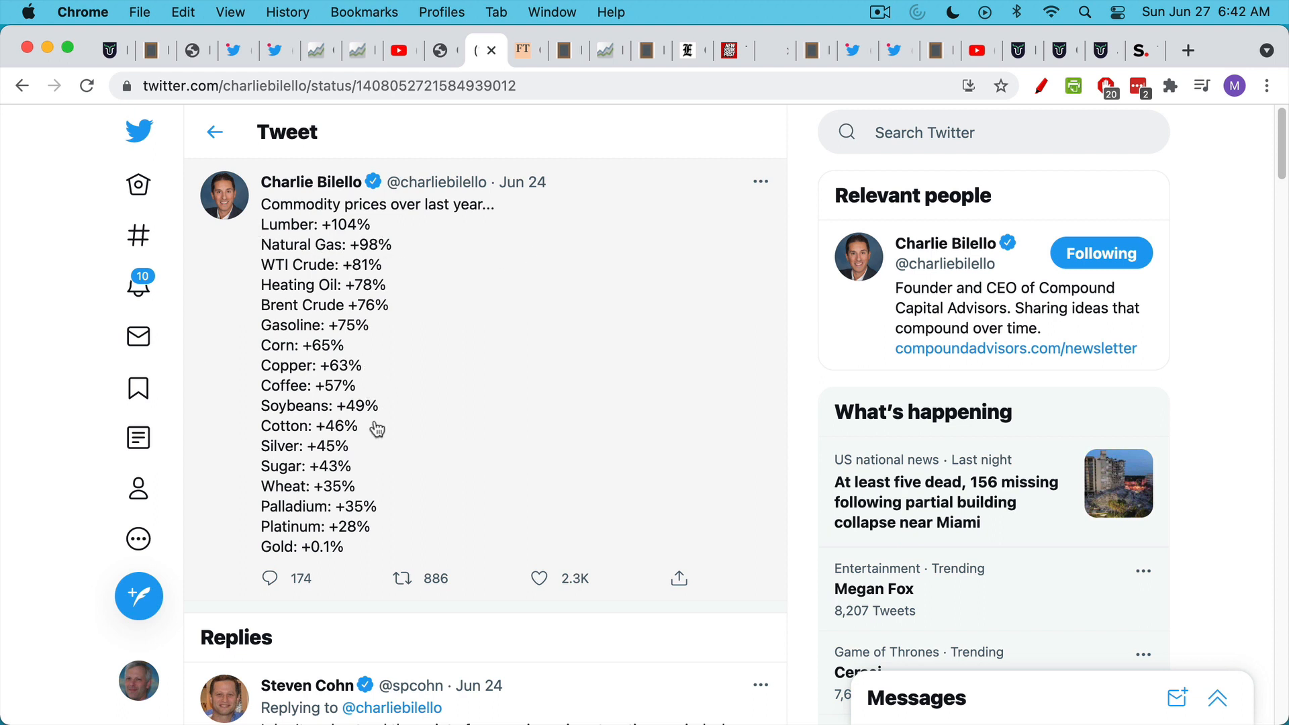
pyautogui.moveTo(382, 395)
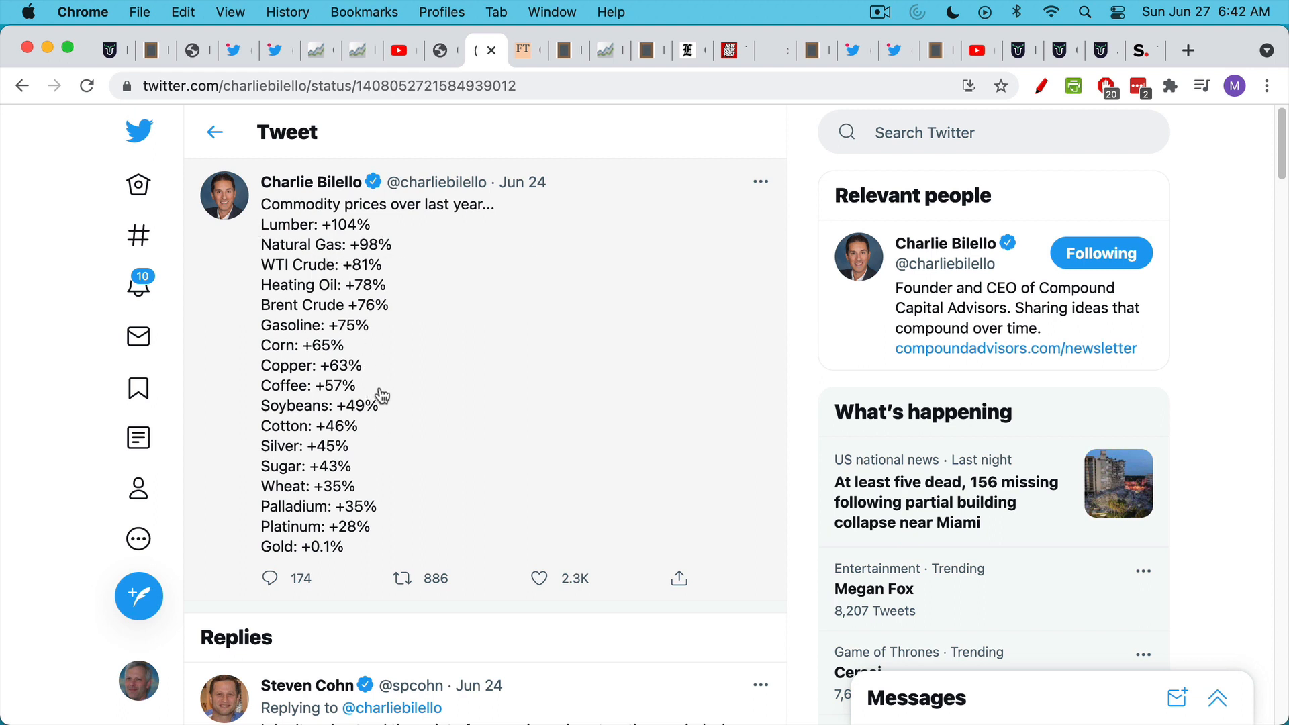
pyautogui.moveTo(695, 439)
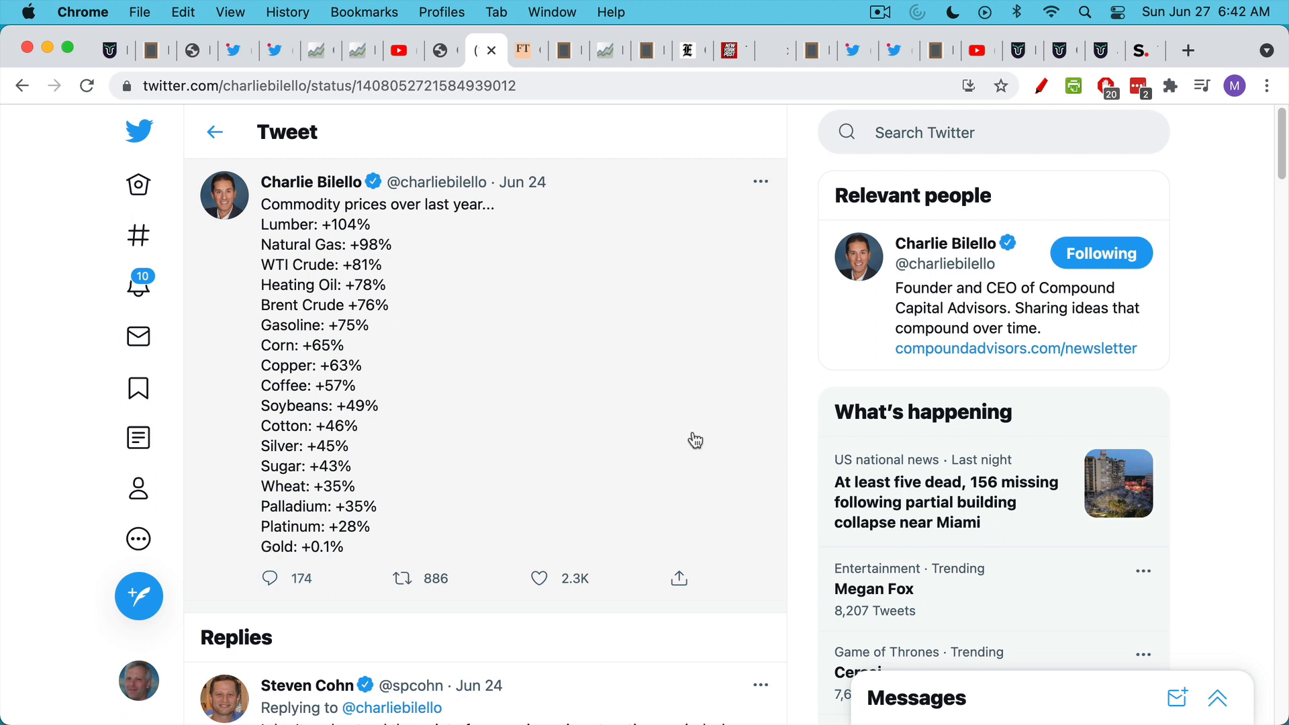
# - Enable the drawing extension to mark 'Gold: +0.1%' with a red underline and arrow
pyautogui.click(1040, 85)
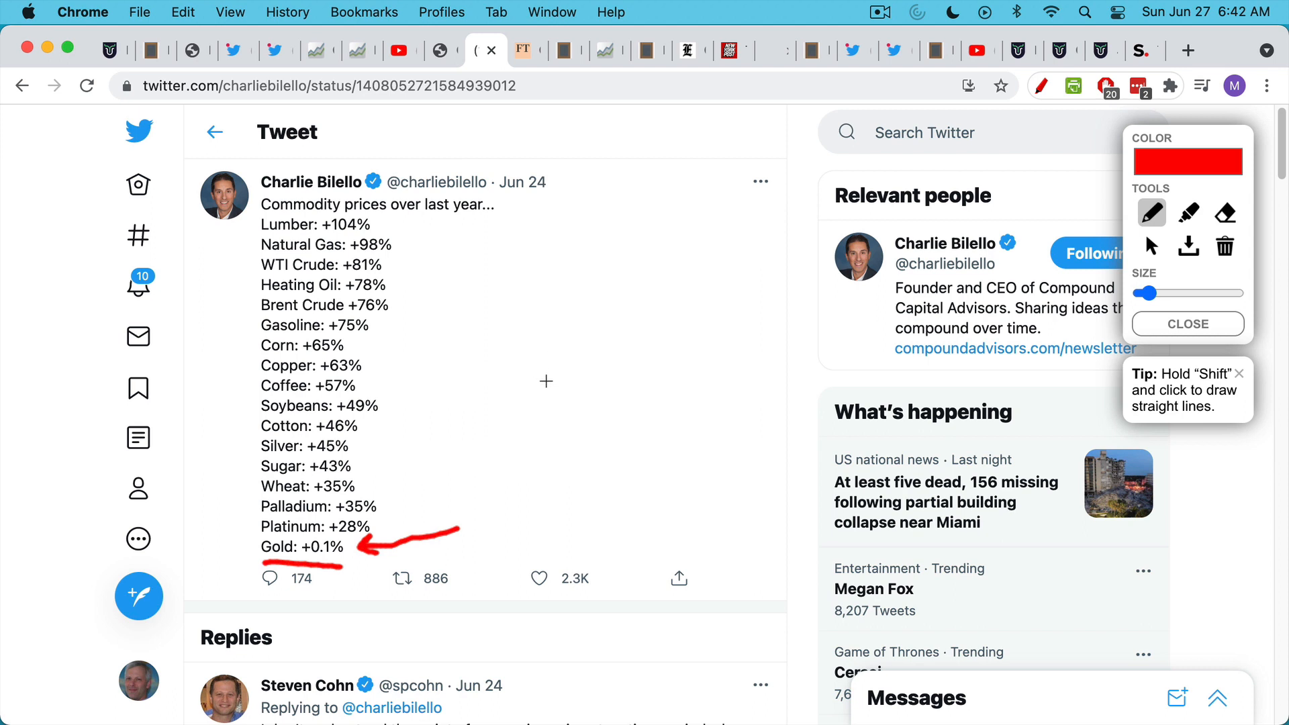
pyautogui.moveTo(528, 54)
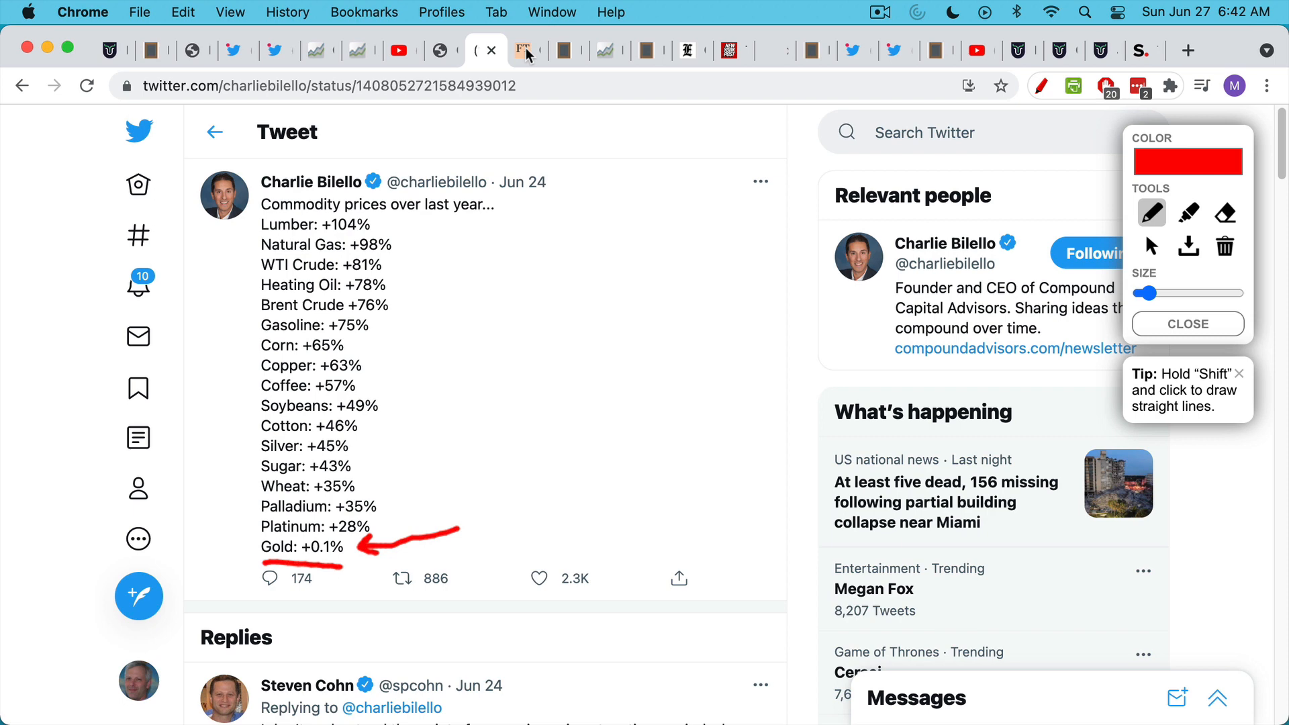
# - Open the FT article 'Global food prices post biggest jump in decade'
pyautogui.click(527, 51)
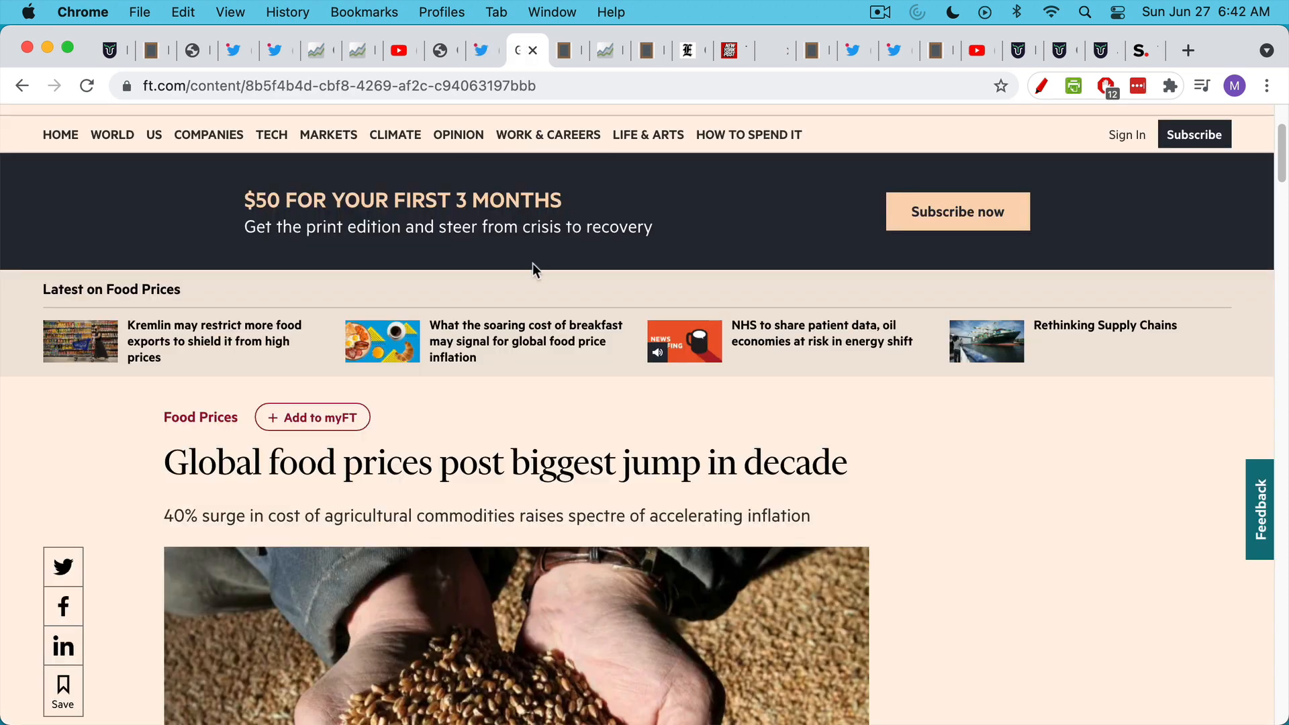
pyautogui.moveTo(893, 378)
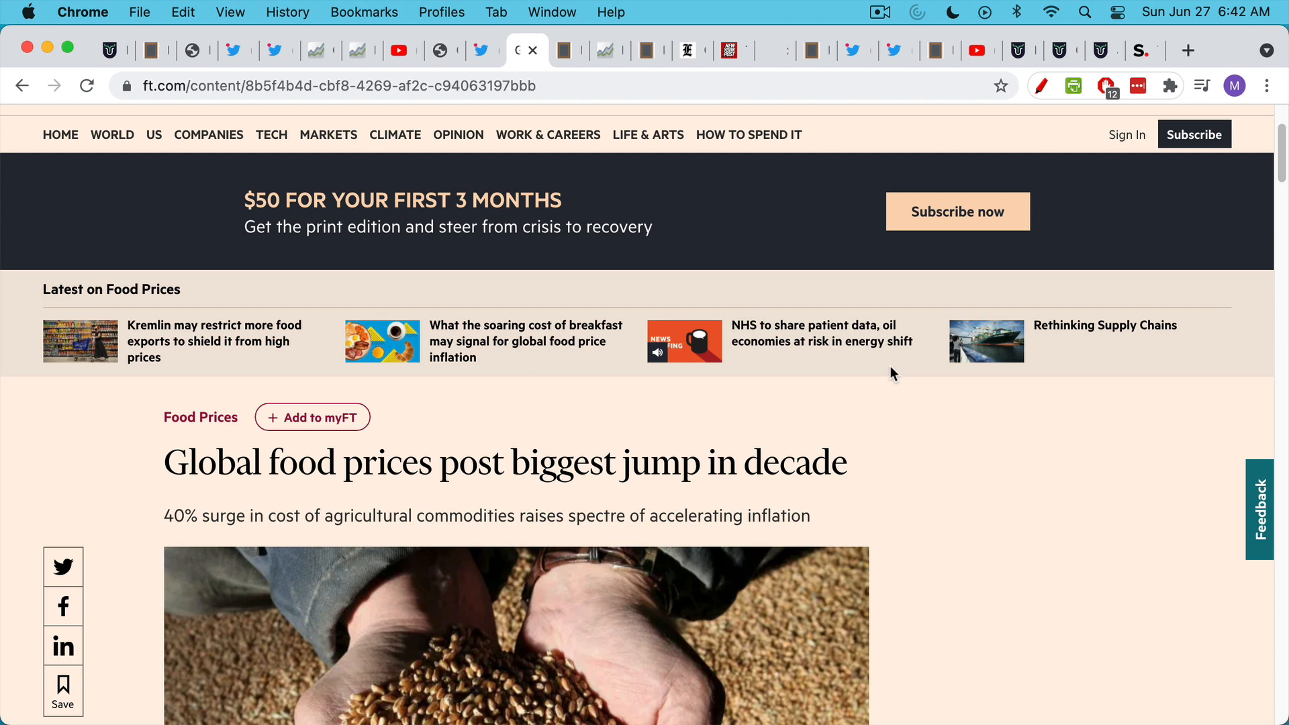
pyautogui.moveTo(940, 381)
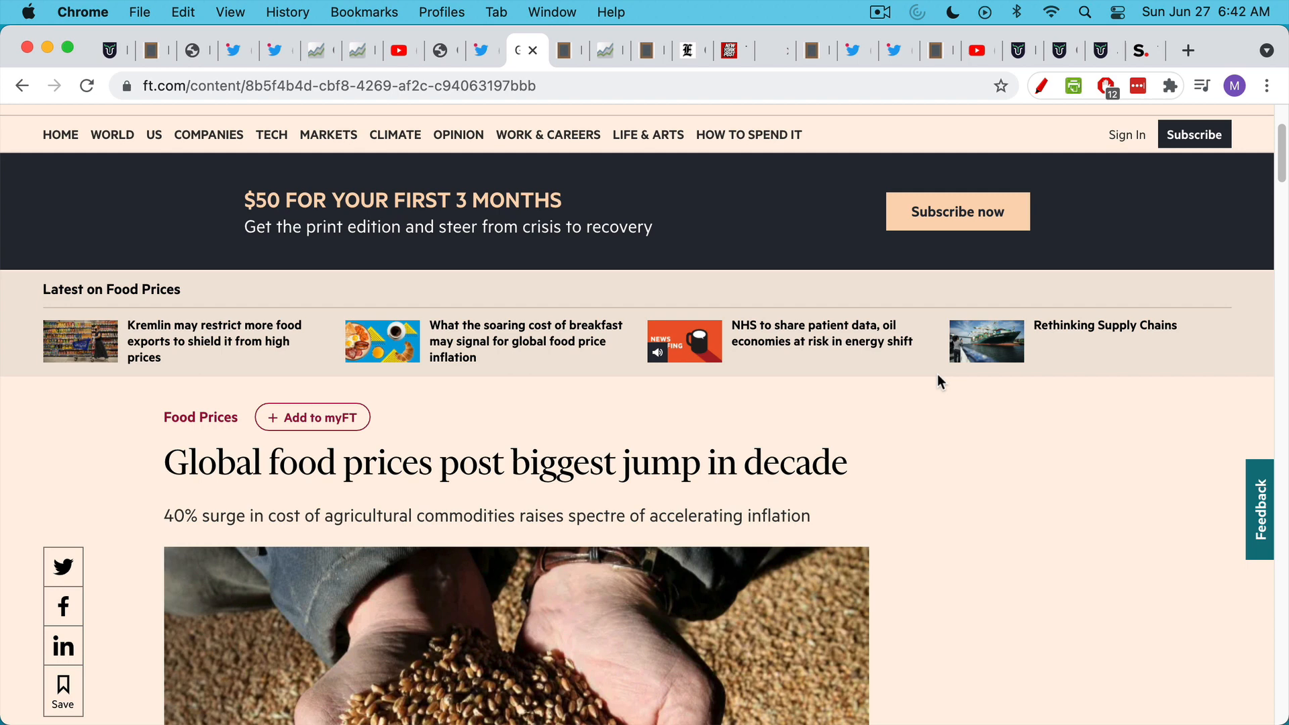
pyautogui.moveTo(650, 259)
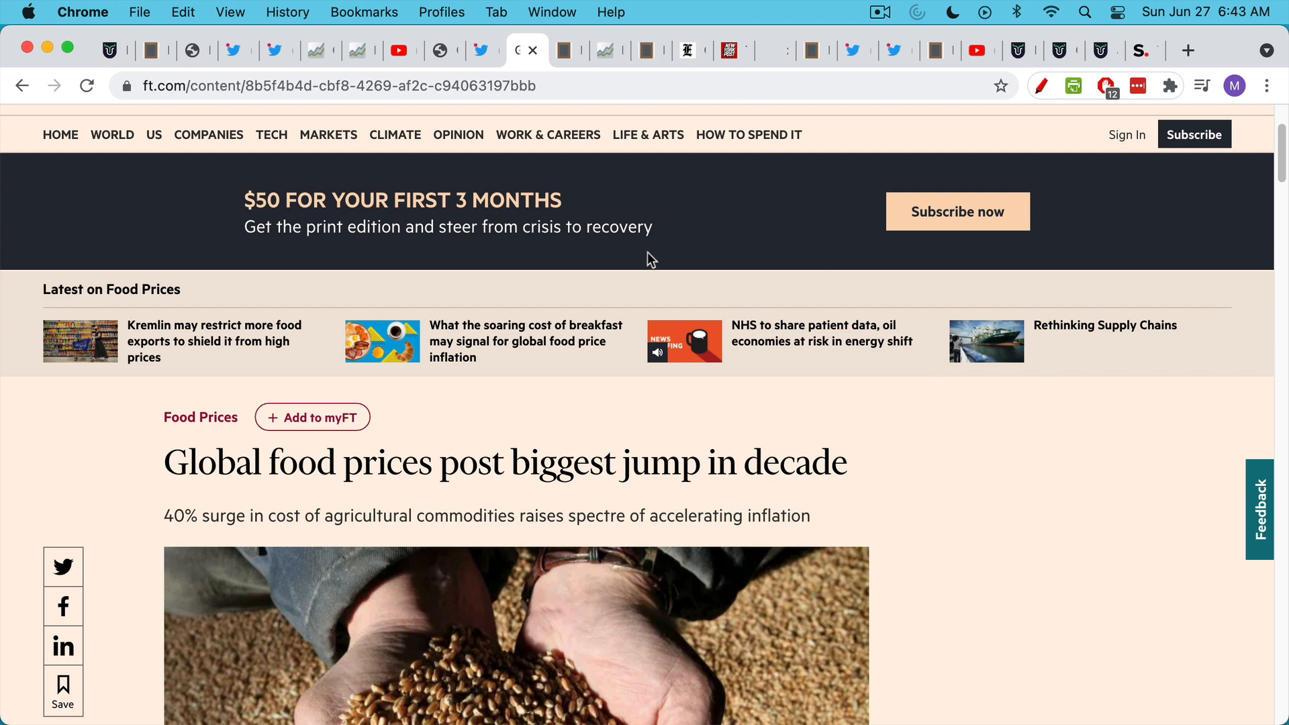
pyautogui.moveTo(569, 50)
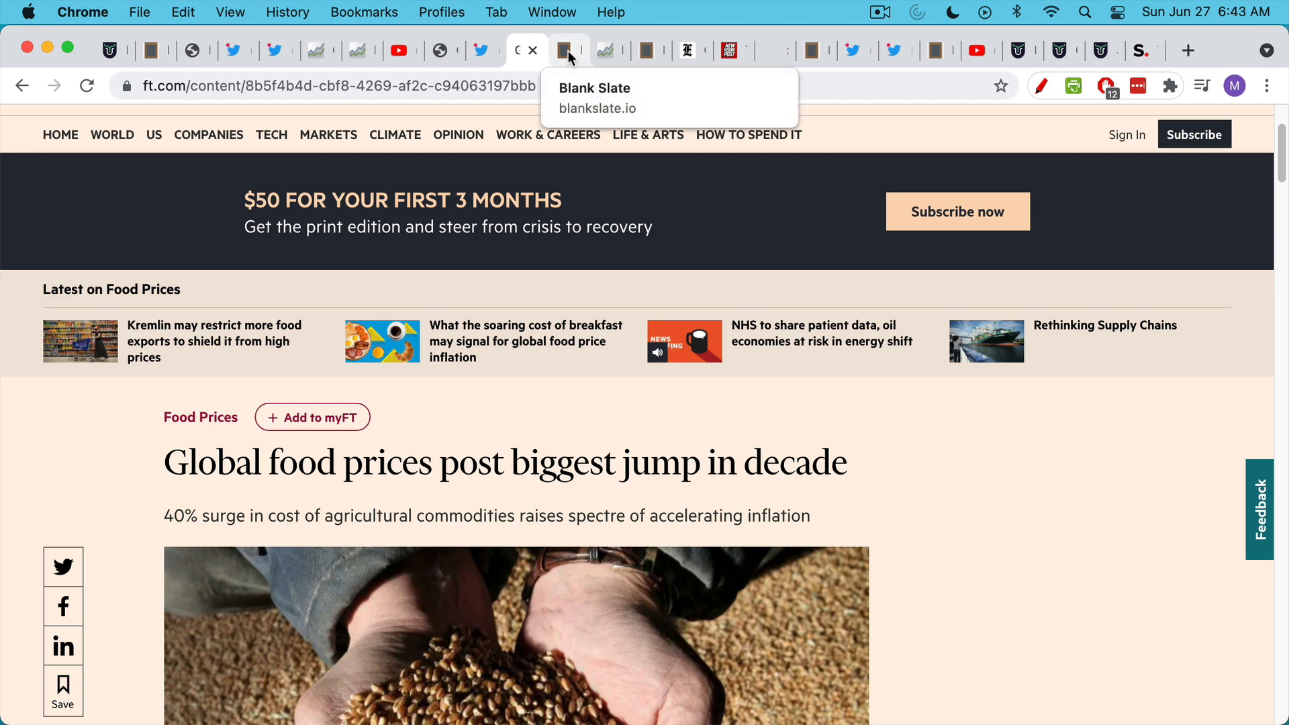
# - Flip through the Powell article and Bostic tweet tabs, returning to the Blank Slate debt notes
pyautogui.click(567, 51)
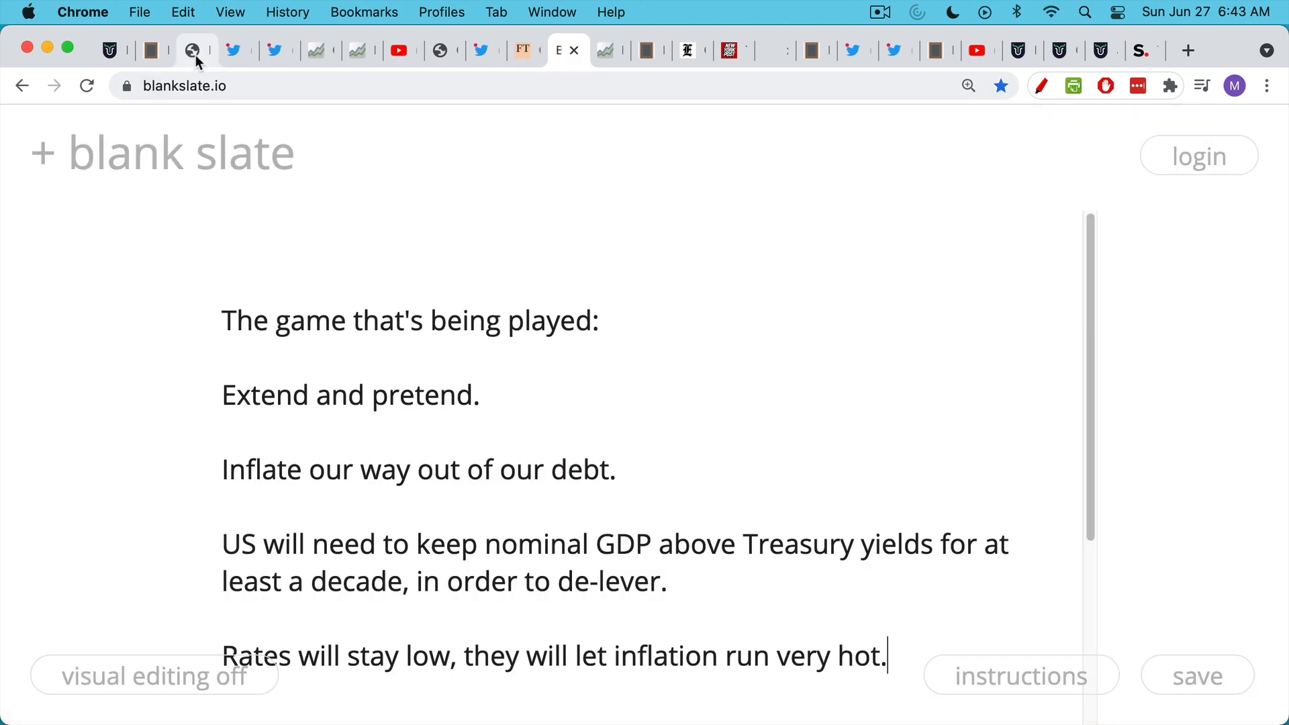
pyautogui.click(195, 51)
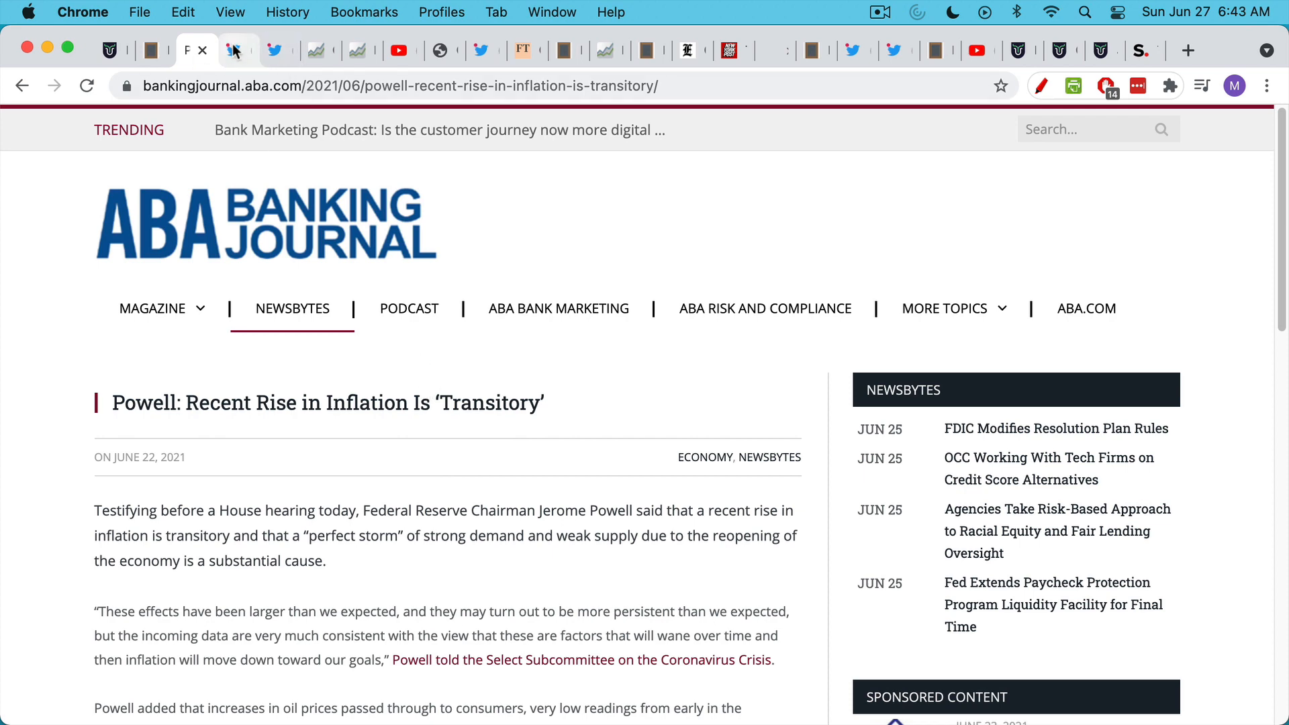
pyautogui.click(236, 51)
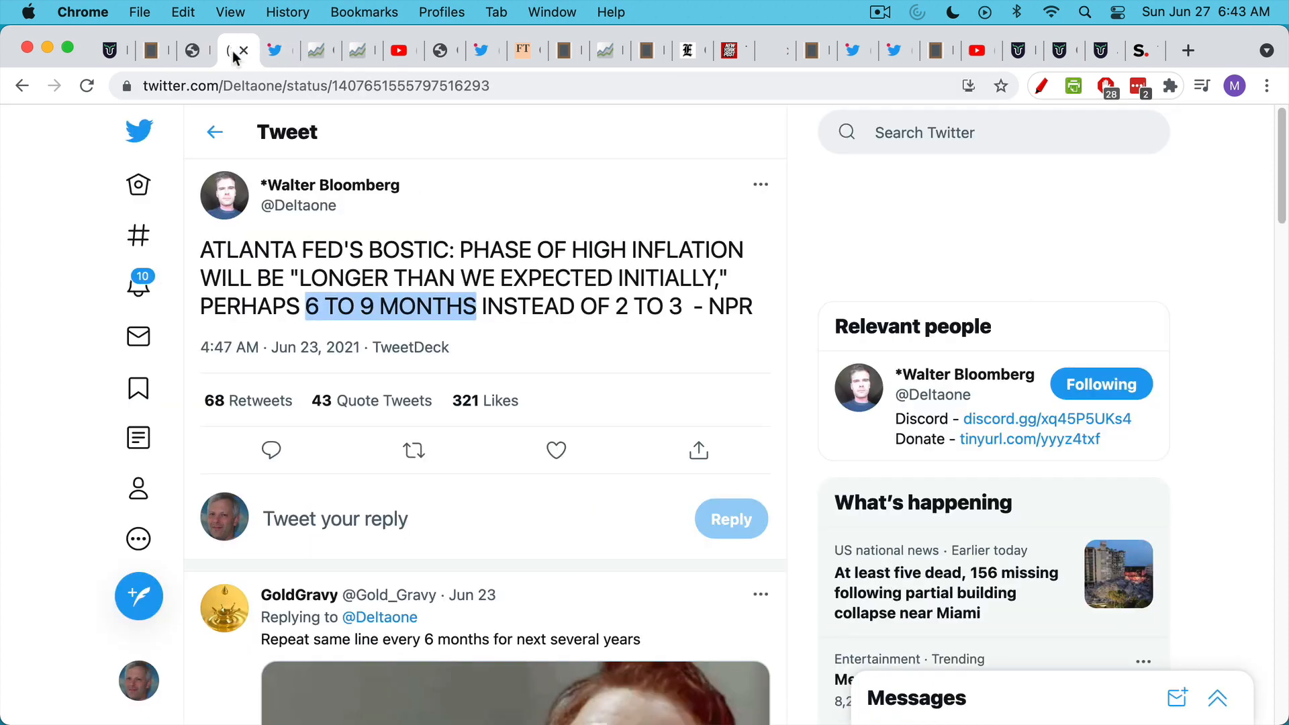
pyautogui.moveTo(567, 51)
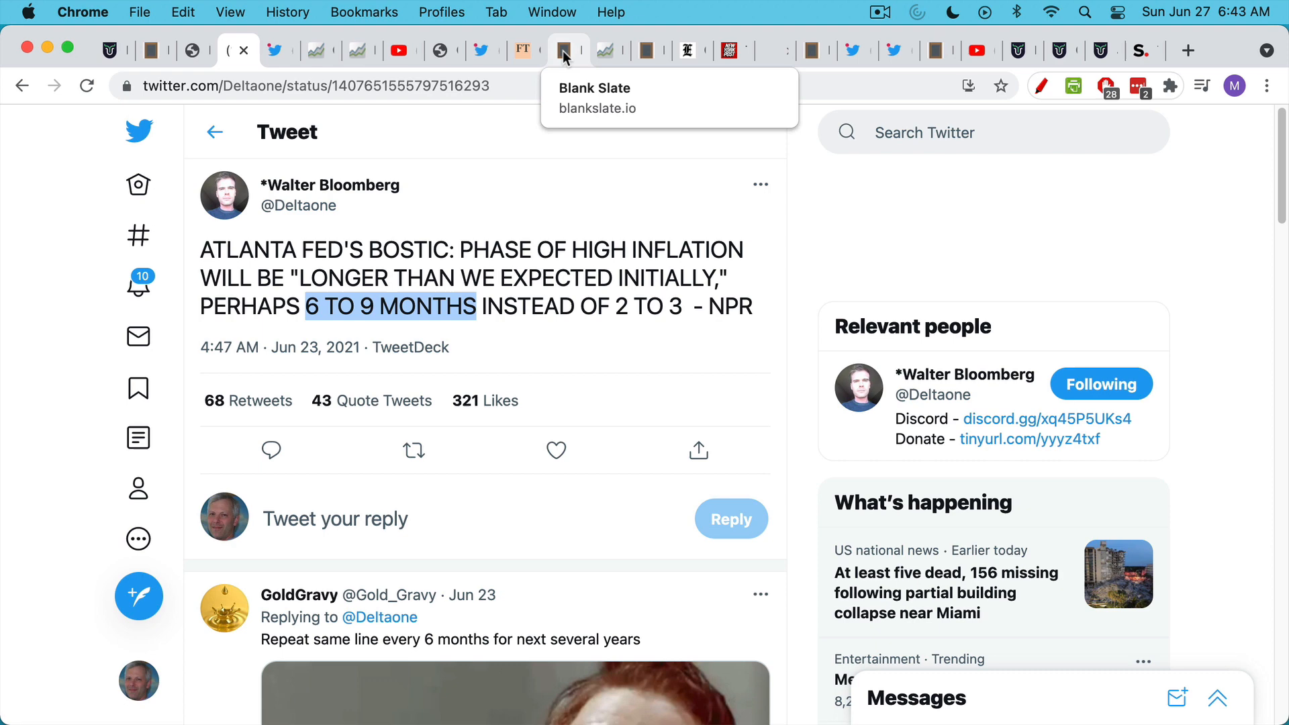
pyautogui.click(565, 50)
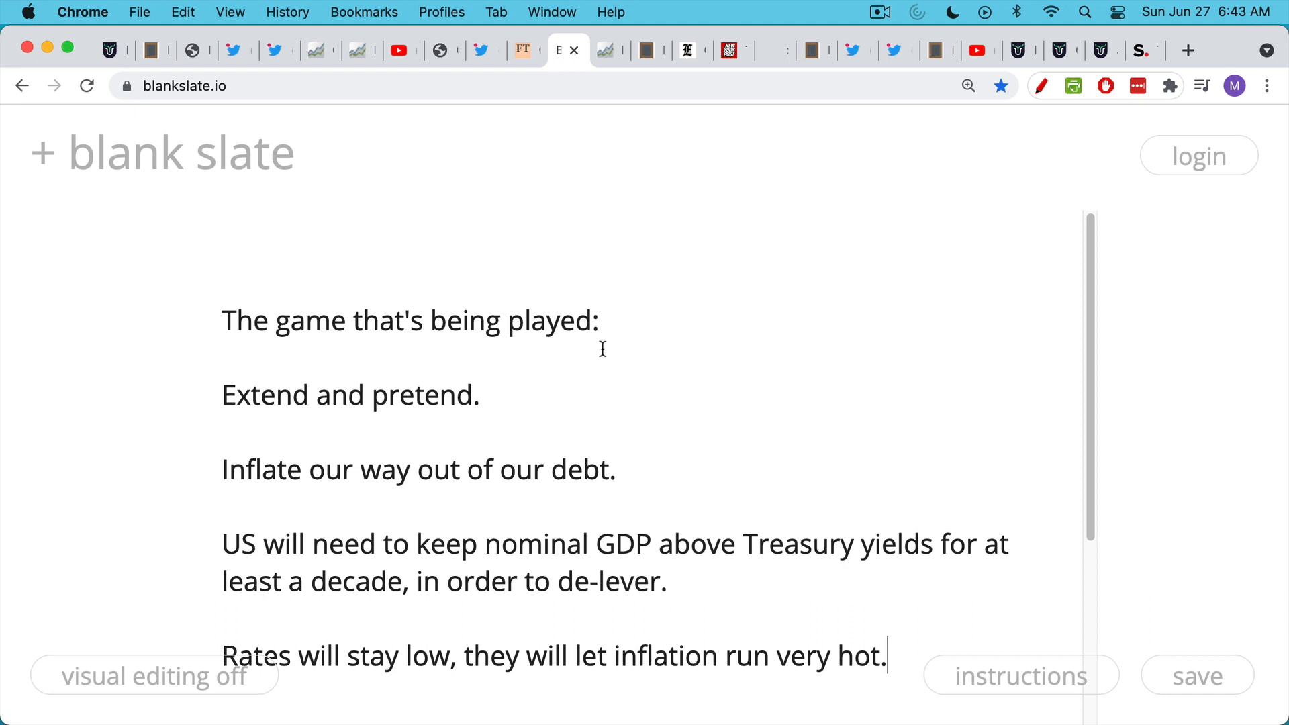
pyautogui.moveTo(592, 380)
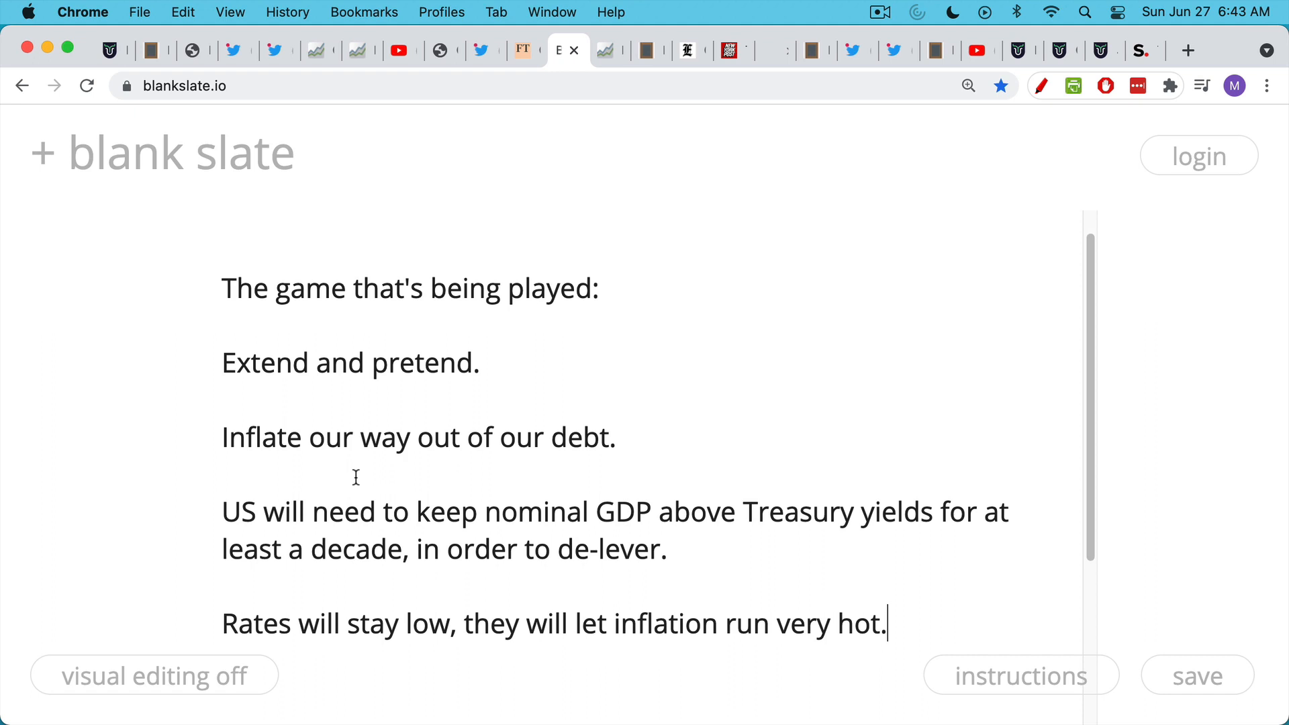
pyautogui.moveTo(663, 510)
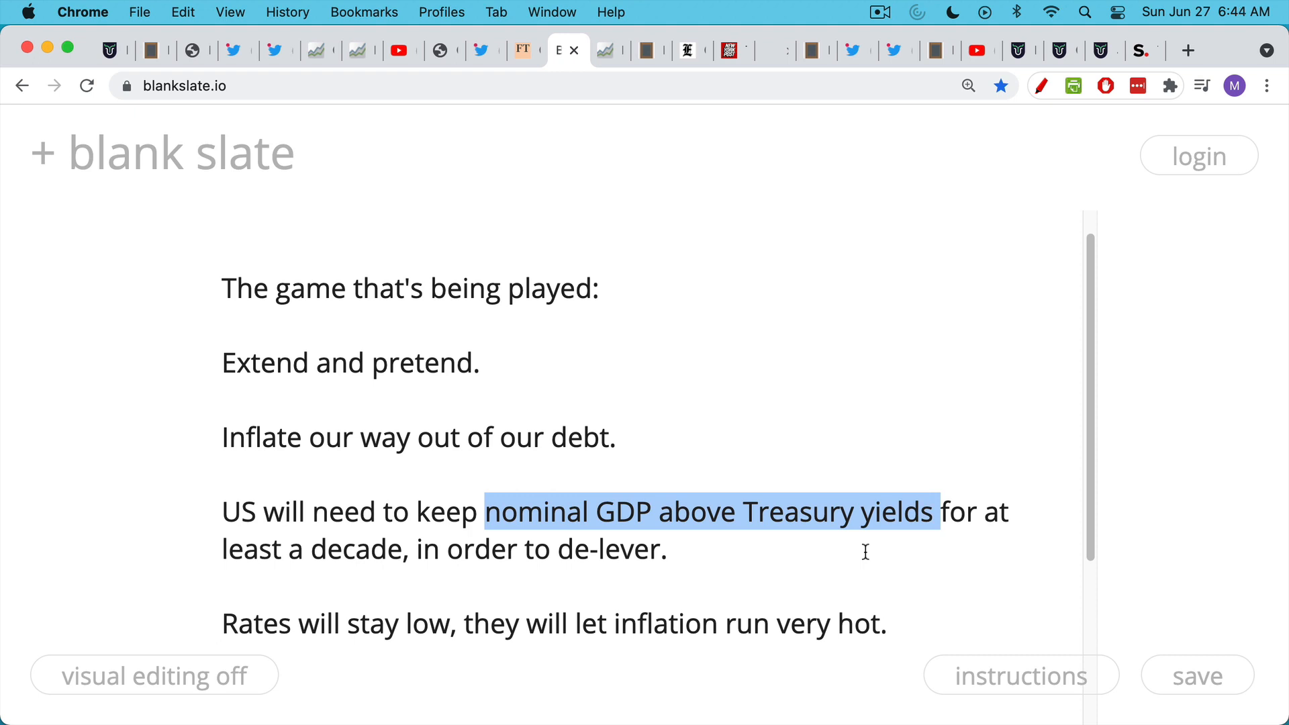
pyautogui.moveTo(874, 545)
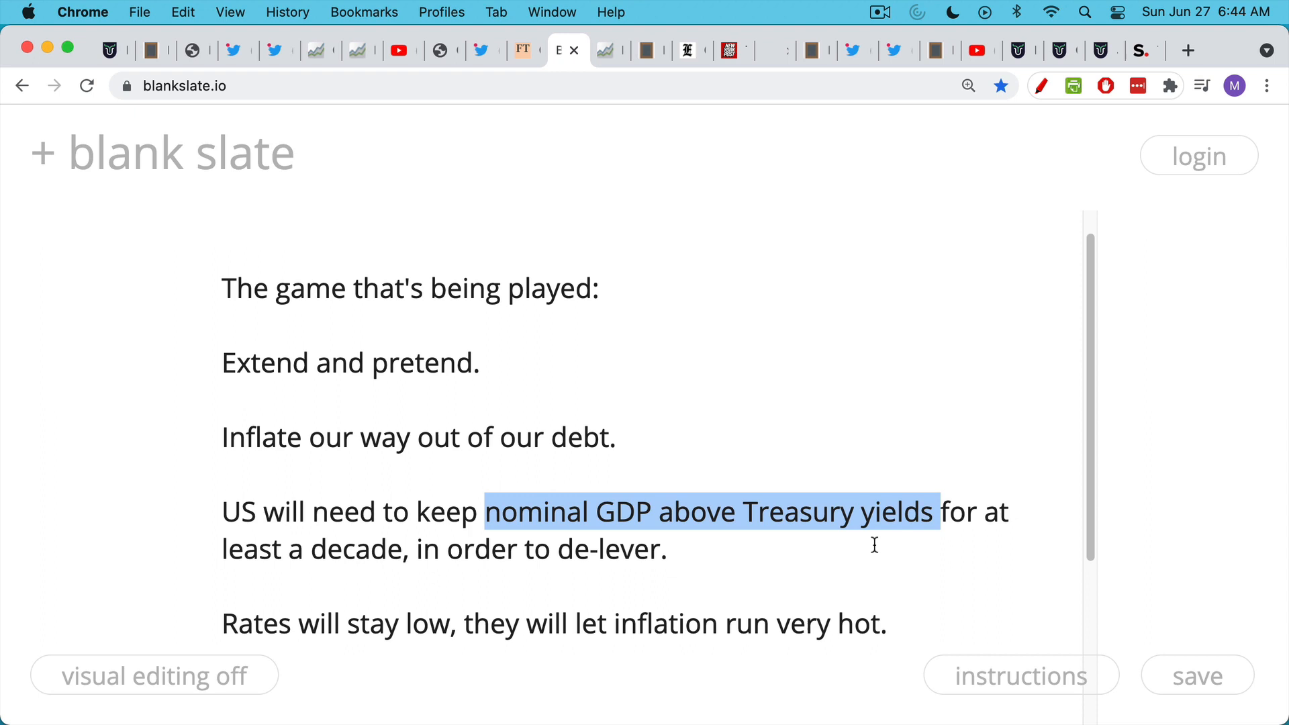
pyautogui.moveTo(859, 387)
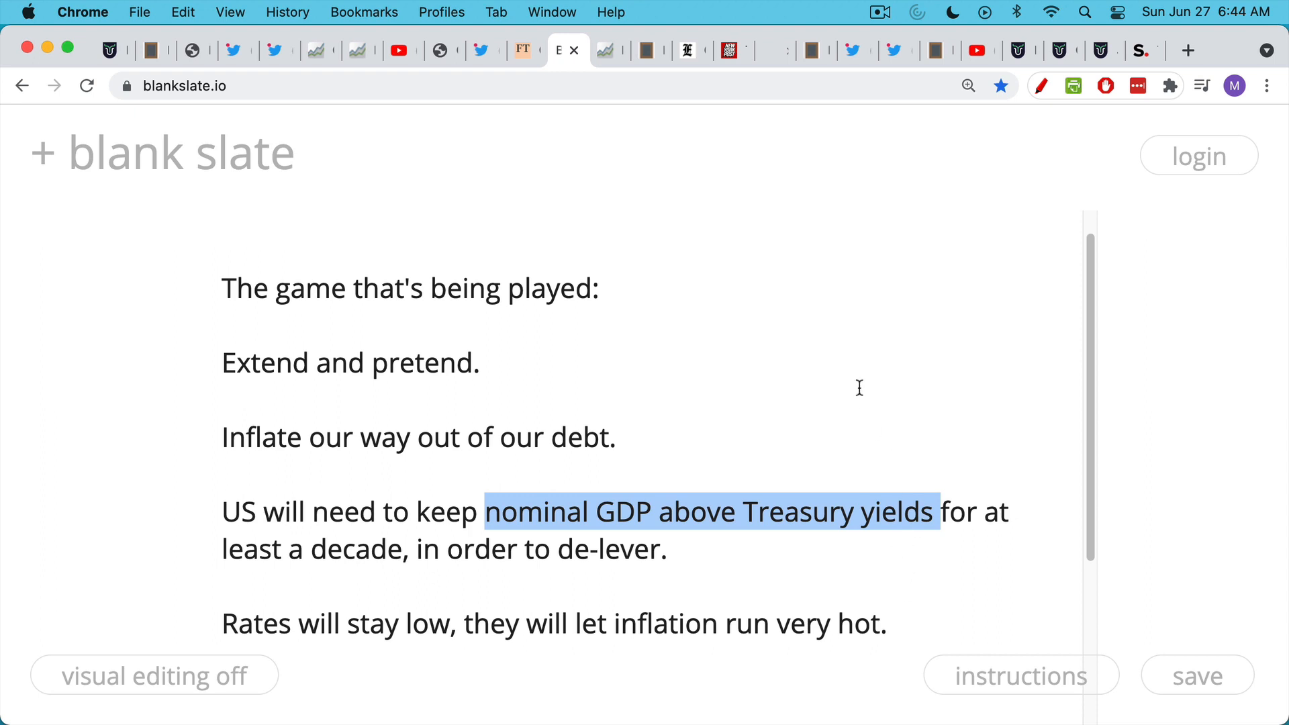
pyautogui.moveTo(611, 73)
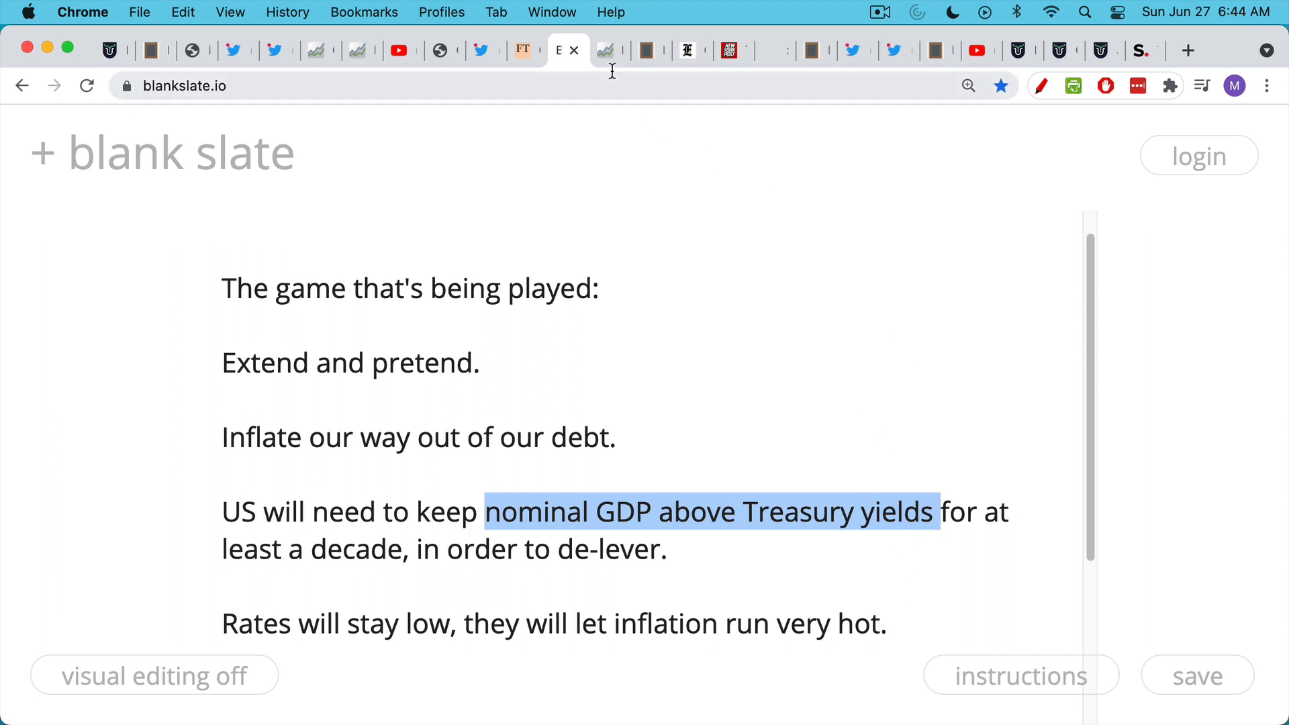
# - Open FRED's federal debt-to-GDP chart, sketch a red 70 level line, then clear it
pyautogui.click(600, 51)
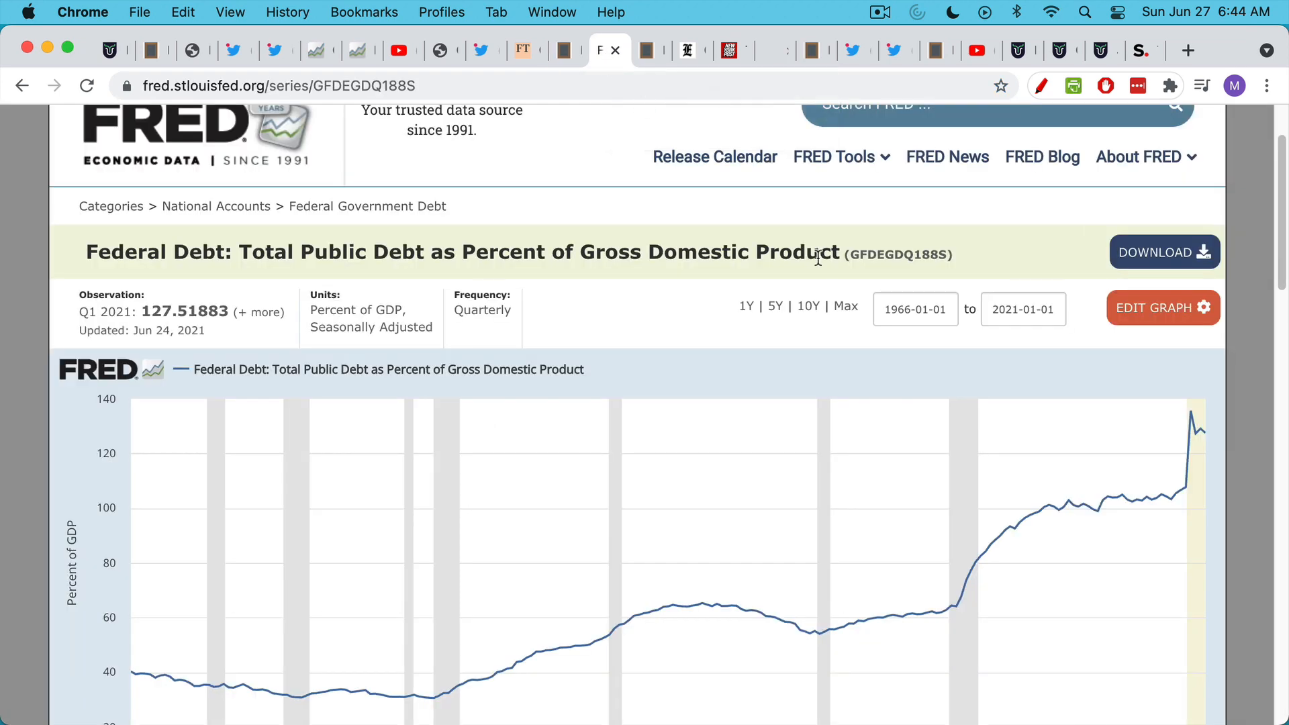
pyautogui.scroll(-3)
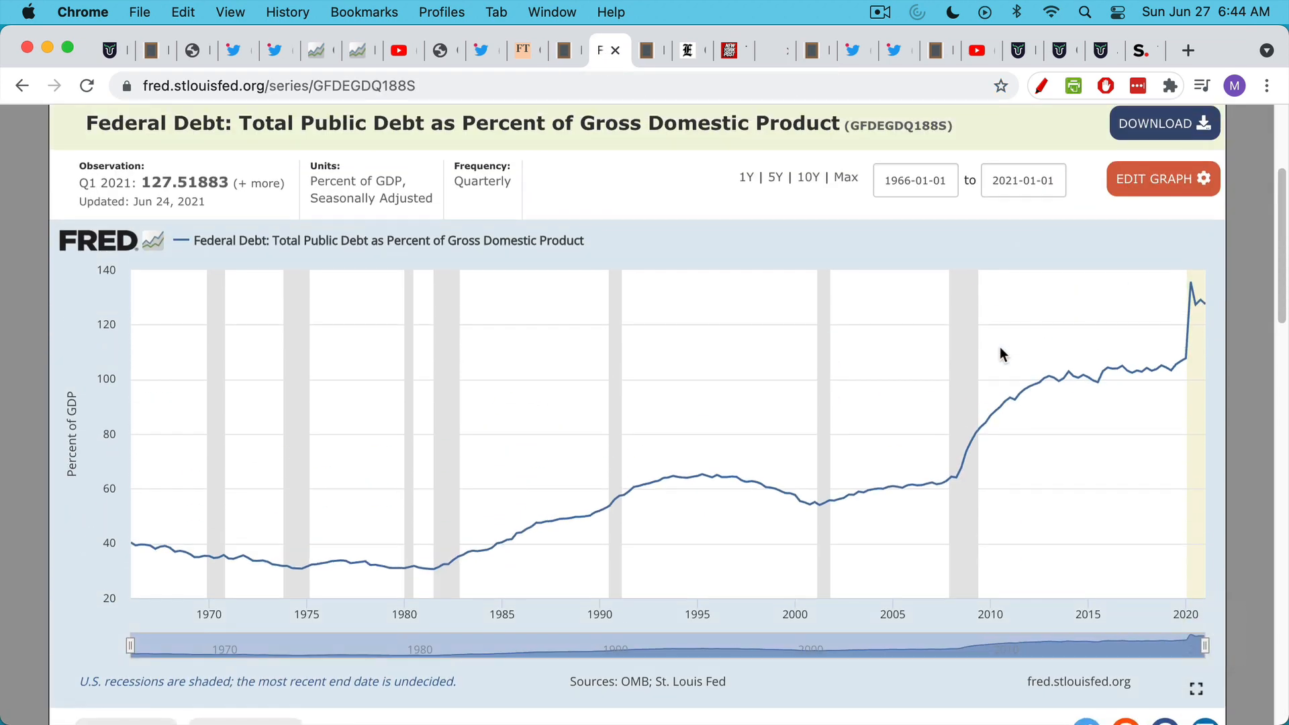
pyautogui.scroll(-3)
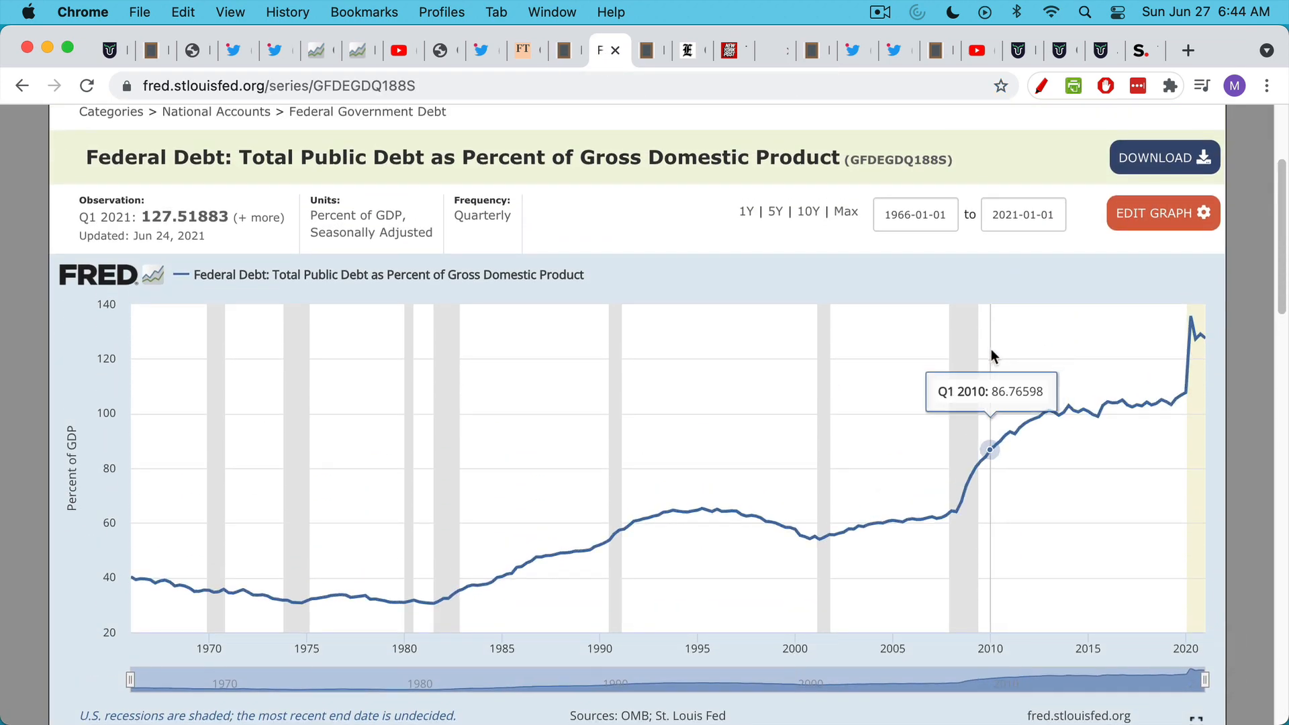
pyautogui.click(1040, 85)
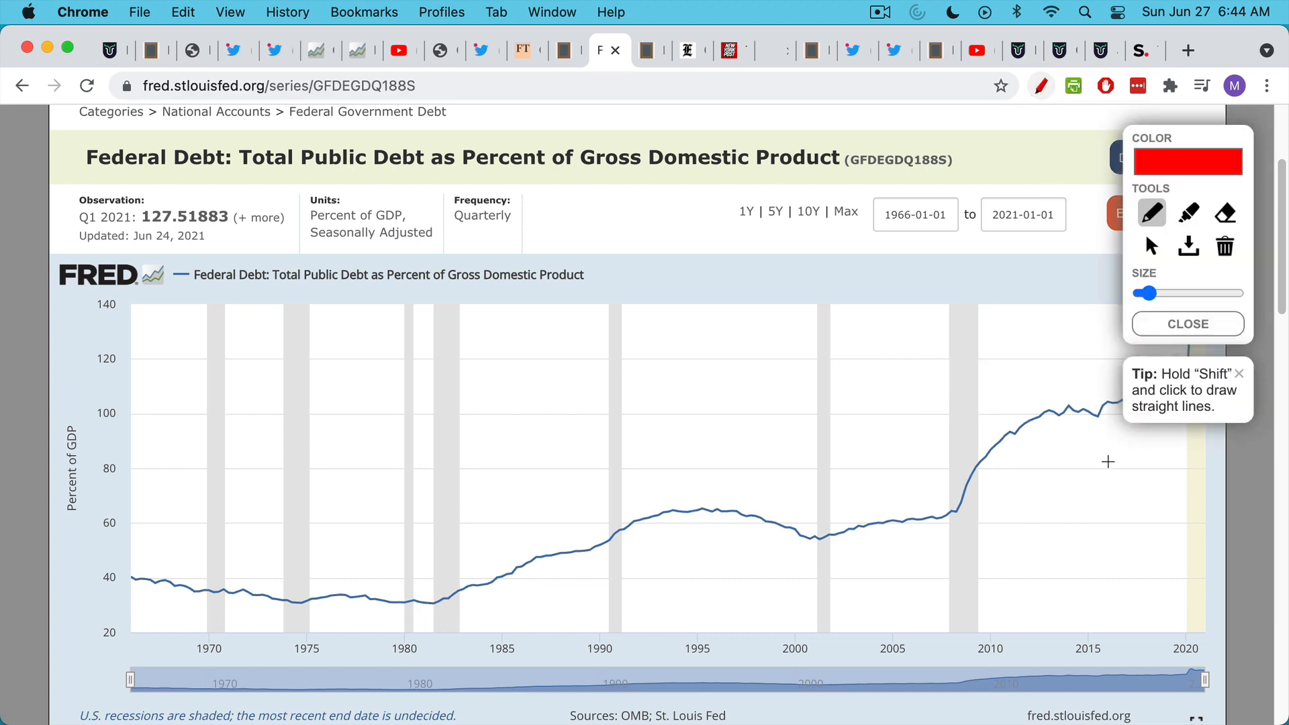
pyautogui.moveTo(1009, 508)
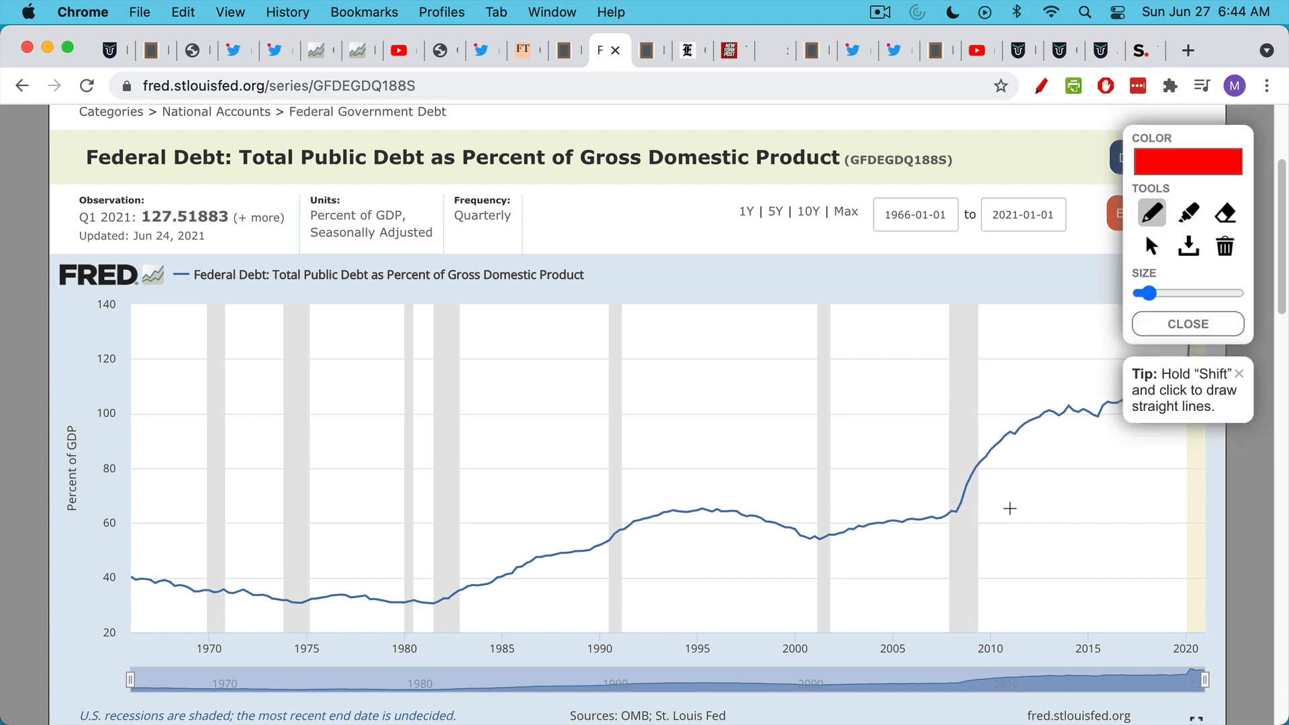
pyautogui.moveTo(981, 502)
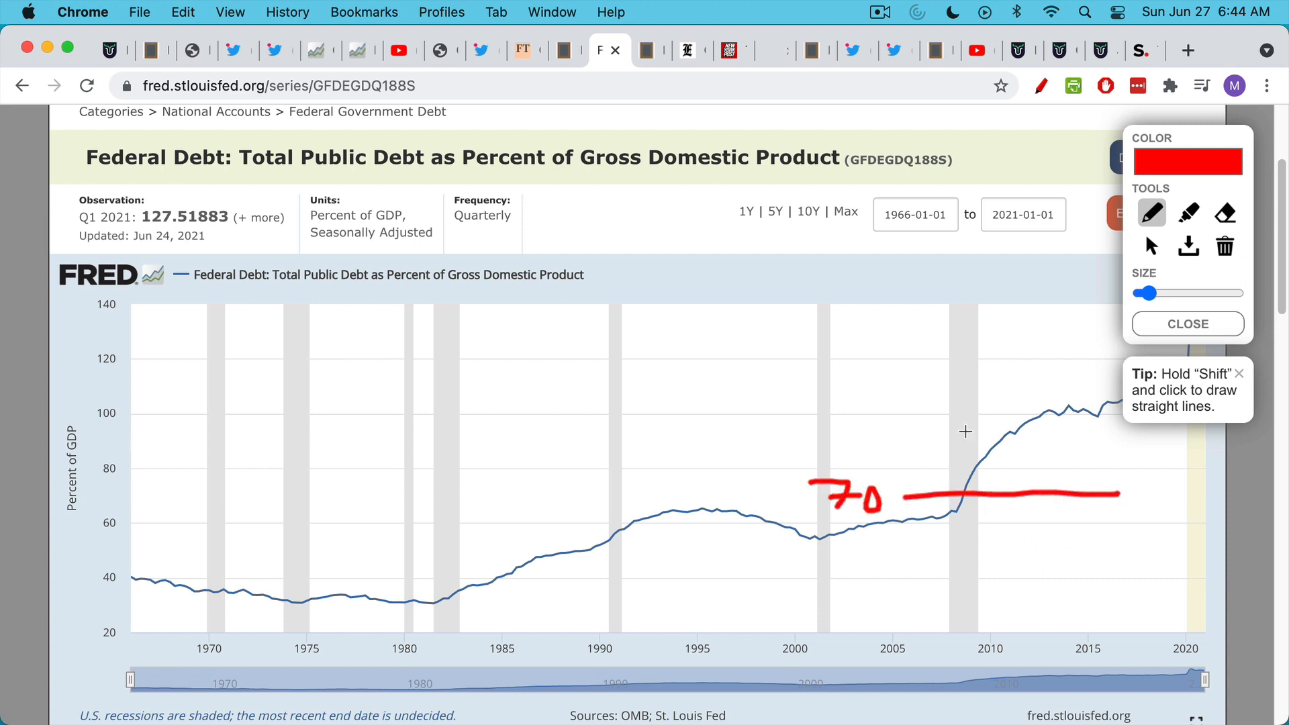
pyautogui.click(1187, 322)
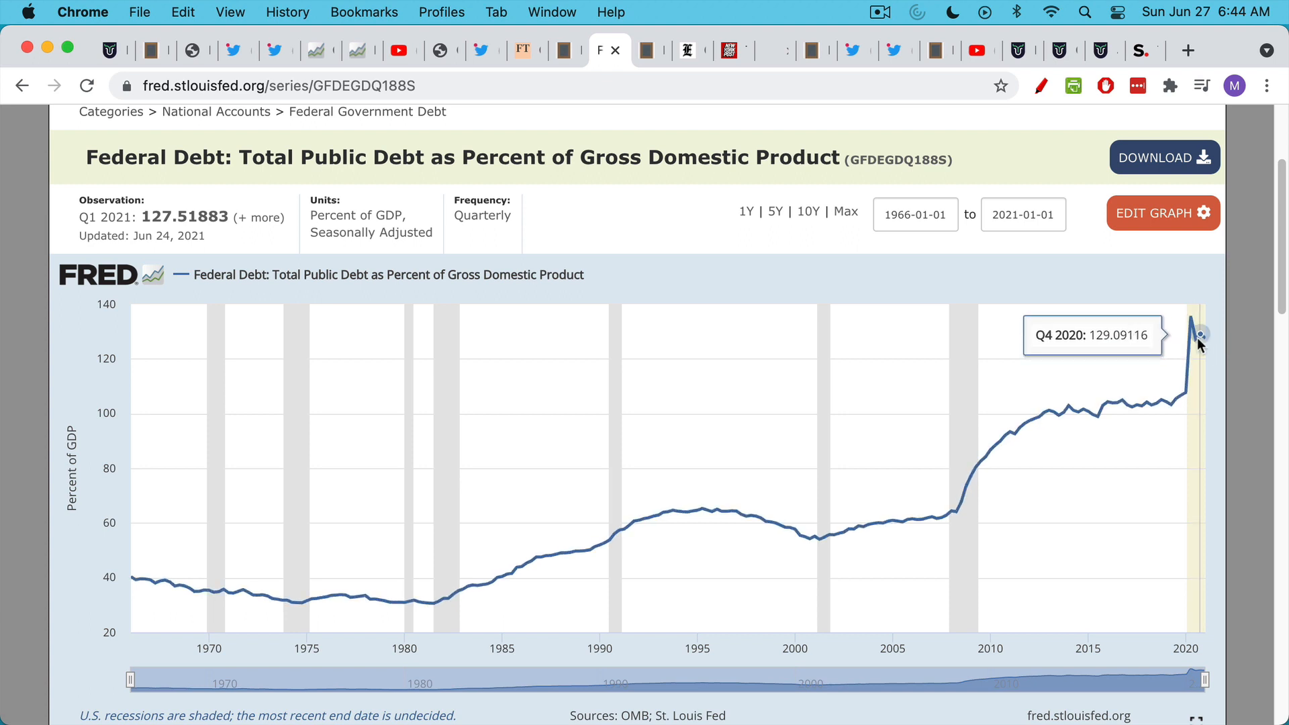
pyautogui.moveTo(1259, 505)
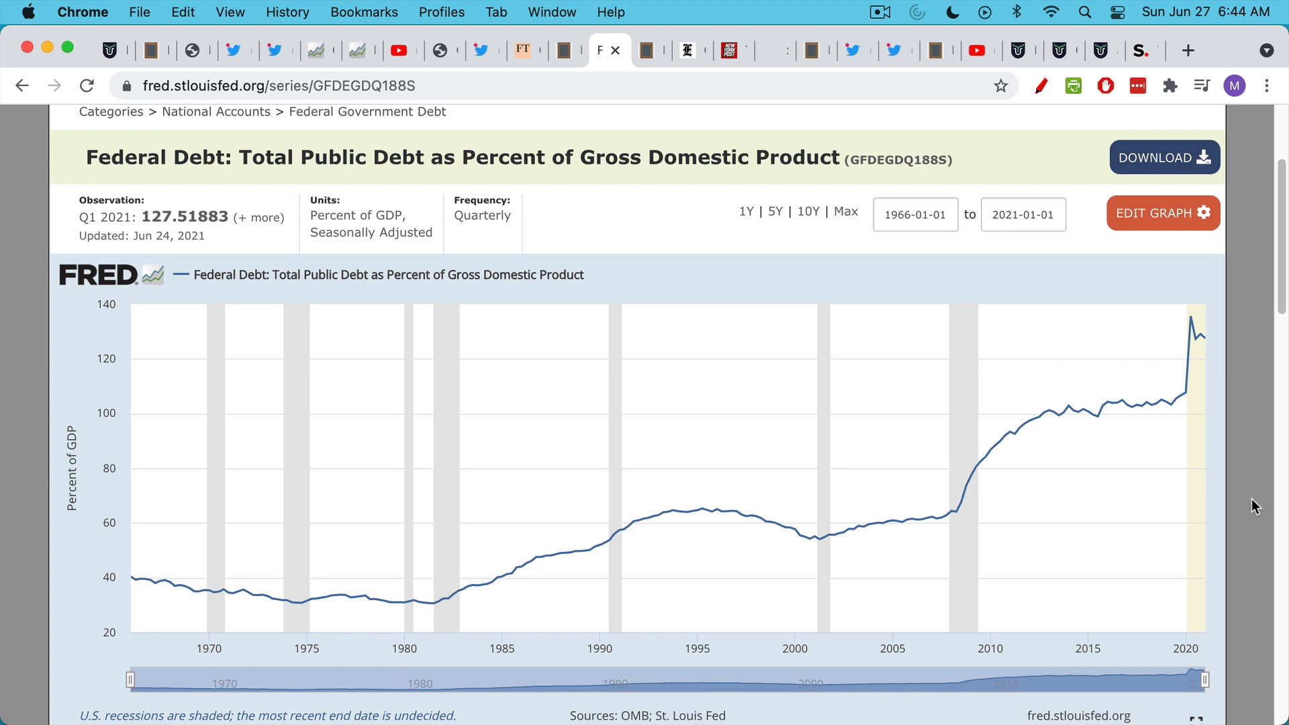
pyautogui.moveTo(1249, 506)
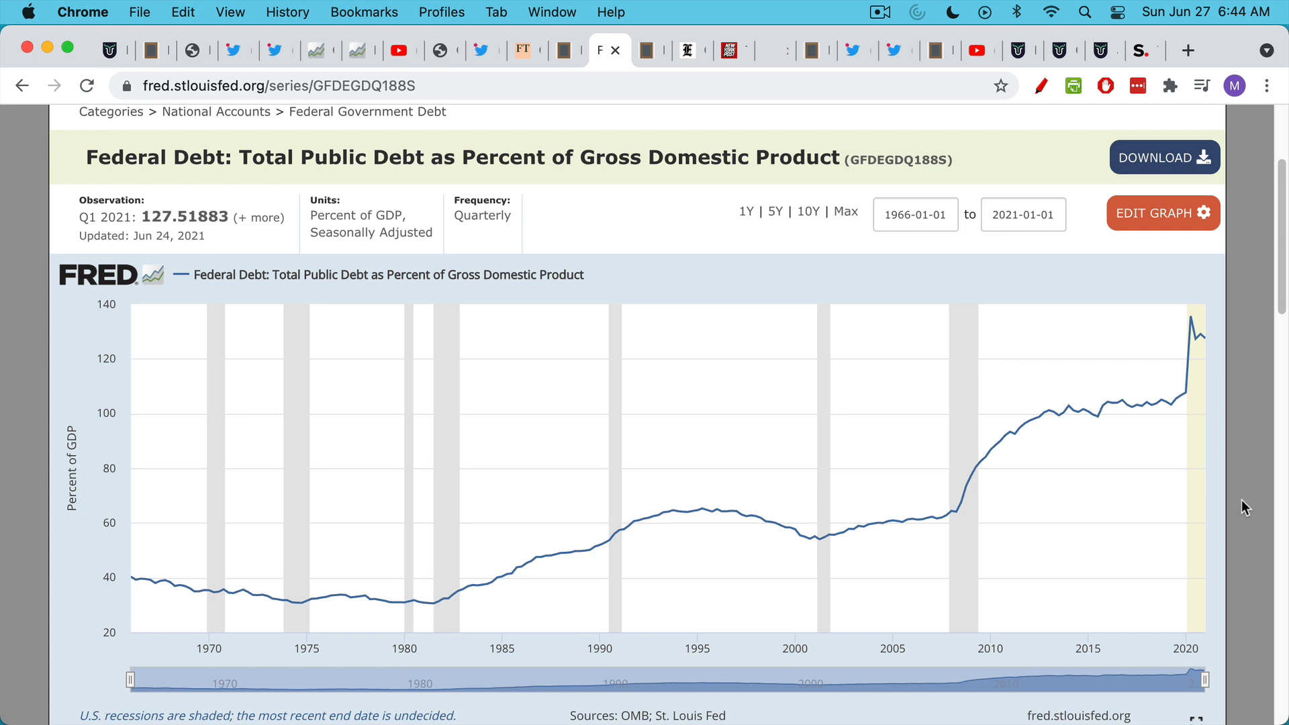
pyautogui.moveTo(651, 50)
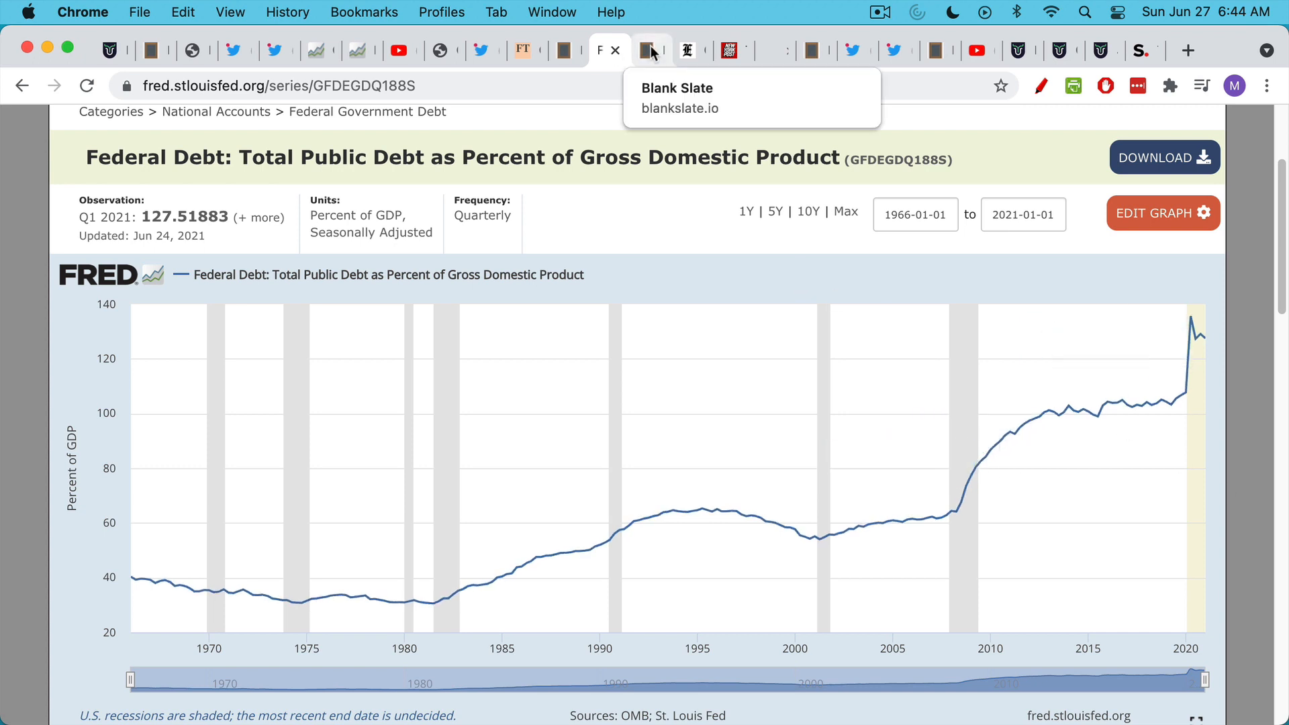
# - Back in the Blank Slate notes, highlight 'real GDP' and 'inflation' in the formula, clearing the drawn marks
pyautogui.click(650, 50)
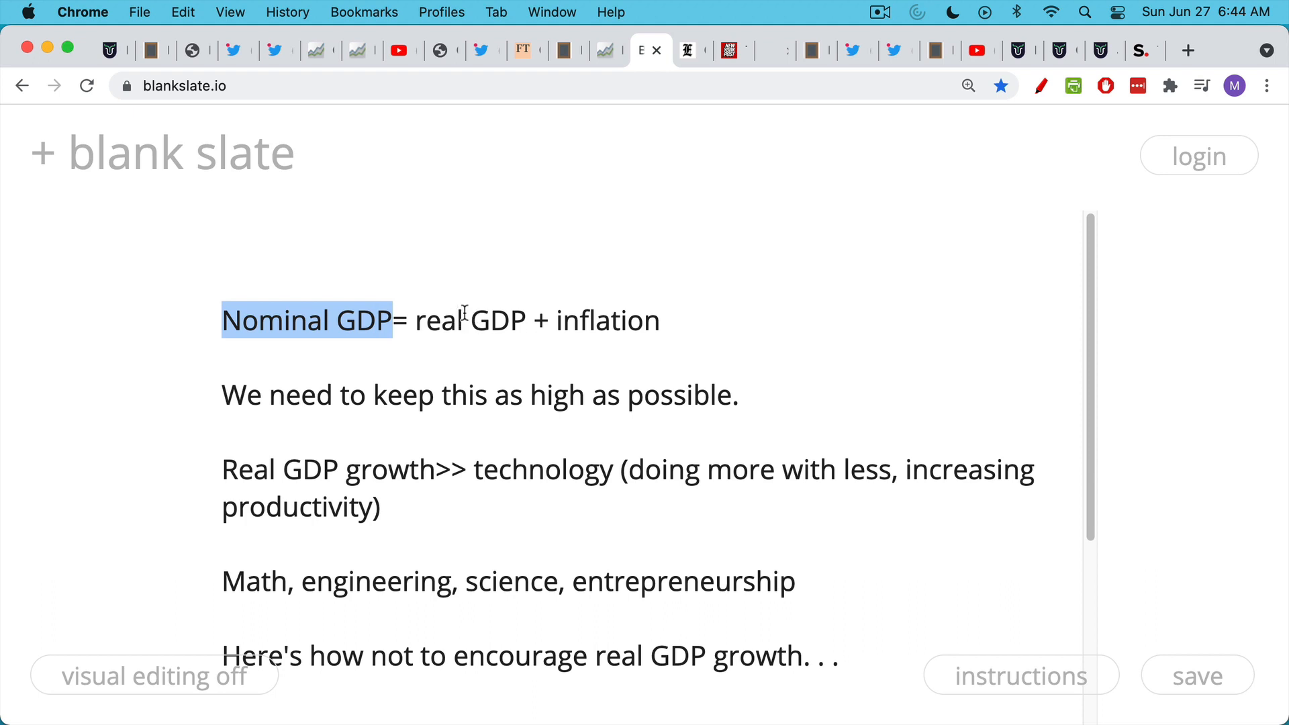
pyautogui.doubleClick(468, 319)
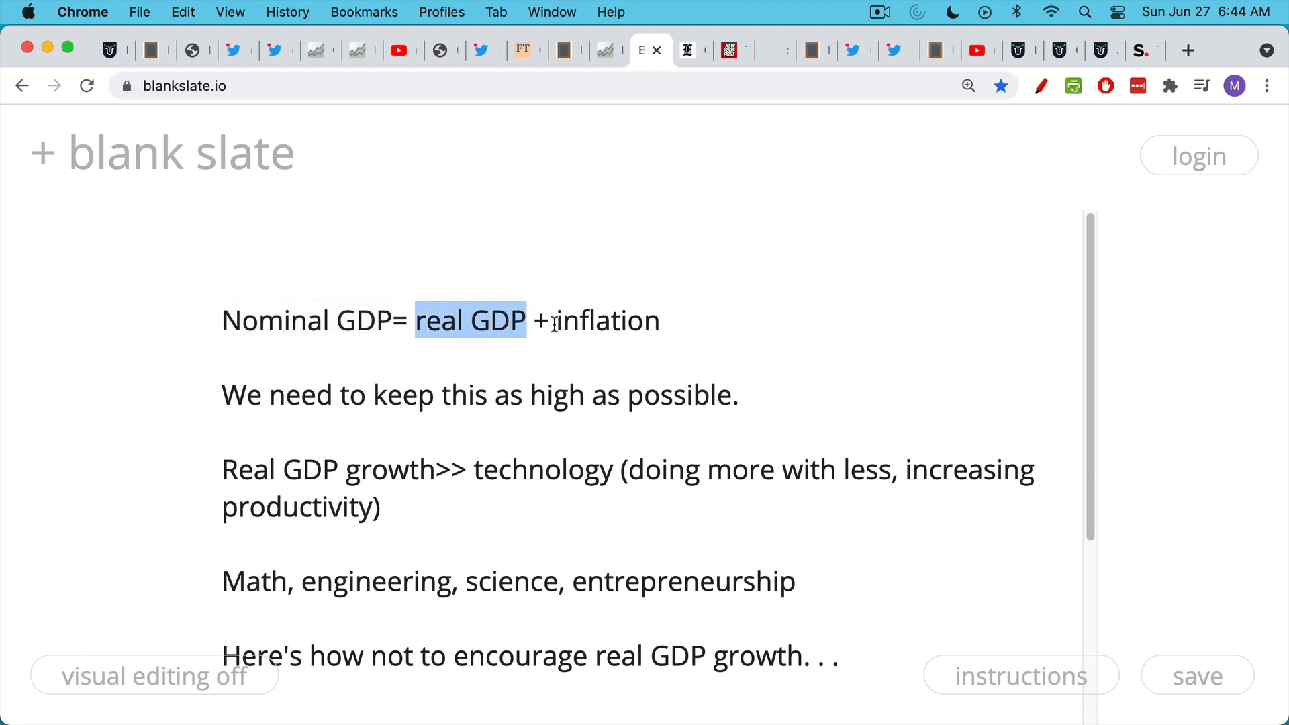
pyautogui.doubleClick(605, 320)
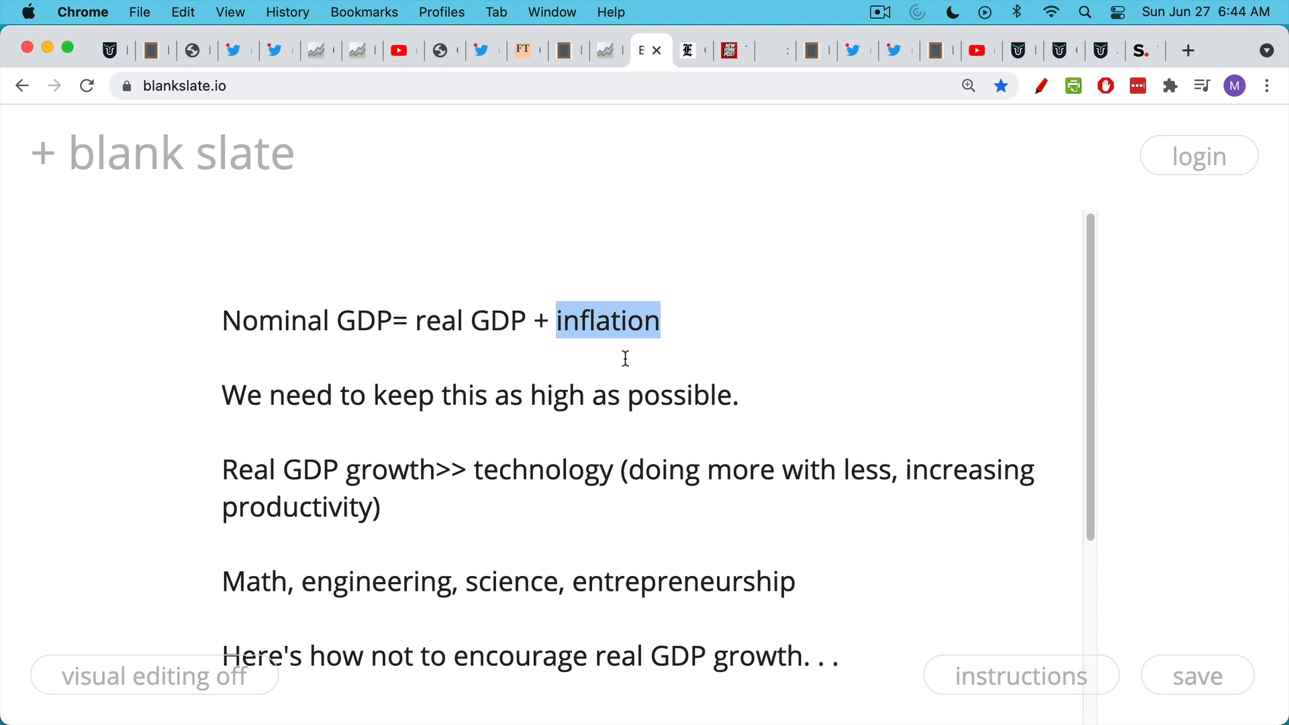
pyautogui.moveTo(671, 301)
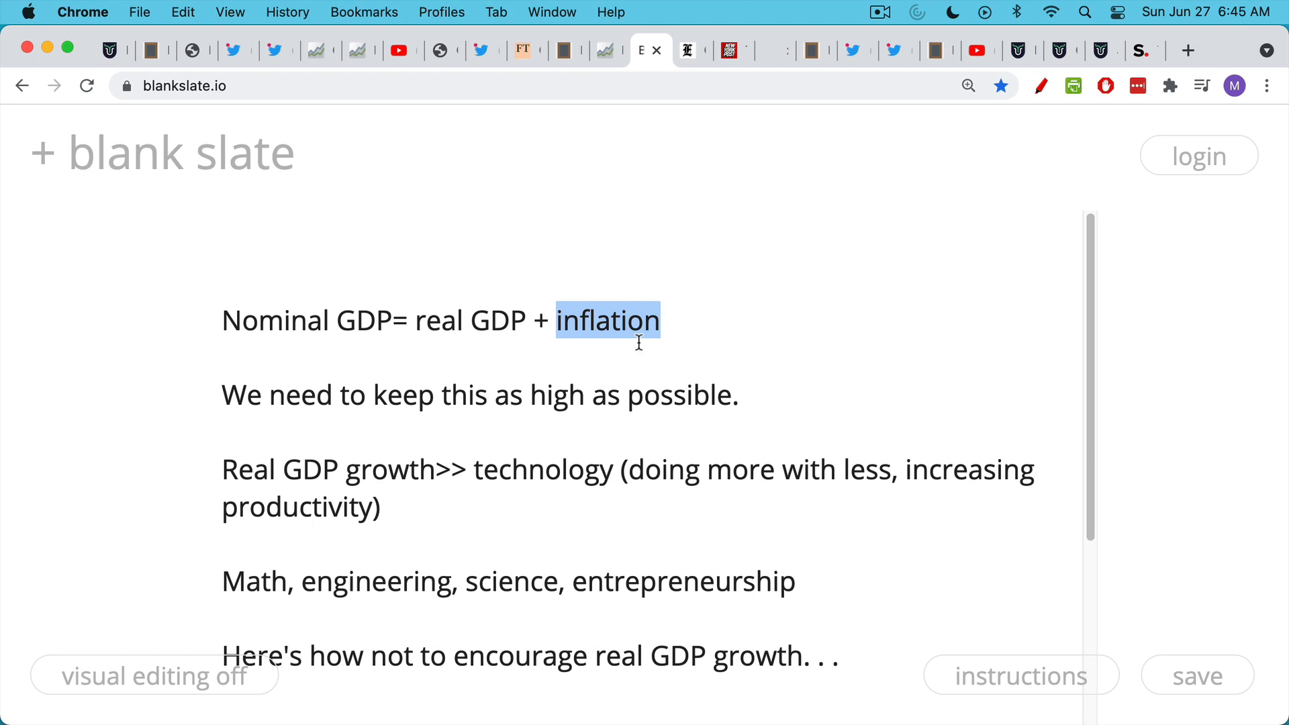
pyautogui.moveTo(655, 334)
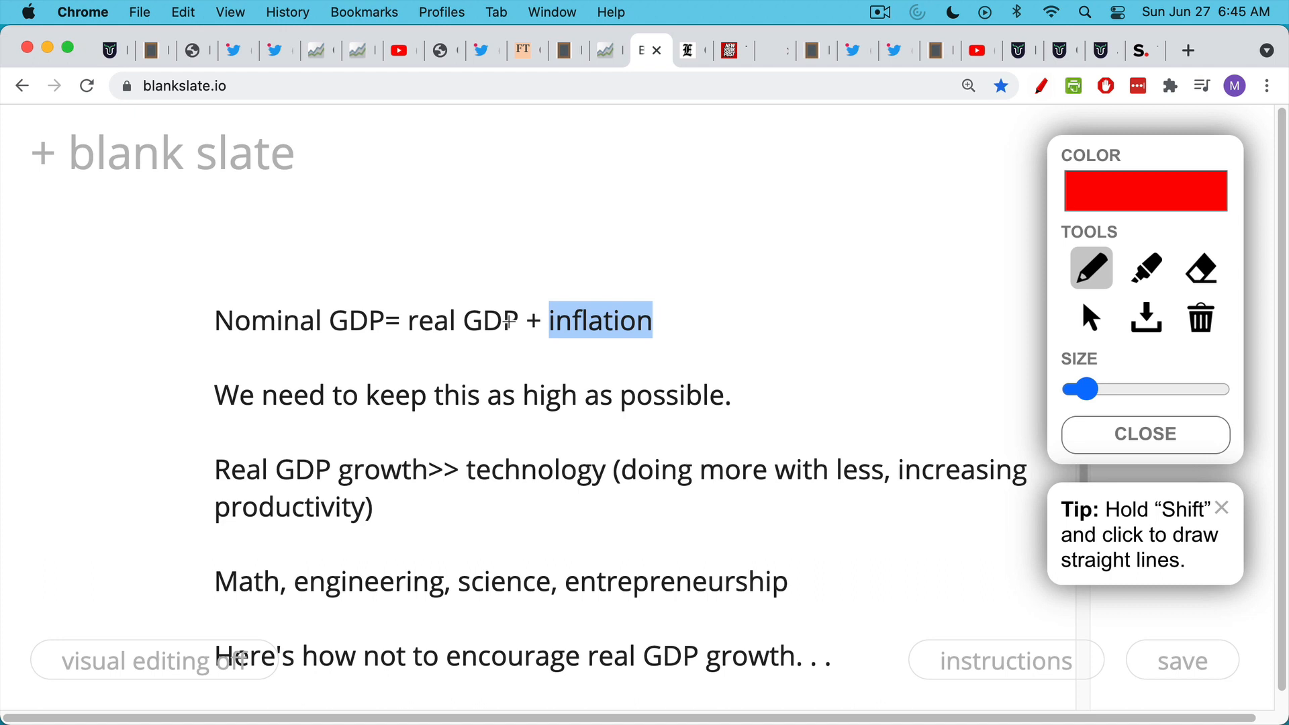
pyautogui.moveTo(469, 292)
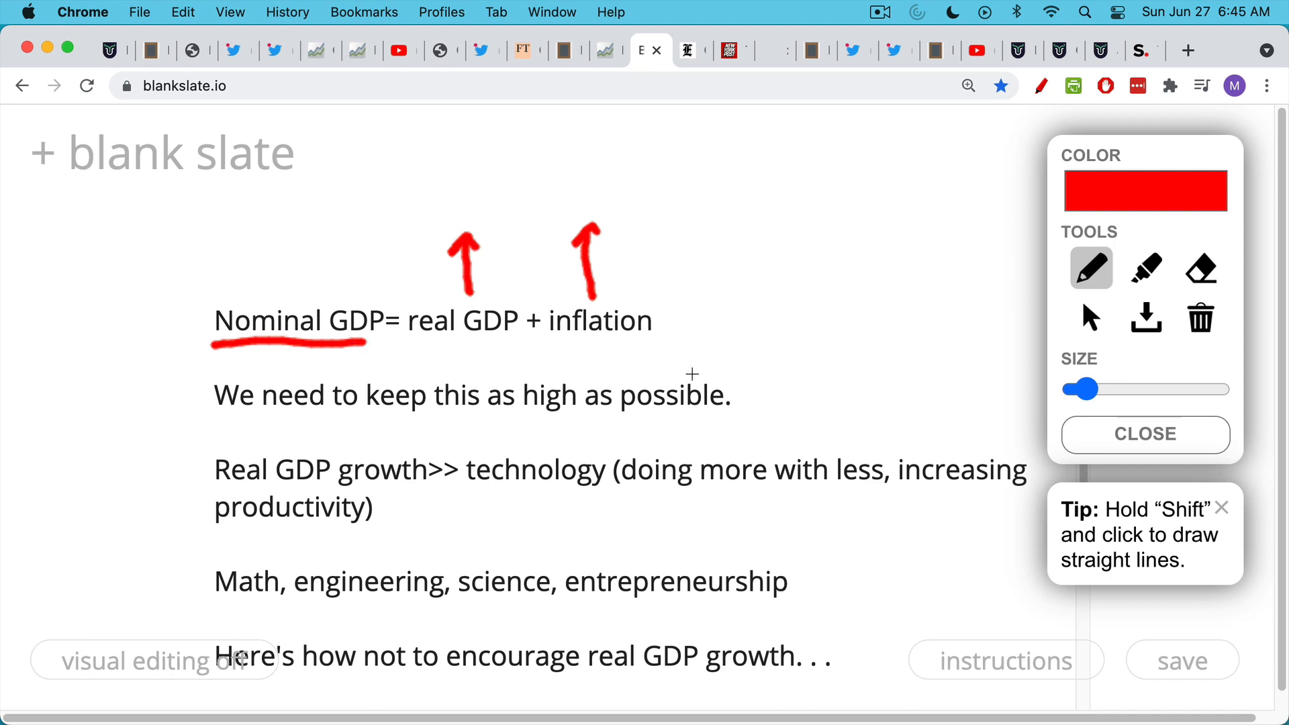
pyautogui.click(1142, 434)
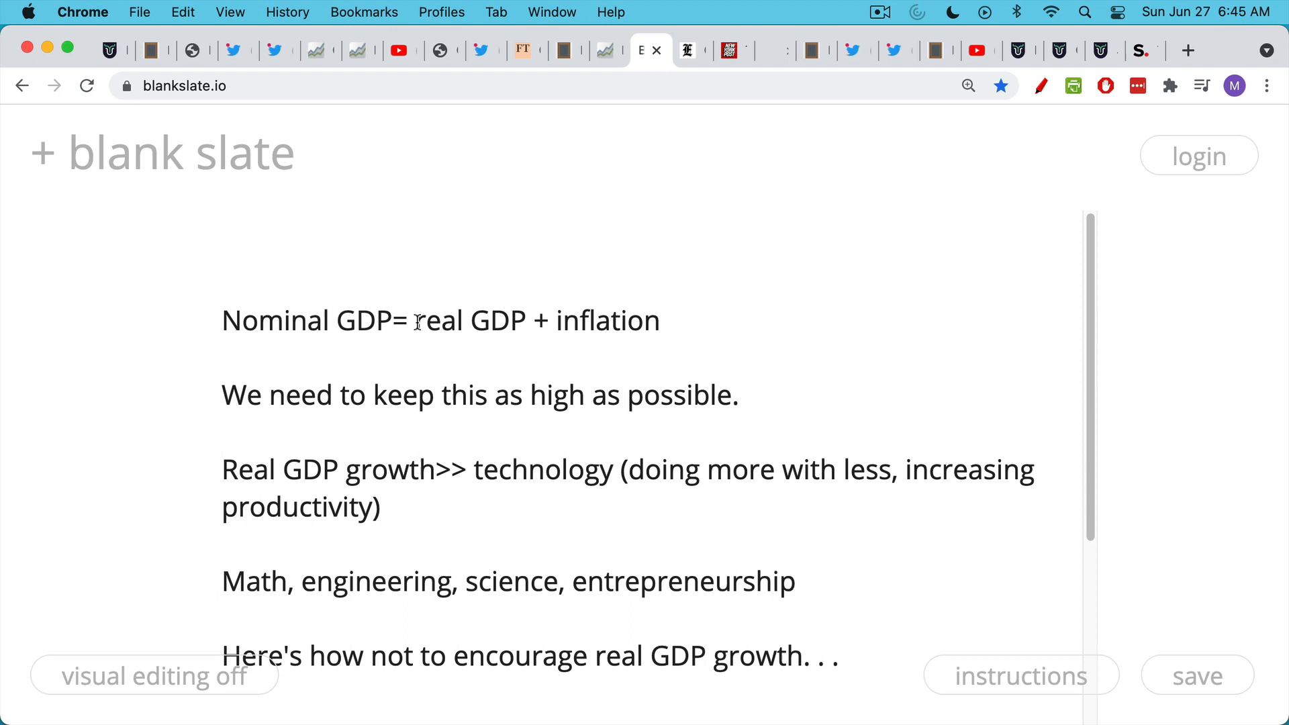
pyautogui.doubleClick(438, 321)
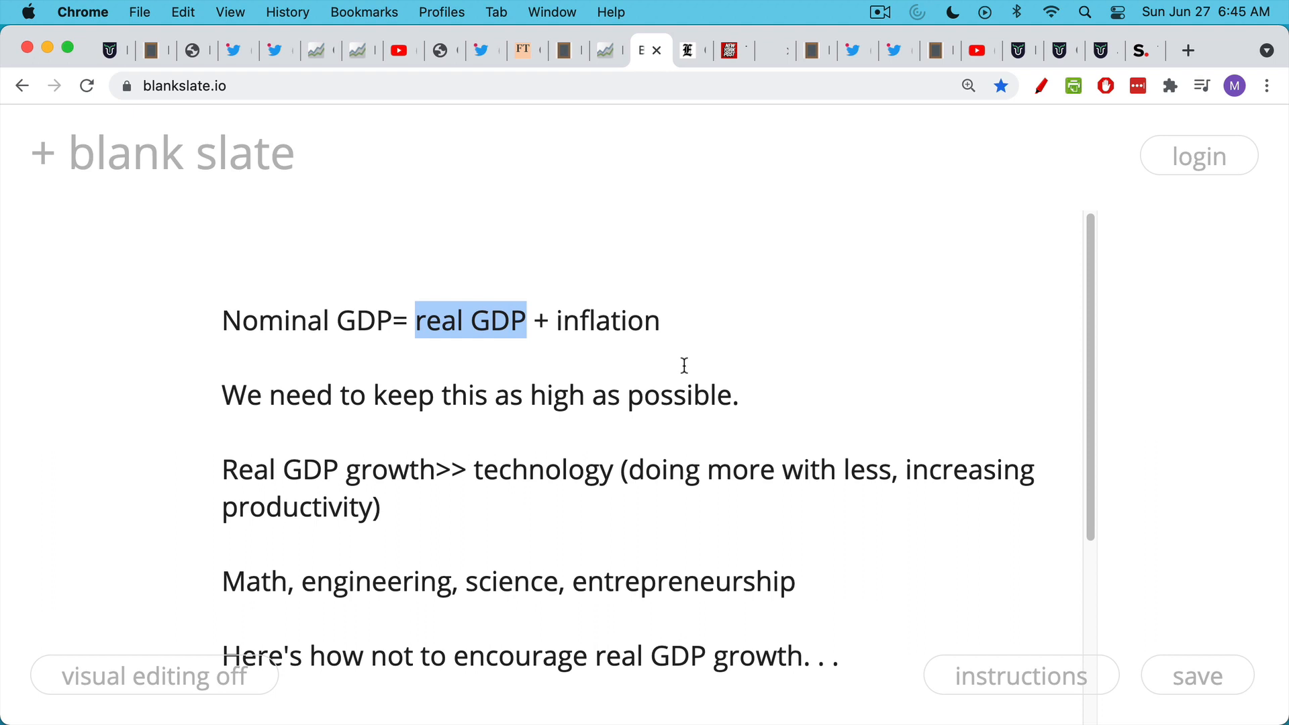
pyautogui.moveTo(677, 409)
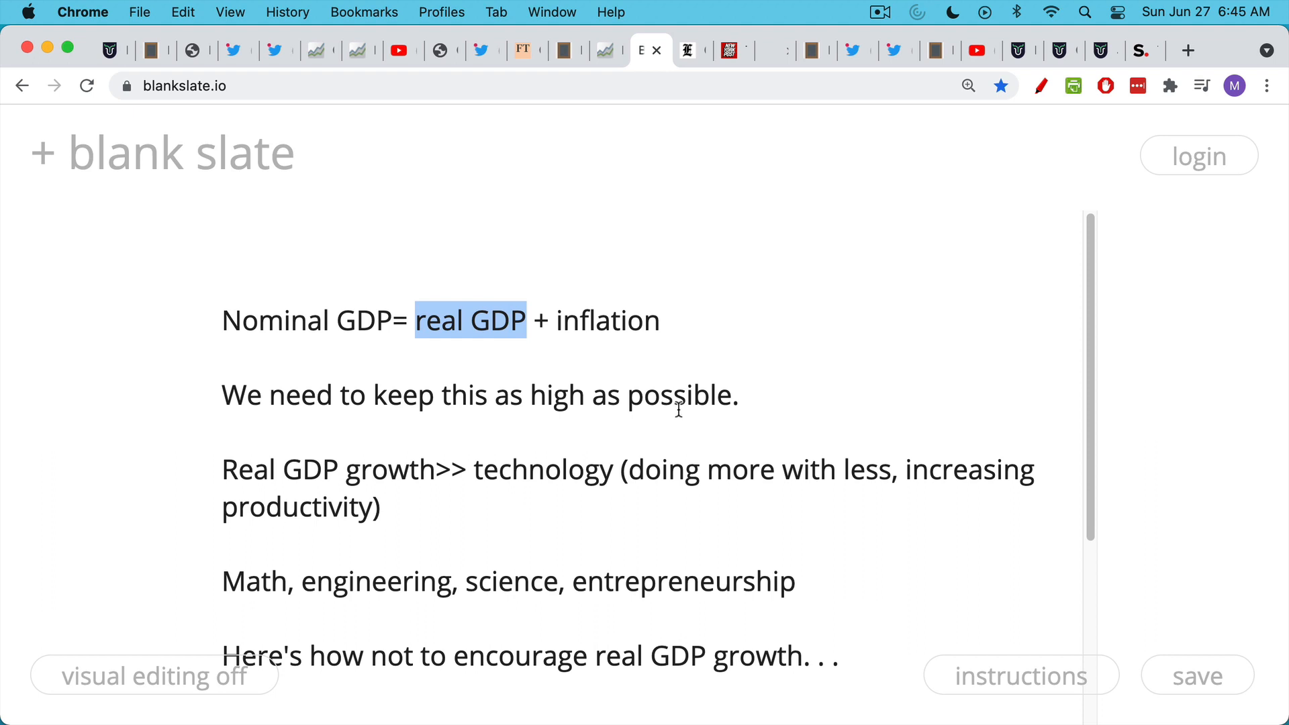
# - Highlight 'technology' and the math, engineering, science, entrepreneurship line, then show the Washington Examiner article
pyautogui.doubleClick(526, 469)
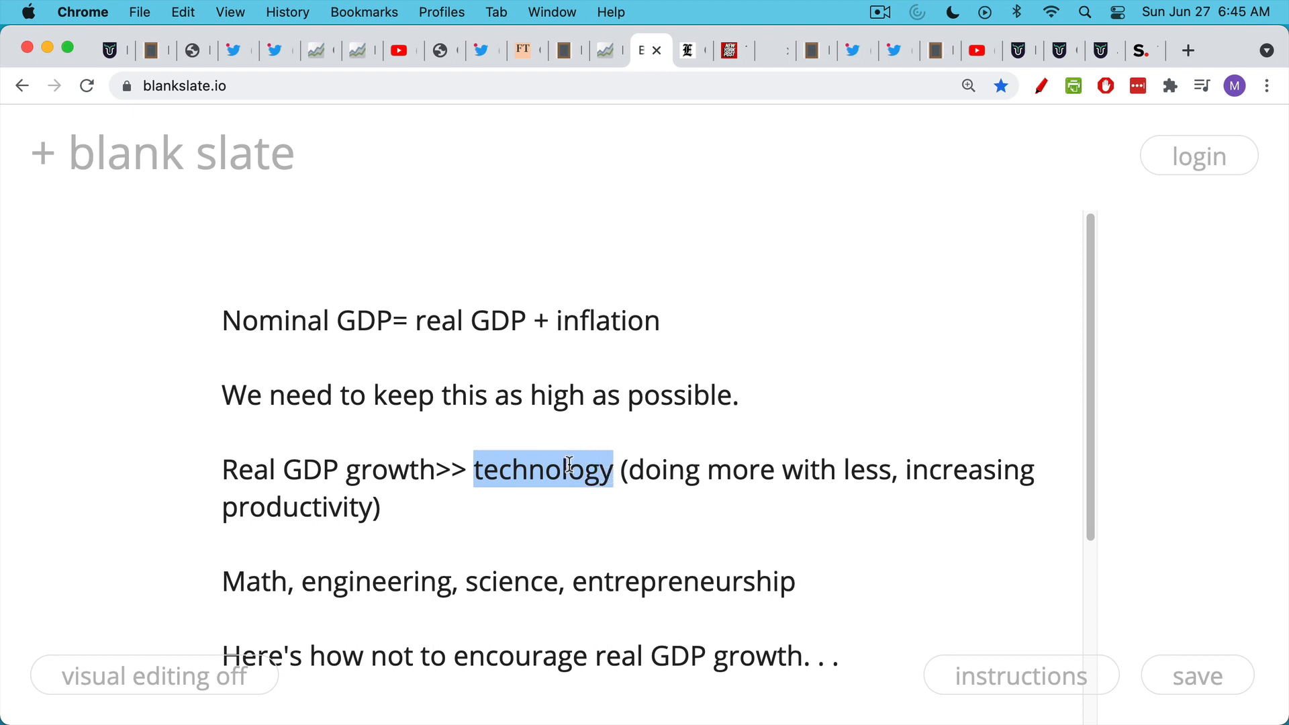
pyautogui.moveTo(504, 526)
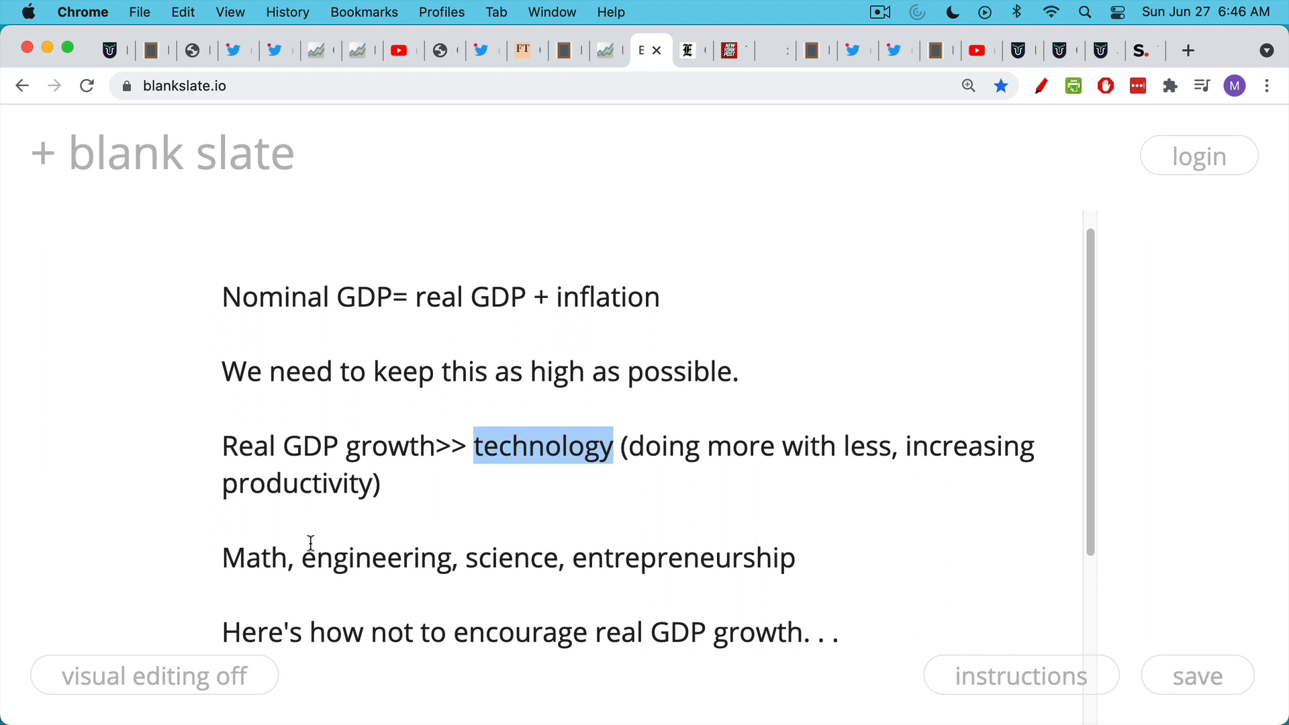
pyautogui.tripleClick(508, 557)
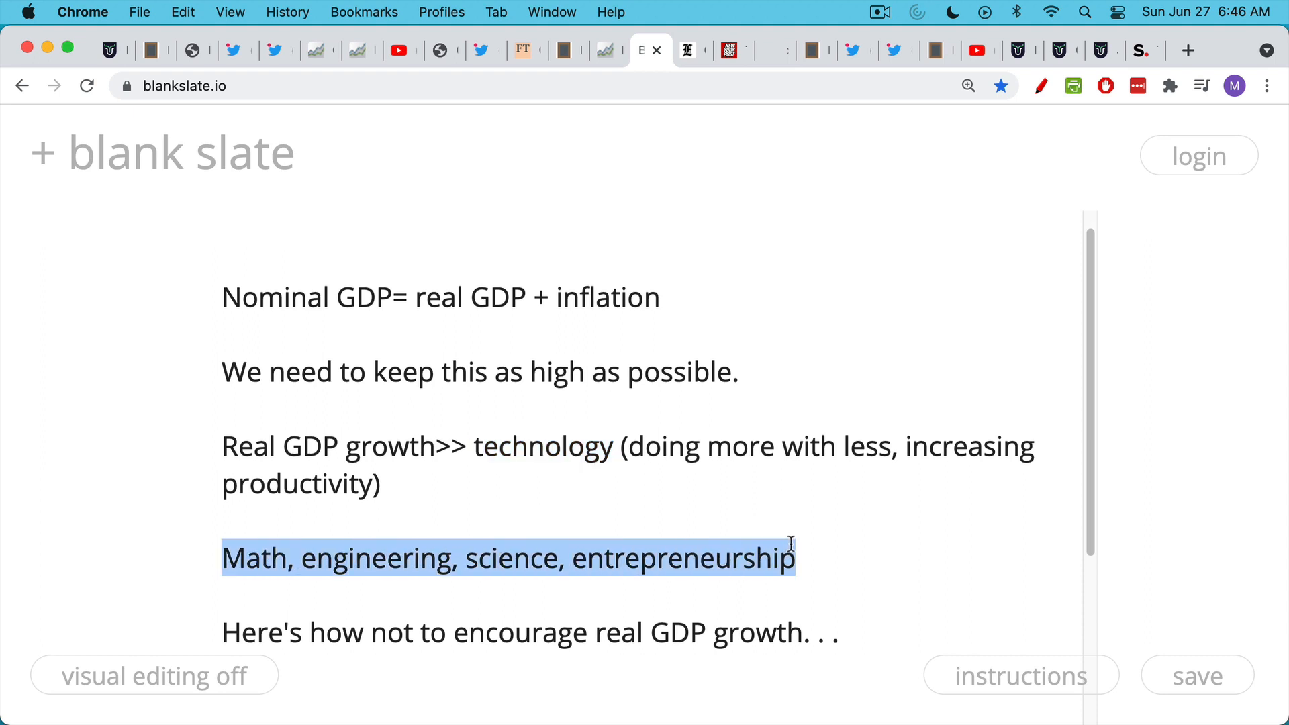
pyautogui.moveTo(816, 490)
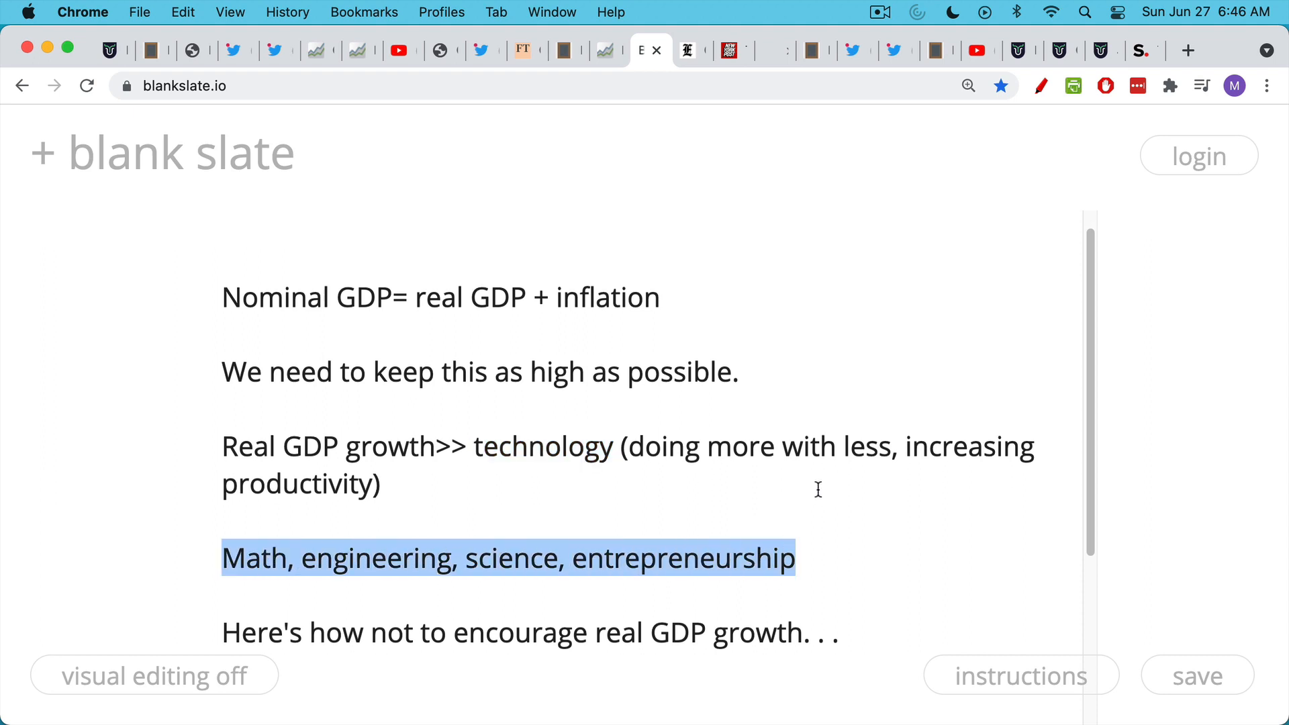
pyautogui.moveTo(833, 446)
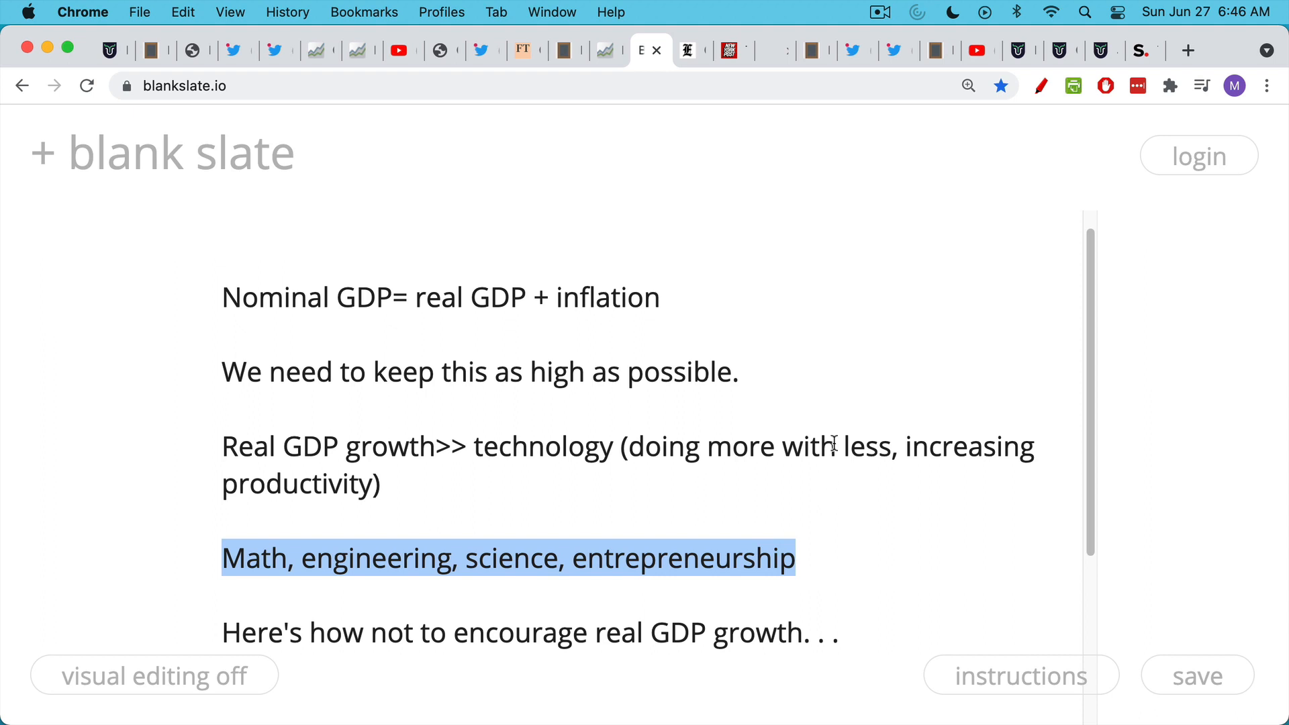
pyautogui.moveTo(960, 495)
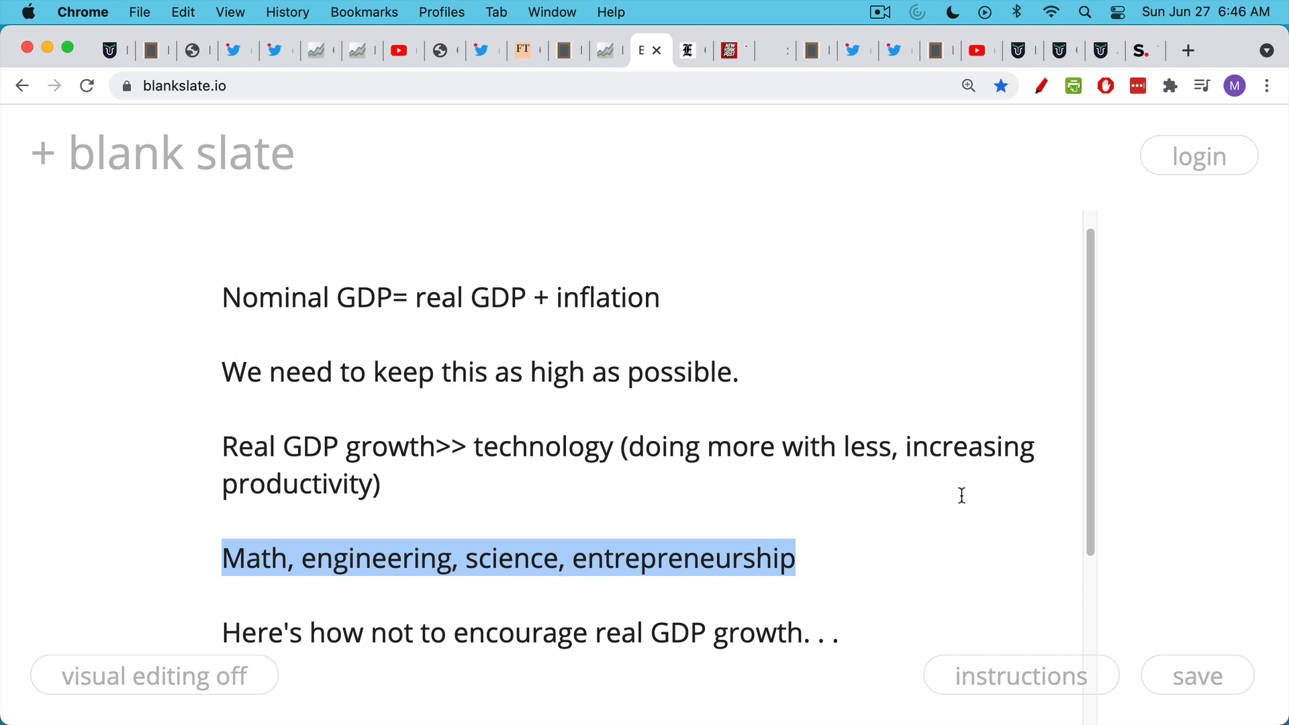
pyautogui.moveTo(692, 50)
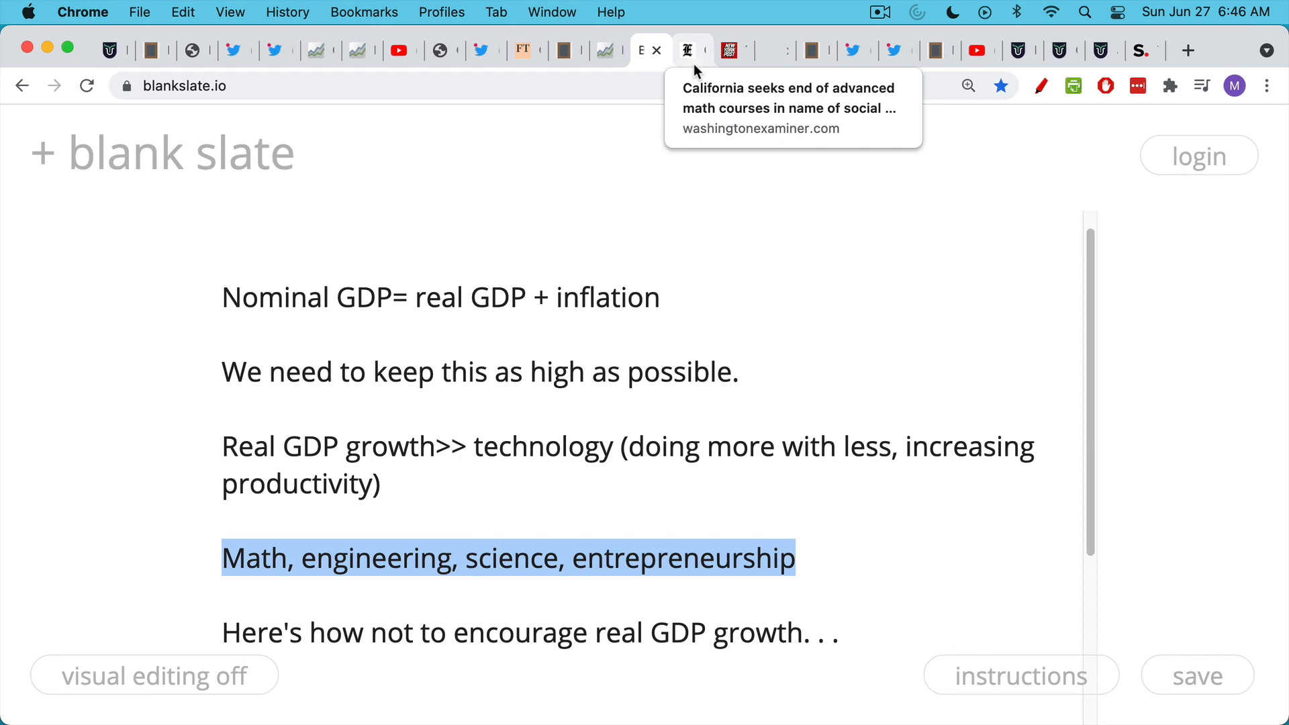
pyautogui.click(691, 50)
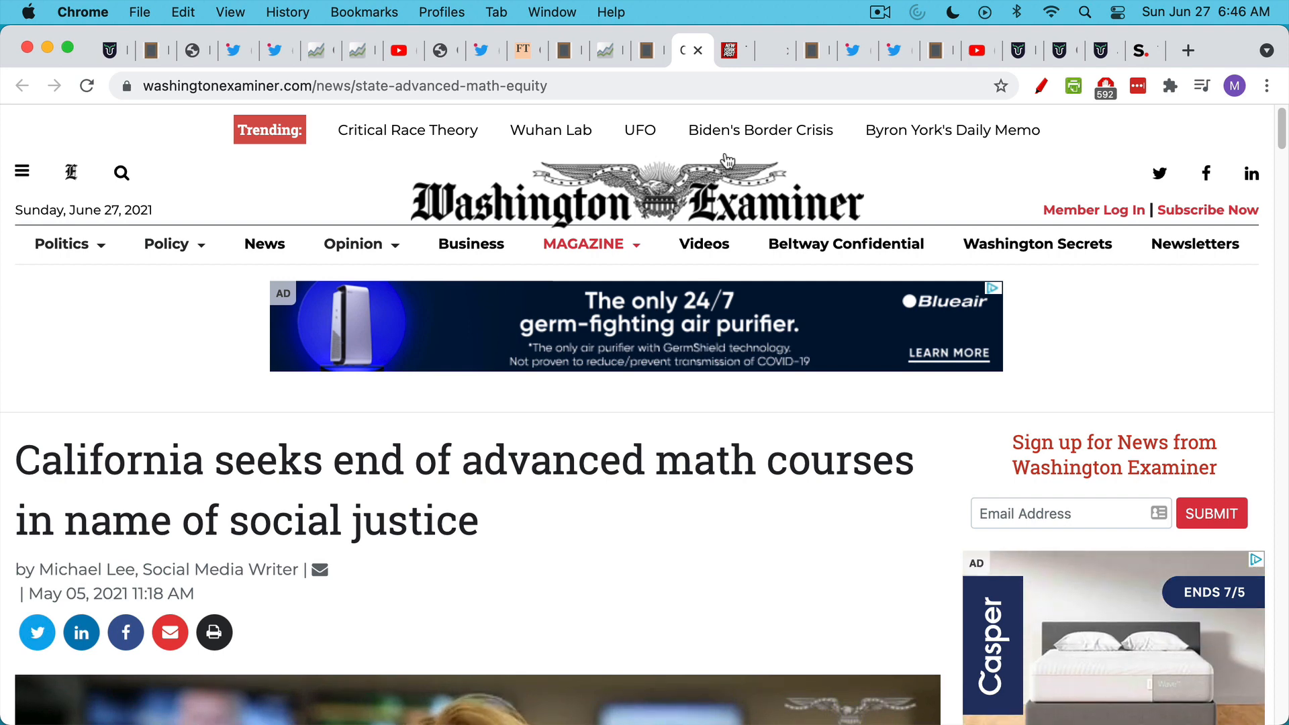
# - Skim the New York Post accelerated-math article, revisit the California article, then return to the GDP notes
pyautogui.click(718, 50)
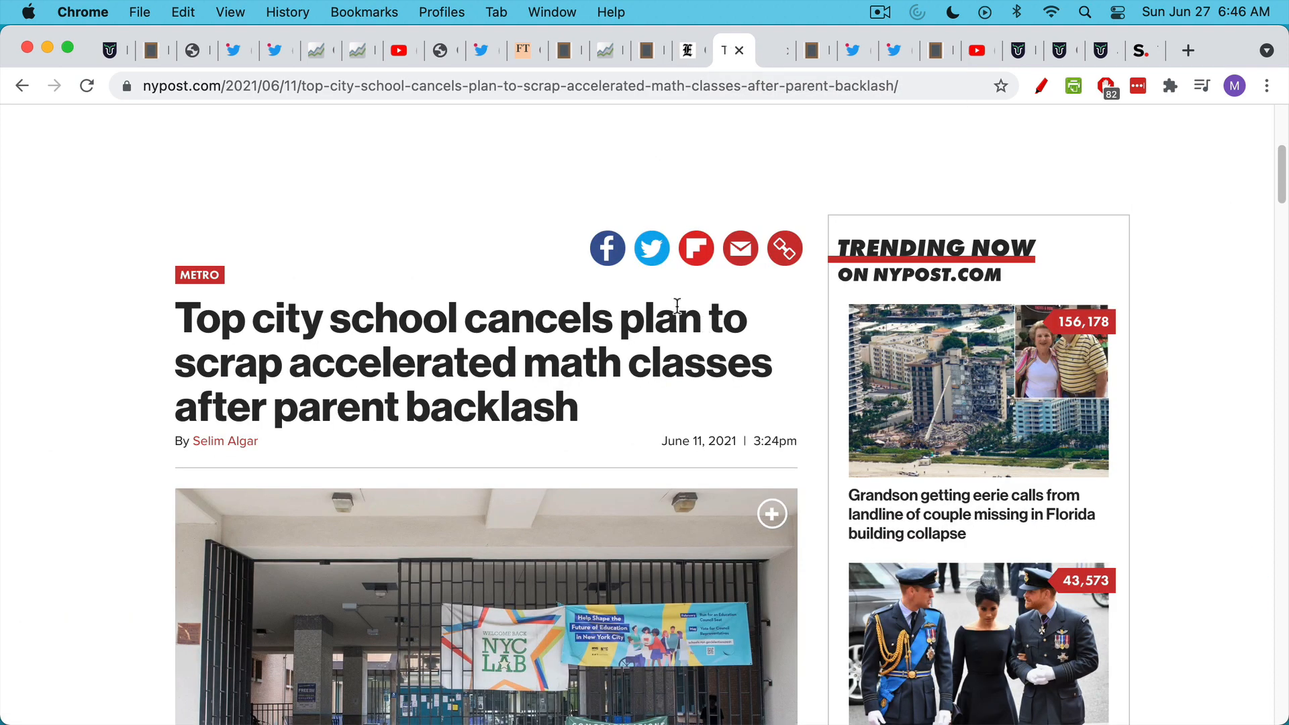
pyautogui.scroll(-3)
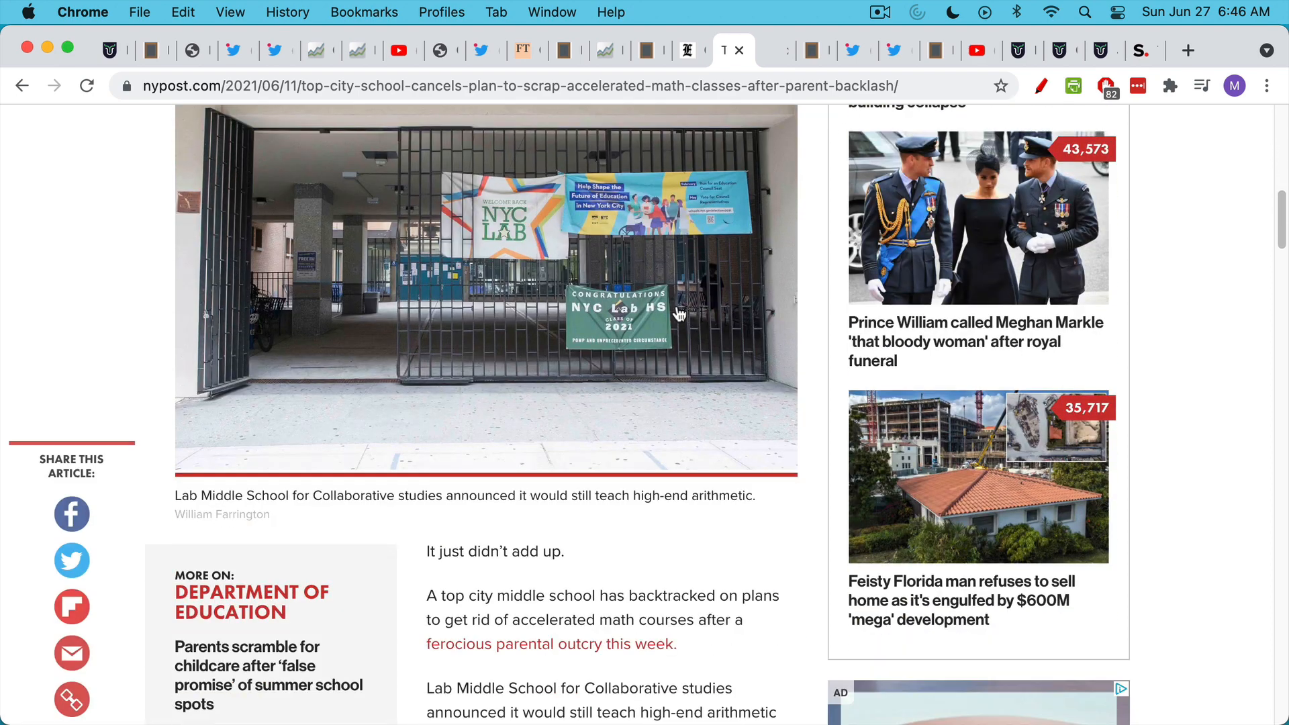
pyautogui.scroll(3)
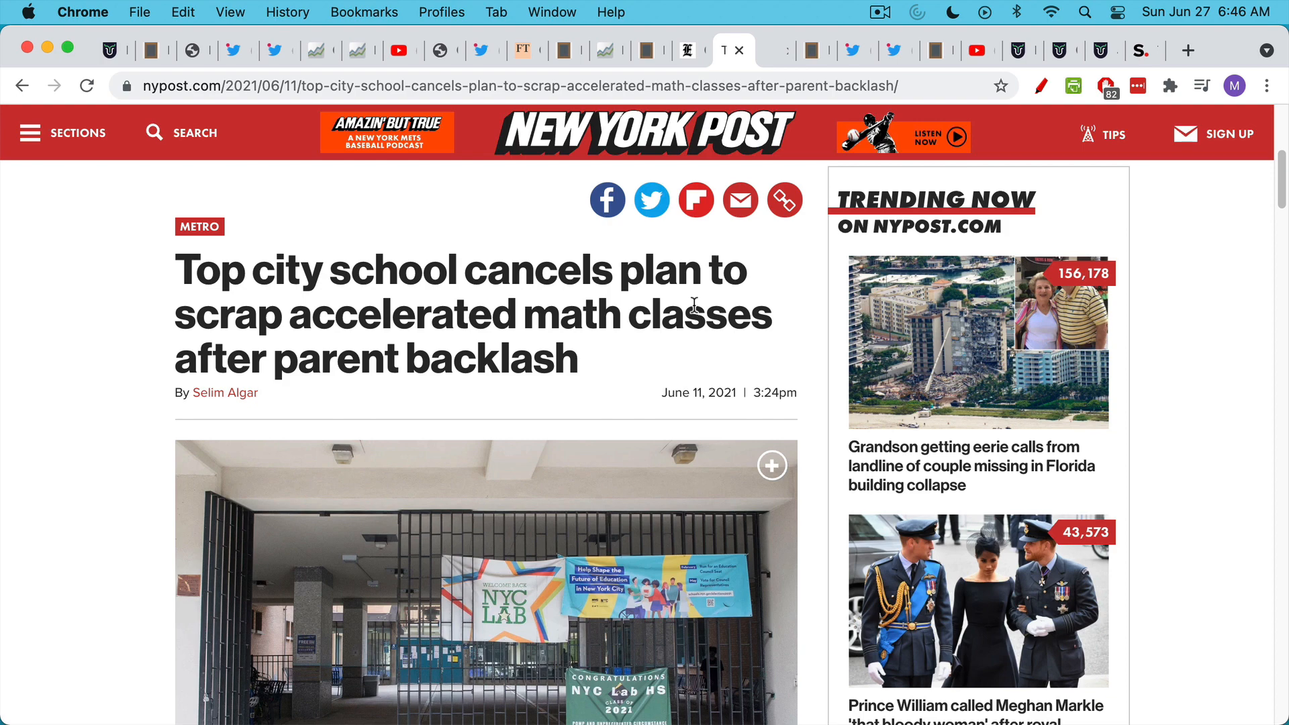
pyautogui.moveTo(745, 125)
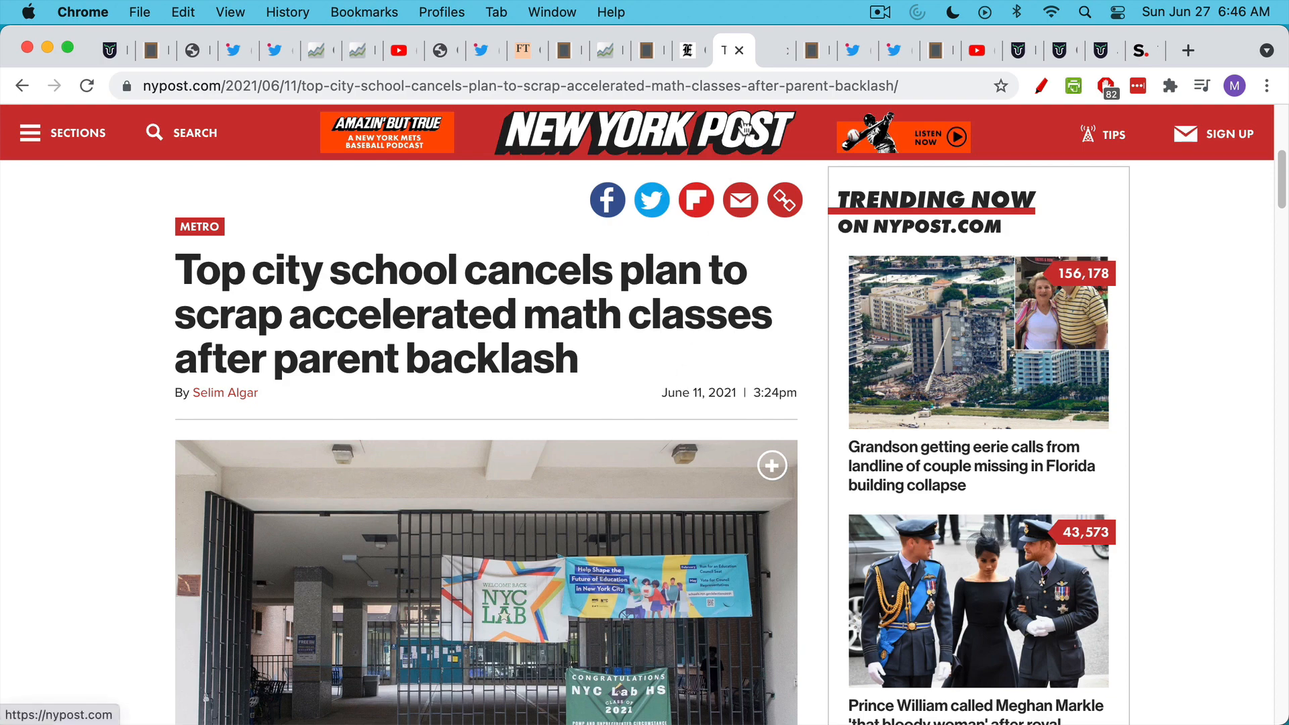
pyautogui.moveTo(772, 50)
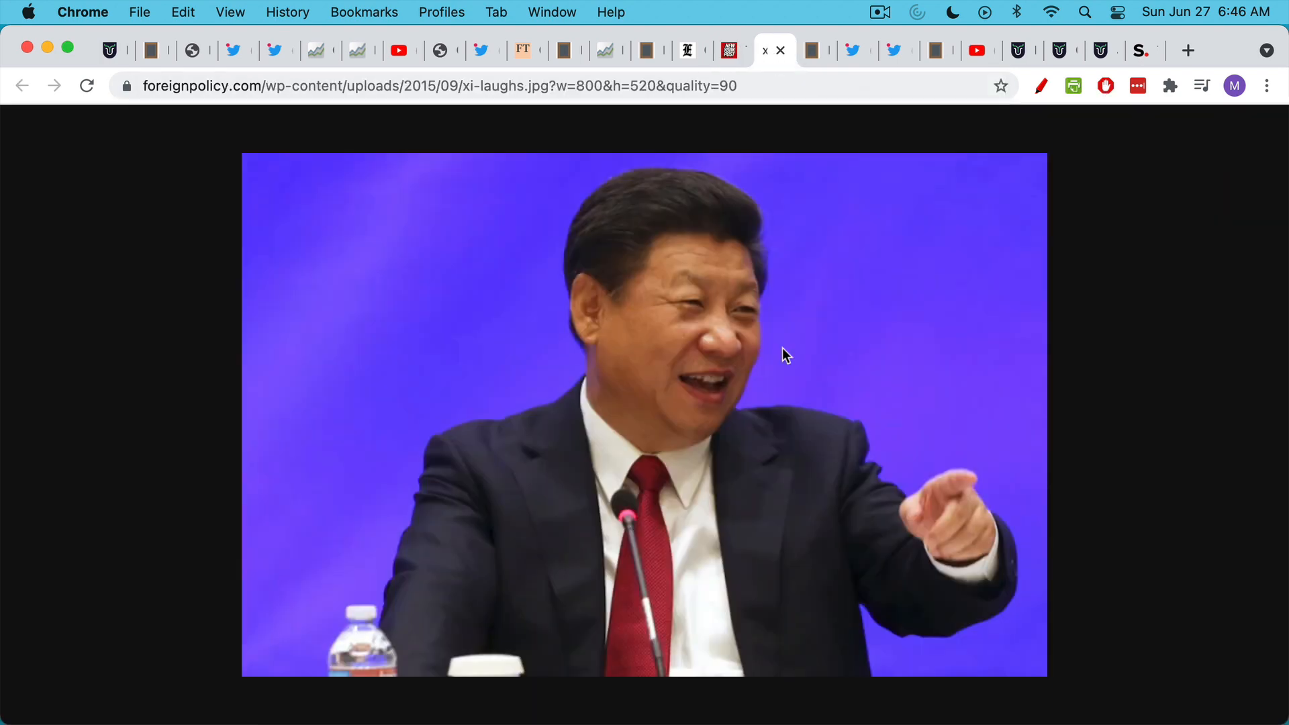
pyautogui.moveTo(789, 368)
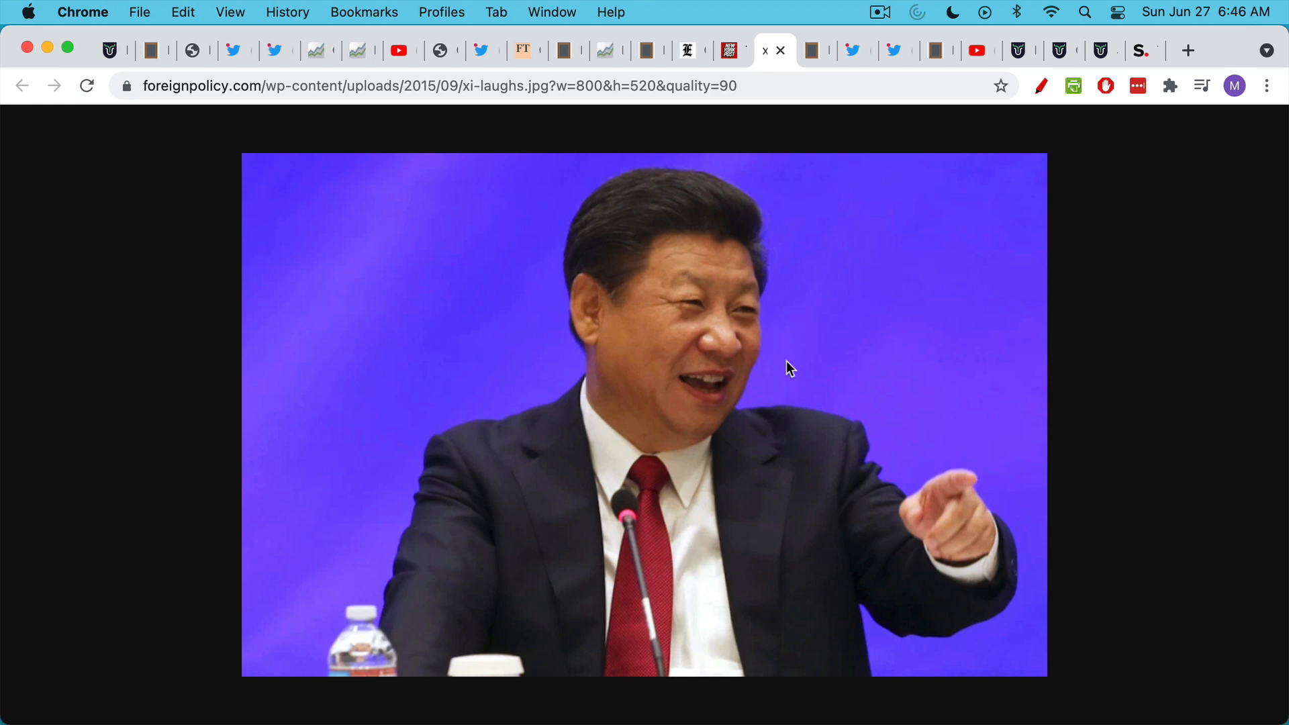
pyautogui.moveTo(691, 51)
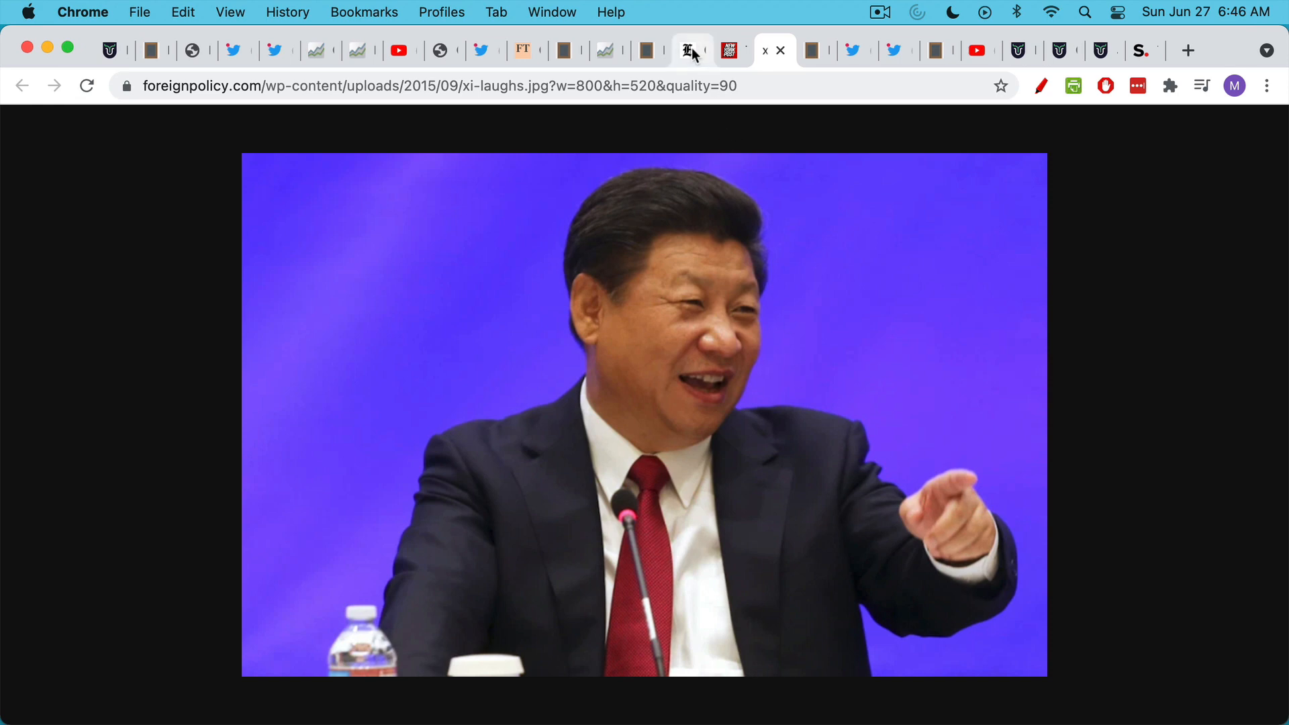
pyautogui.click(688, 50)
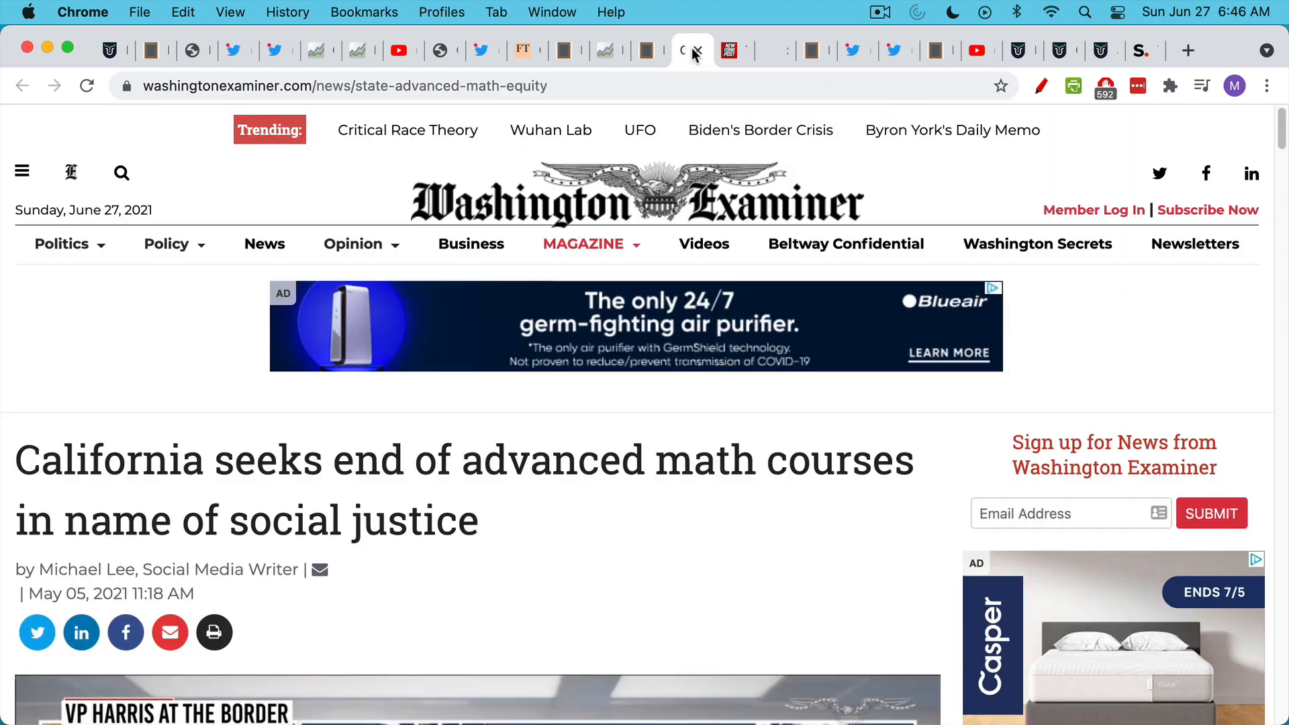
pyautogui.moveTo(741, 395)
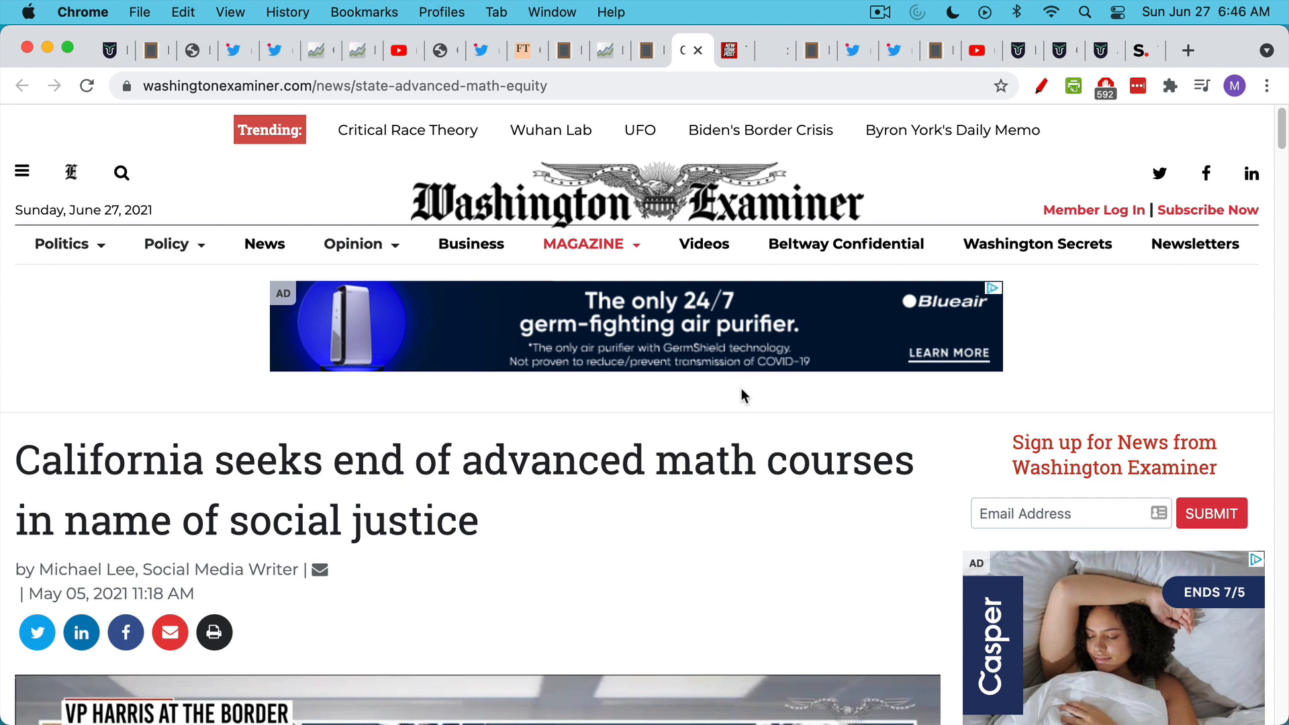
pyautogui.moveTo(731, 50)
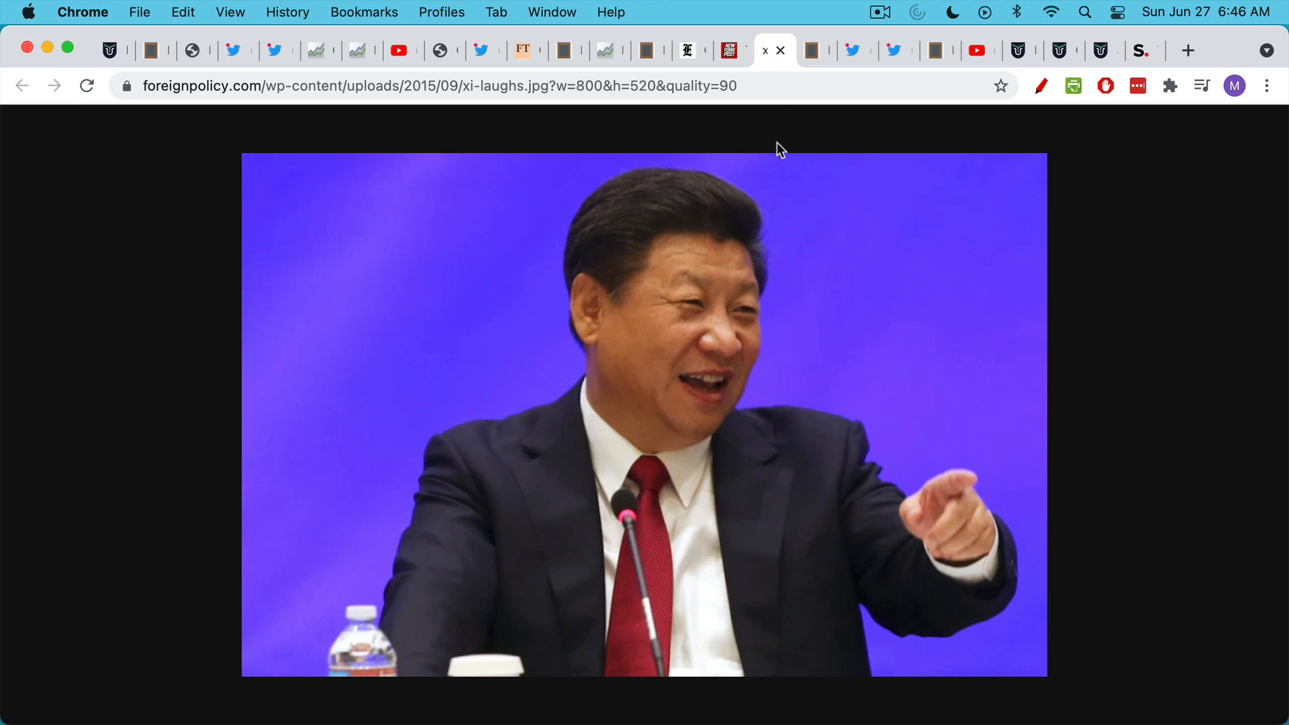
pyautogui.moveTo(780, 73)
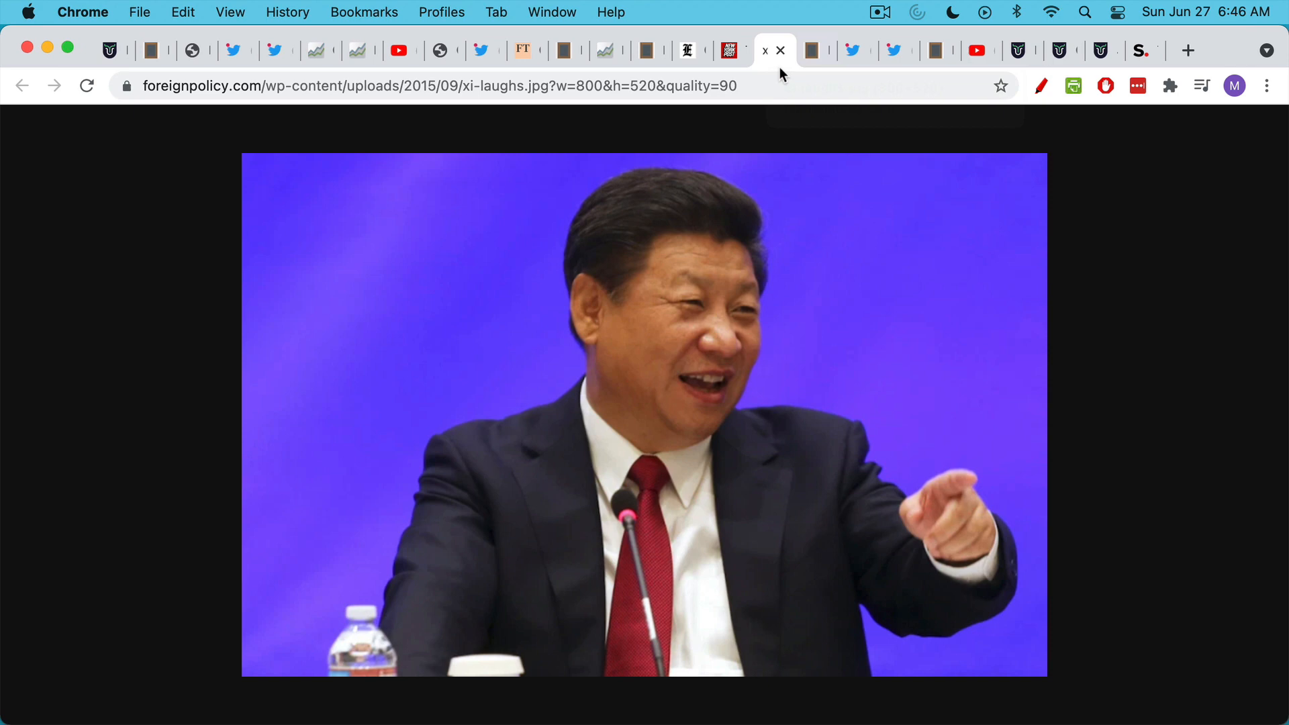
pyautogui.click(641, 50)
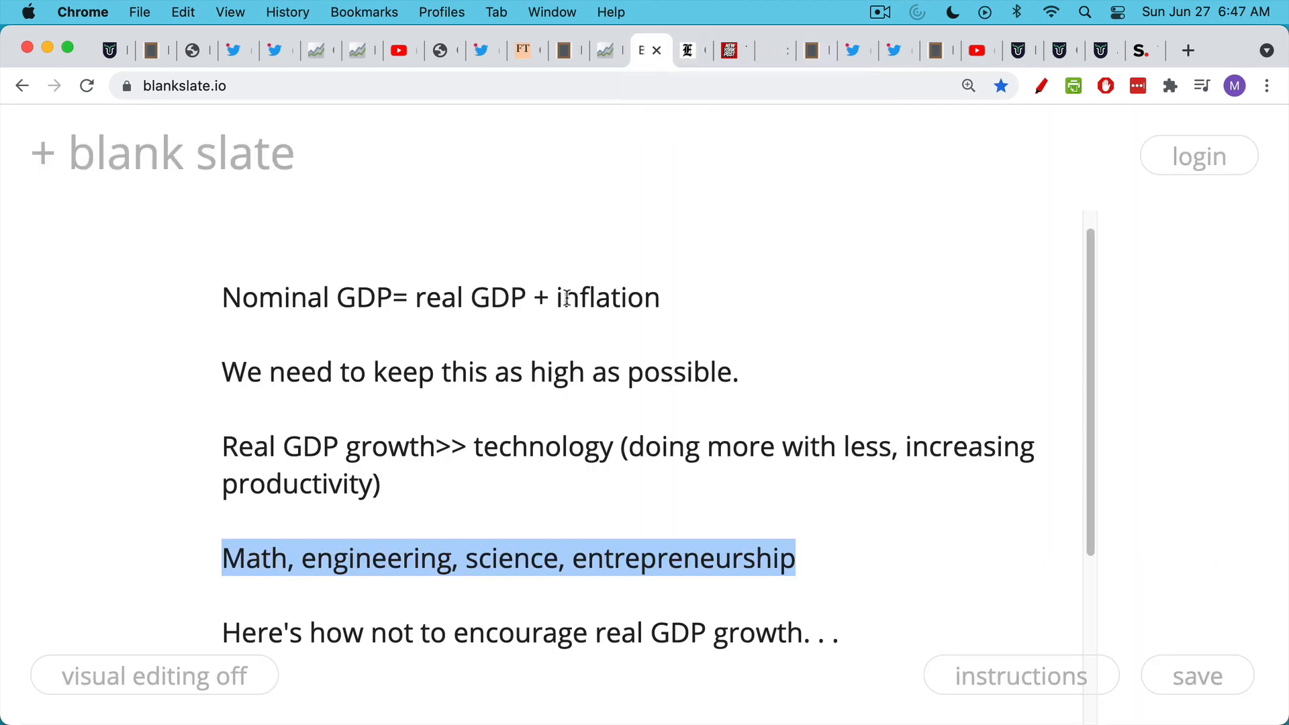
# - Select 'real GDP' in the notes, then bring back the Bostic tweet on prolonged high inflation
pyautogui.doubleClick(472, 297)
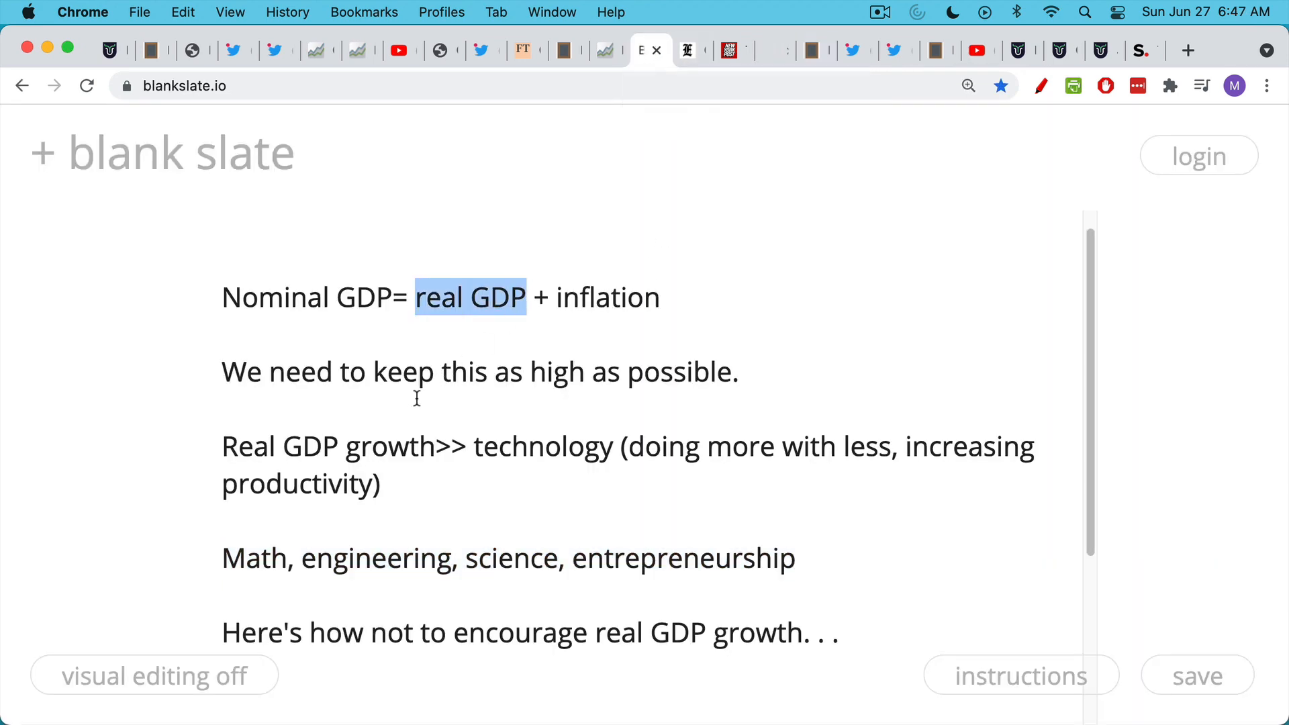
pyautogui.moveTo(816, 50)
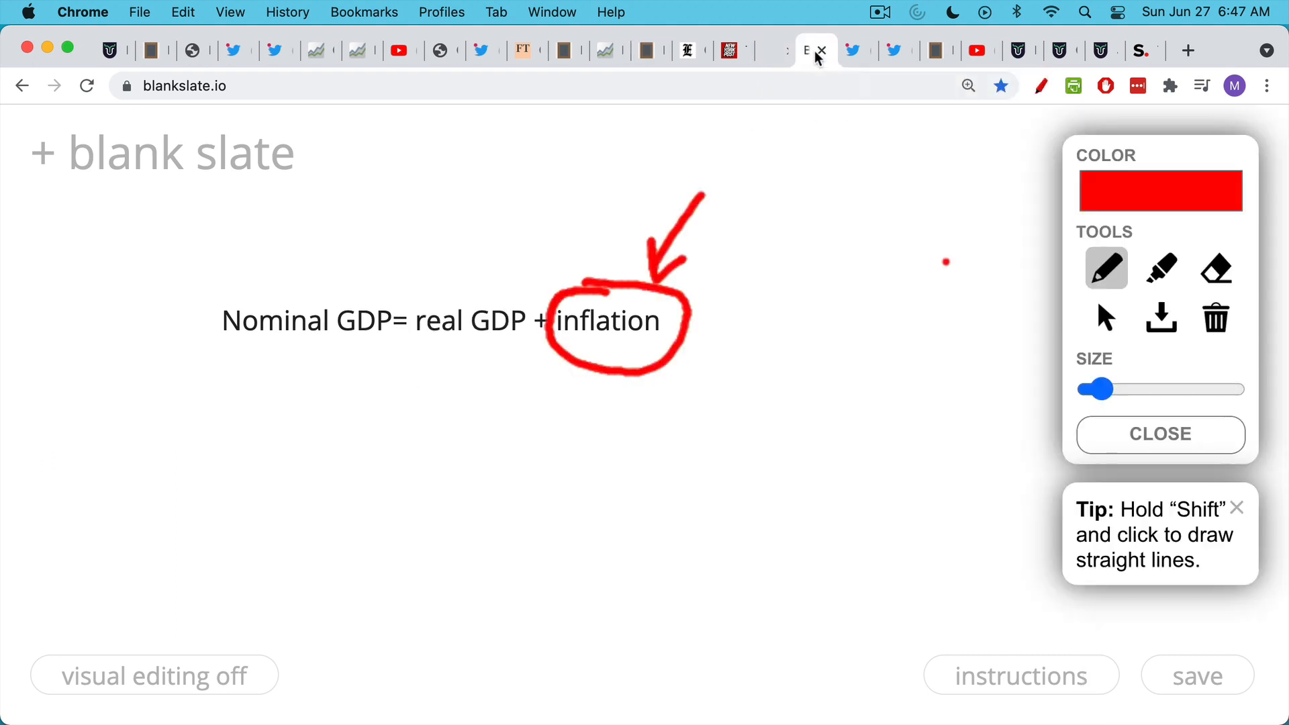
pyautogui.moveTo(773, 248)
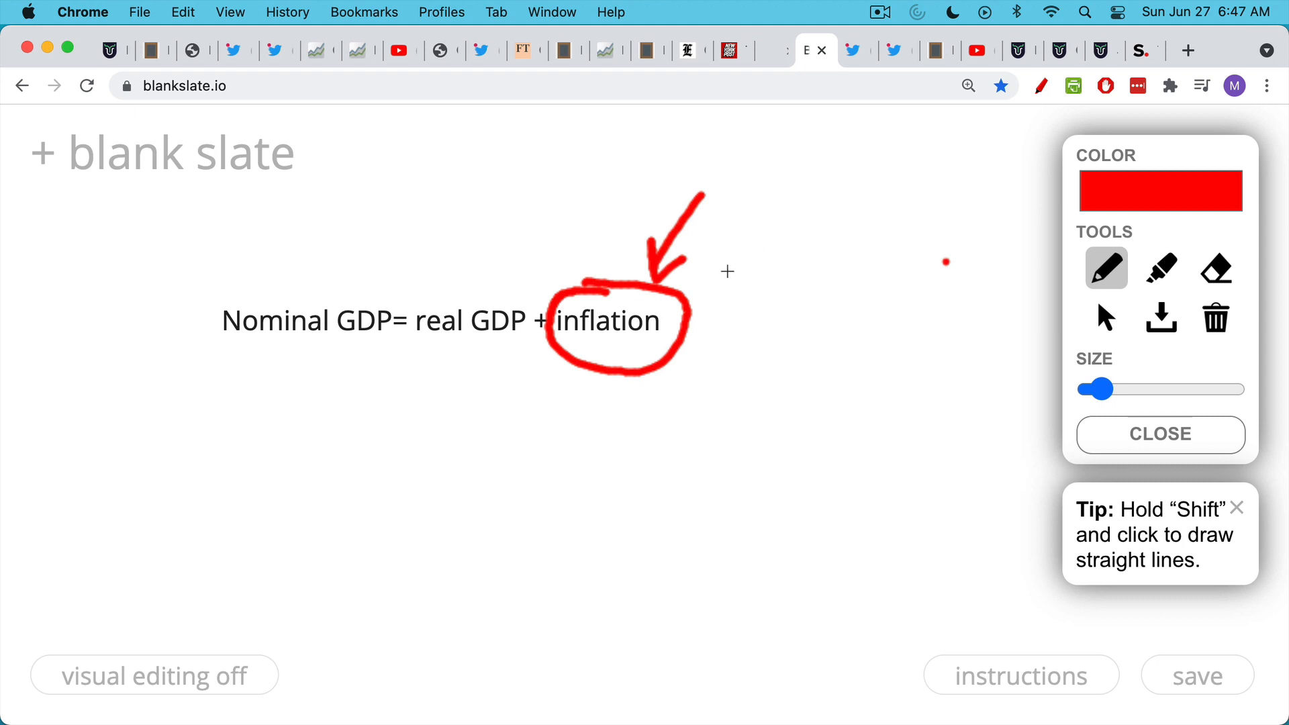
pyautogui.moveTo(608, 176)
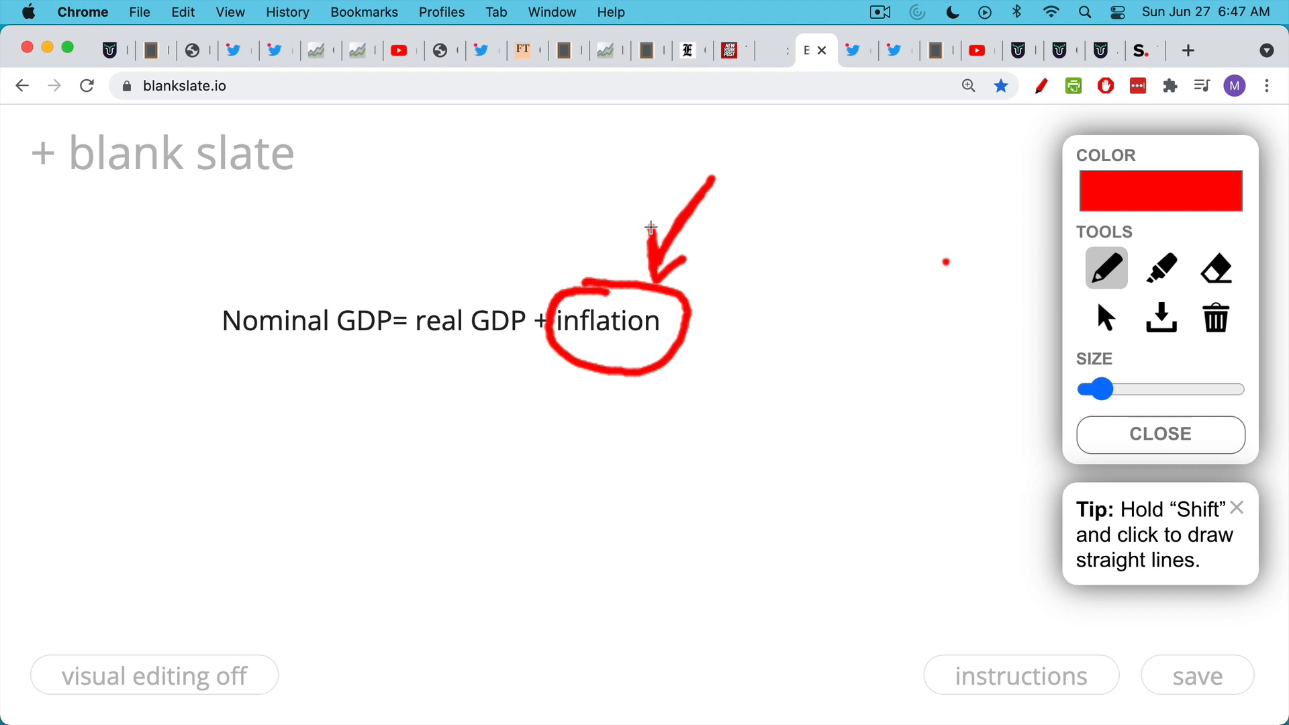
pyautogui.moveTo(689, 253)
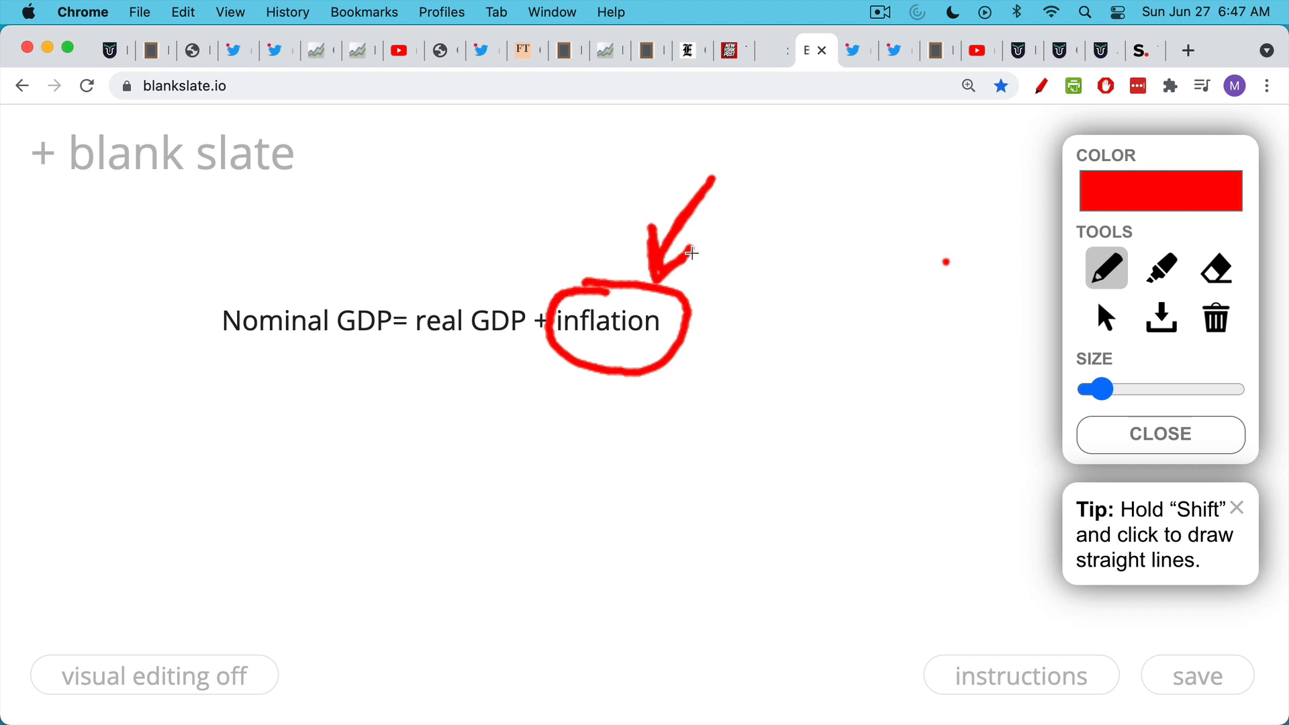
pyautogui.moveTo(680, 304)
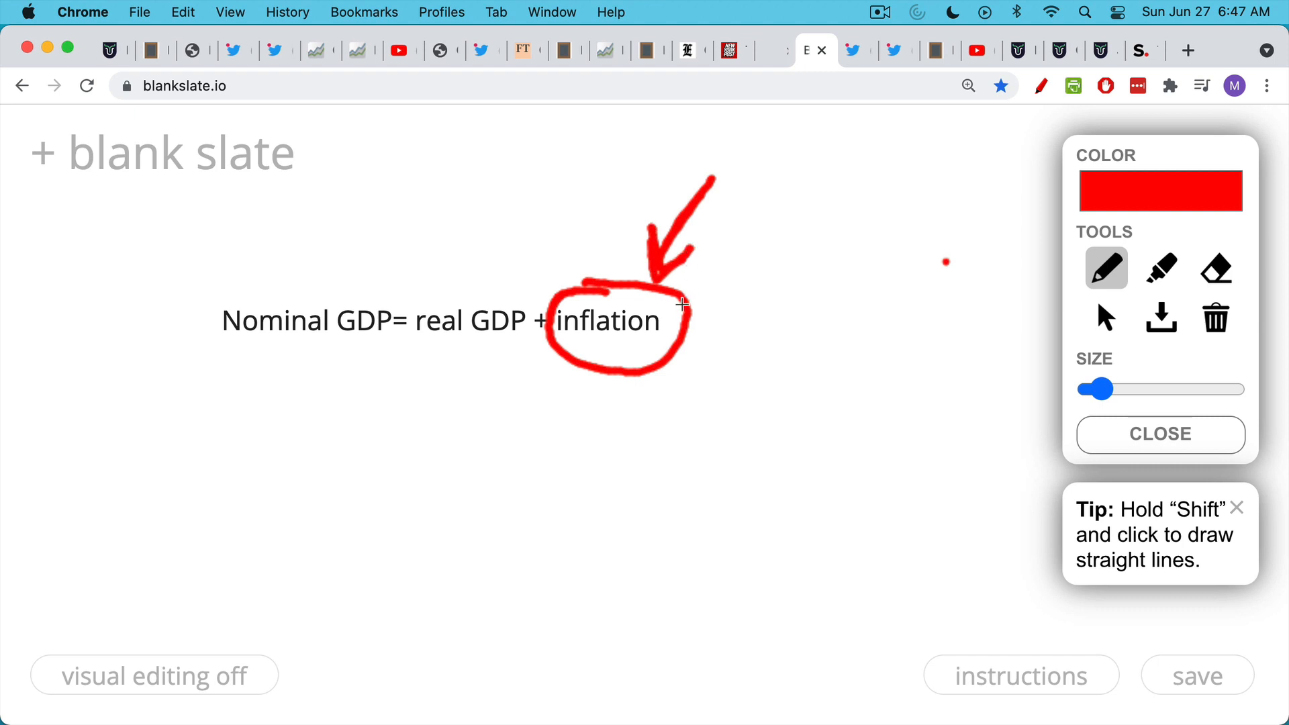
pyautogui.moveTo(692, 269)
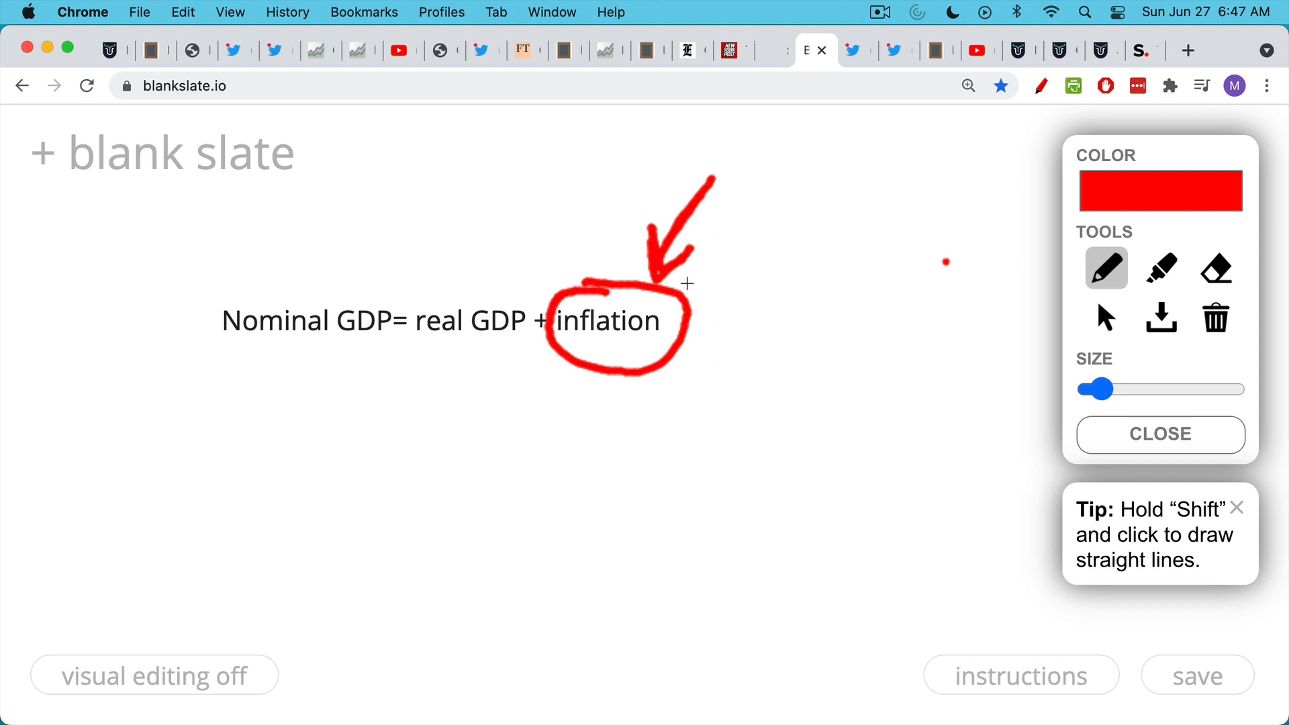
pyautogui.moveTo(824, 107)
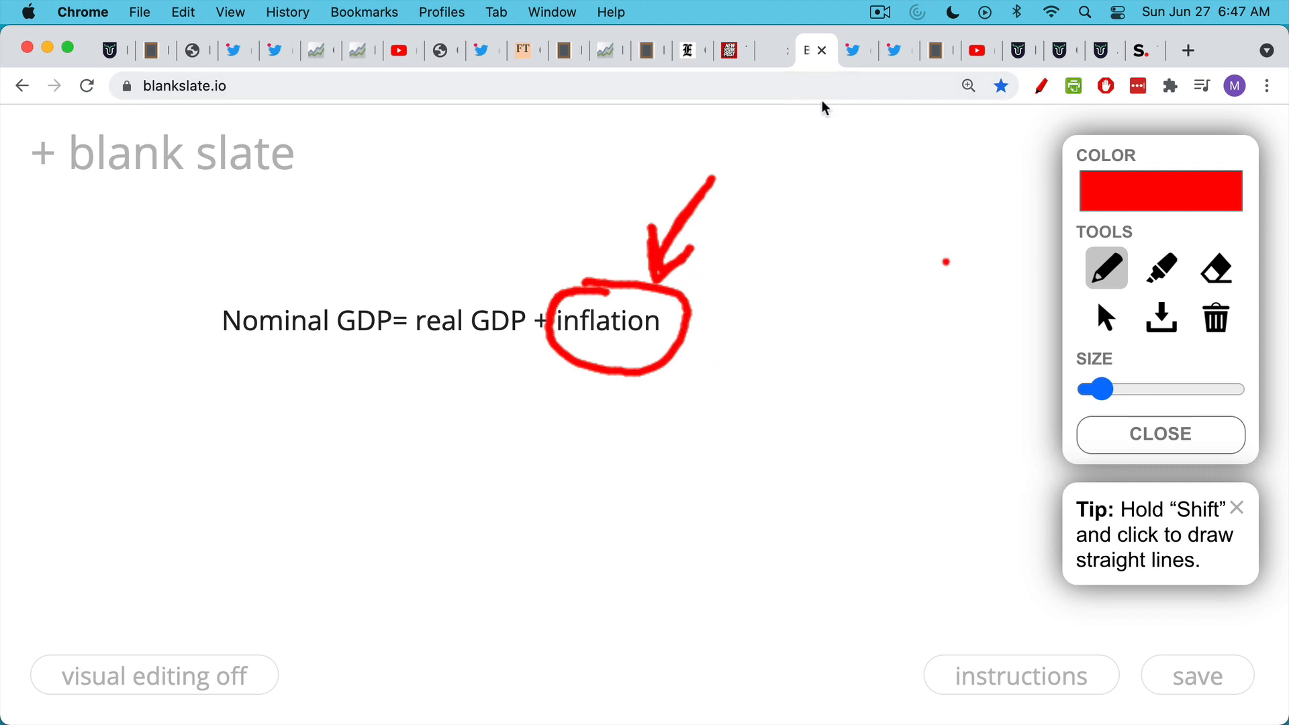
pyautogui.click(856, 50)
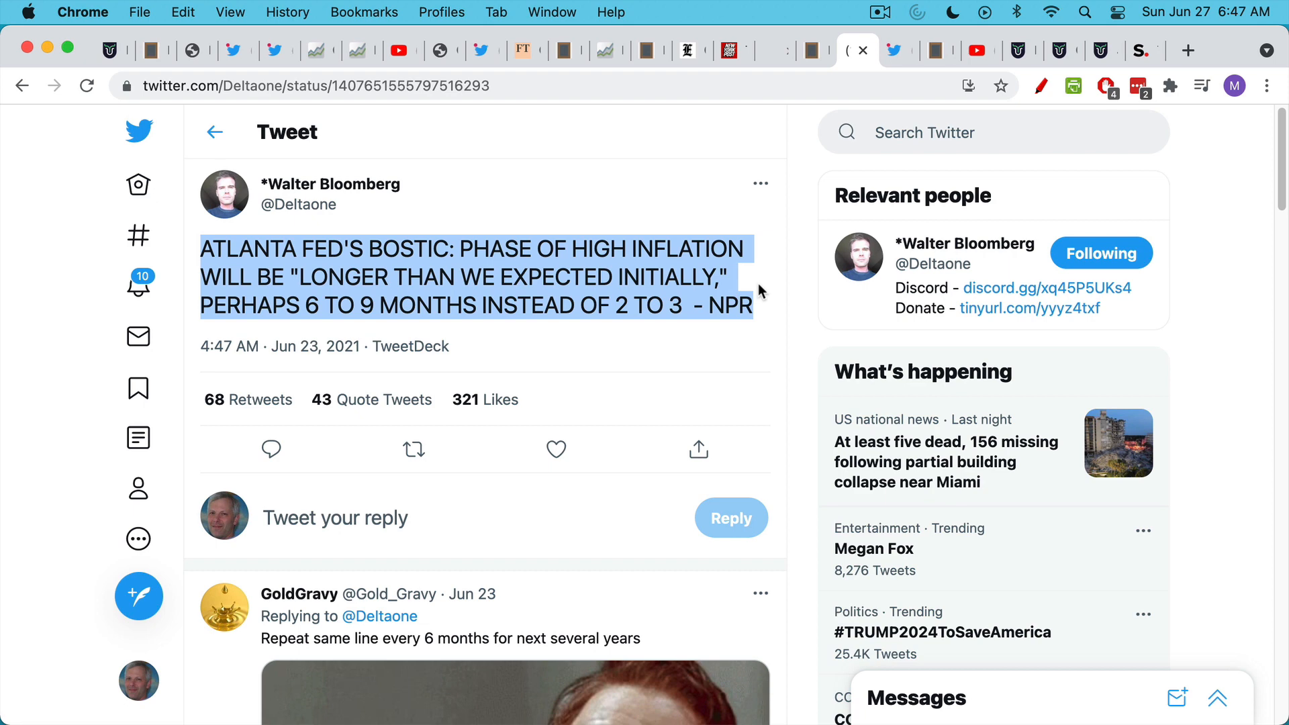
pyautogui.moveTo(749, 219)
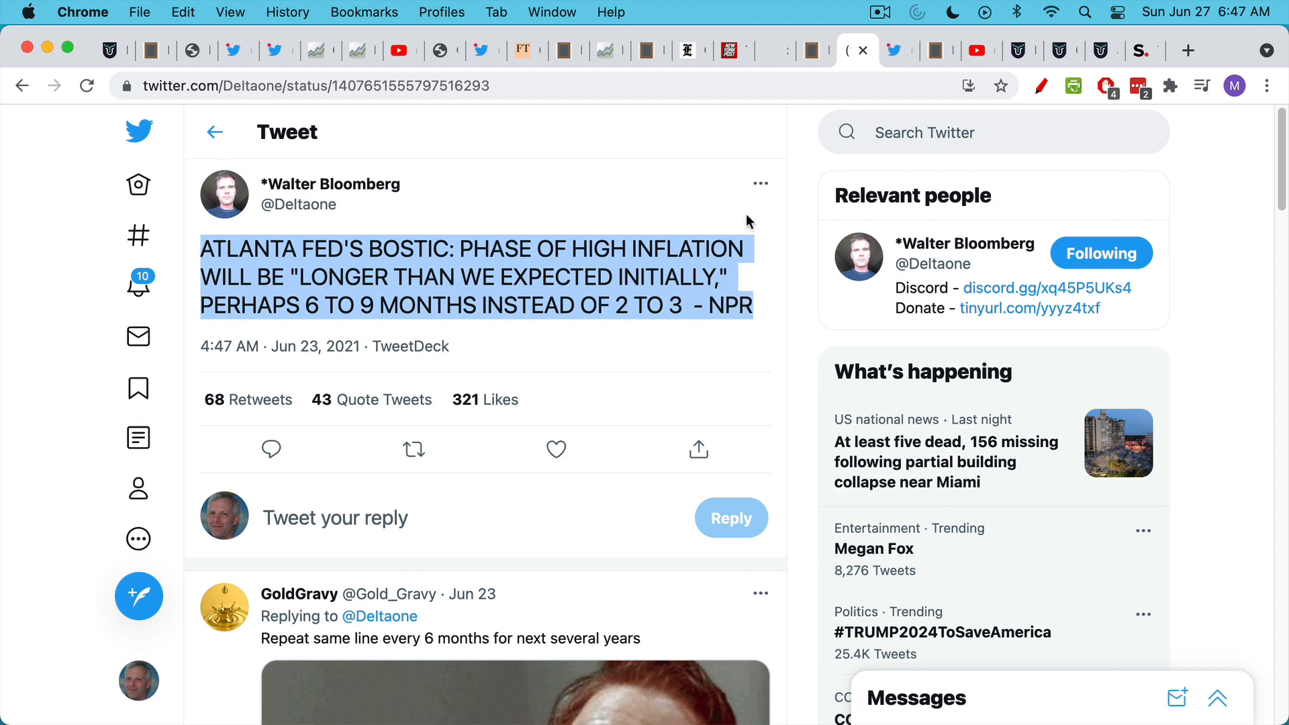
pyautogui.moveTo(773, 289)
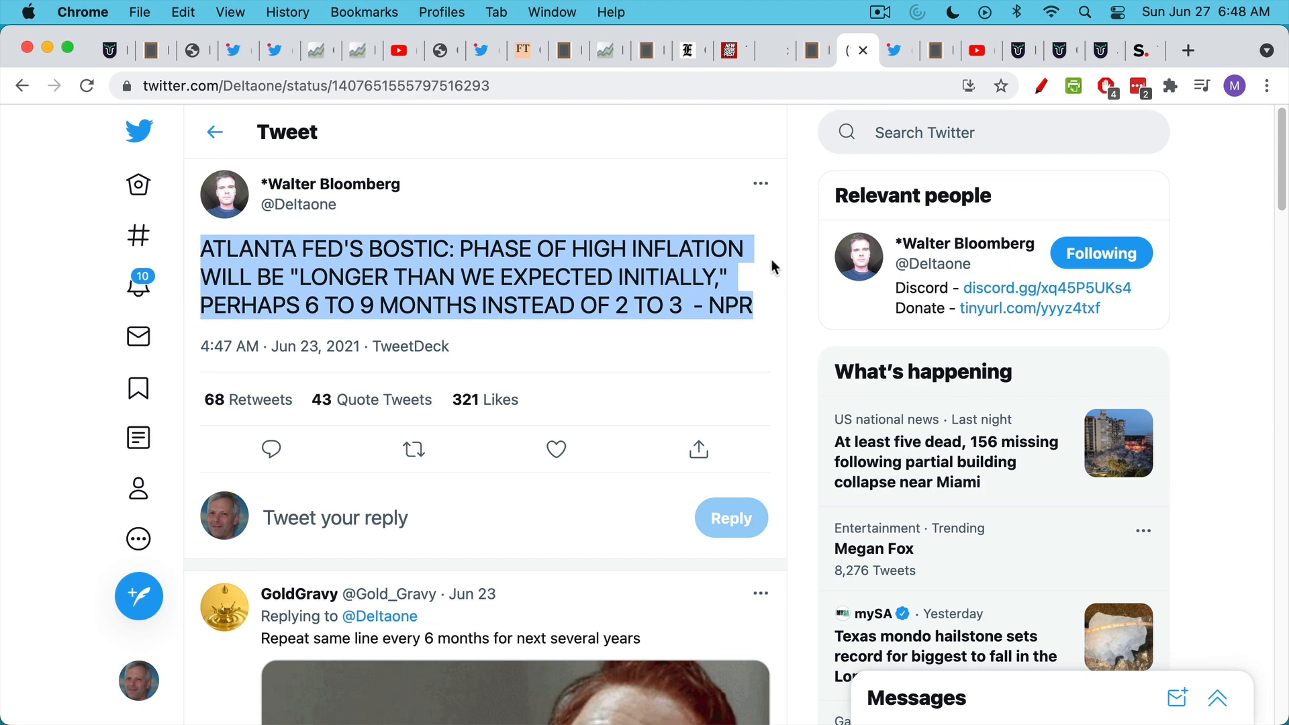
pyautogui.moveTo(807, 234)
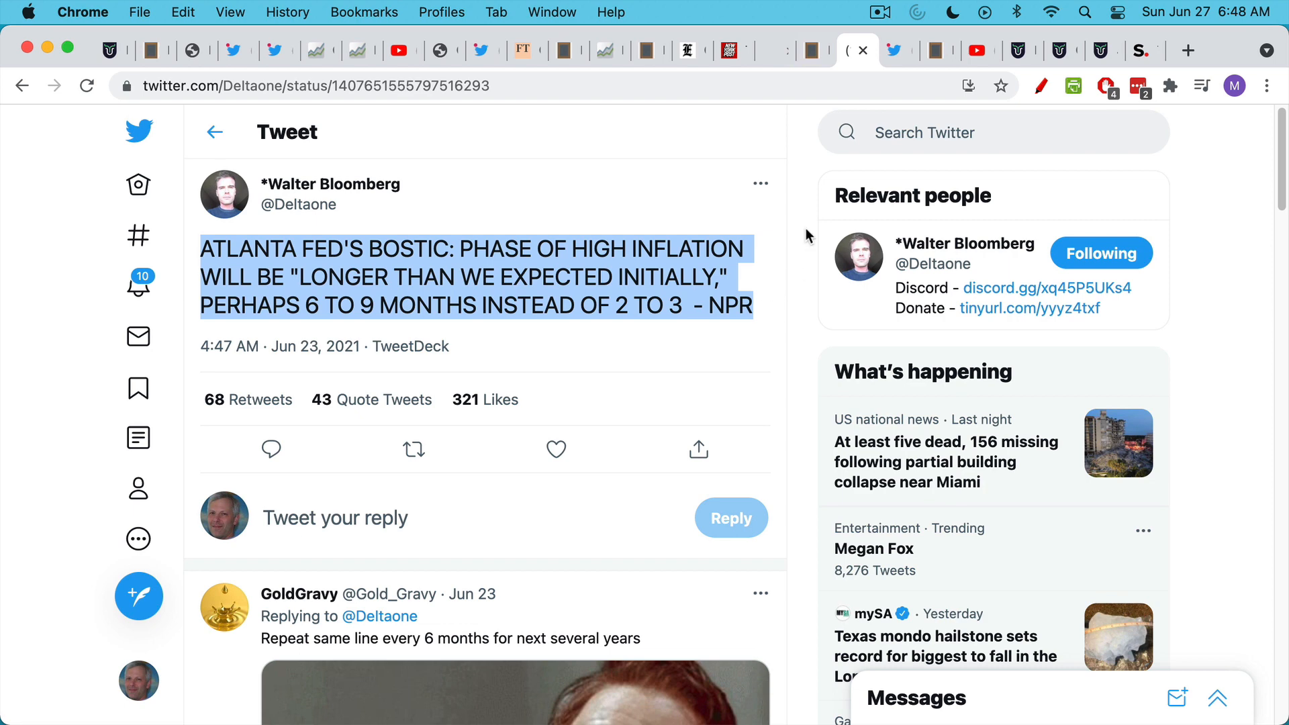
pyautogui.moveTo(811, 232)
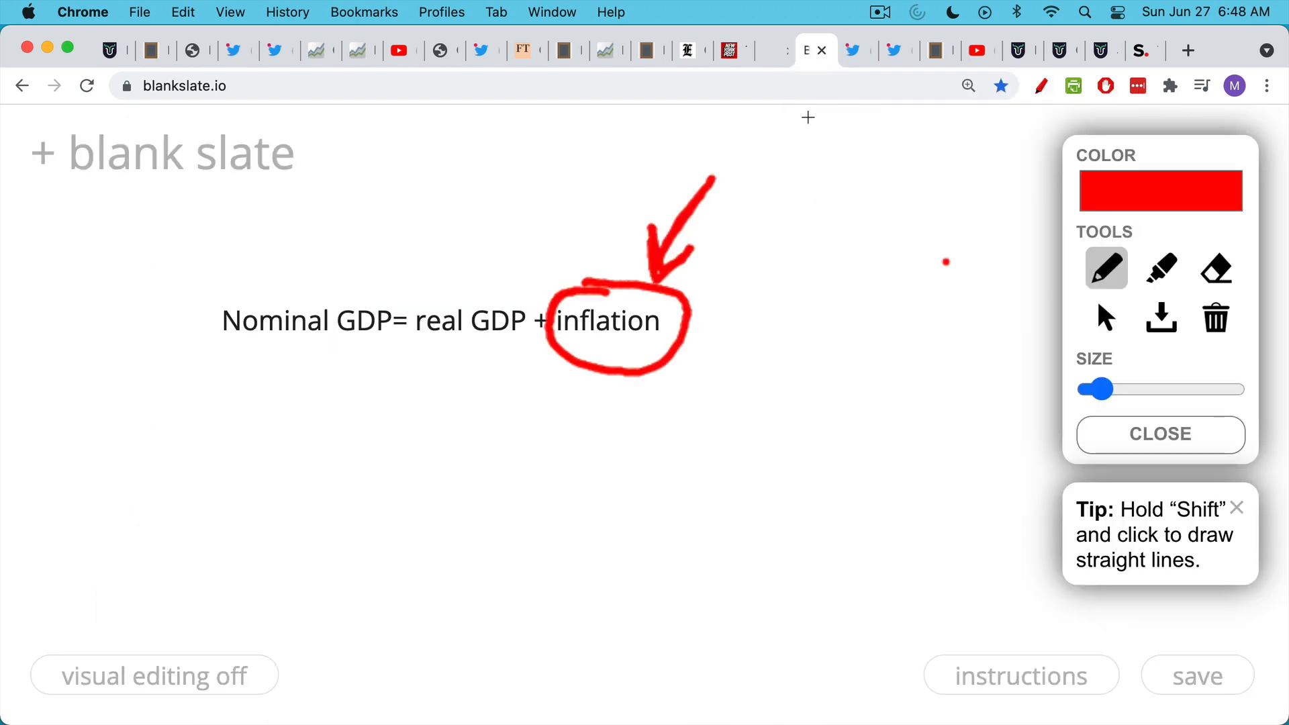
pyautogui.moveTo(855, 50)
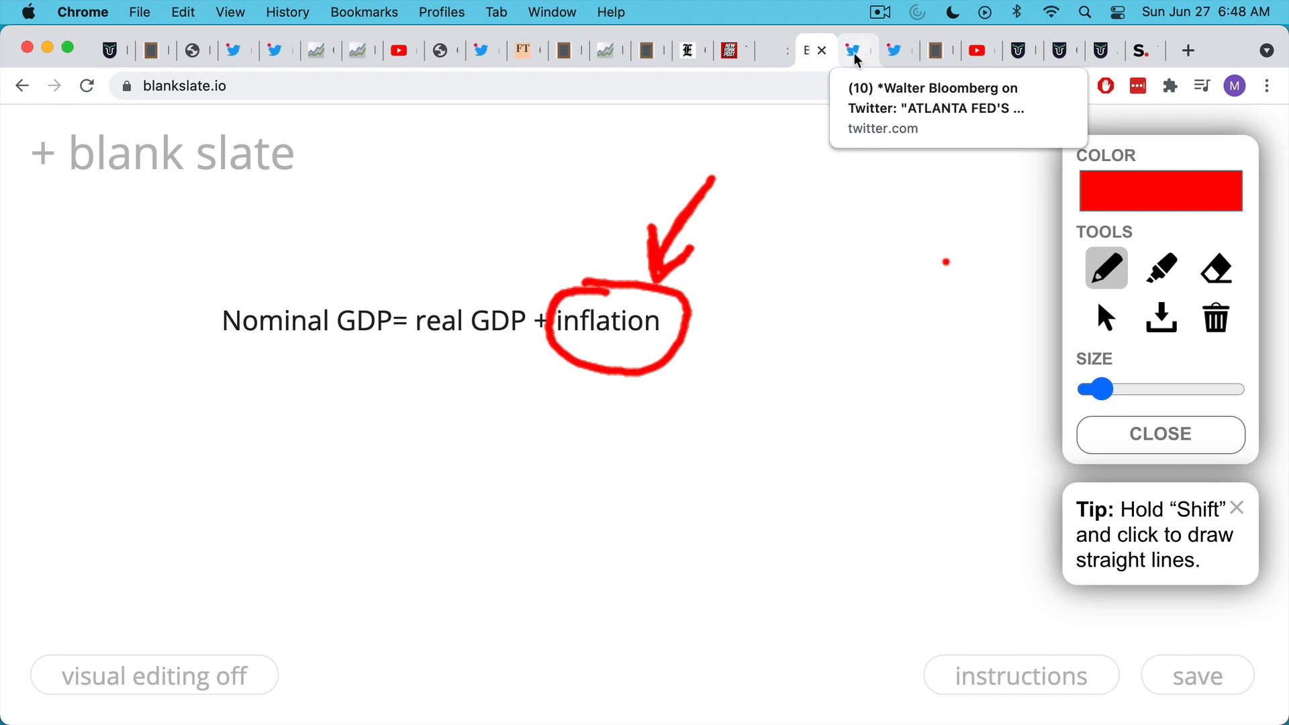
# - Show the fiat standard cartoon tweet and circle its Global GDP sign in red
pyautogui.click(857, 51)
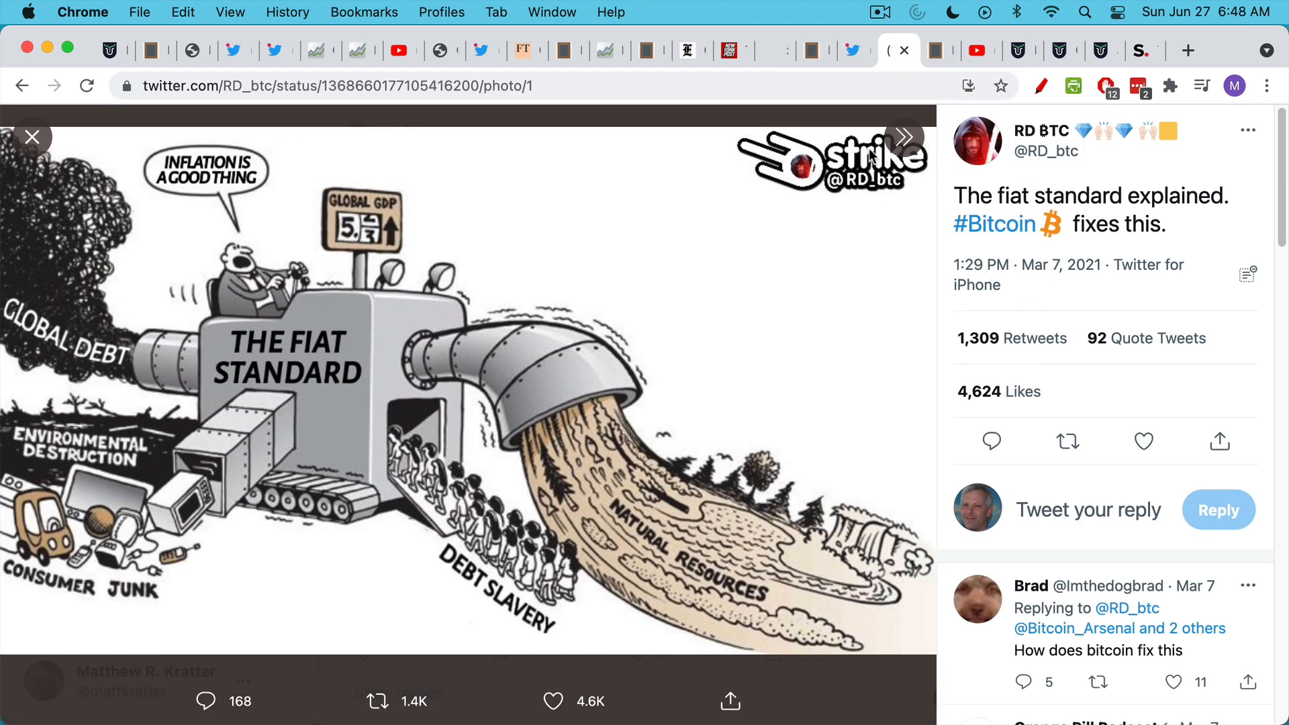
pyautogui.moveTo(753, 320)
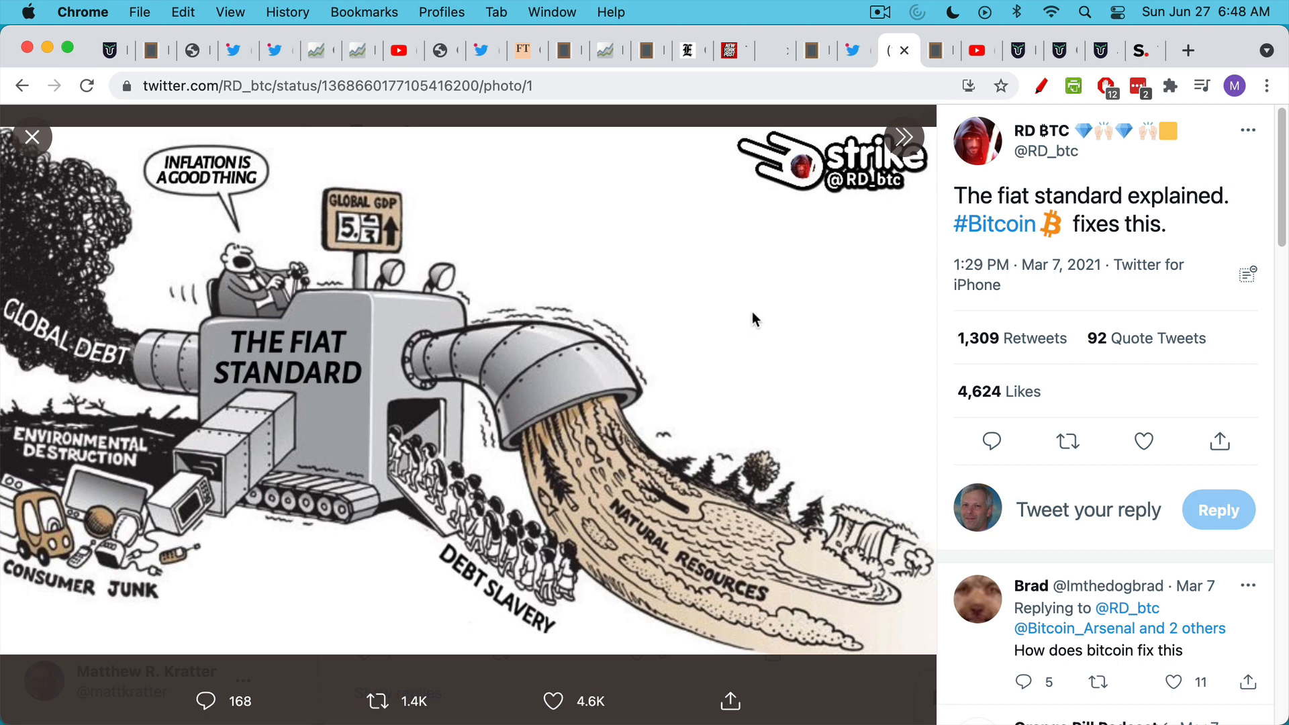
pyautogui.moveTo(741, 367)
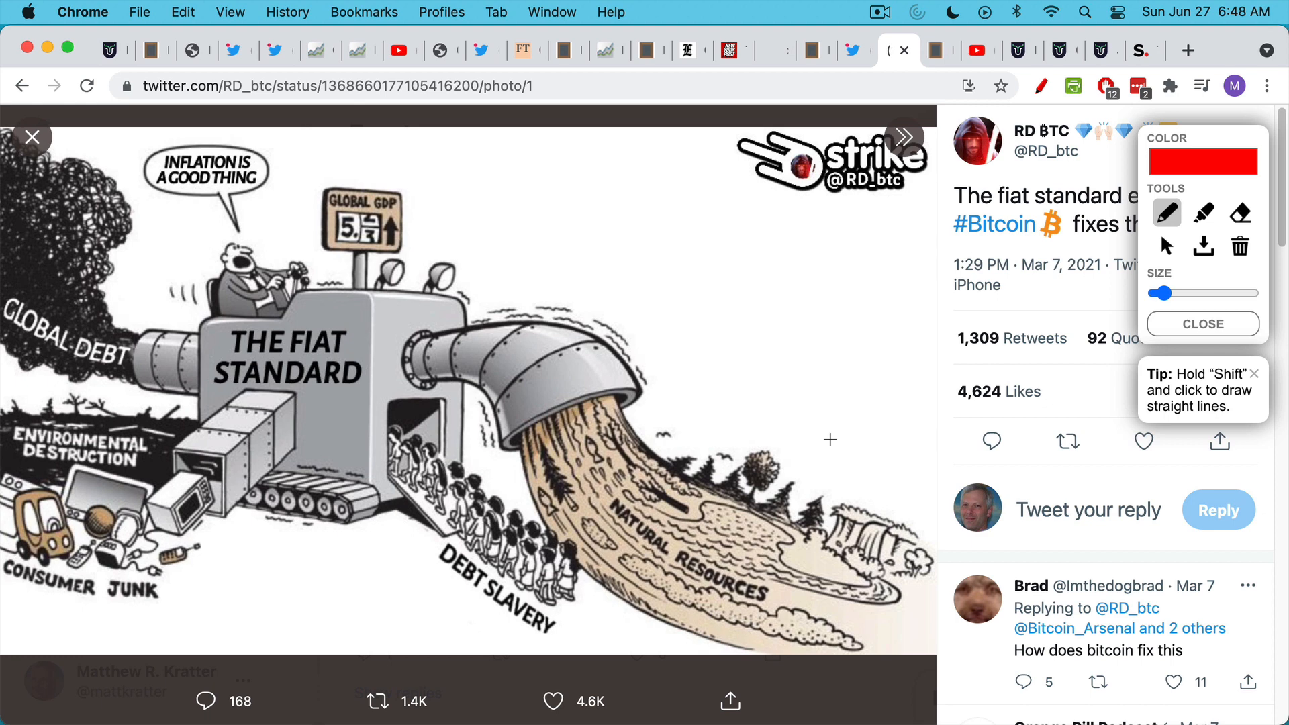
pyautogui.moveTo(497, 440)
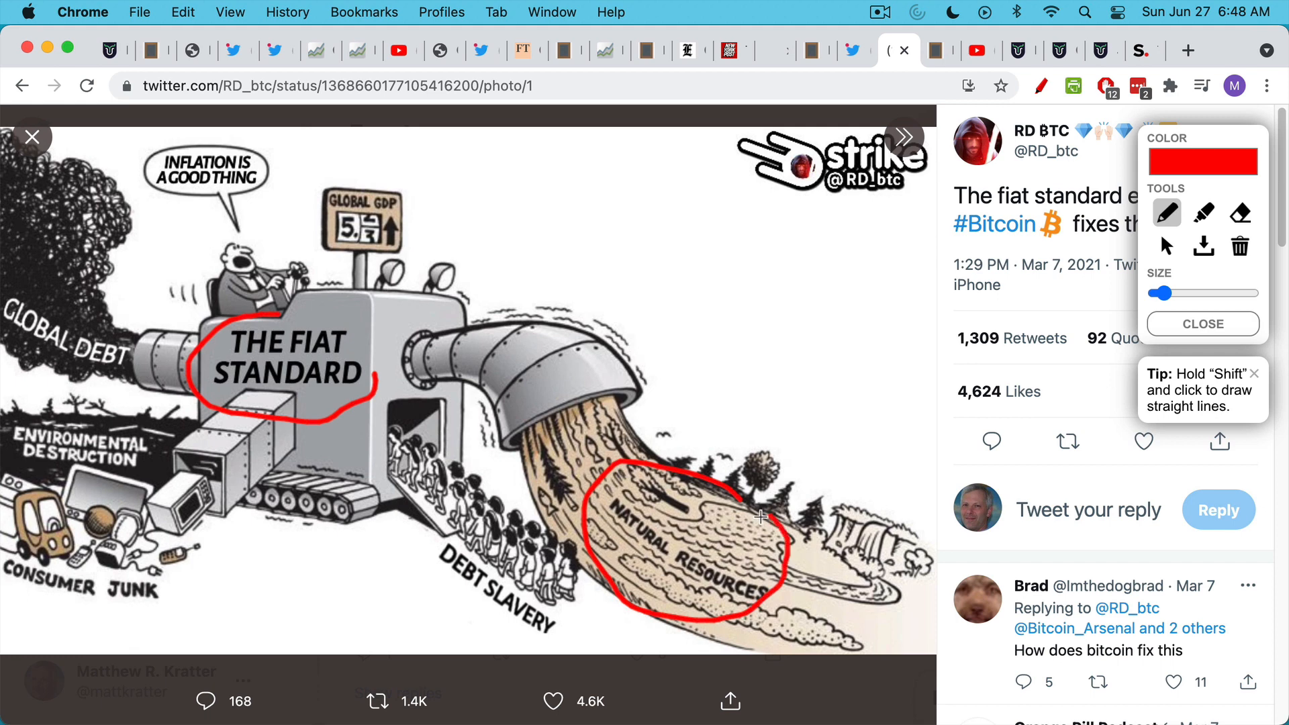
pyautogui.moveTo(433, 580)
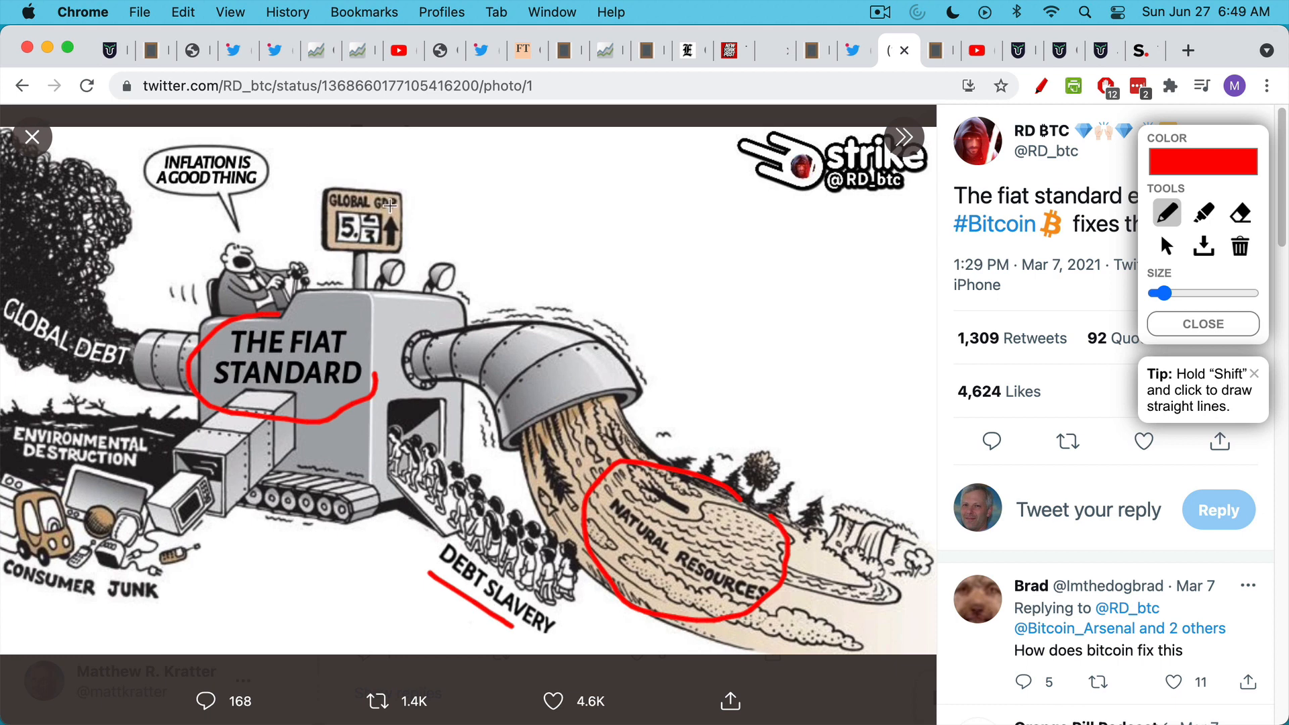
pyautogui.moveTo(354, 173); pyautogui.dragTo(394, 271)
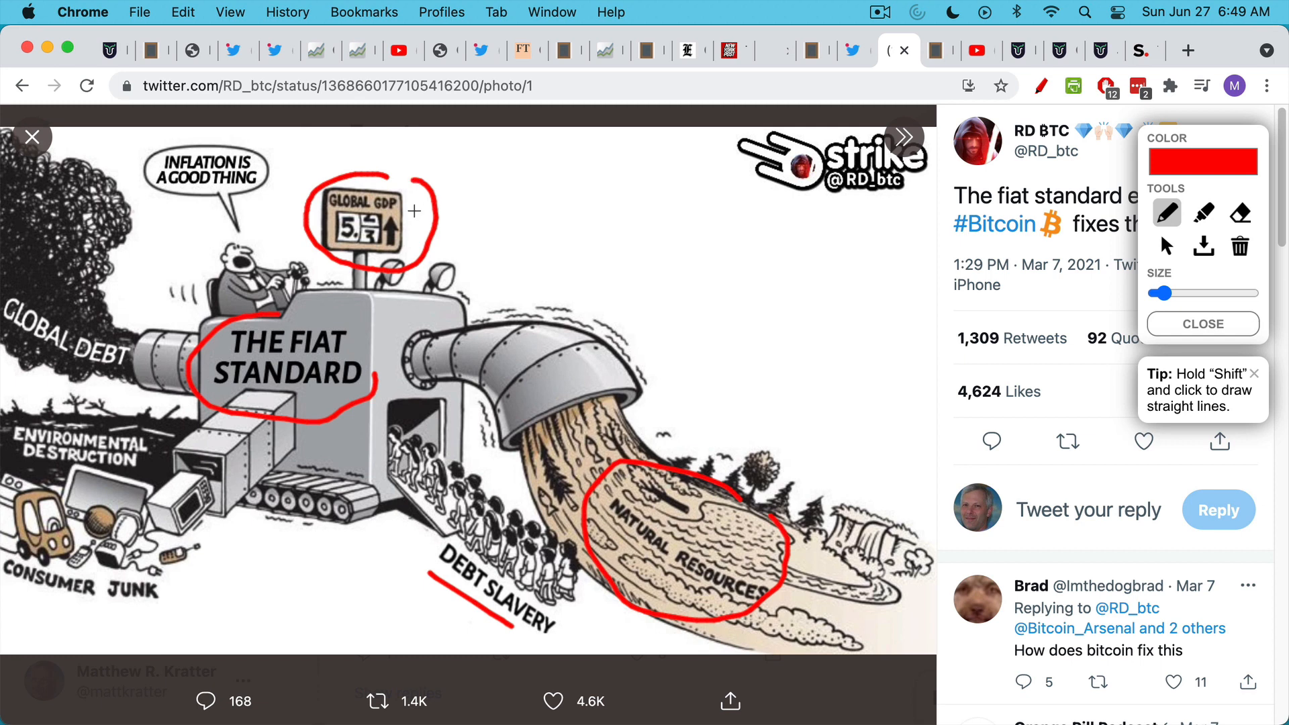
pyautogui.moveTo(247, 175)
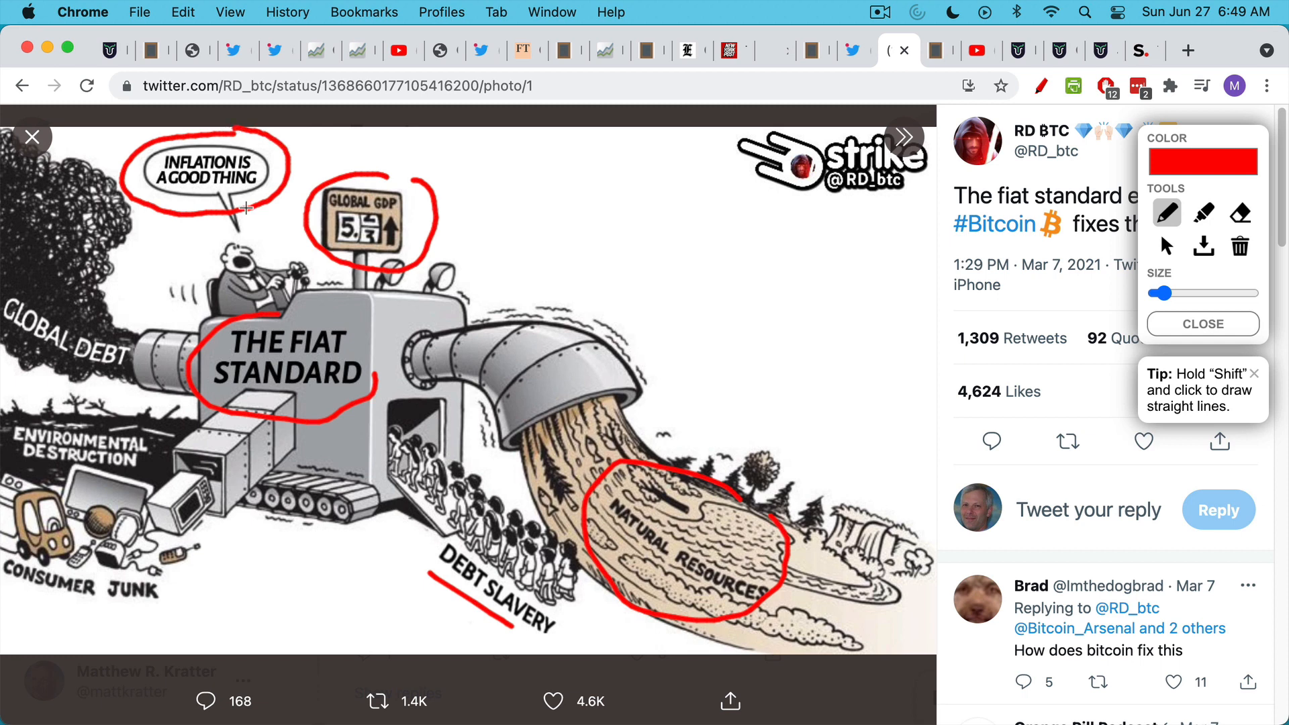
pyautogui.moveTo(172, 388)
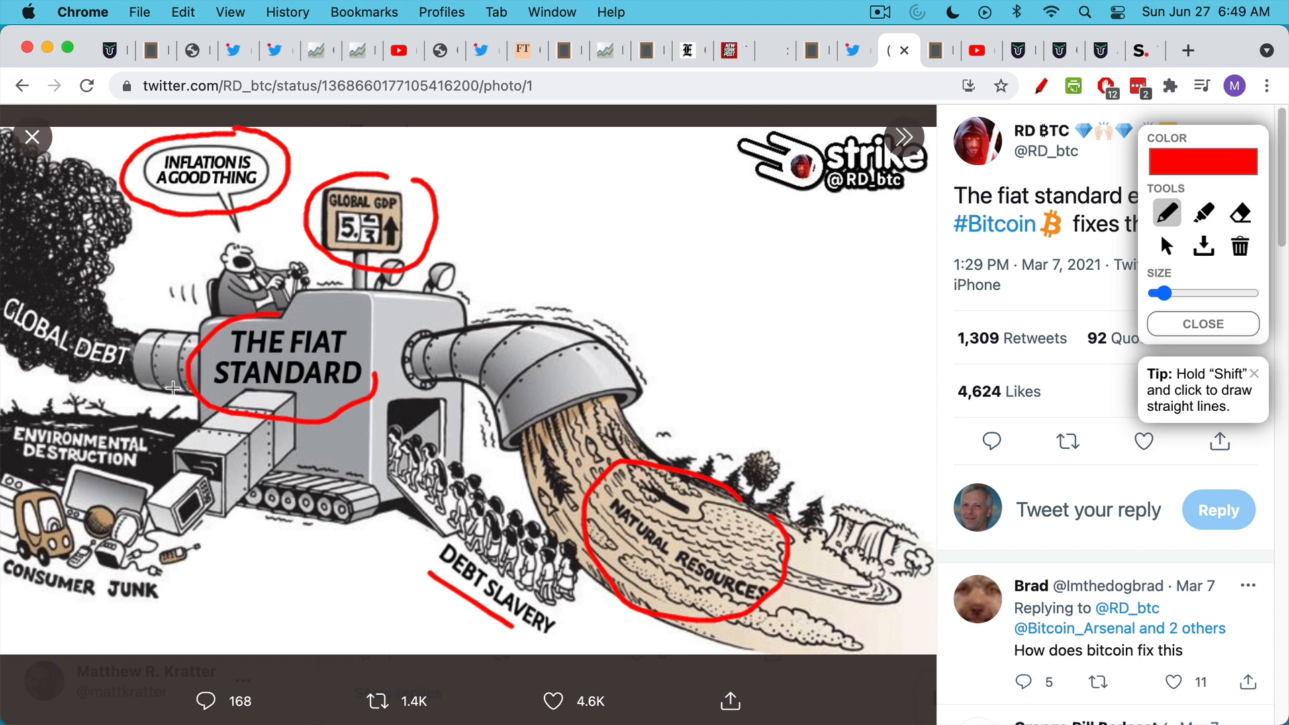
pyautogui.moveTo(142, 377)
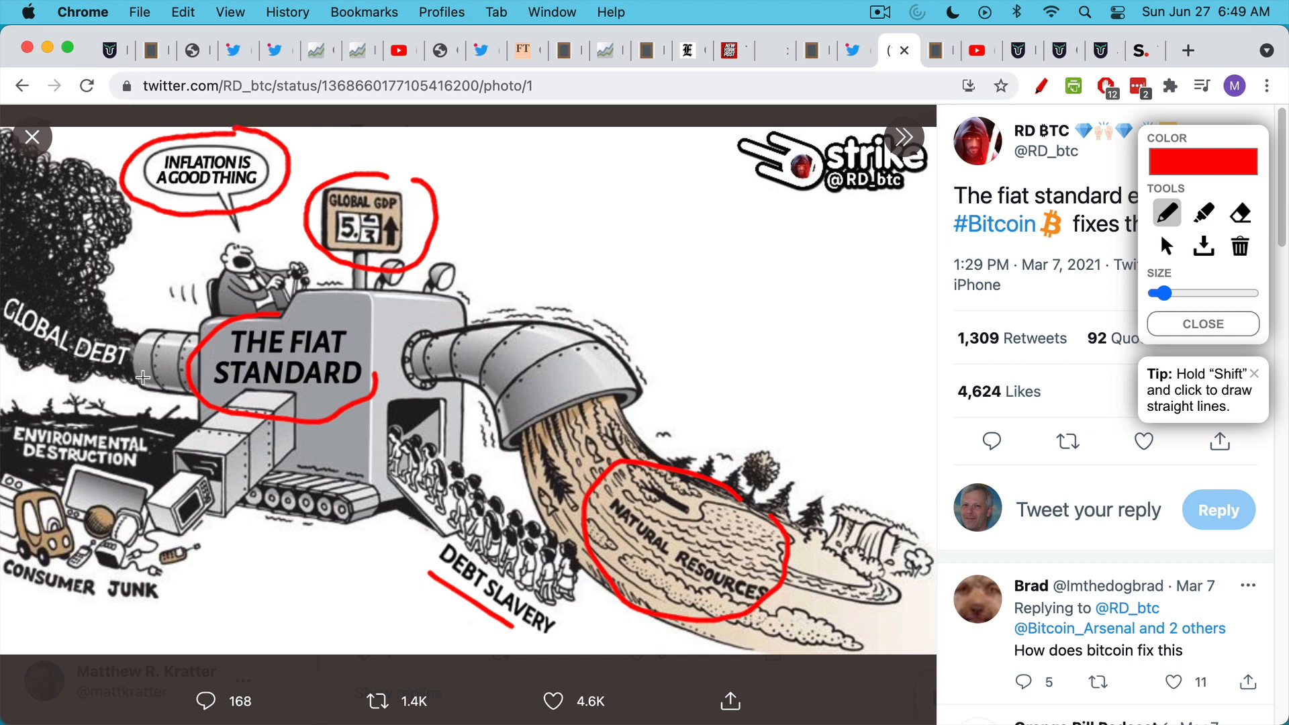
pyautogui.moveTo(173, 576)
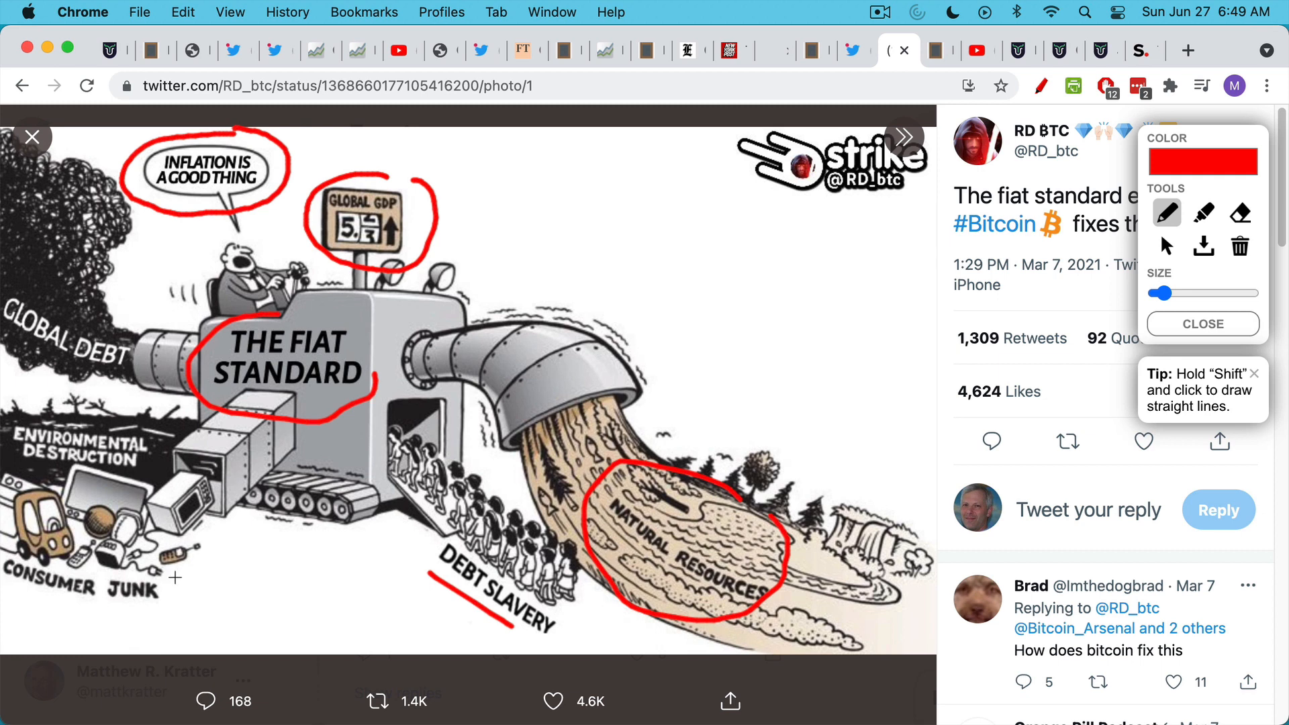
pyautogui.moveTo(222, 548)
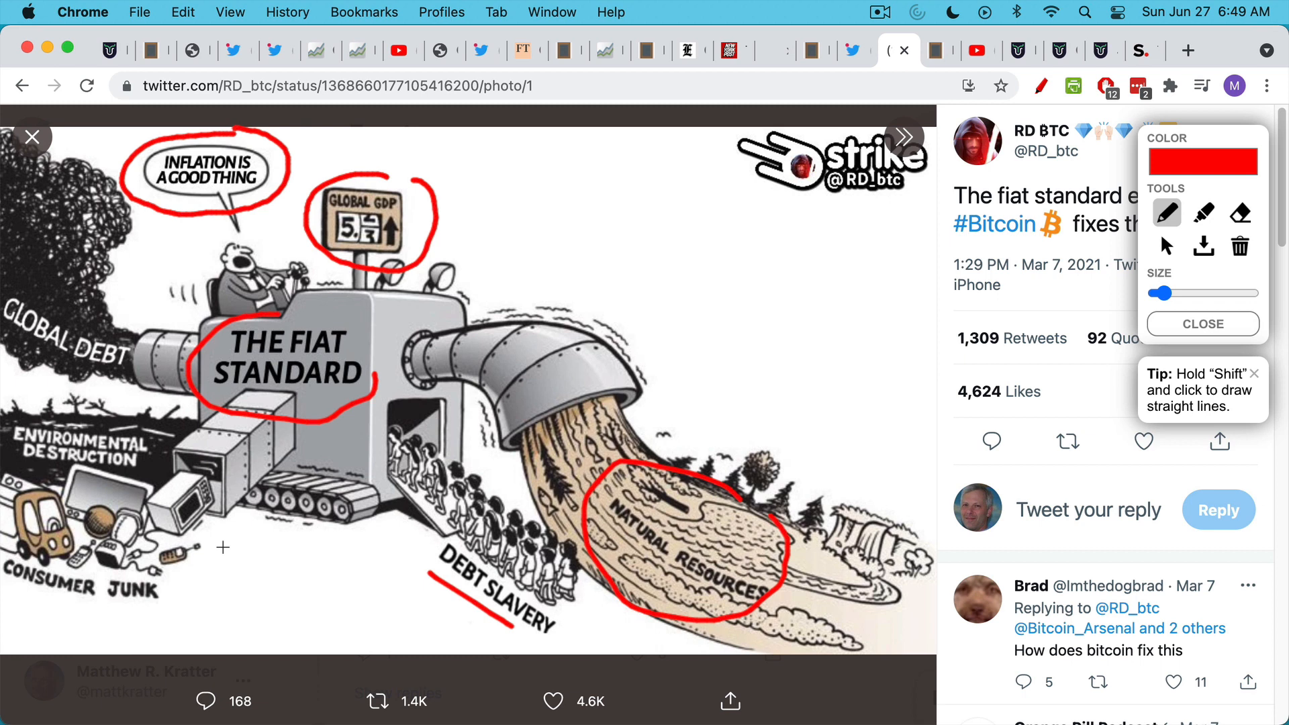
pyautogui.moveTo(882, 184)
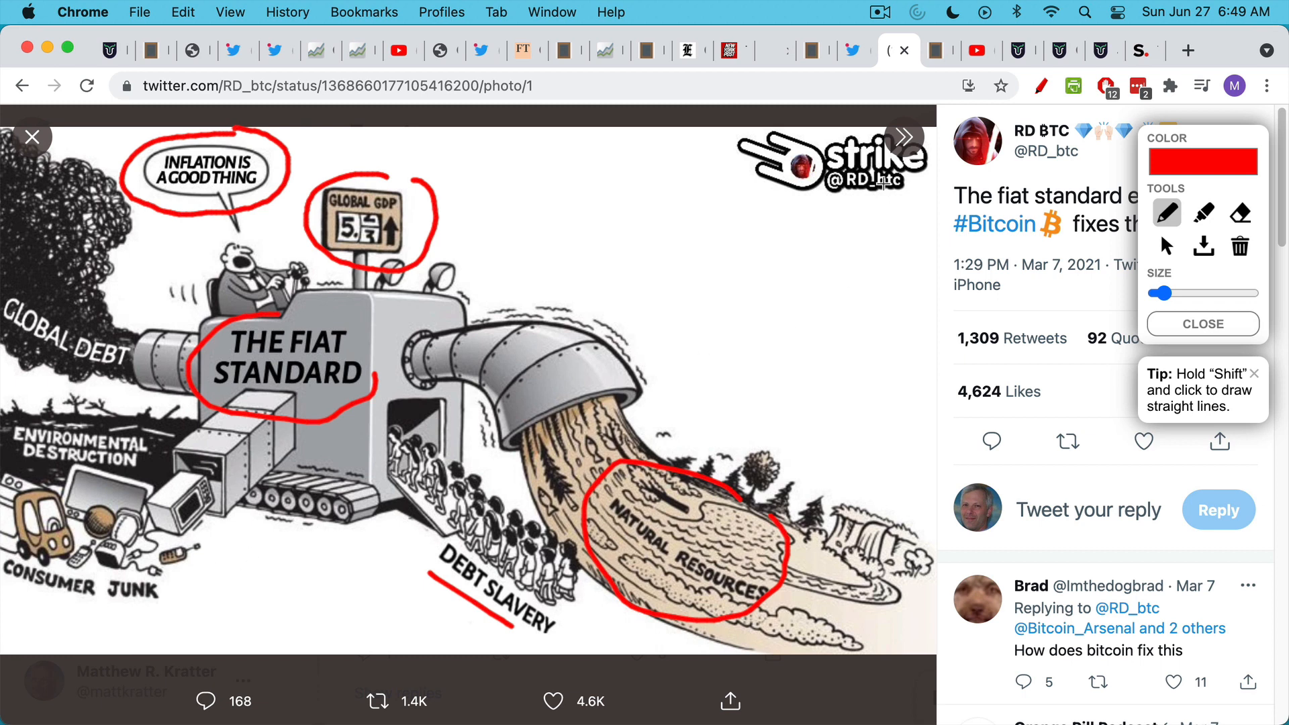
pyautogui.moveTo(938, 50)
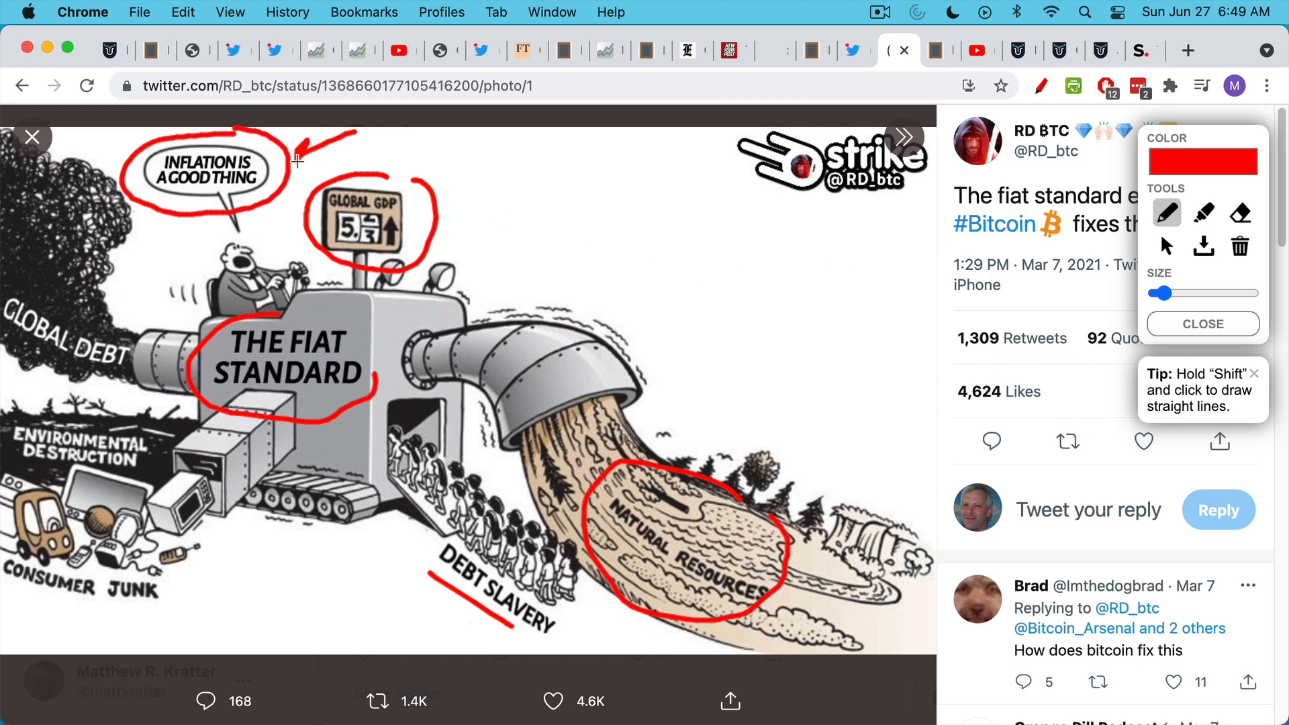
pyautogui.moveTo(517, 185)
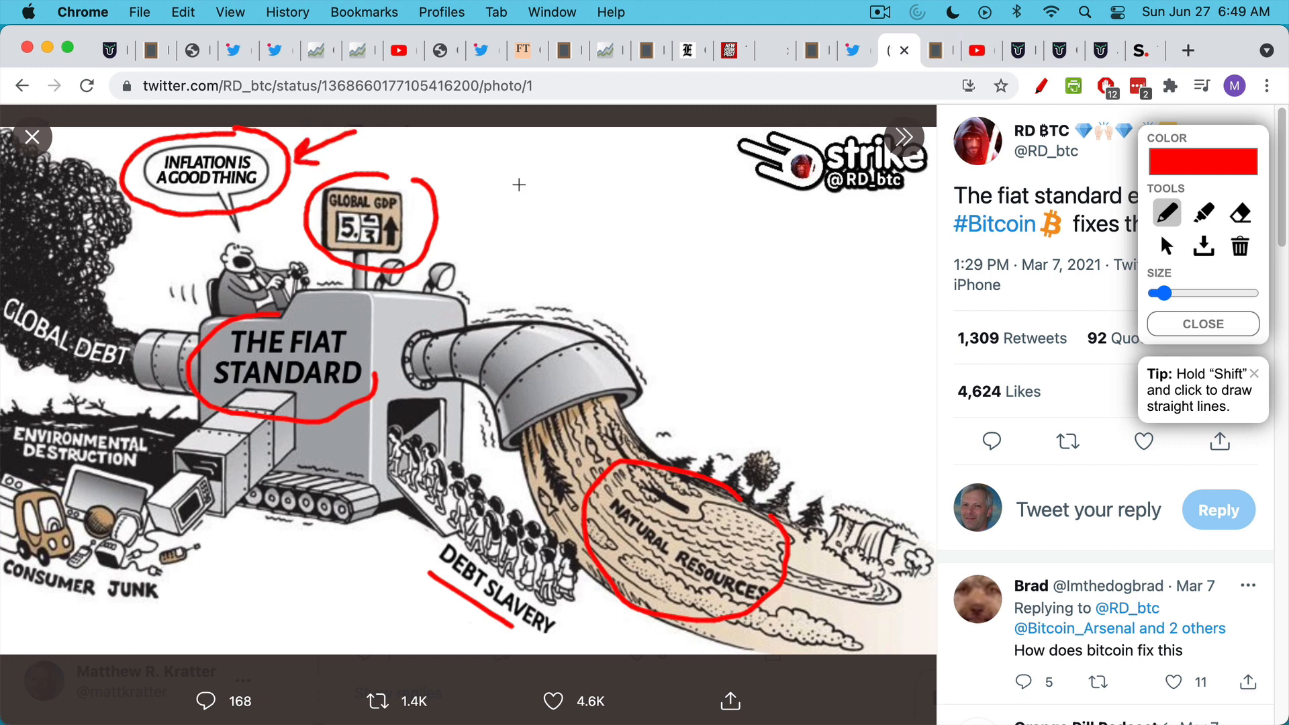
pyautogui.moveTo(576, 187)
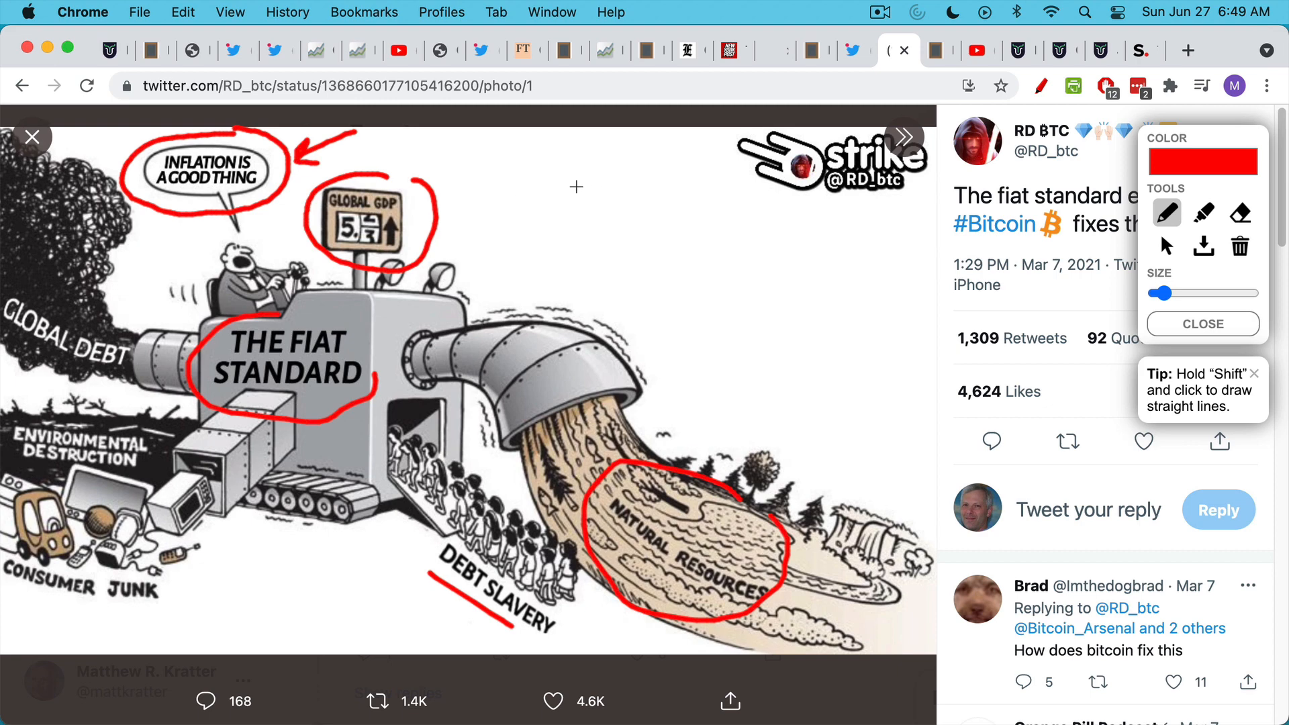
# - Show the Blank Slate note asking 'How to profit from this trend?'
pyautogui.click(930, 50)
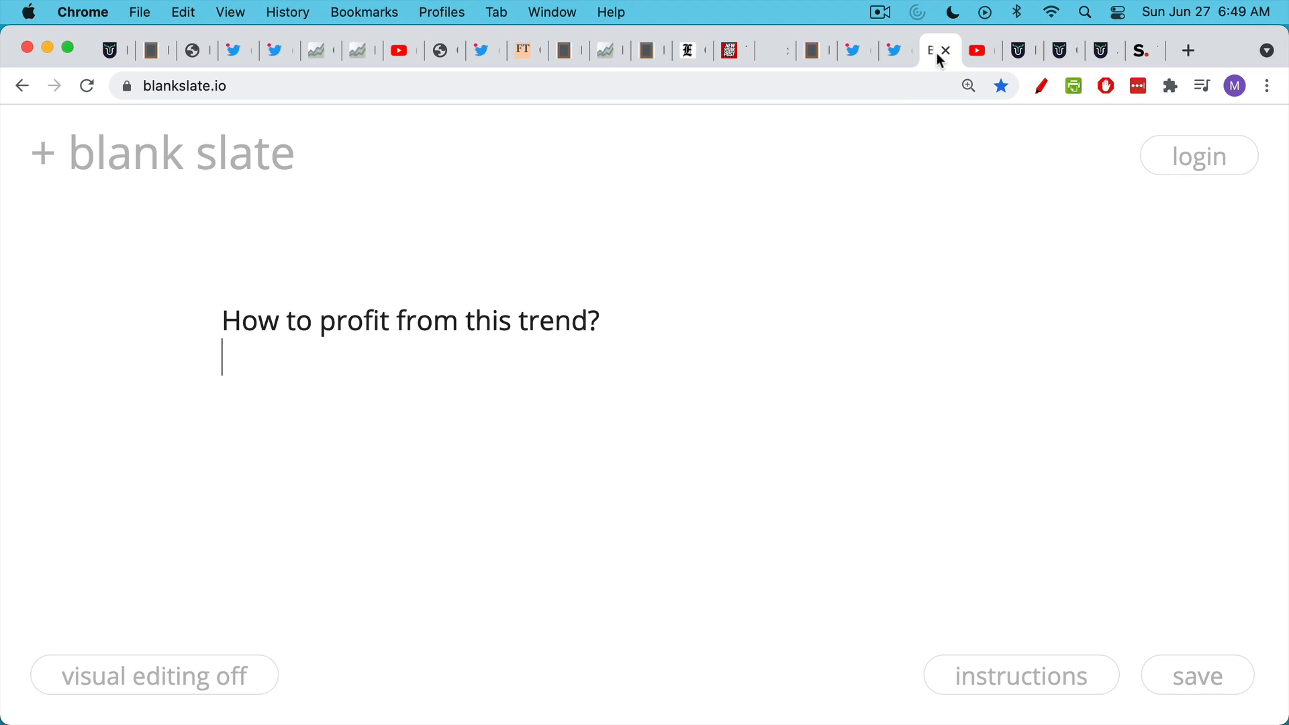
pyautogui.moveTo(978, 51)
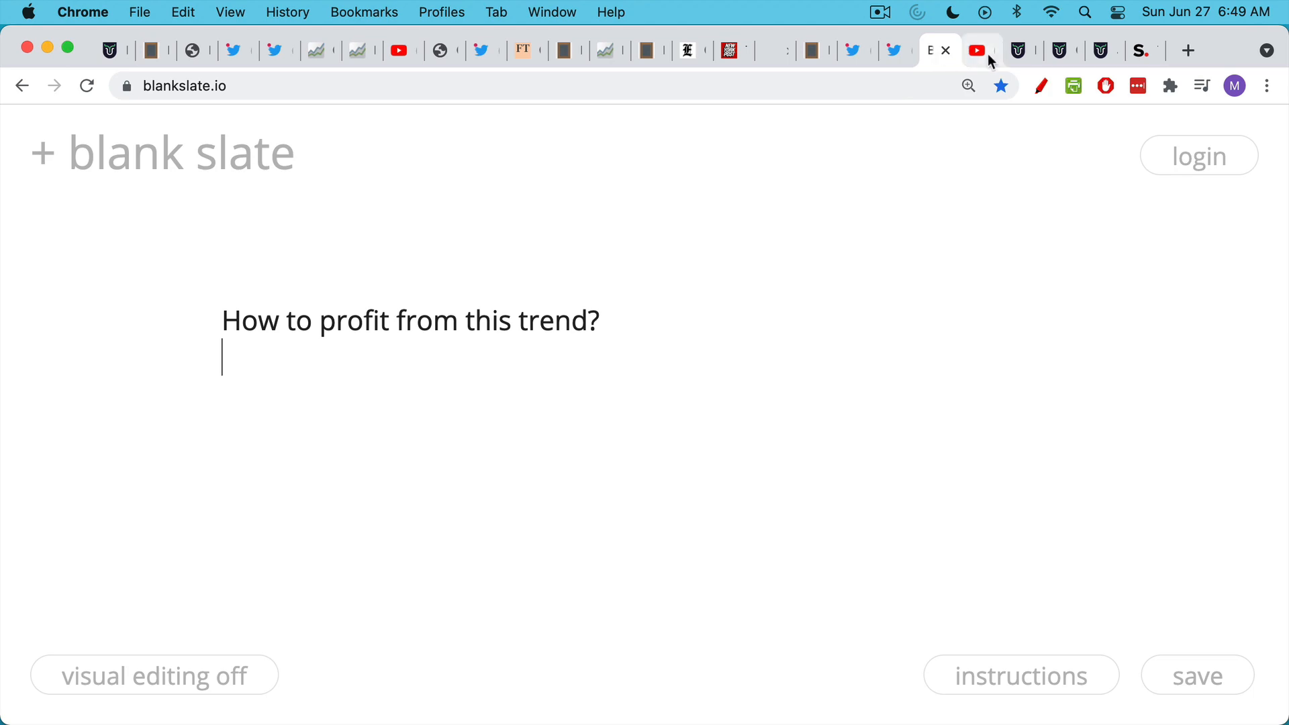
# - Switch to the Trader University 'Bitcoin For Beginners (2020)' YouTube video
pyautogui.click(977, 50)
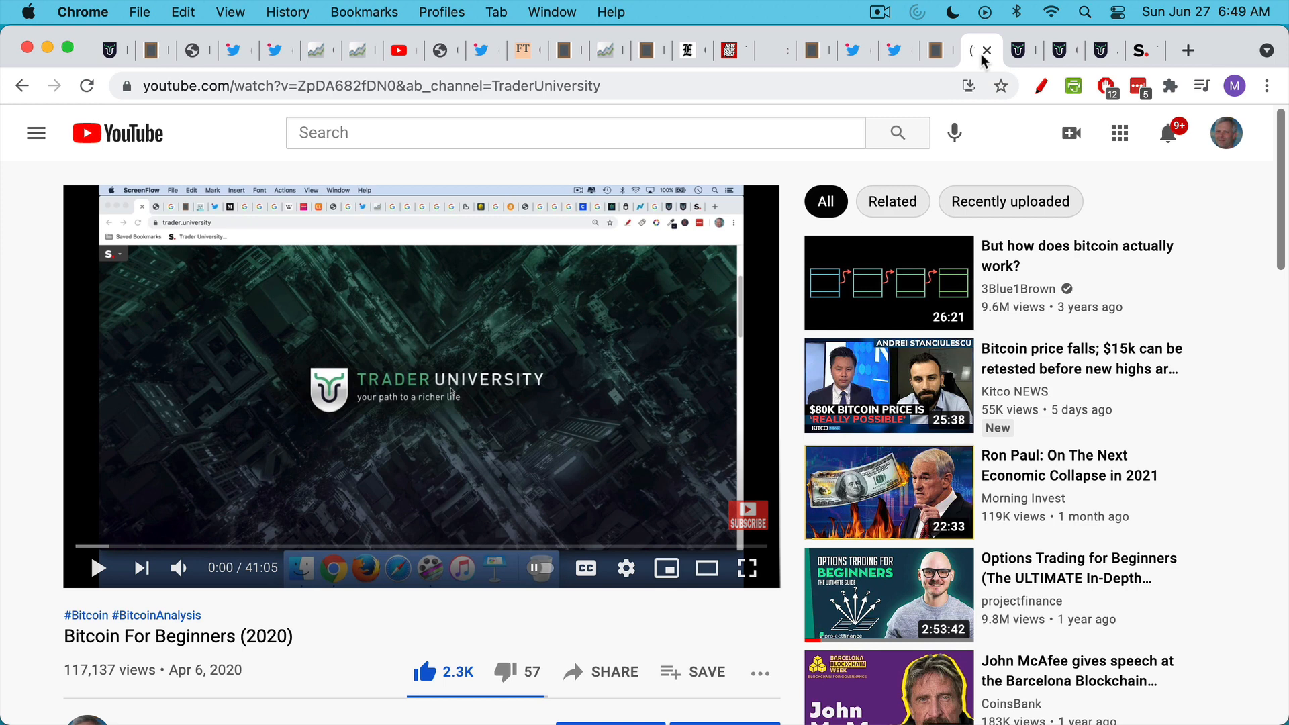
pyautogui.moveTo(903, 170)
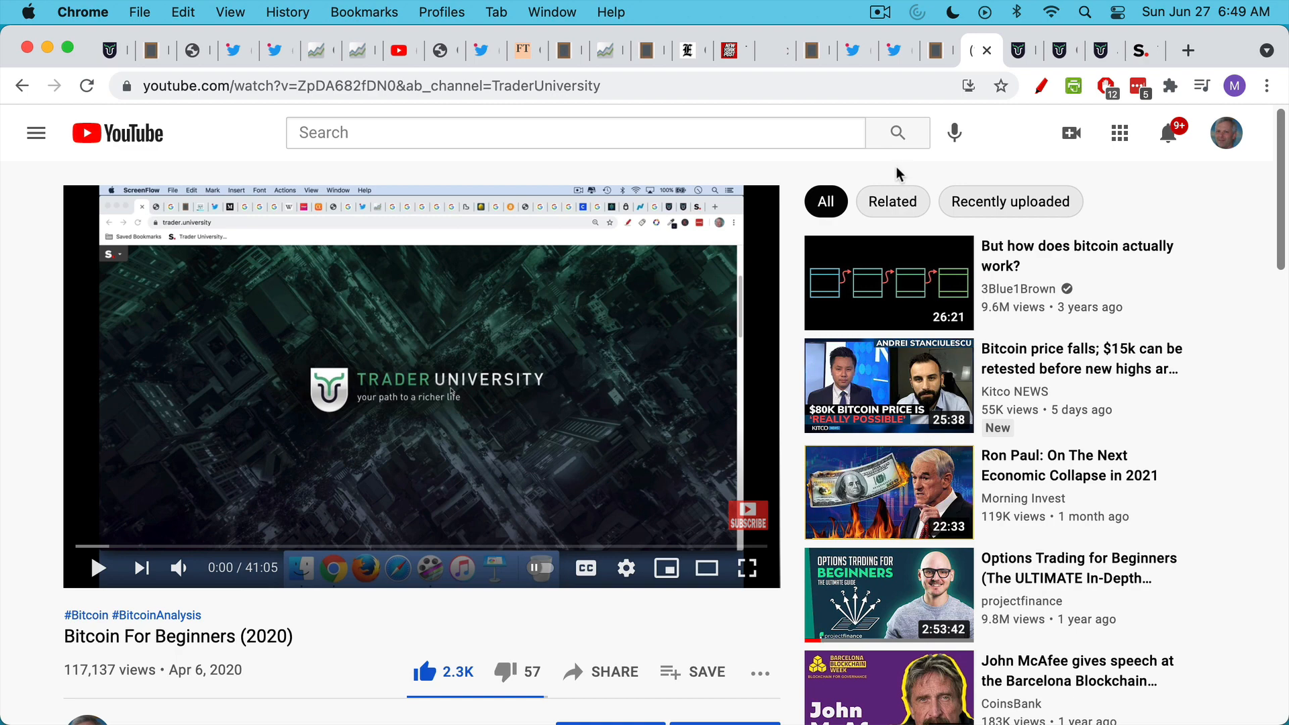
pyautogui.moveTo(1000, 91)
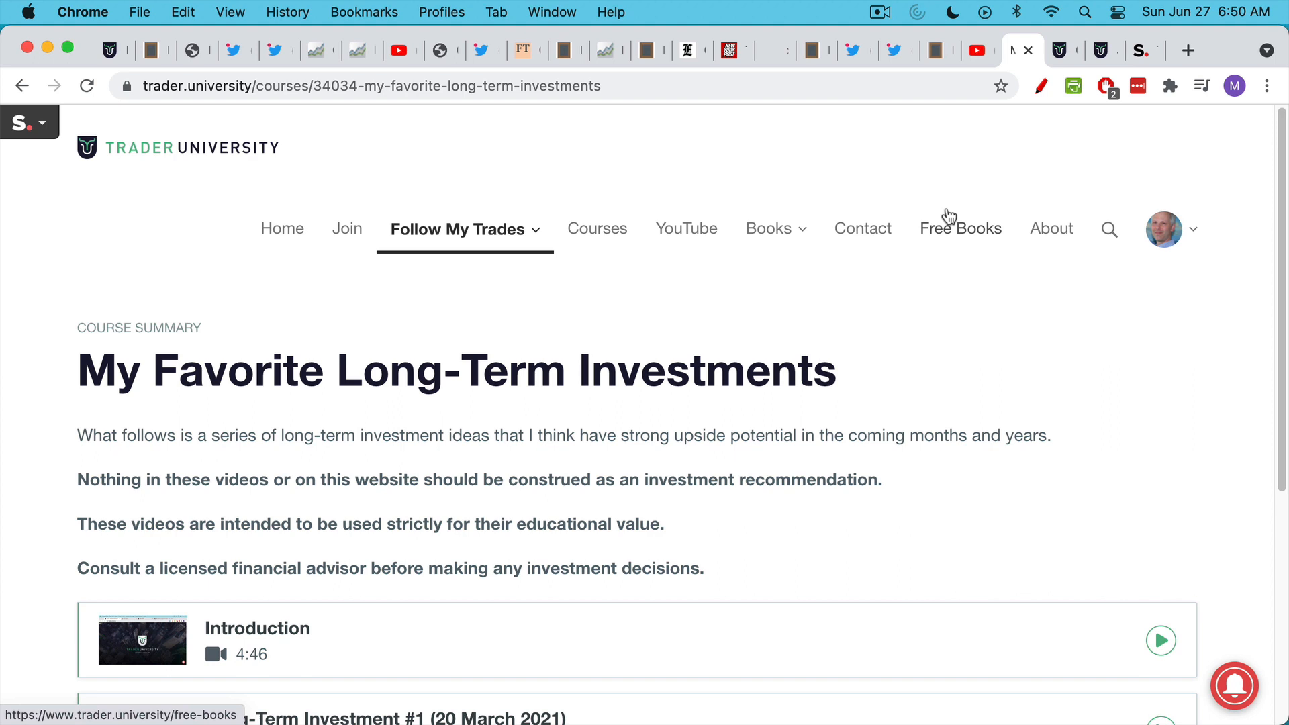
pyautogui.moveTo(876, 337)
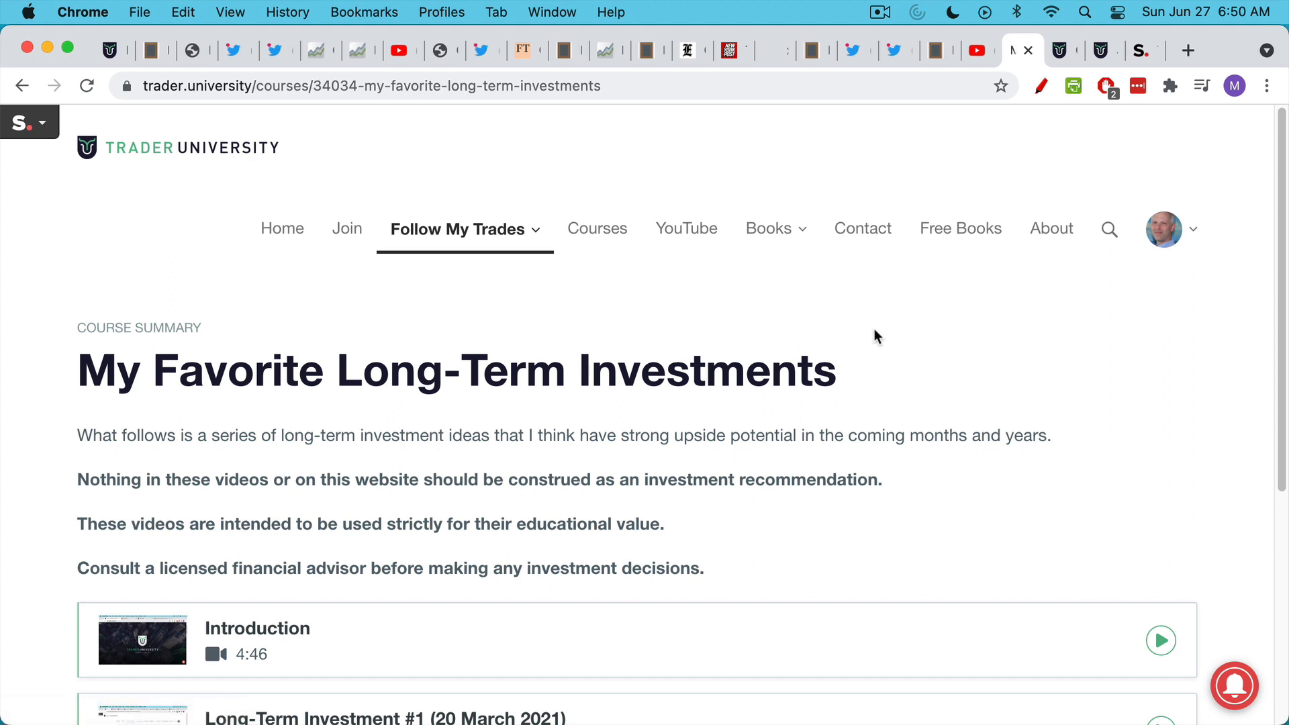
# - Scroll to the Long-Term Investment #1 and #2 videos and start drawing over the page
pyautogui.scroll(-3)
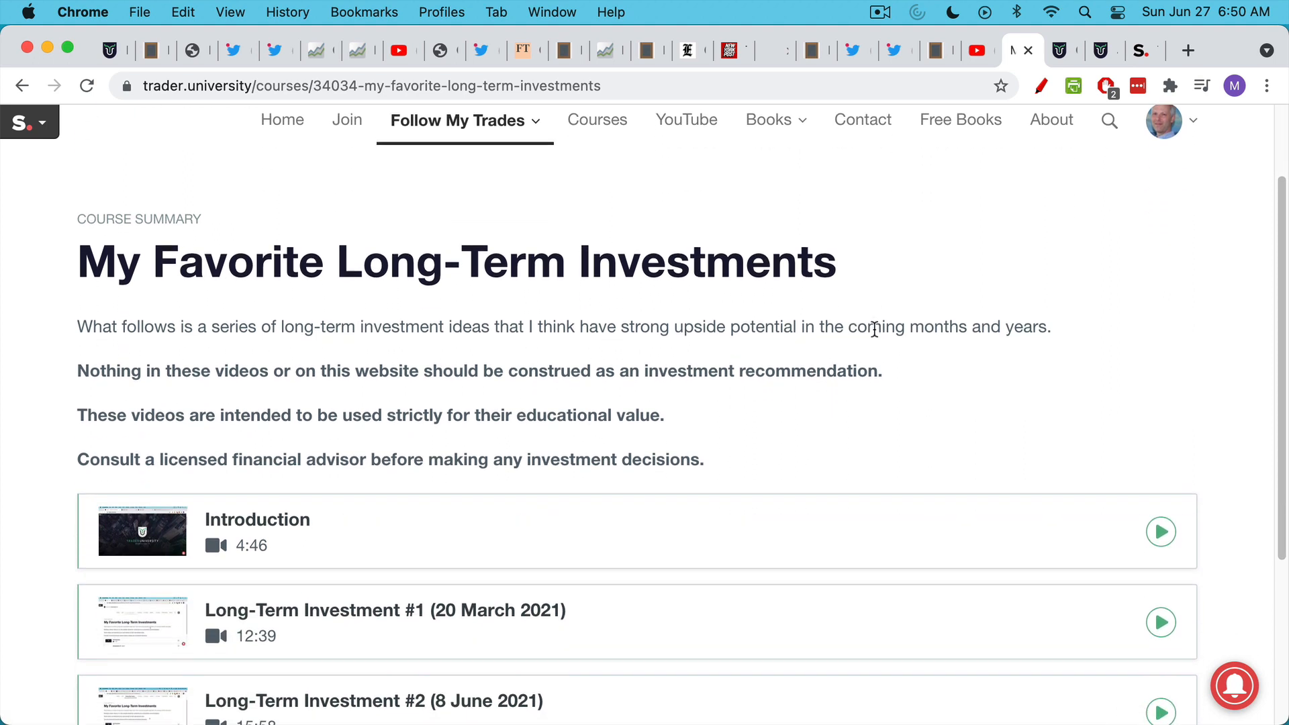
pyautogui.scroll(-3)
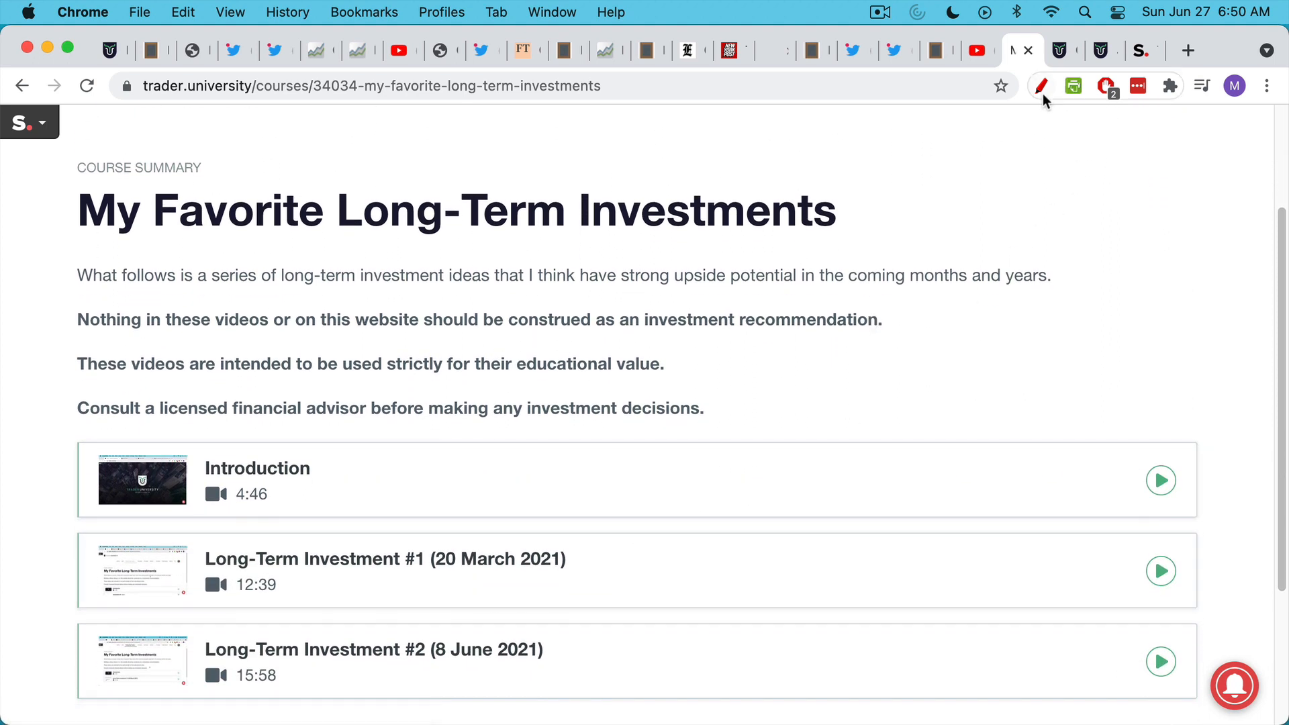
pyautogui.click(1040, 85)
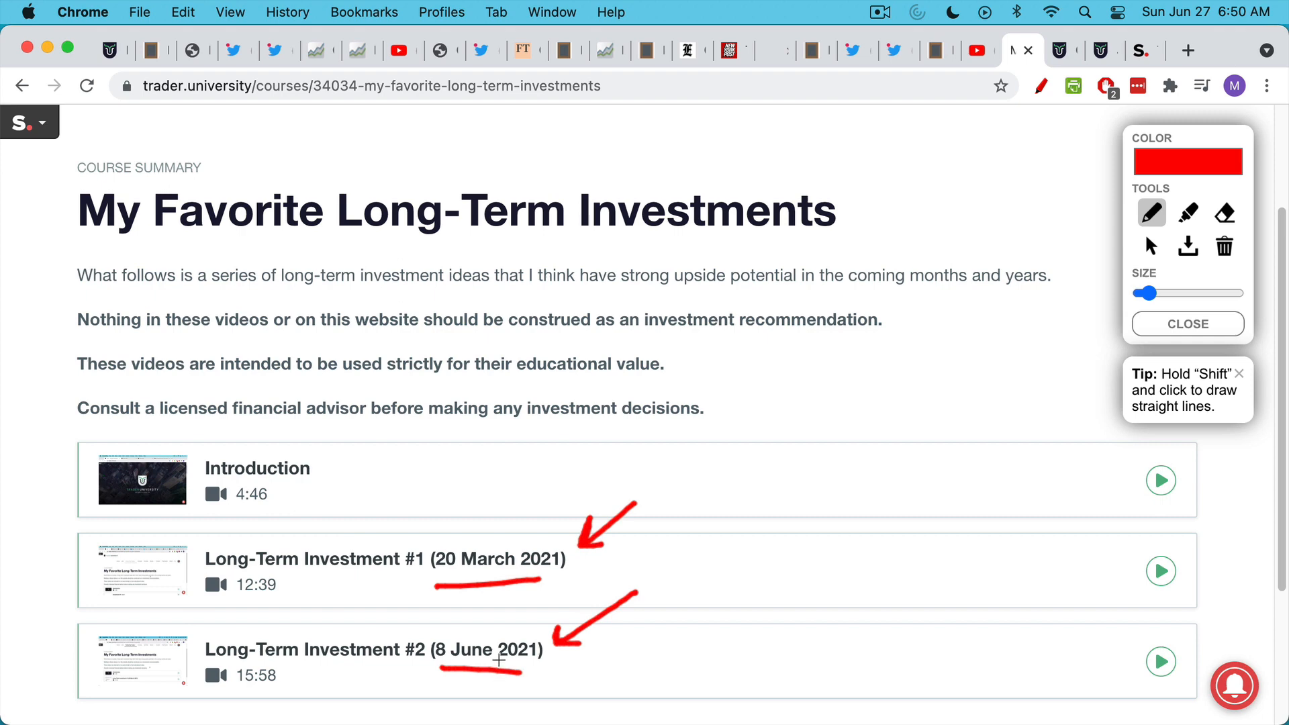
pyautogui.moveTo(1062, 56)
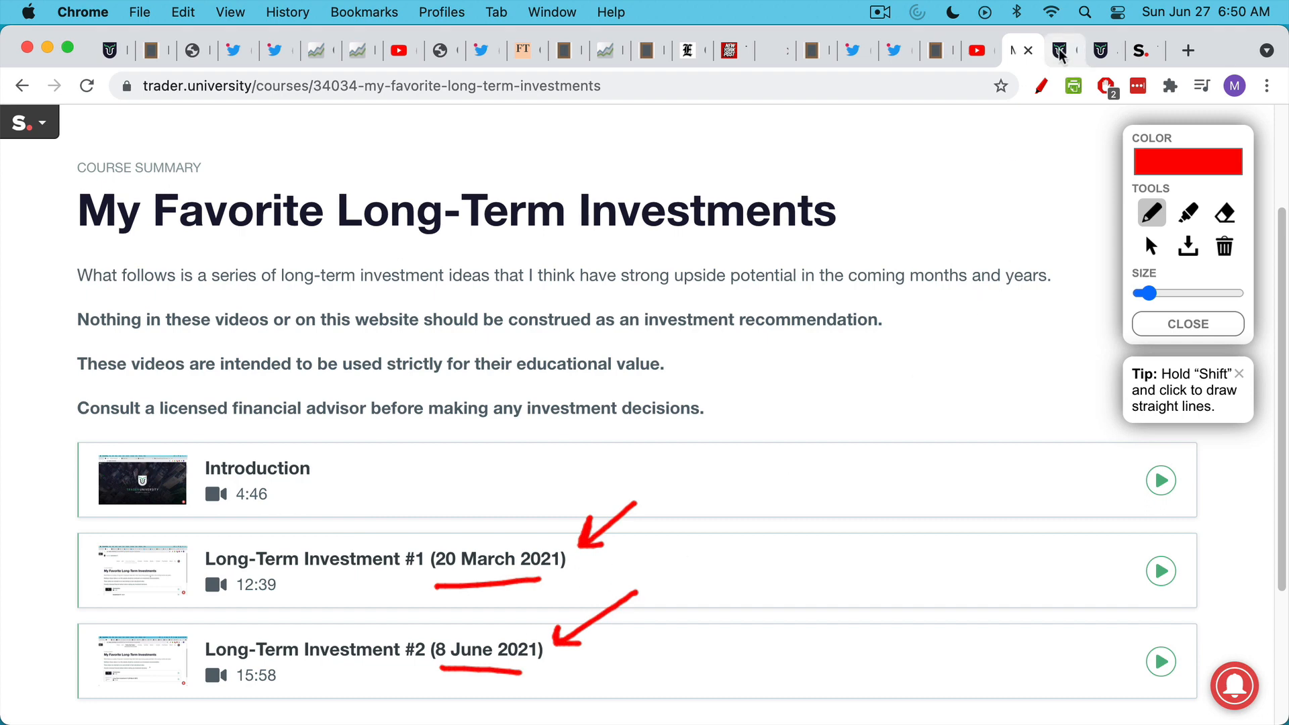
# - Switch to the Trader University courses page about monthly membership access
pyautogui.click(21, 85)
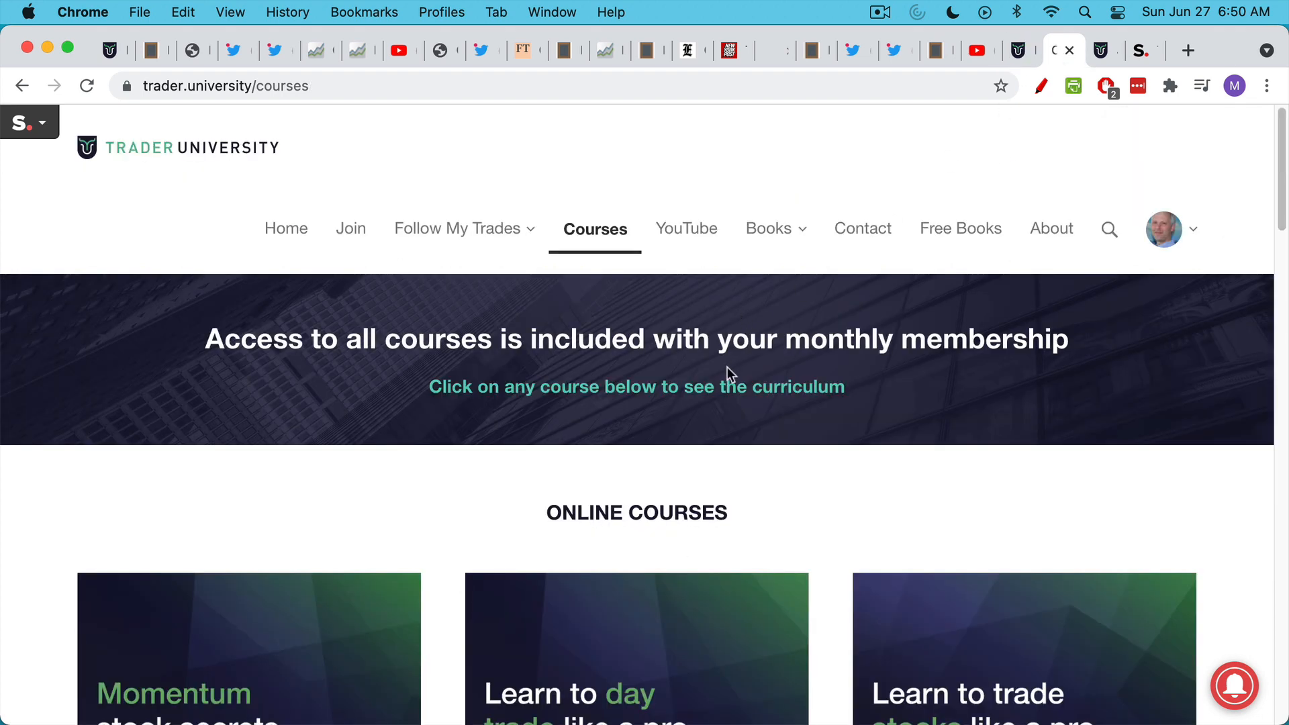
pyautogui.moveTo(793, 403)
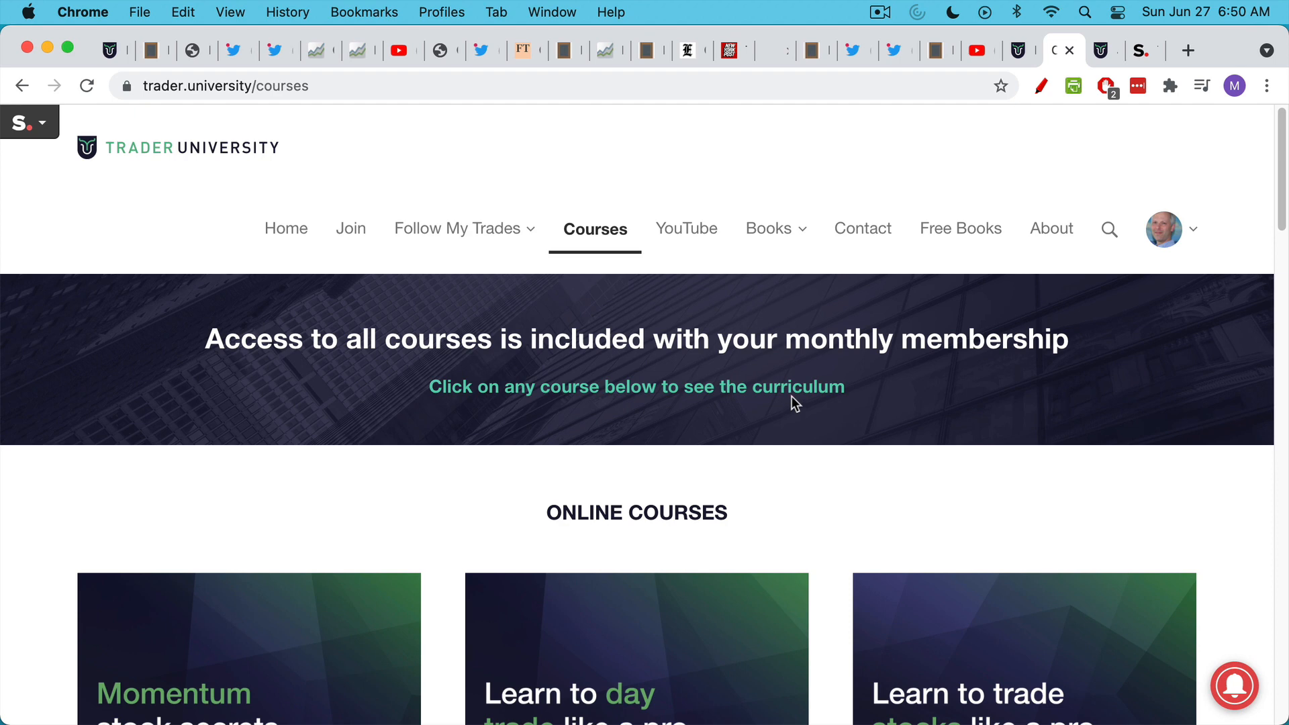
pyautogui.moveTo(791, 392)
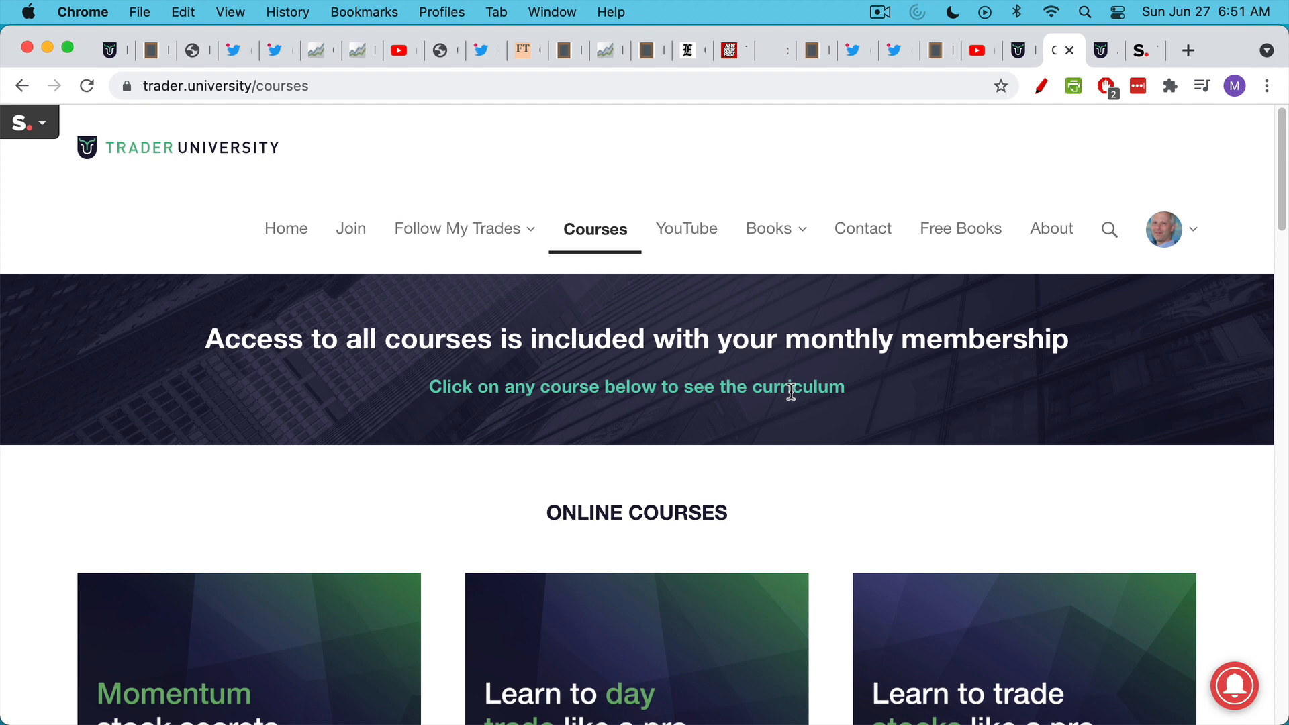
pyautogui.moveTo(754, 460)
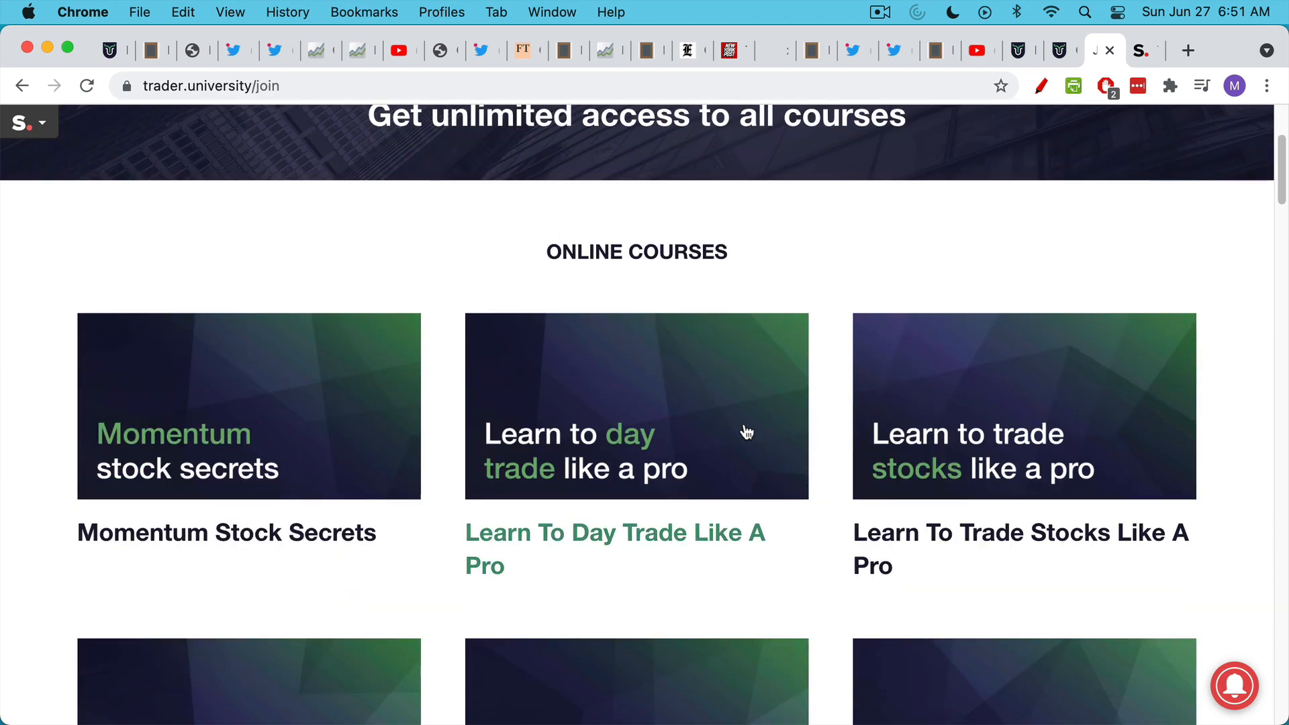
# - Scroll down to the tuition pricing and start checkout for the $125 monthly plan
pyautogui.click(226, 532)
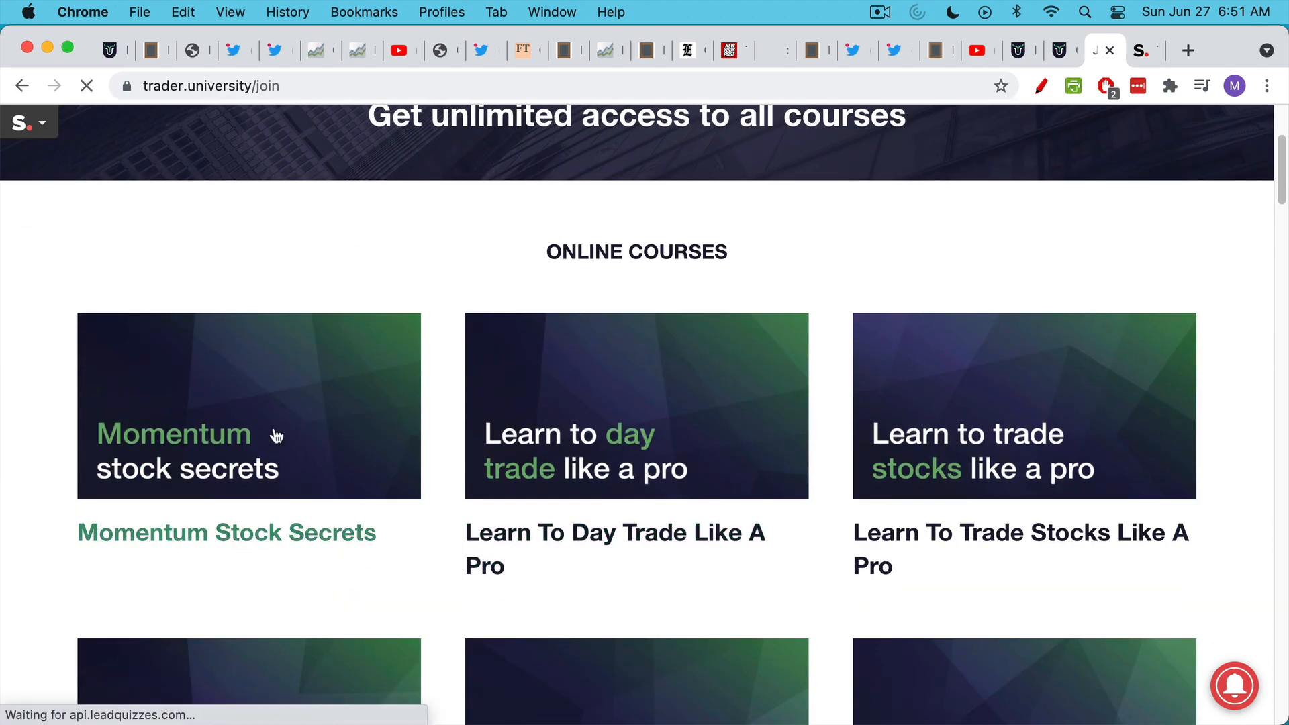
pyautogui.click(226, 532)
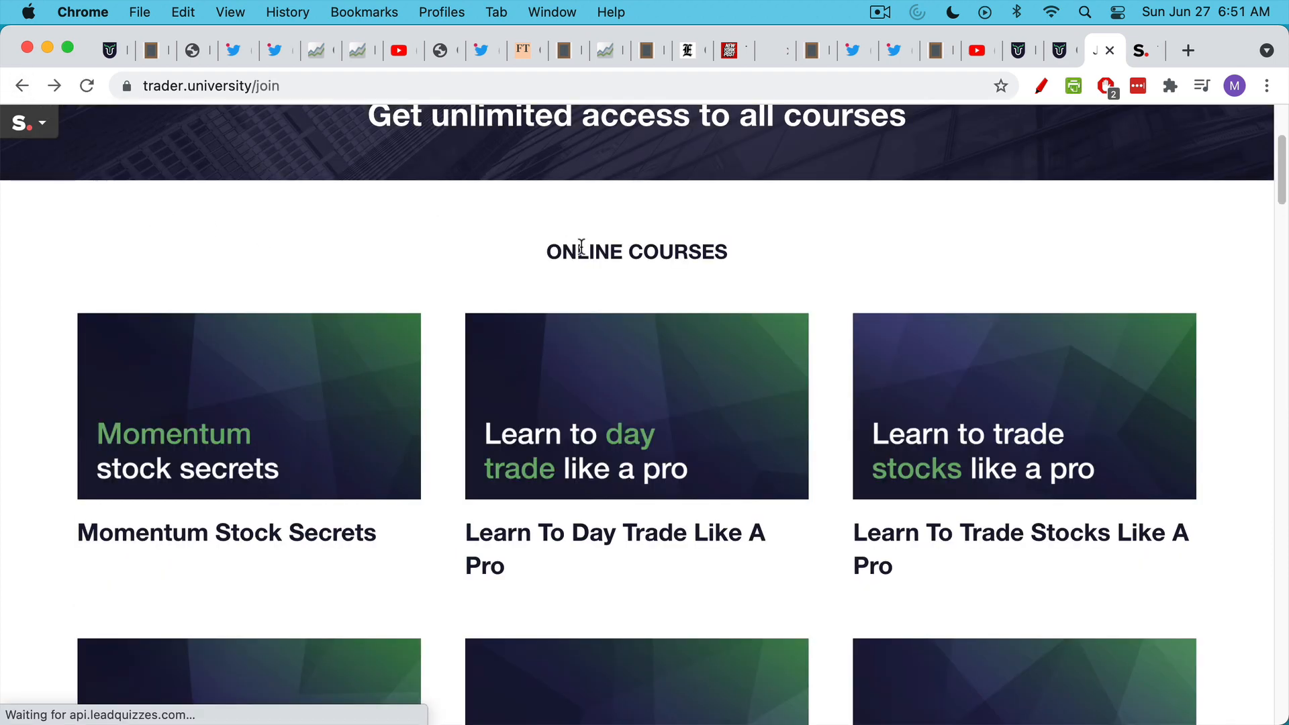
pyautogui.scroll(-3)
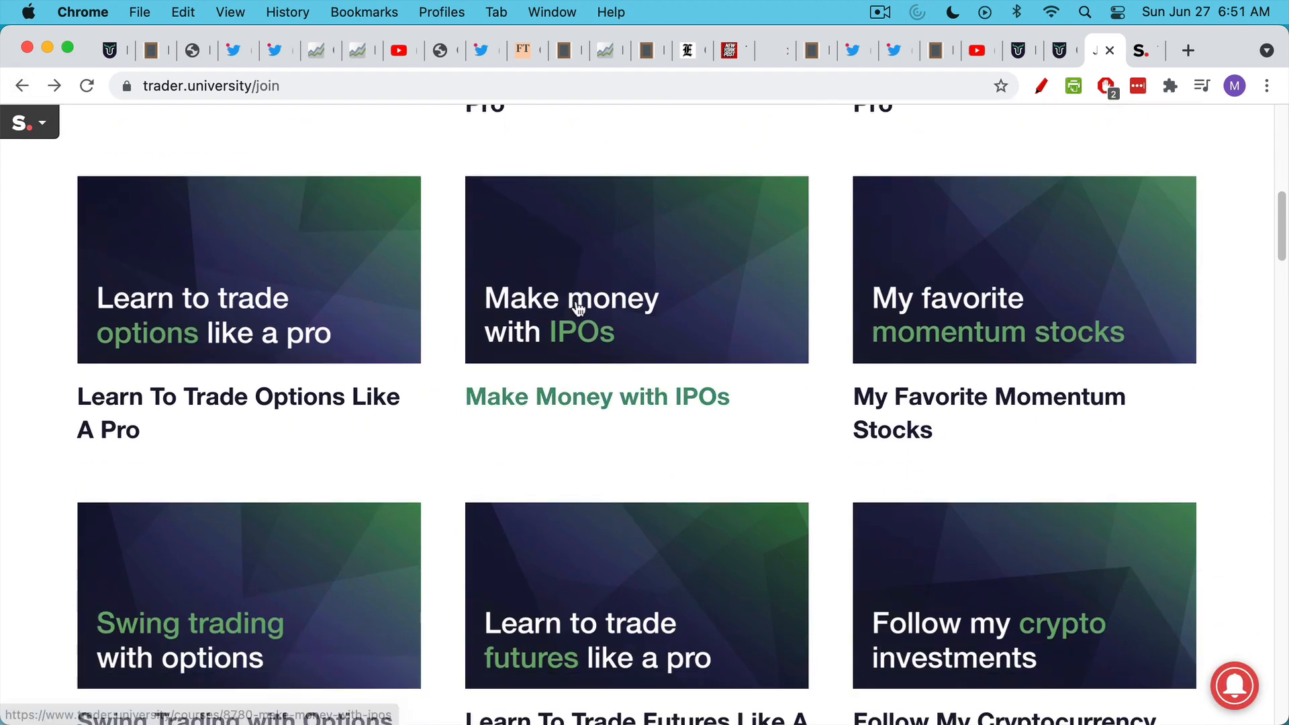
pyautogui.moveTo(575, 308)
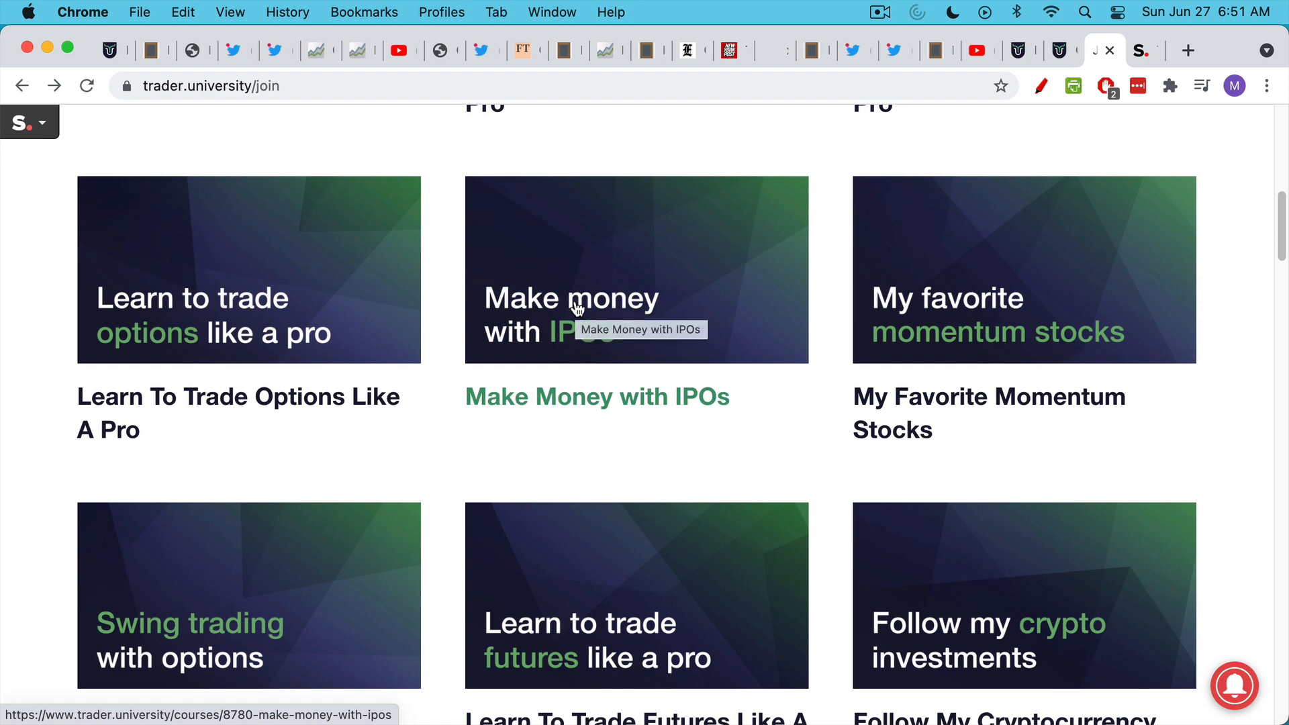
pyautogui.scroll(-3)
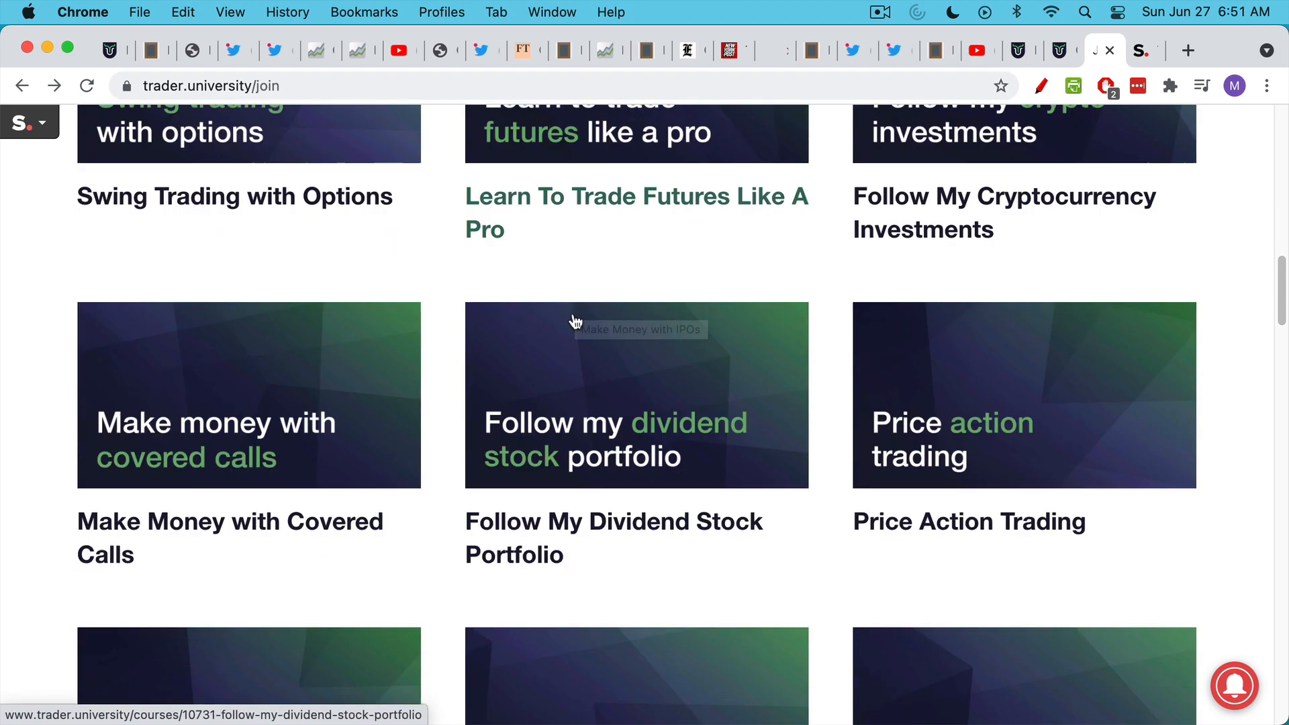
pyautogui.scroll(-3)
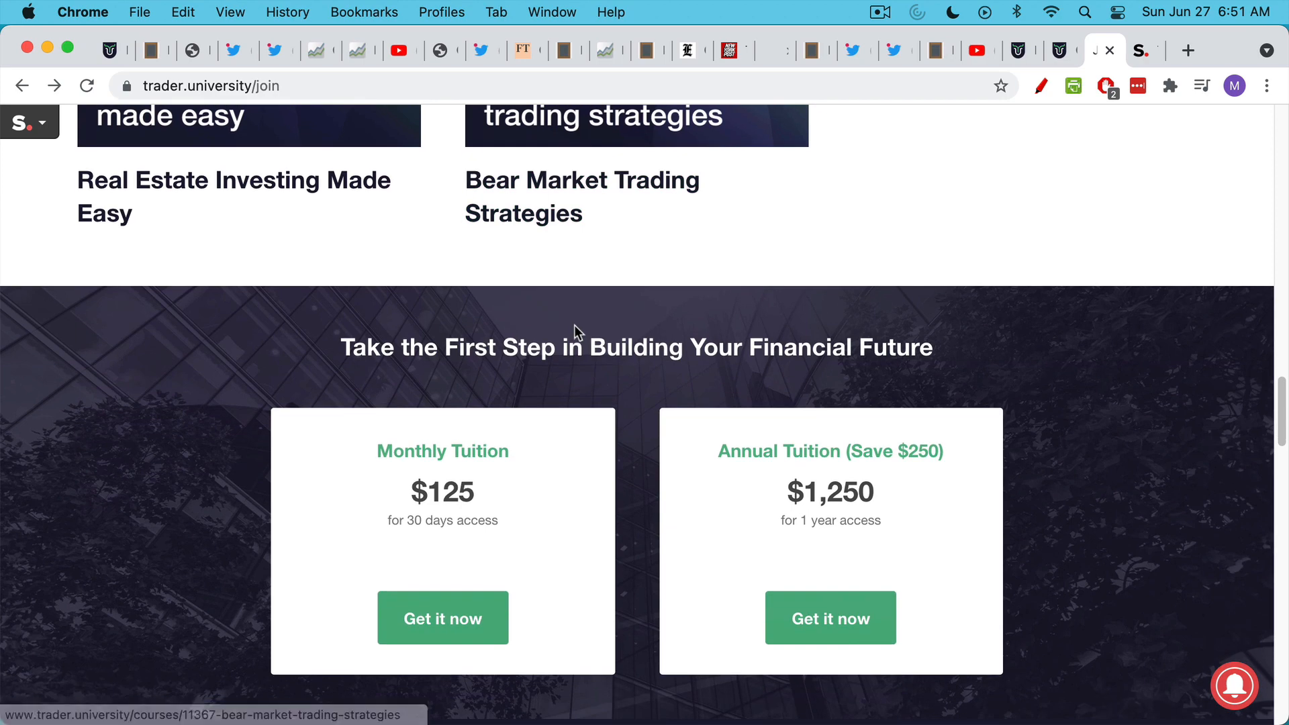
pyautogui.moveTo(925, 224)
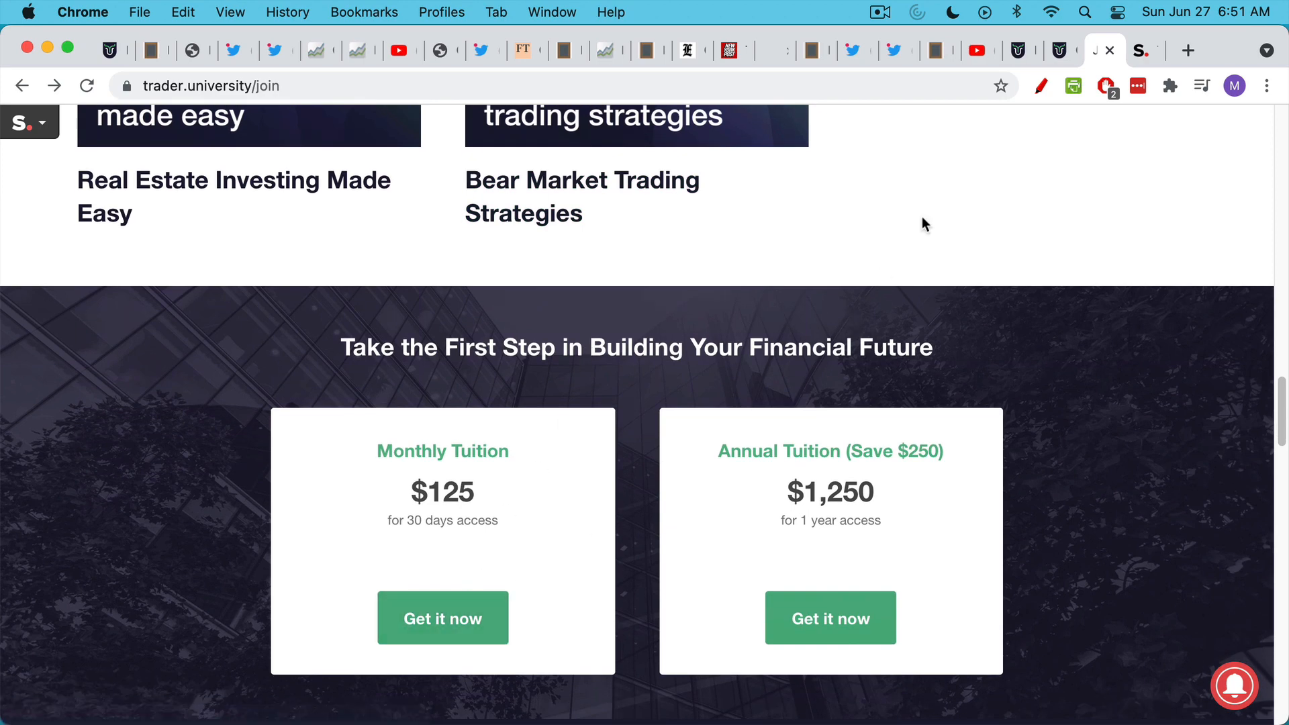
pyautogui.click(442, 618)
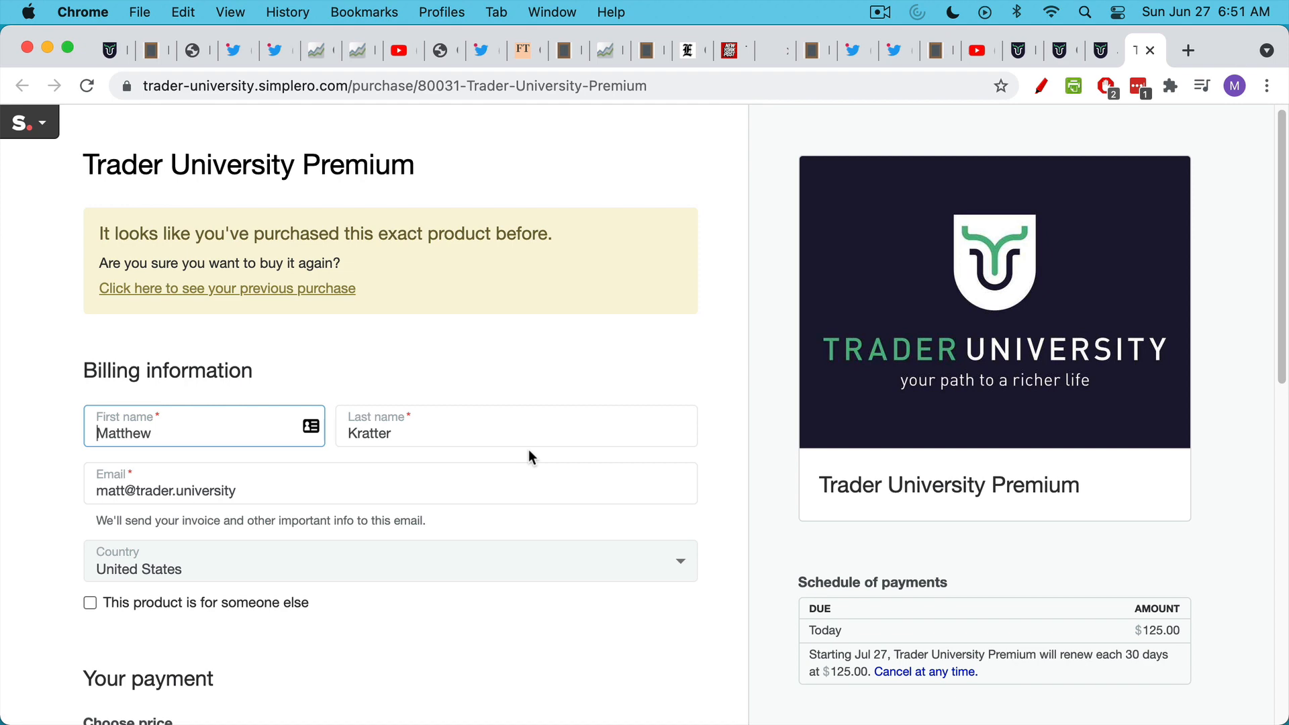
# - Scroll the Simplero checkout down to the payment section and coupon code link
pyautogui.scroll(-3)
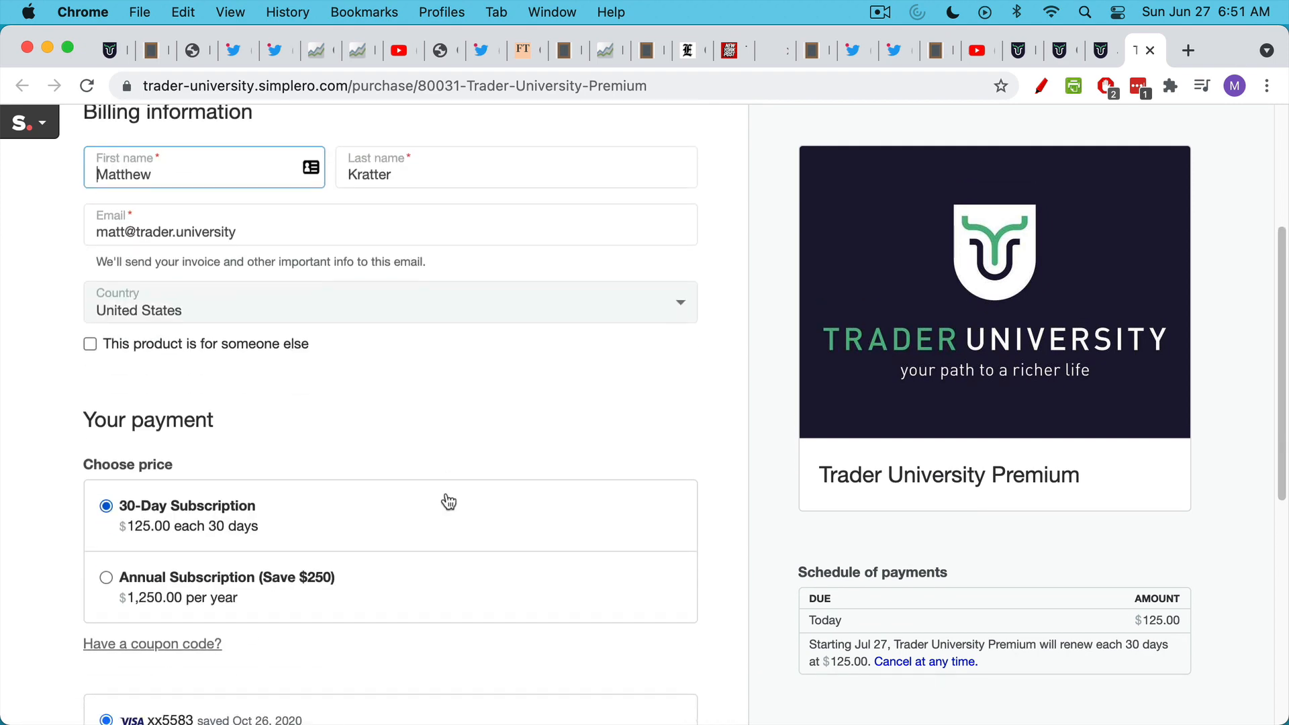
pyautogui.scroll(-3)
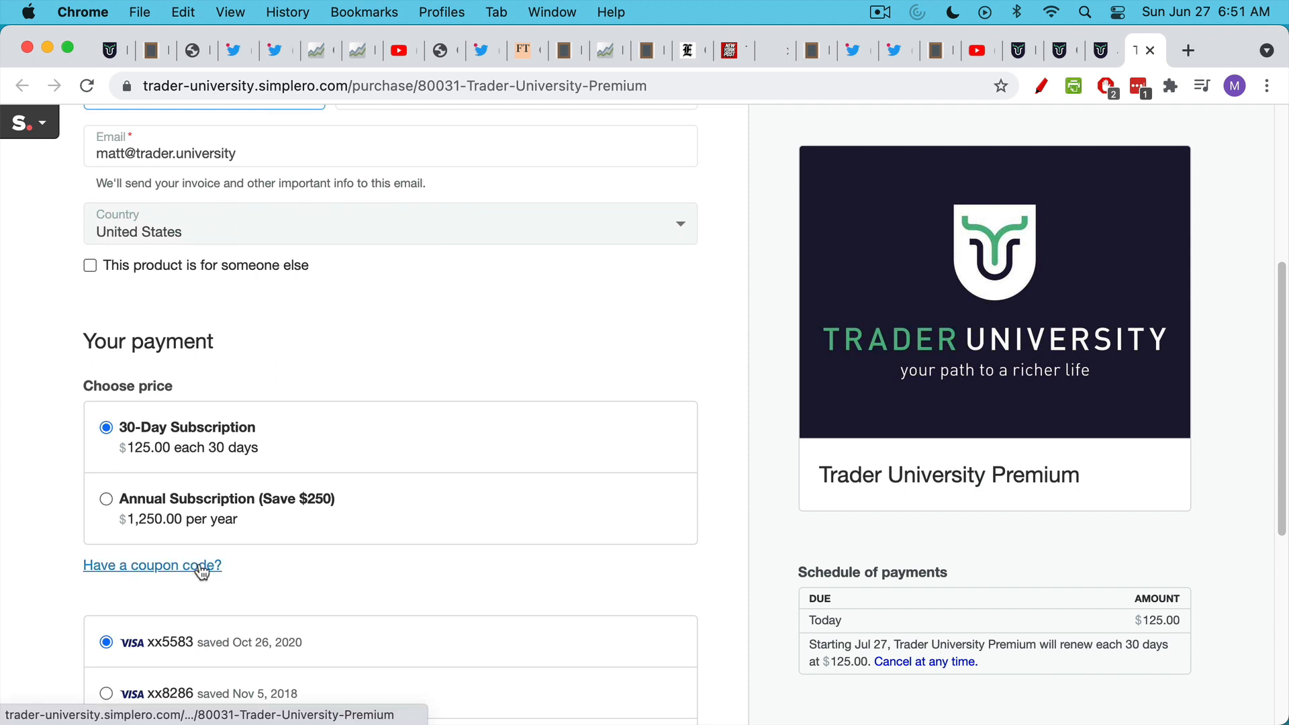
pyautogui.moveTo(202, 564)
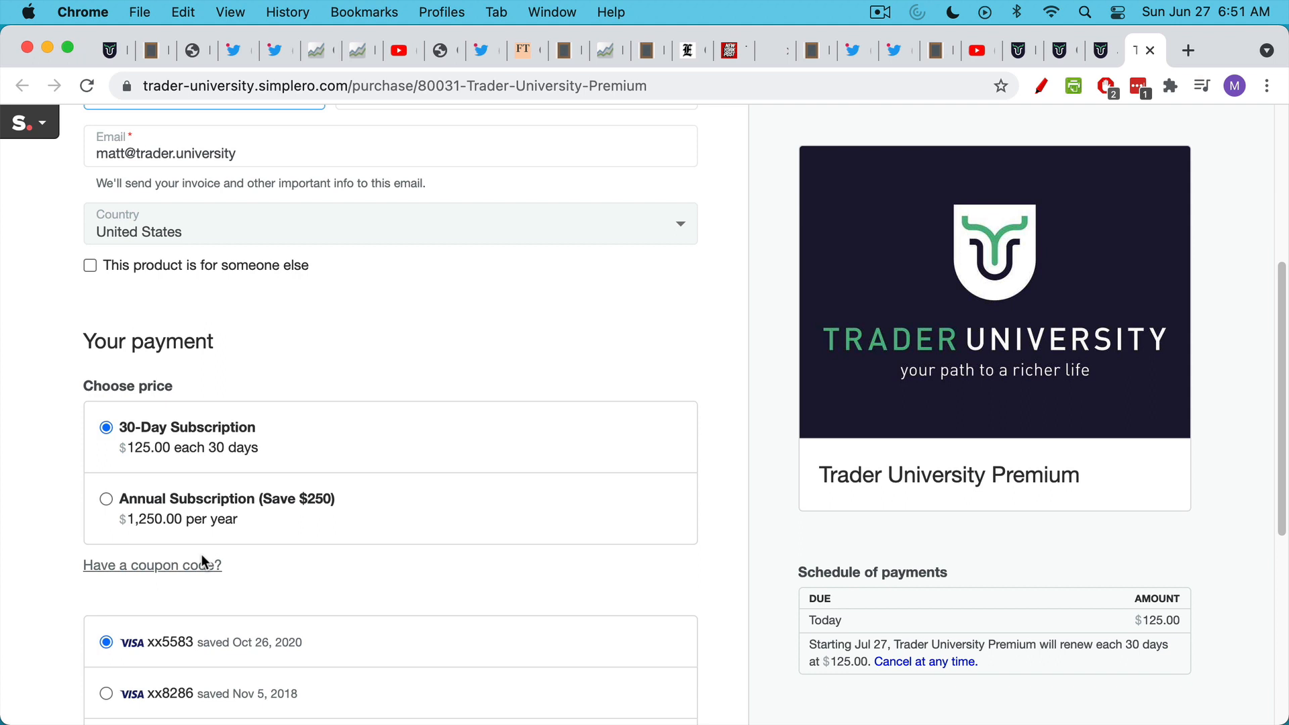
# - Apply coupon YT99 for the $99 YouTube Subscriber Special Deal and enable page drawing
pyautogui.click(151, 564)
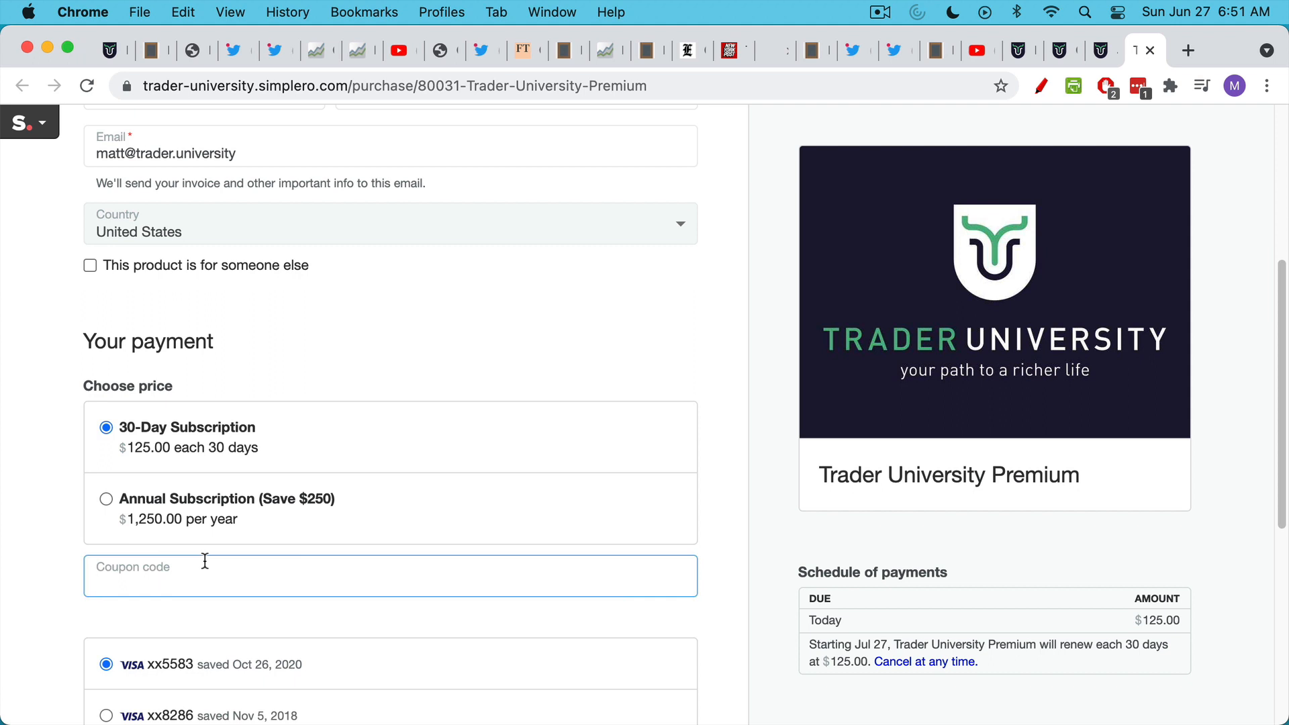
pyautogui.write('YT')
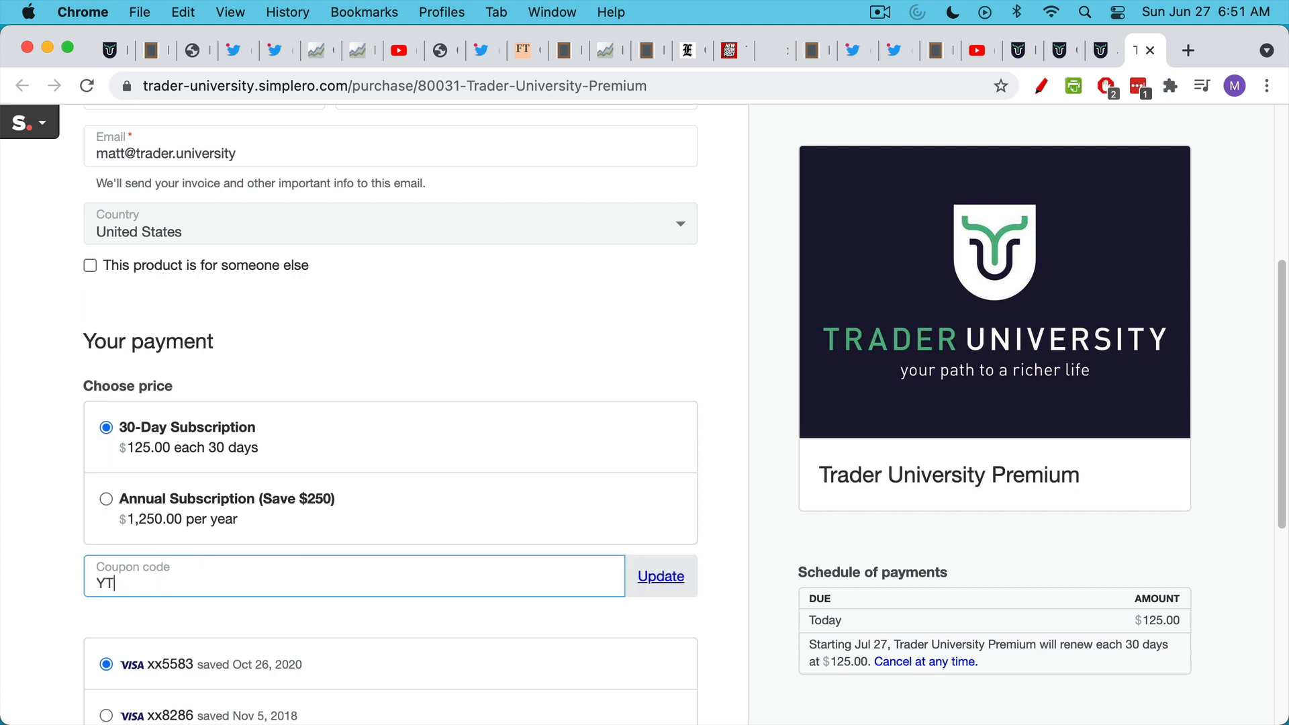
pyautogui.write('99')
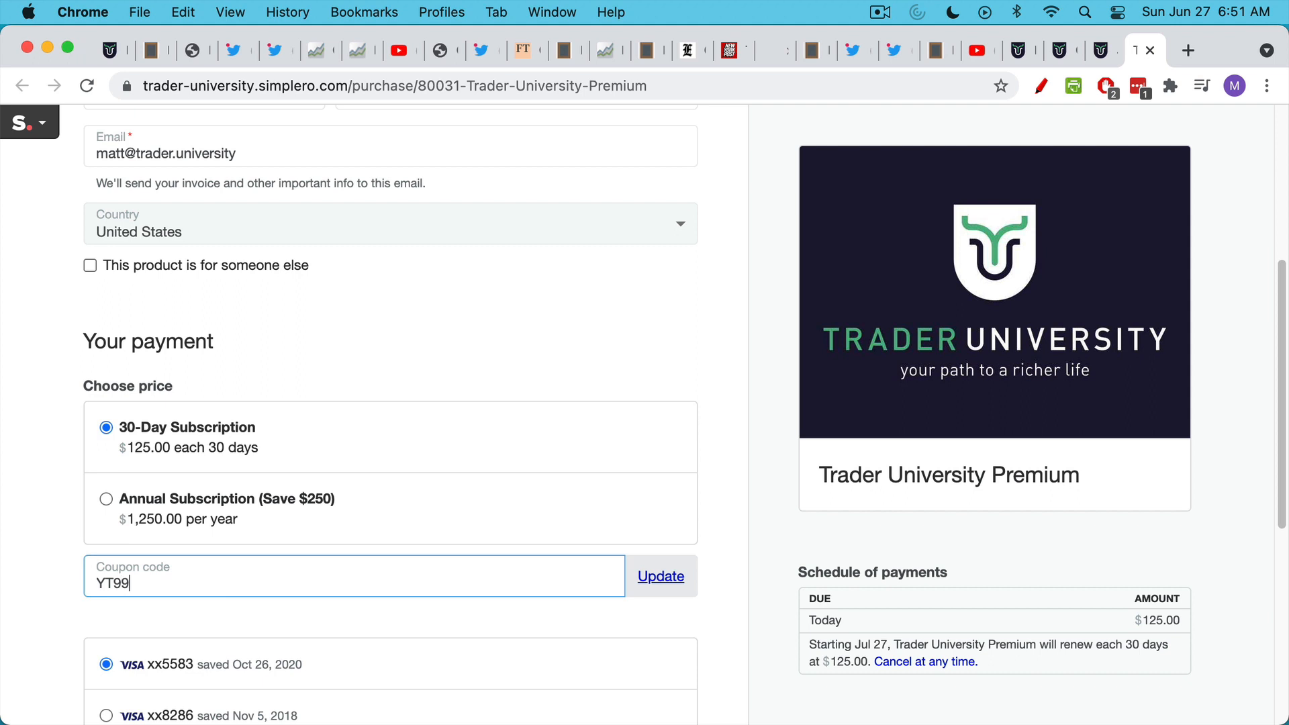
pyautogui.click(659, 575)
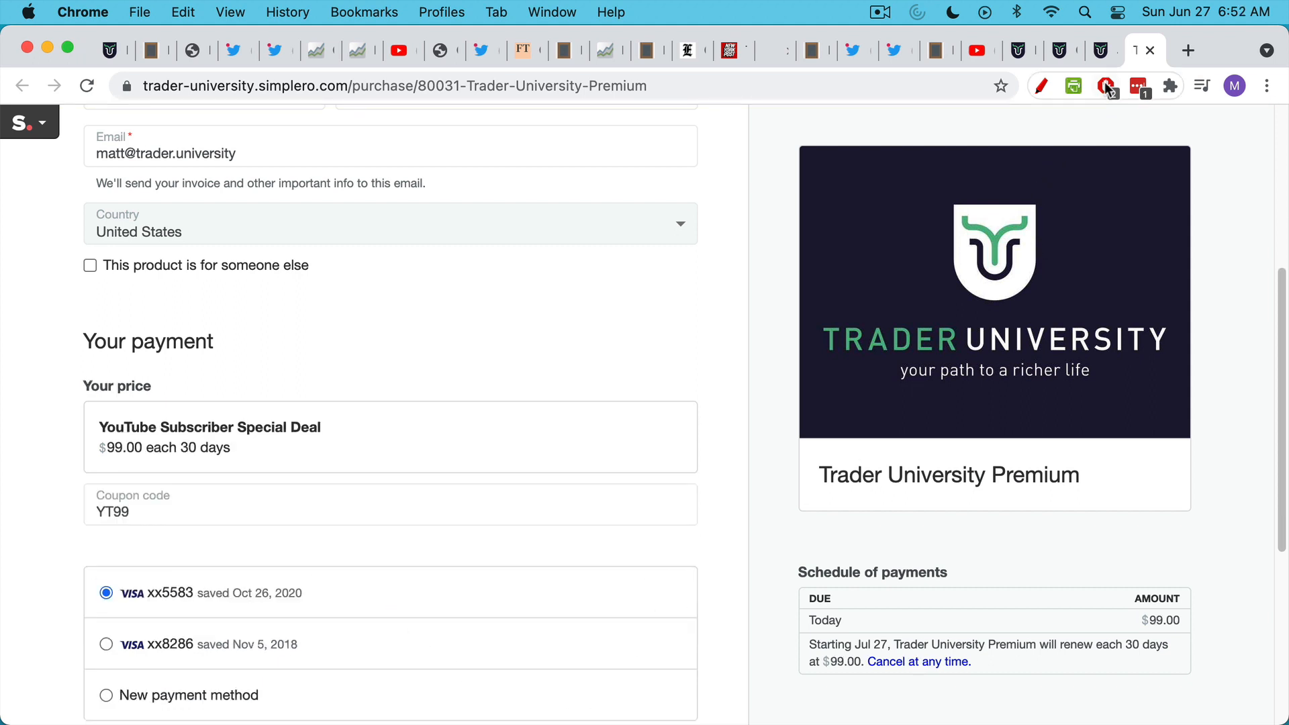
pyautogui.click(1107, 85)
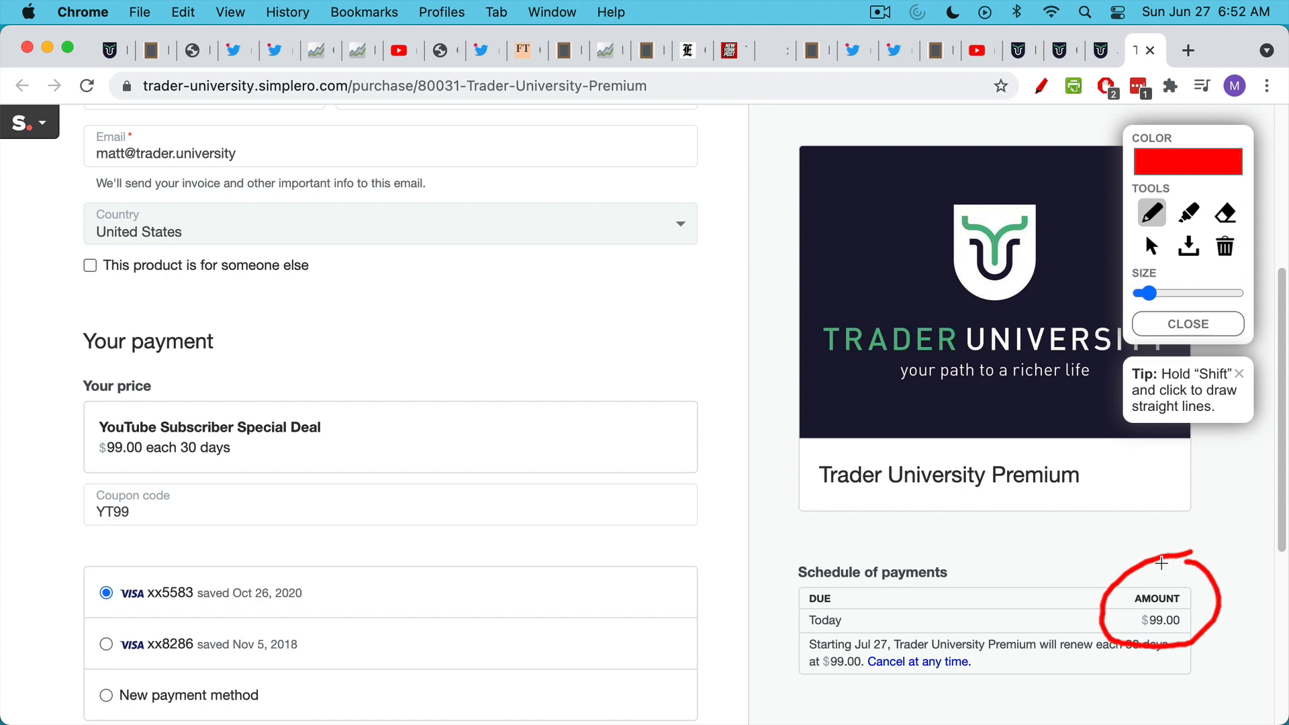
pyautogui.moveTo(1021, 50)
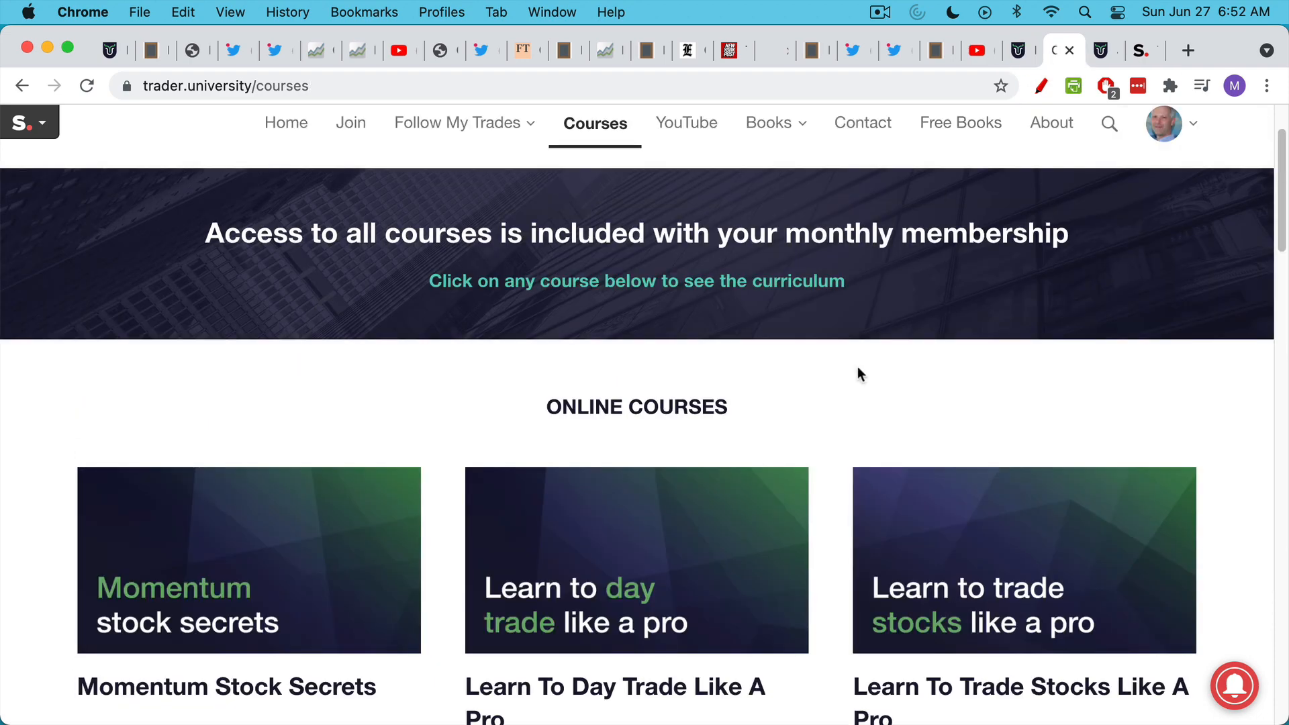
# - Scroll the Courses grid down to 'The Ultimate Guide To Bitcoin'
pyautogui.scroll(-3)
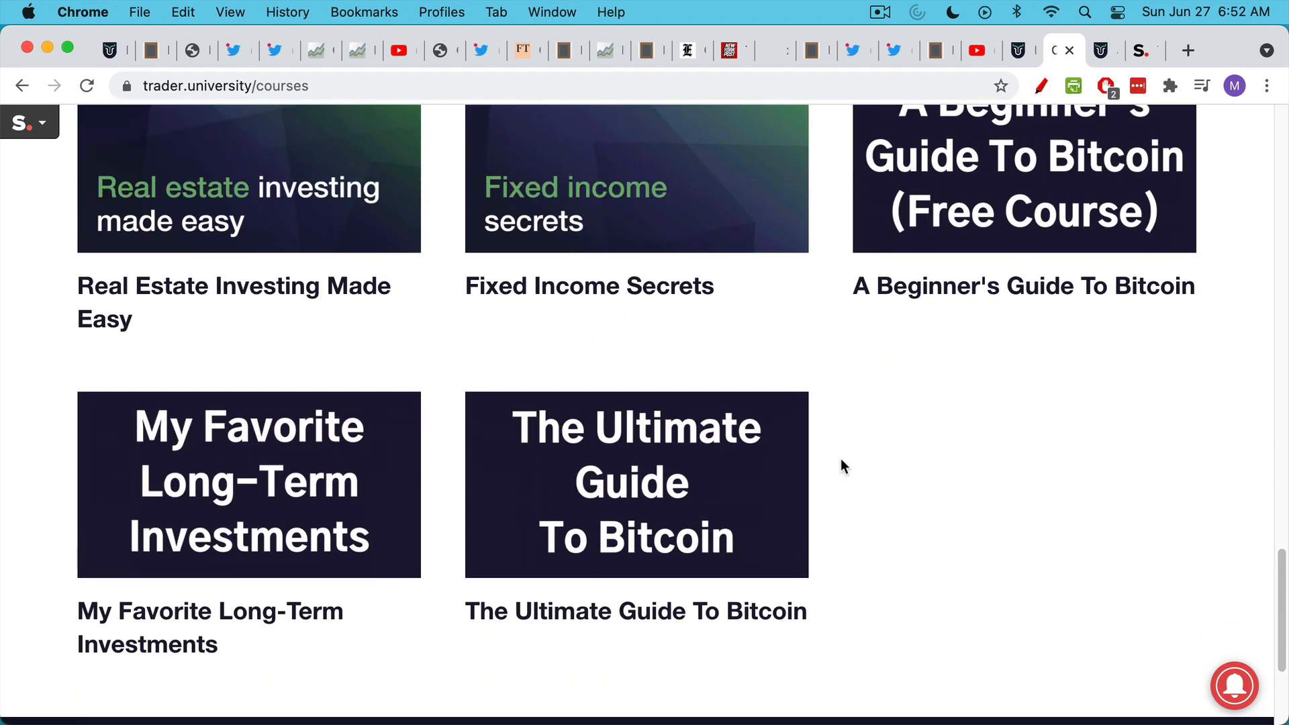
pyautogui.moveTo(635, 538)
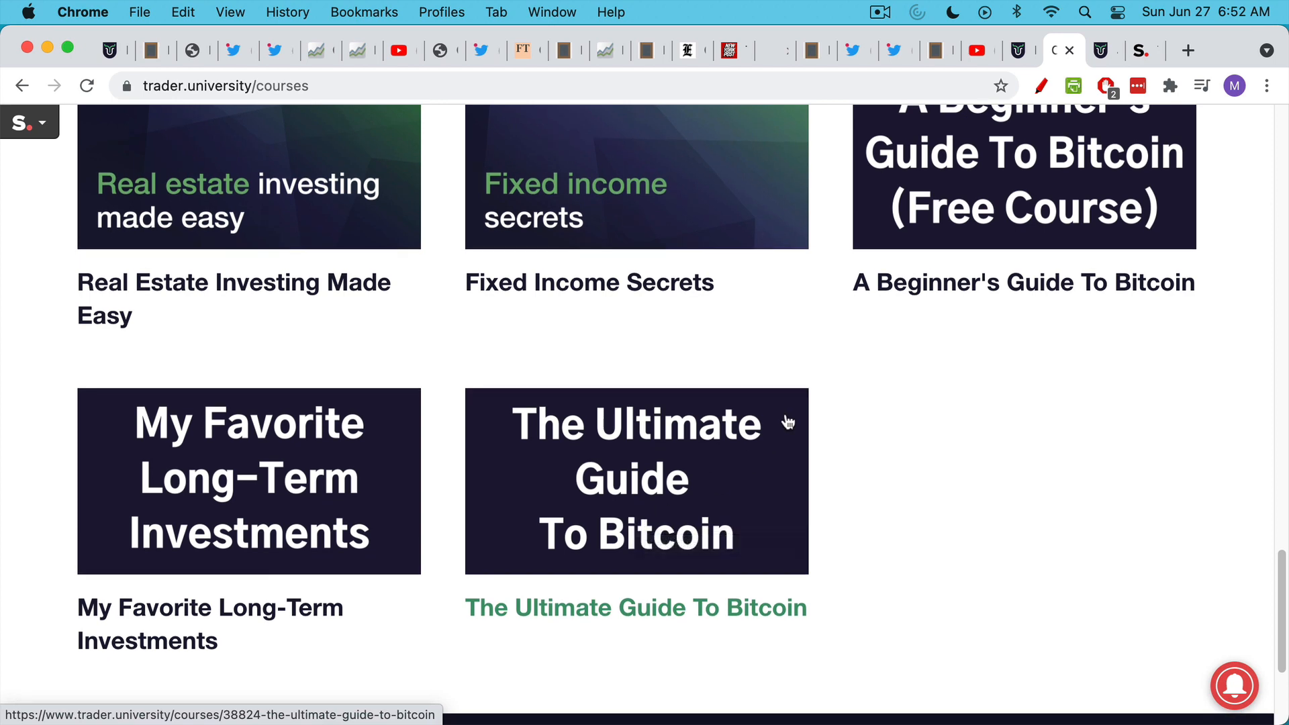
pyautogui.moveTo(1142, 51)
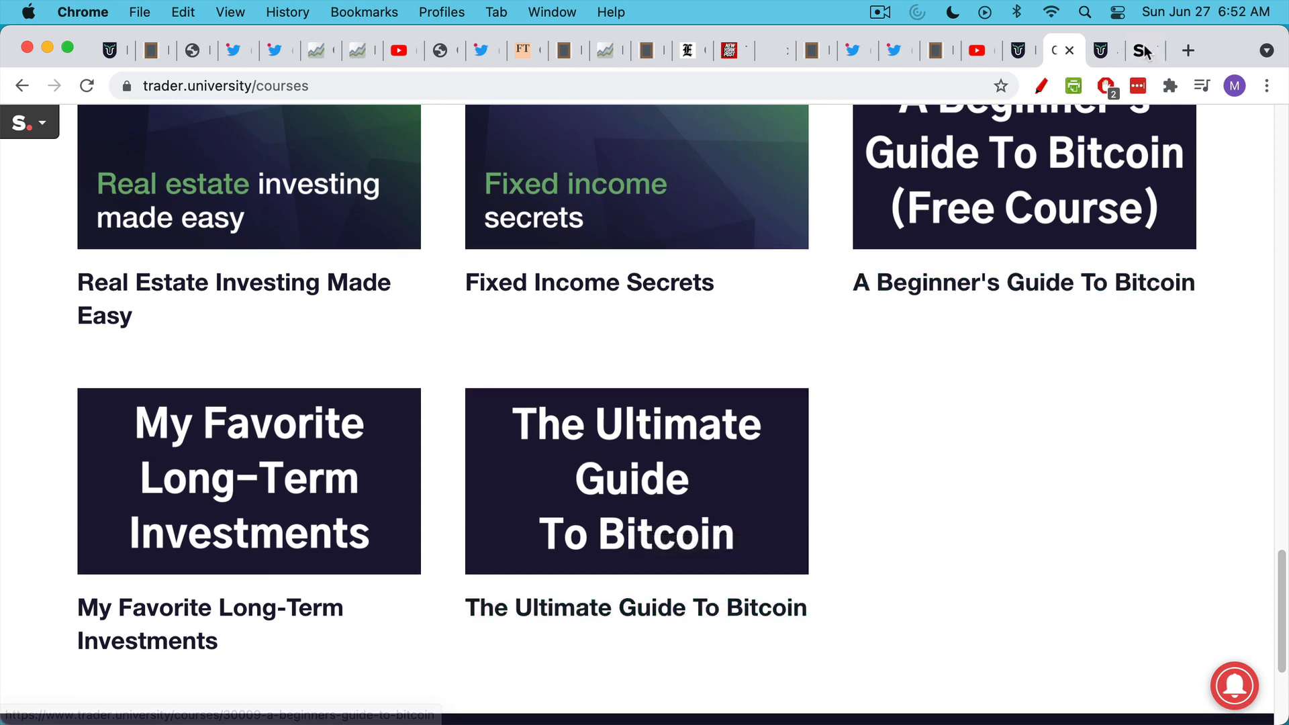